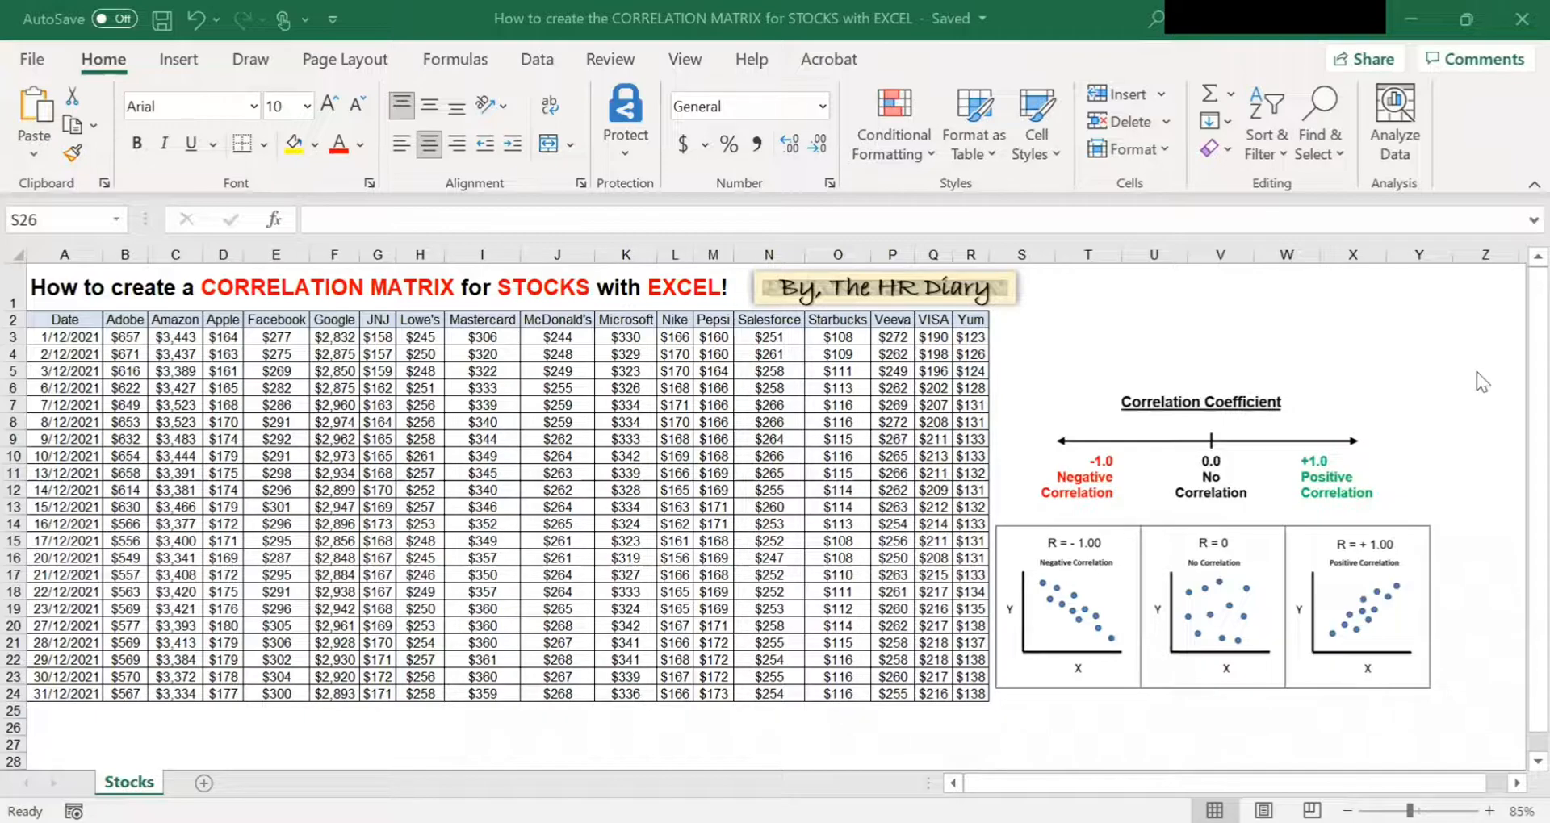
pyautogui.moveTo(1378, 428)
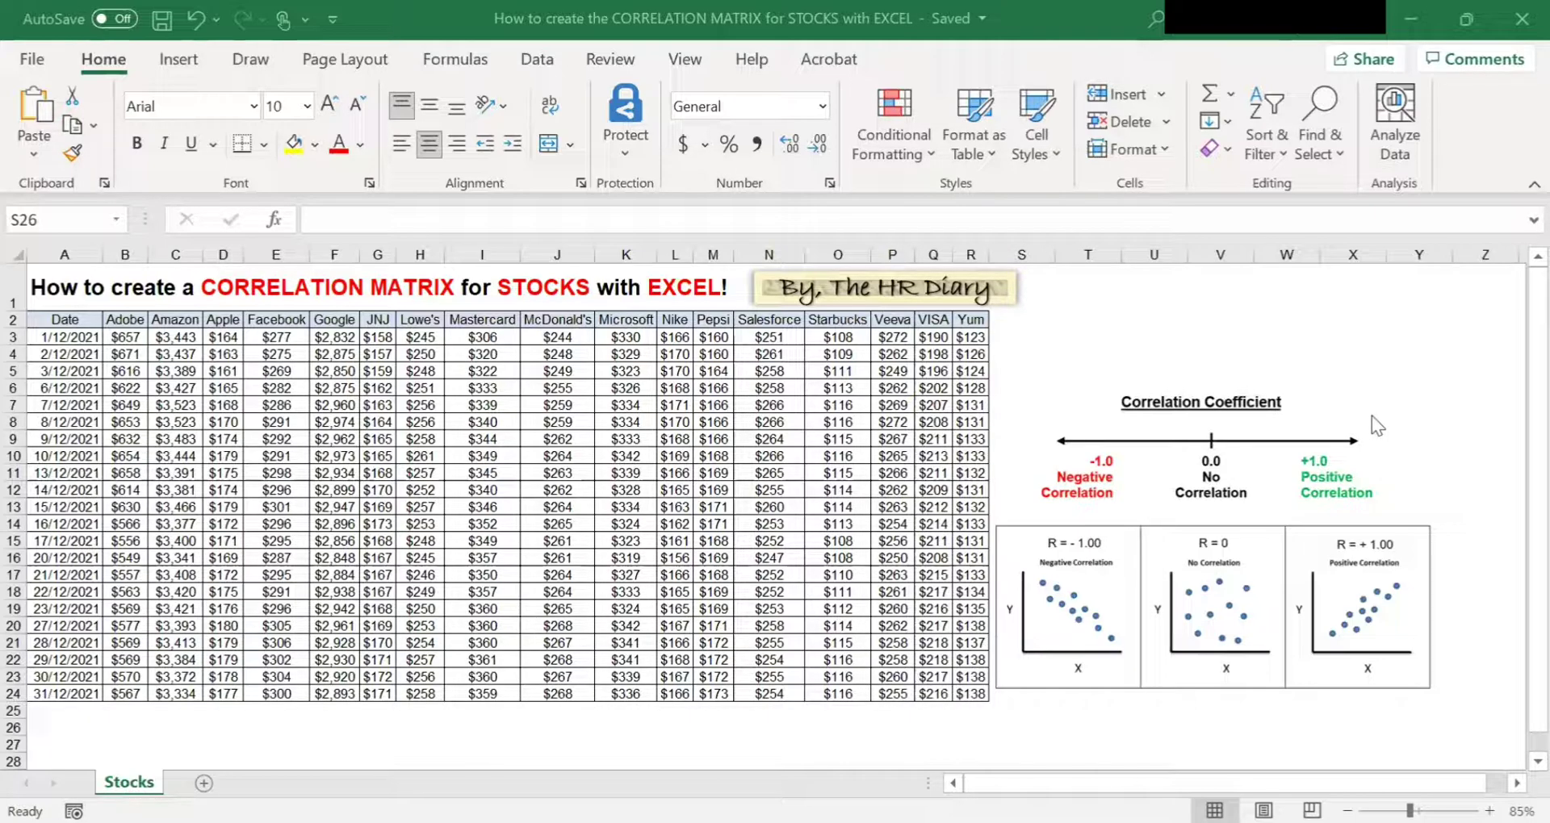
pyautogui.moveTo(1329, 725)
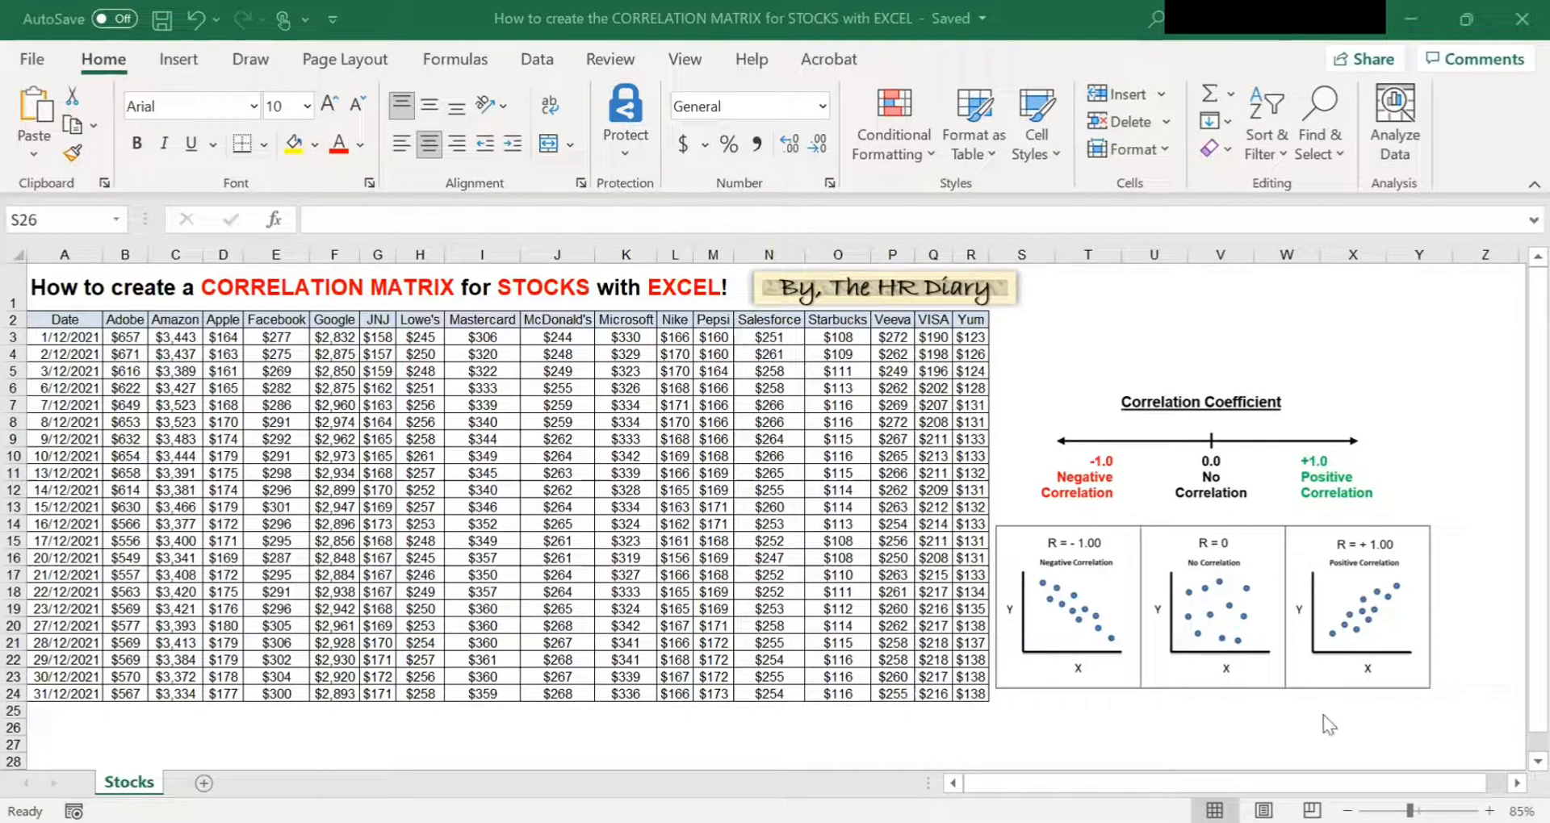
pyautogui.moveTo(1315, 594)
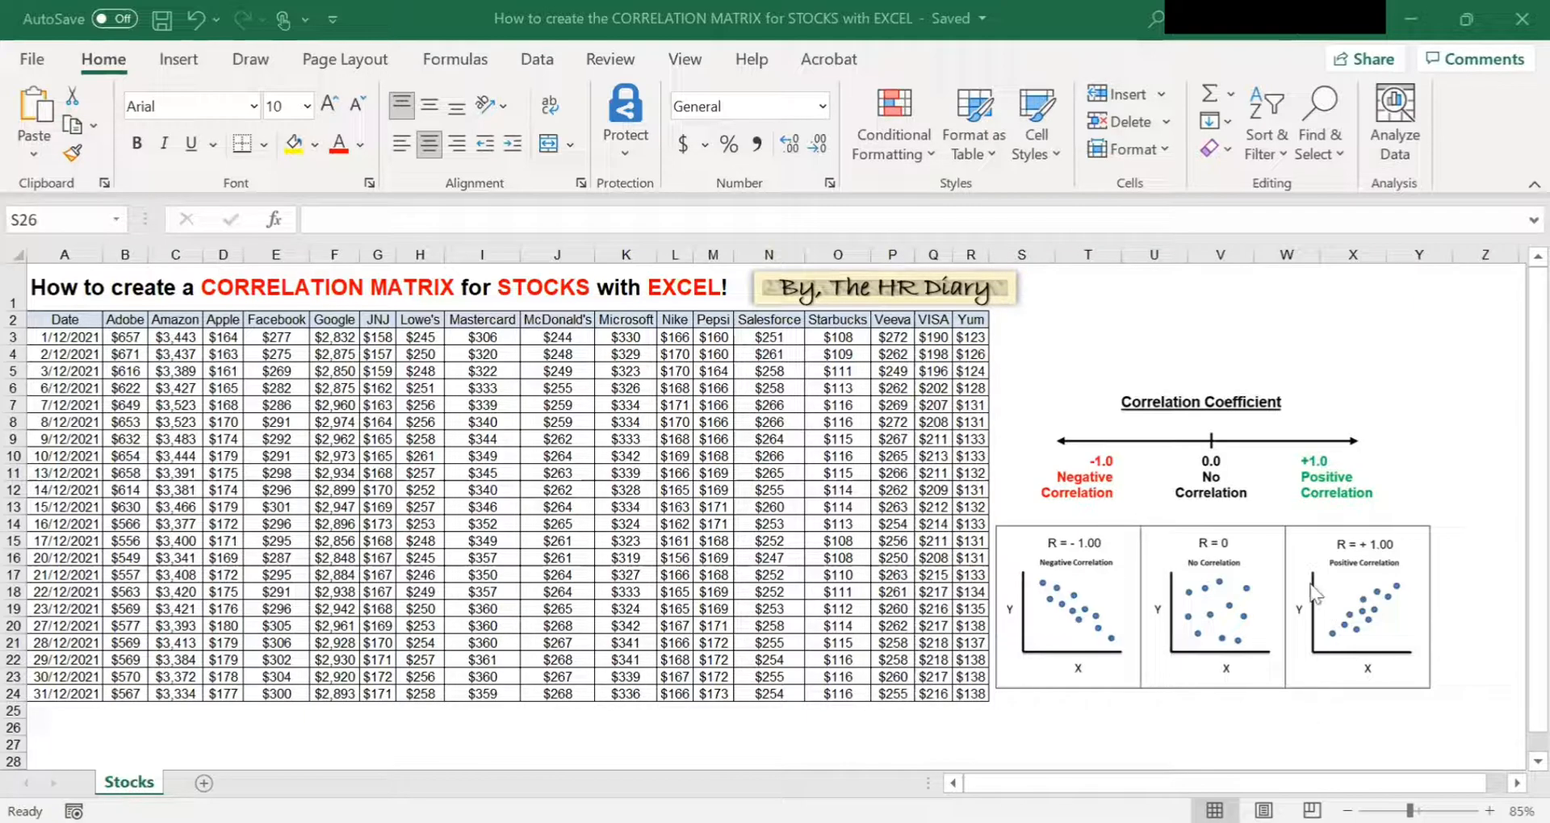
pyautogui.moveTo(1325, 519)
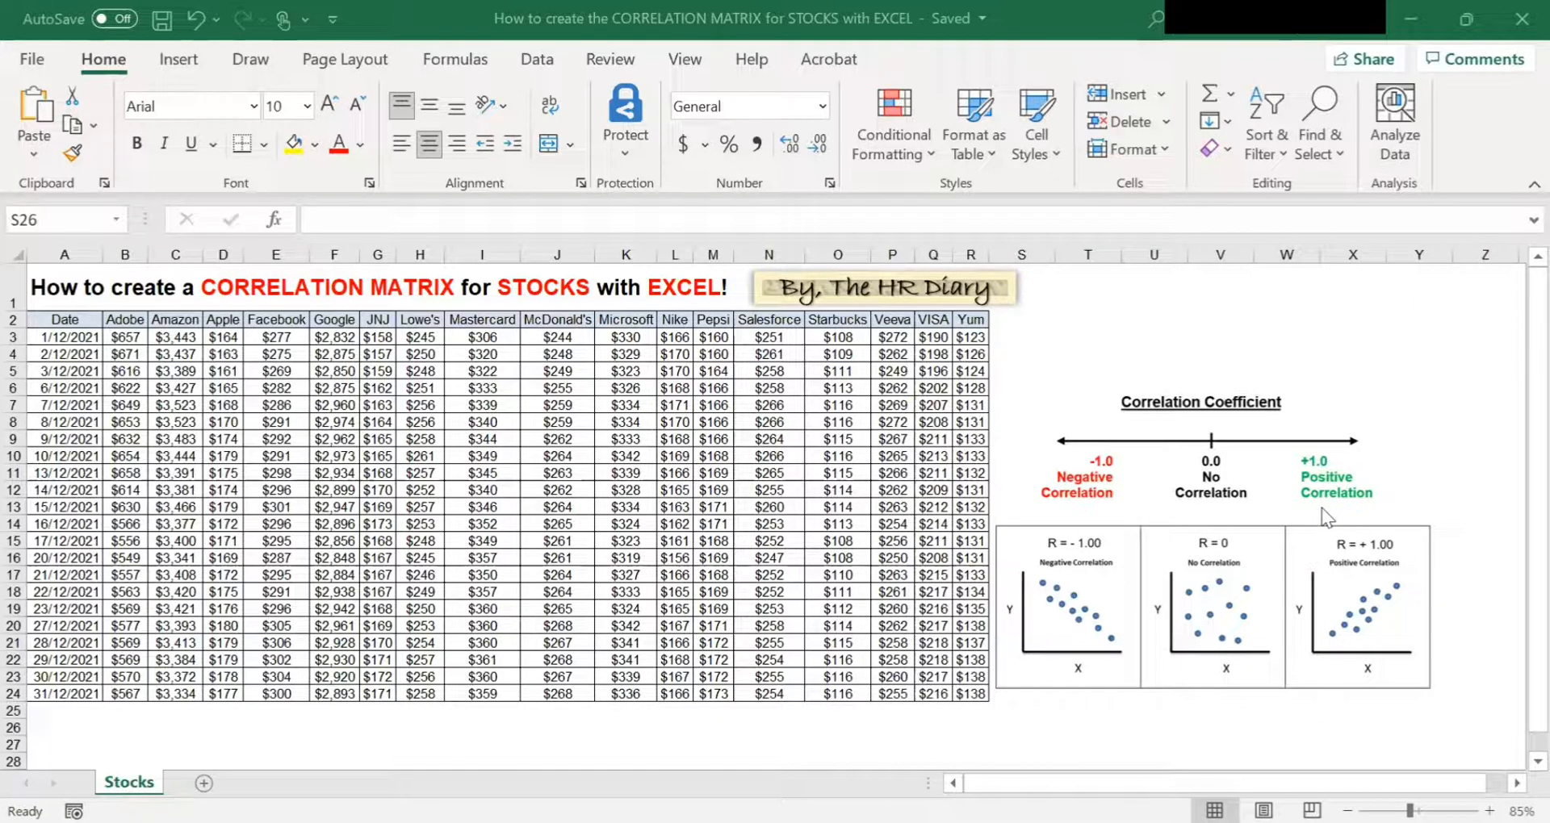
pyautogui.moveTo(1351, 529)
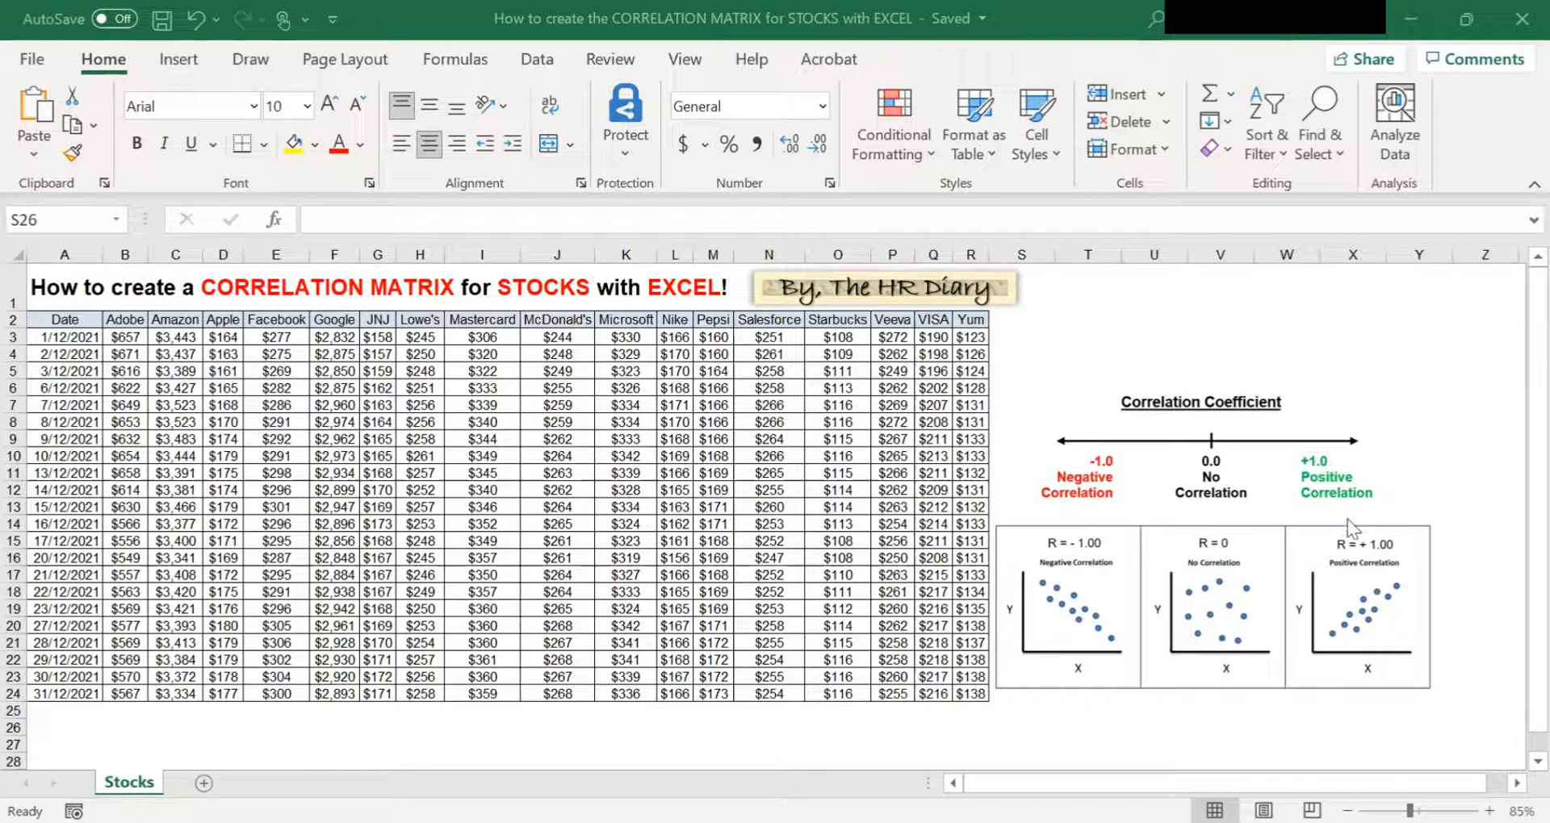
pyautogui.moveTo(1369, 551)
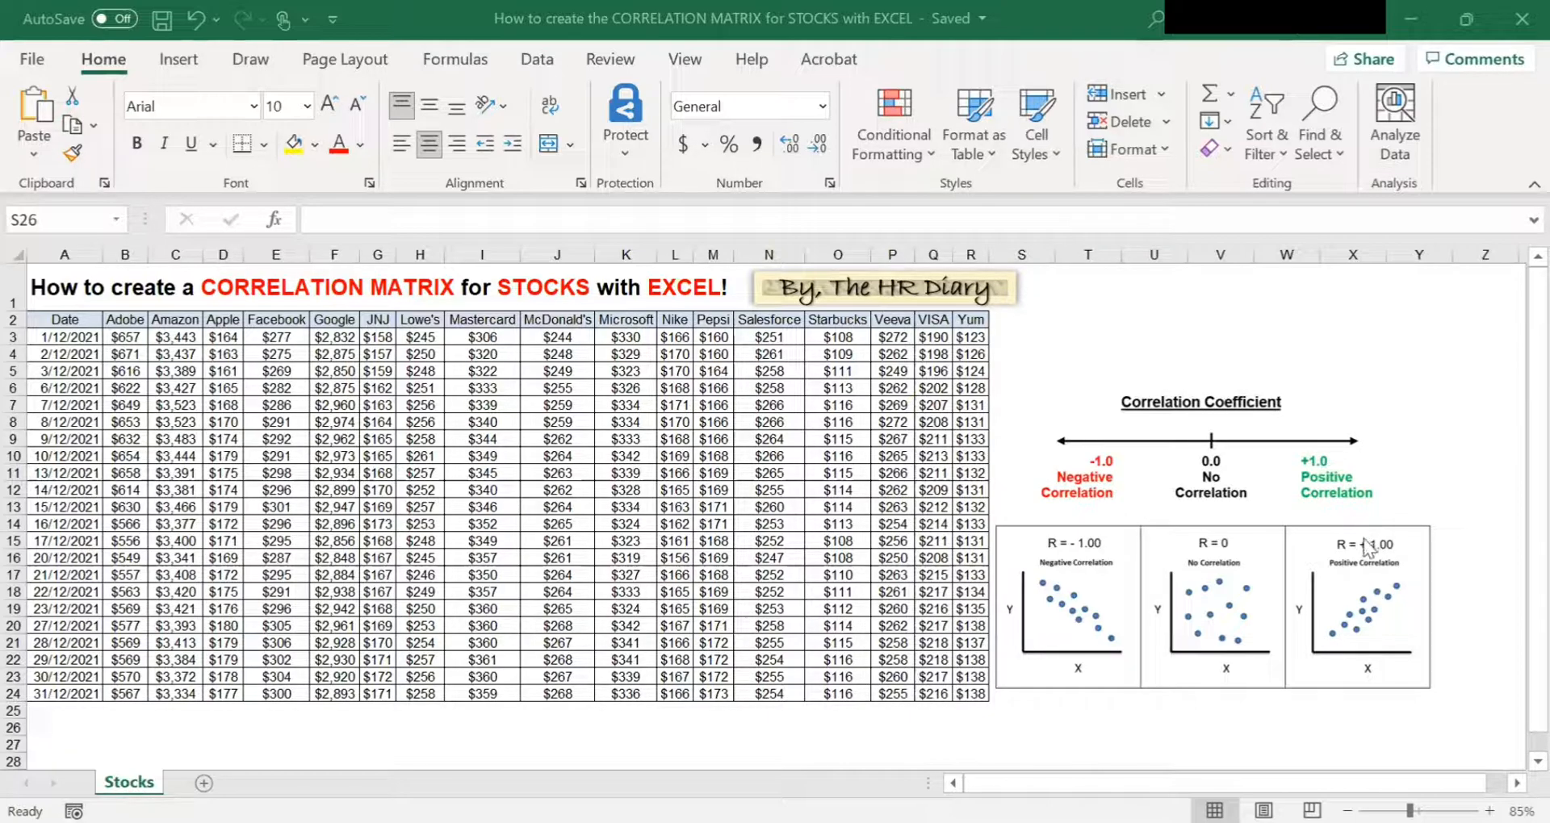
pyautogui.moveTo(1321, 722)
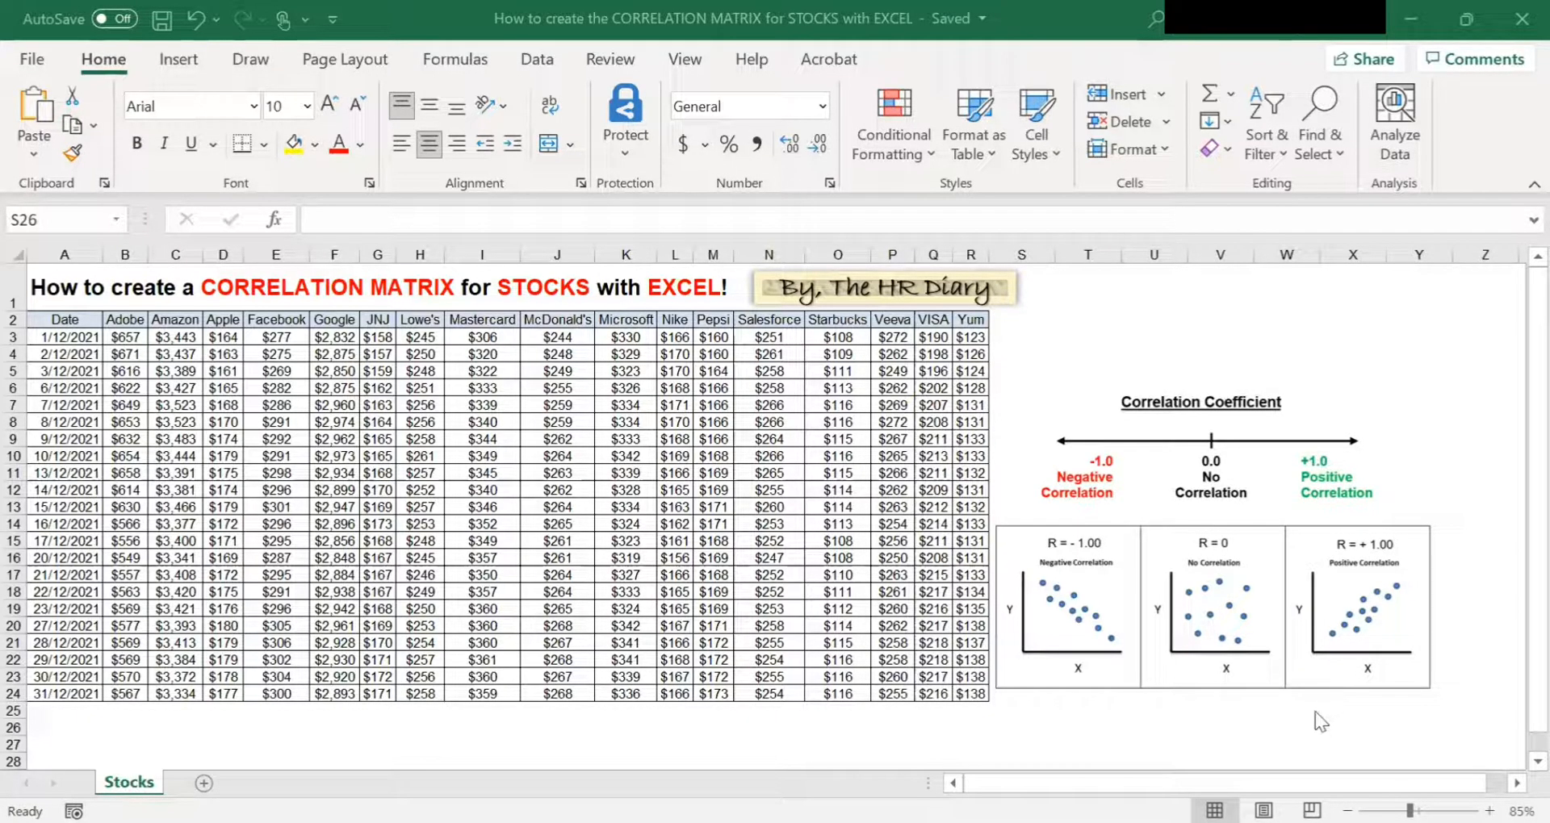
pyautogui.moveTo(1399, 605)
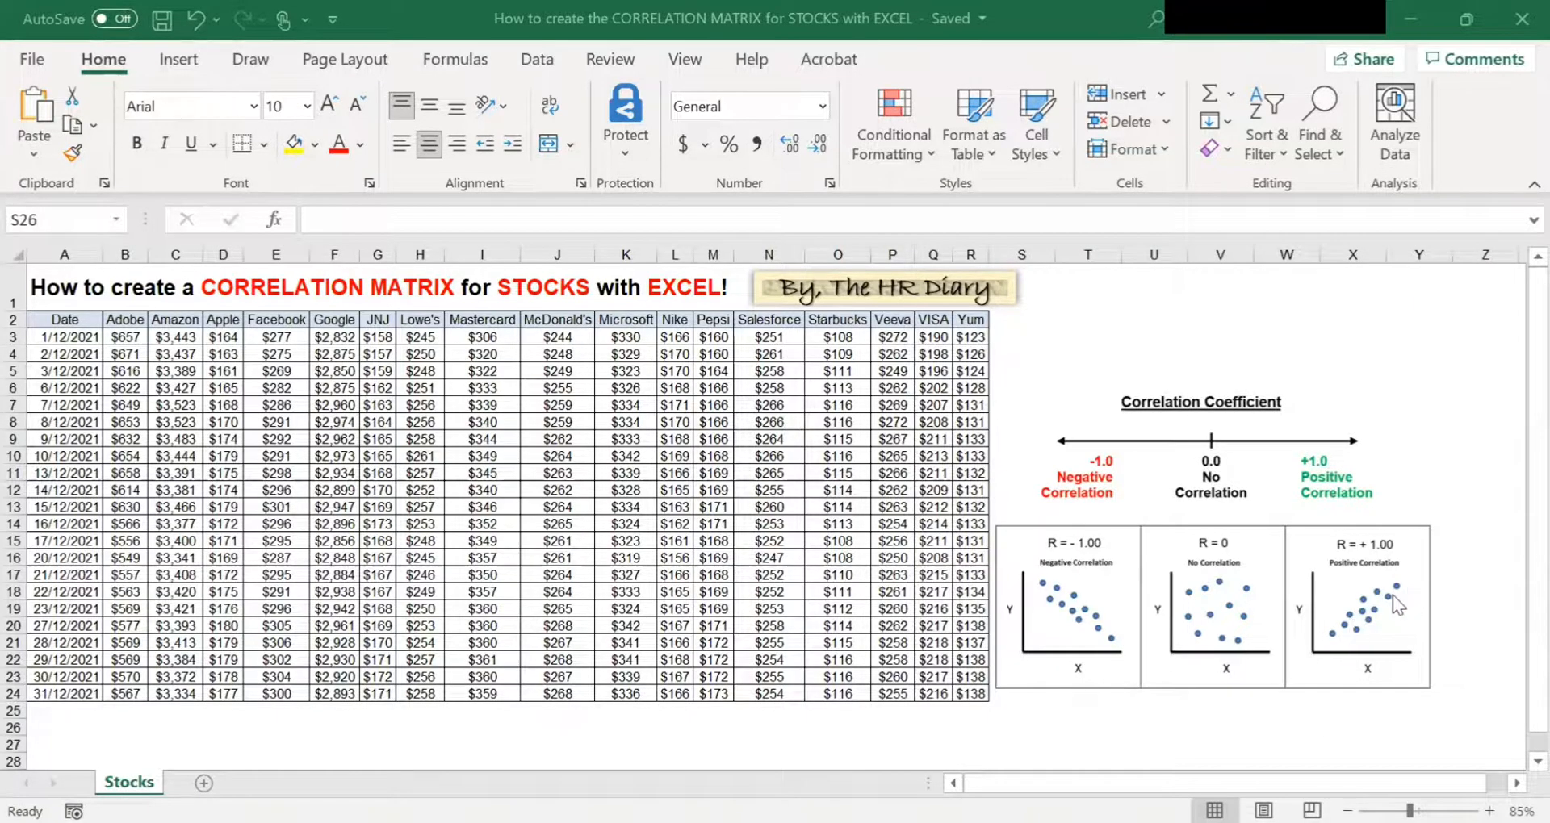
pyautogui.moveTo(1318, 524)
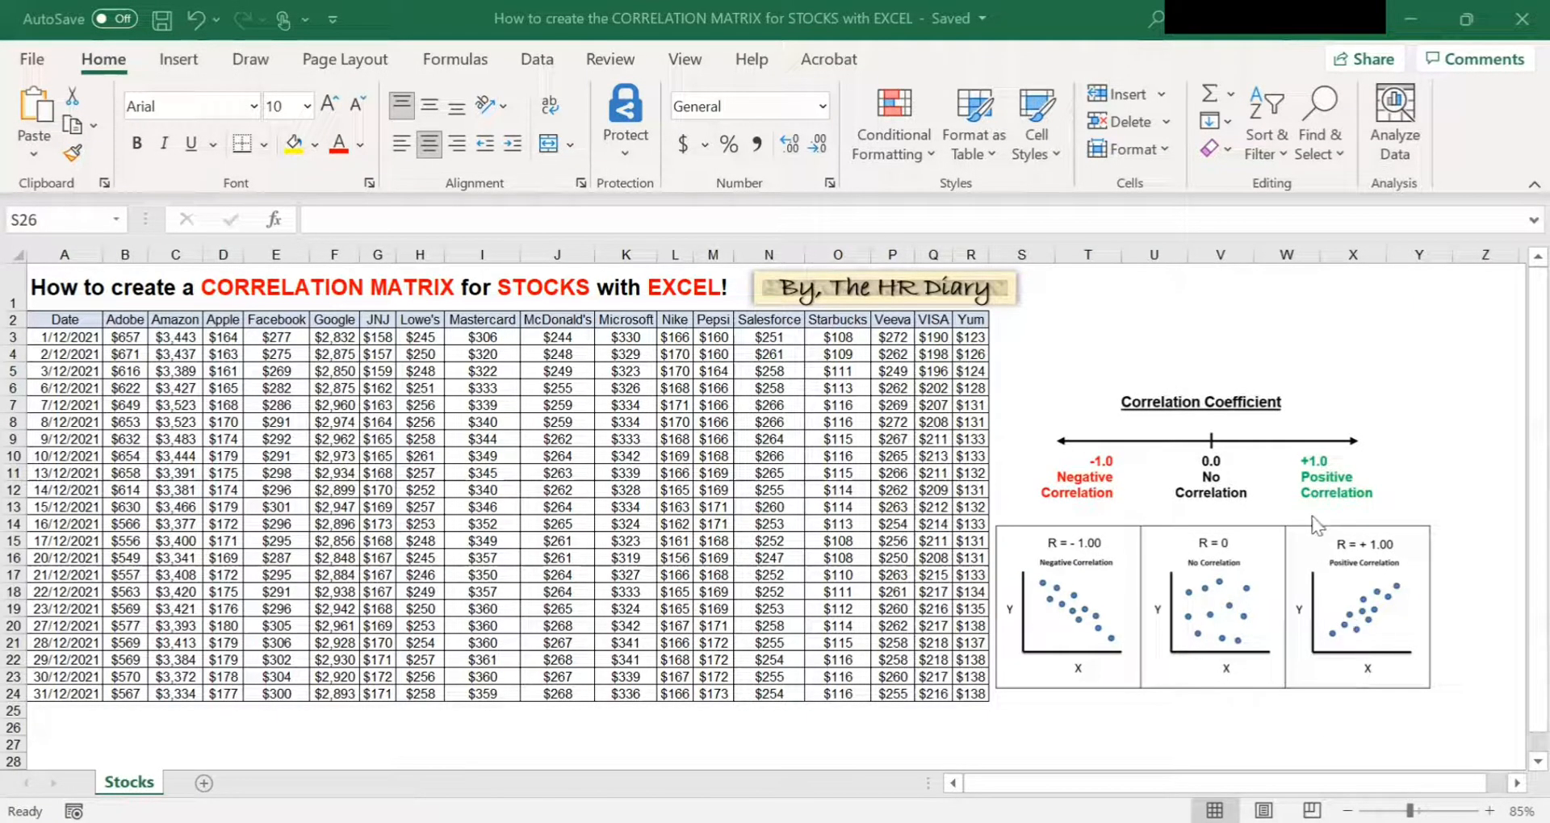
pyautogui.moveTo(1082, 501)
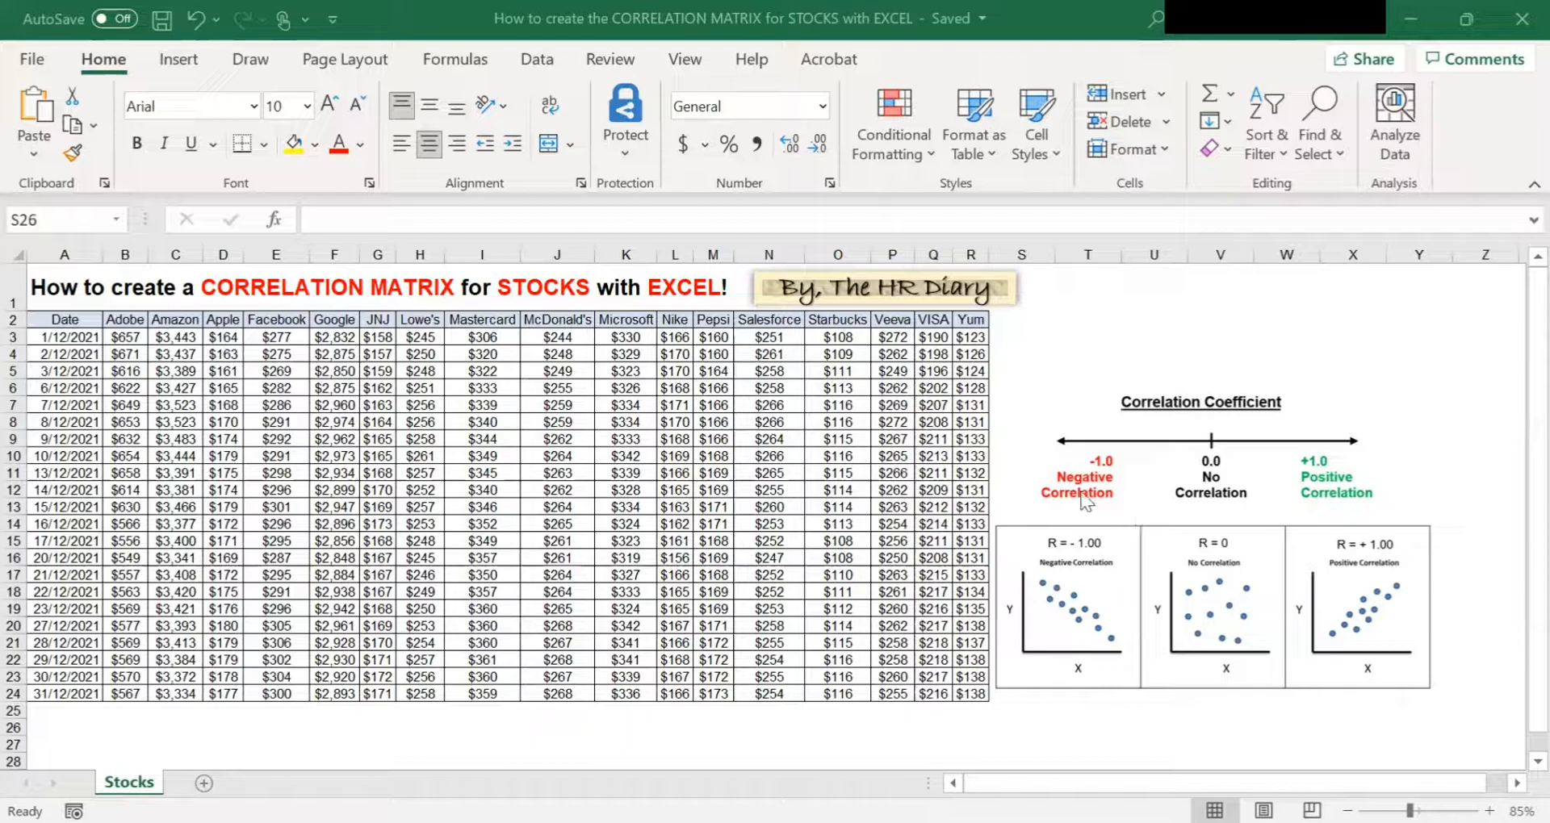
pyautogui.moveTo(1122, 494)
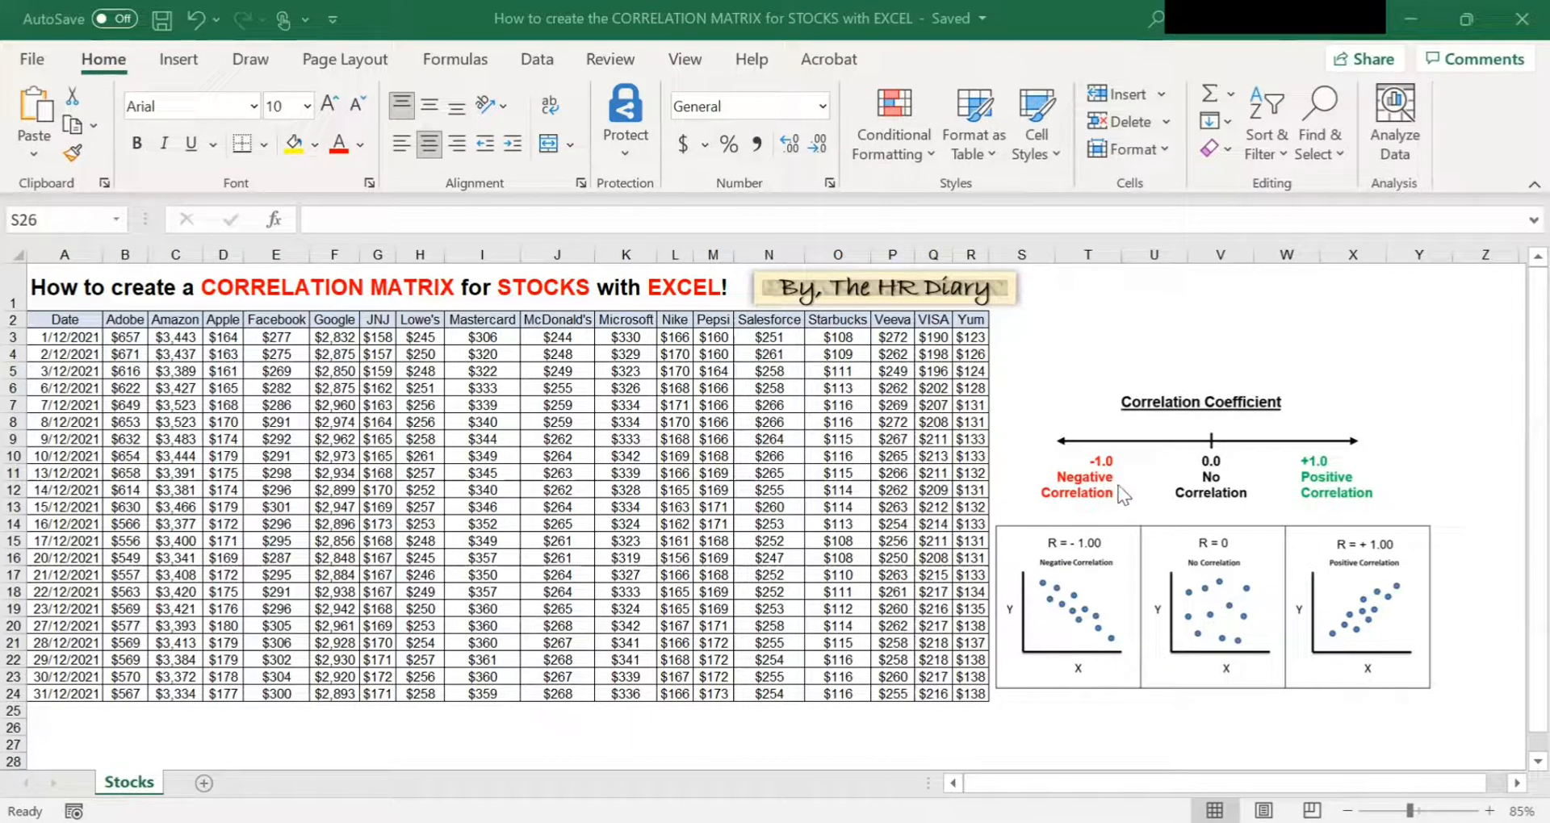
pyautogui.moveTo(1073, 591)
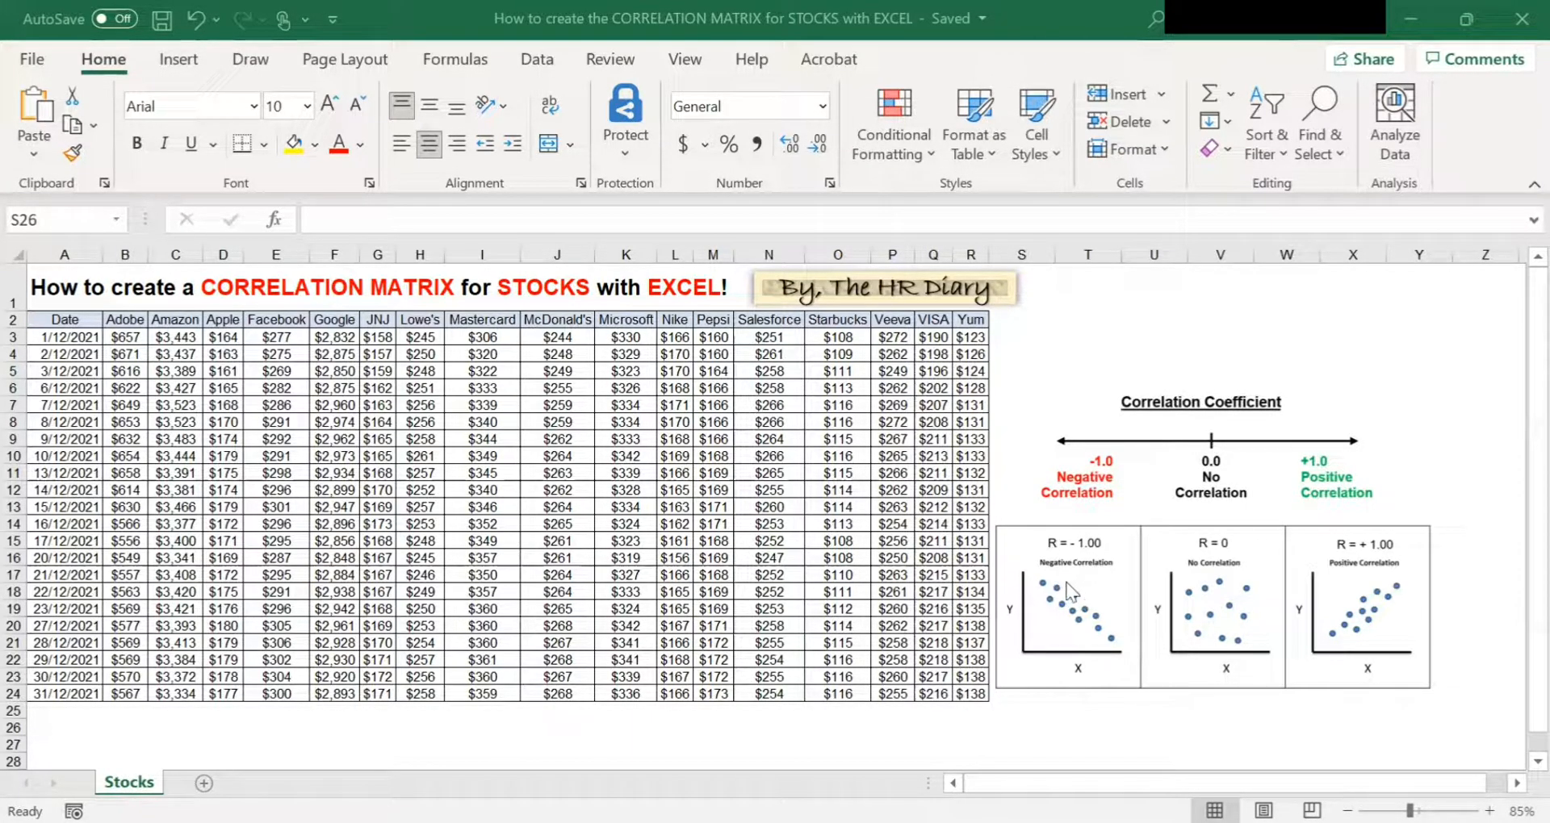
pyautogui.moveTo(1112, 613)
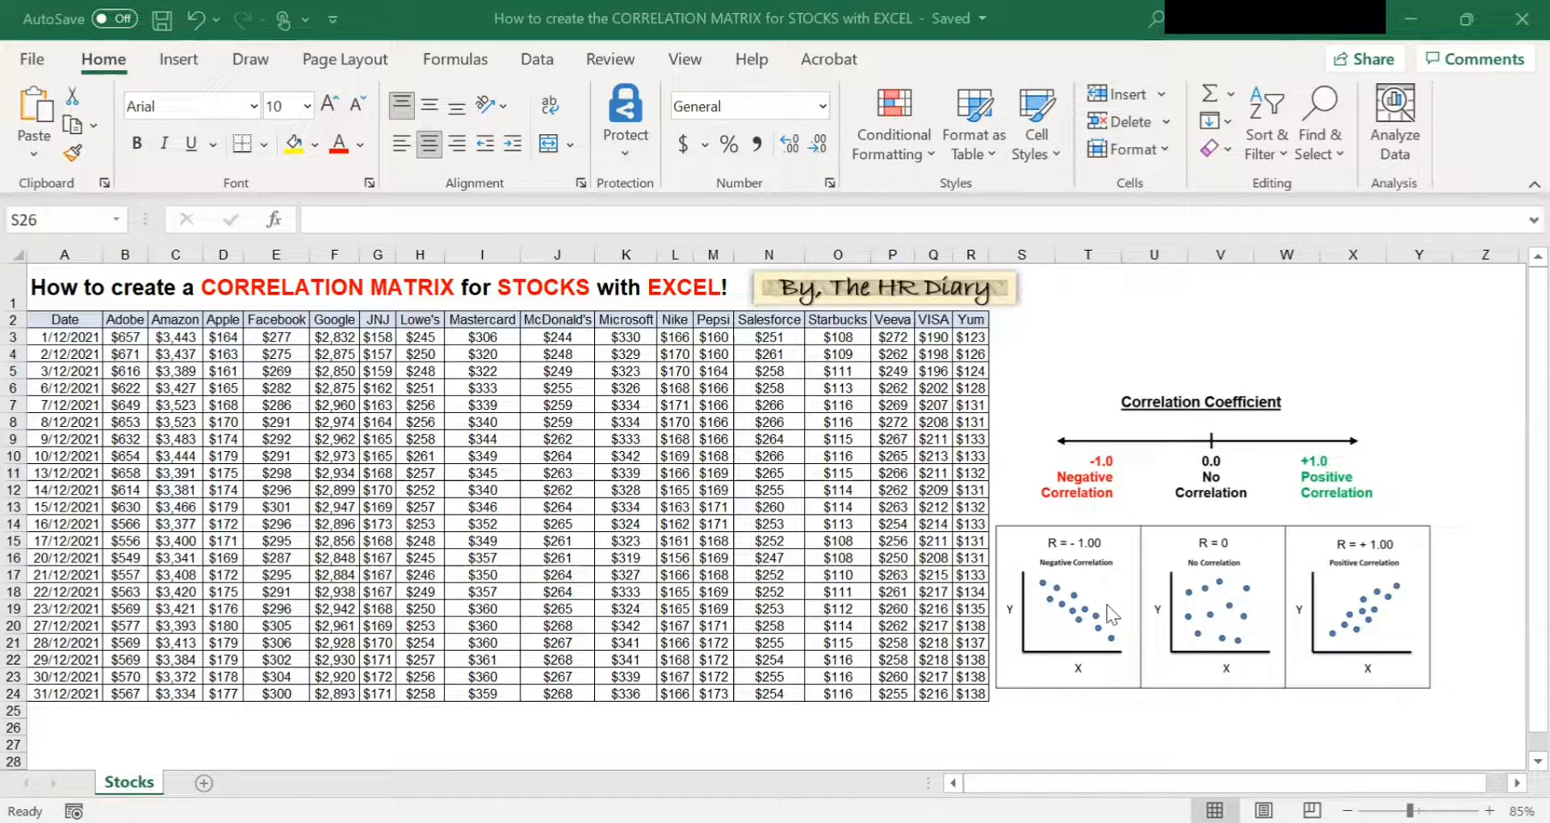
pyautogui.moveTo(1039, 598)
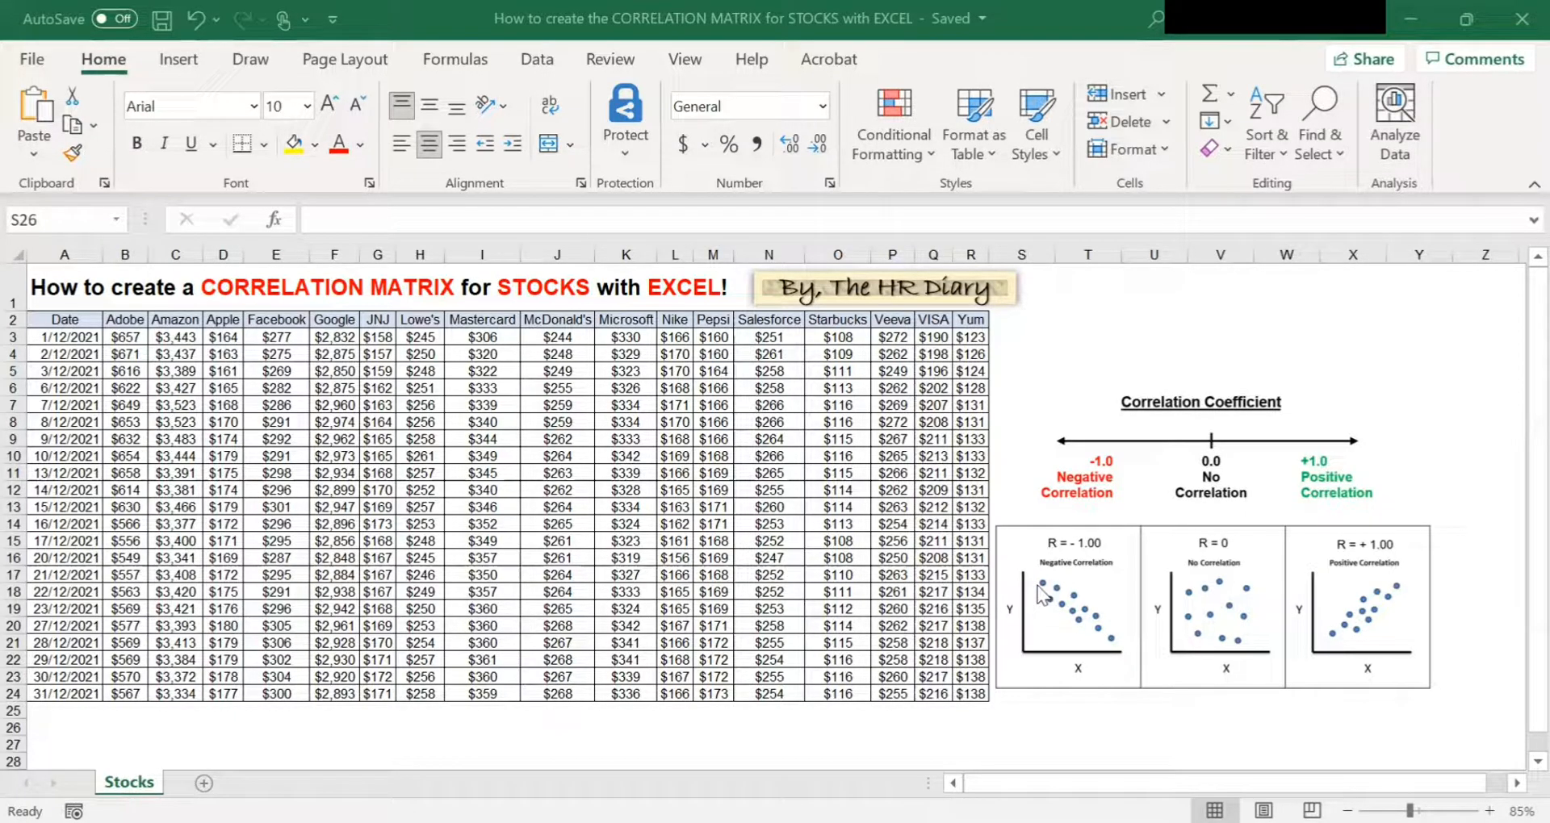
pyautogui.moveTo(1044, 590)
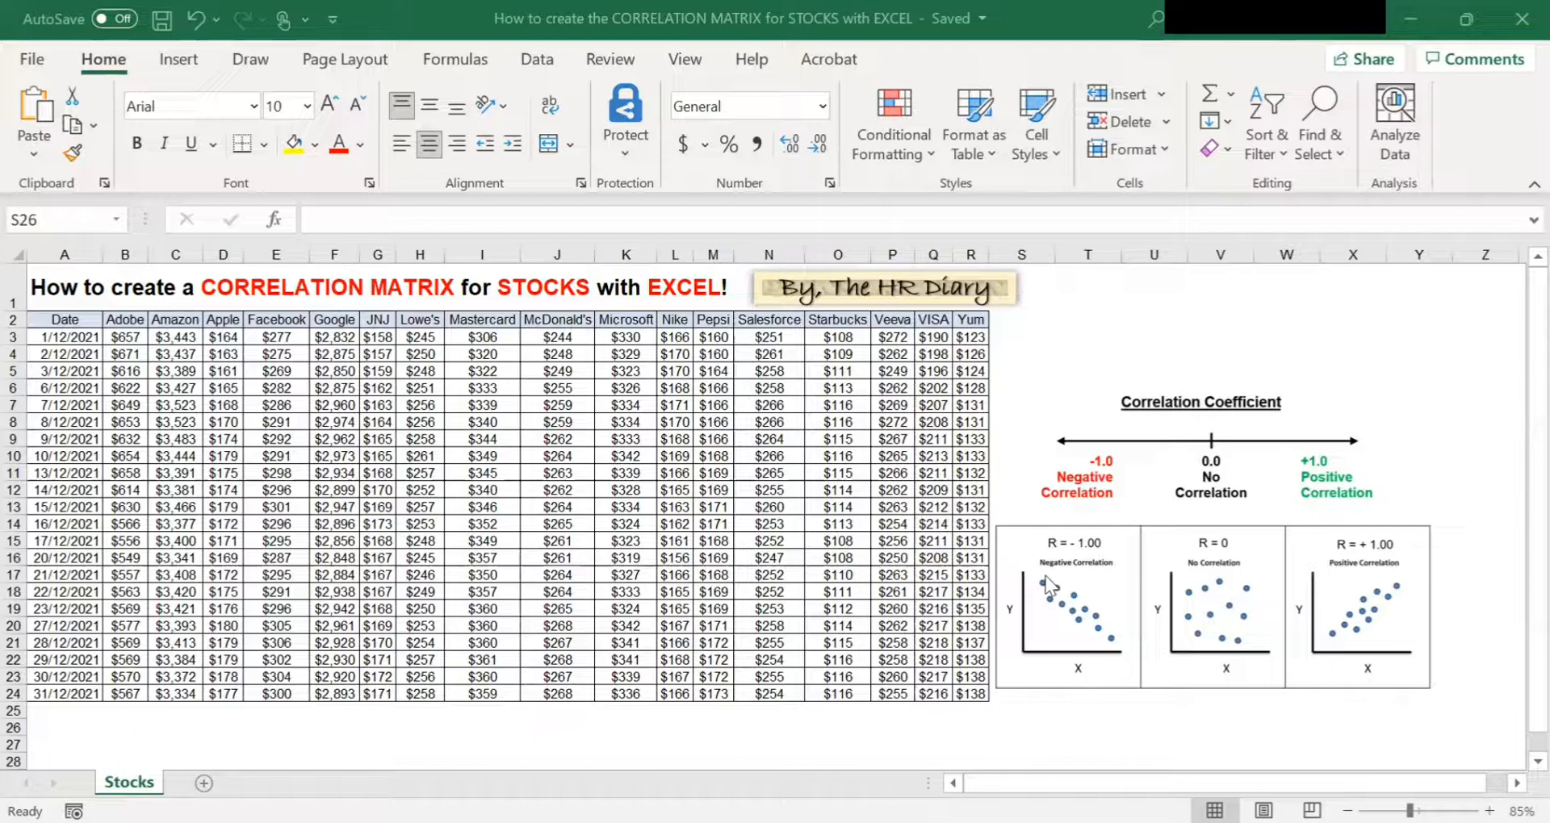
pyautogui.moveTo(1074, 659)
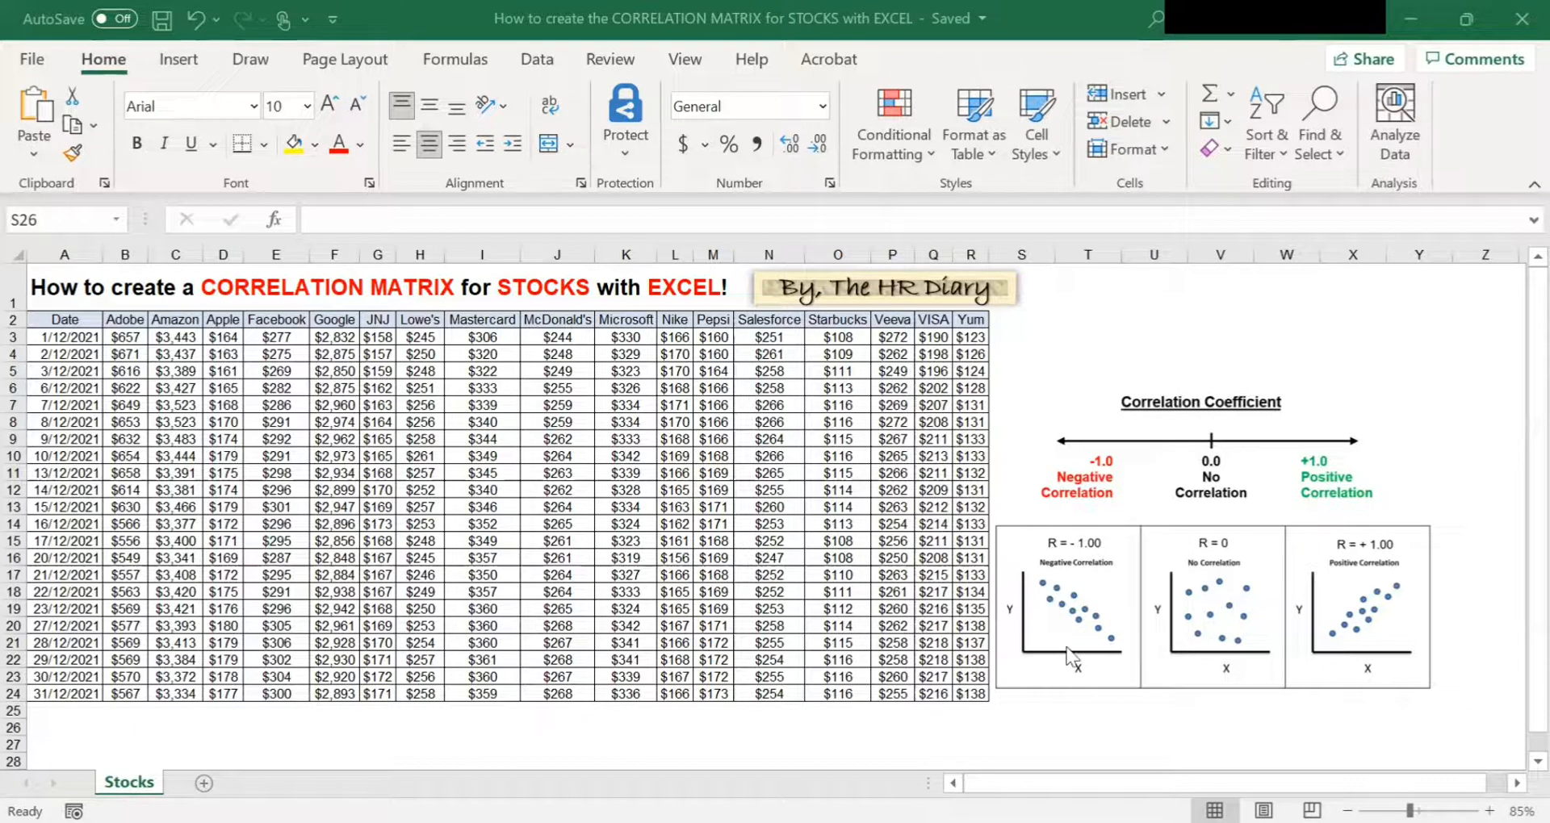
pyautogui.moveTo(1130, 631)
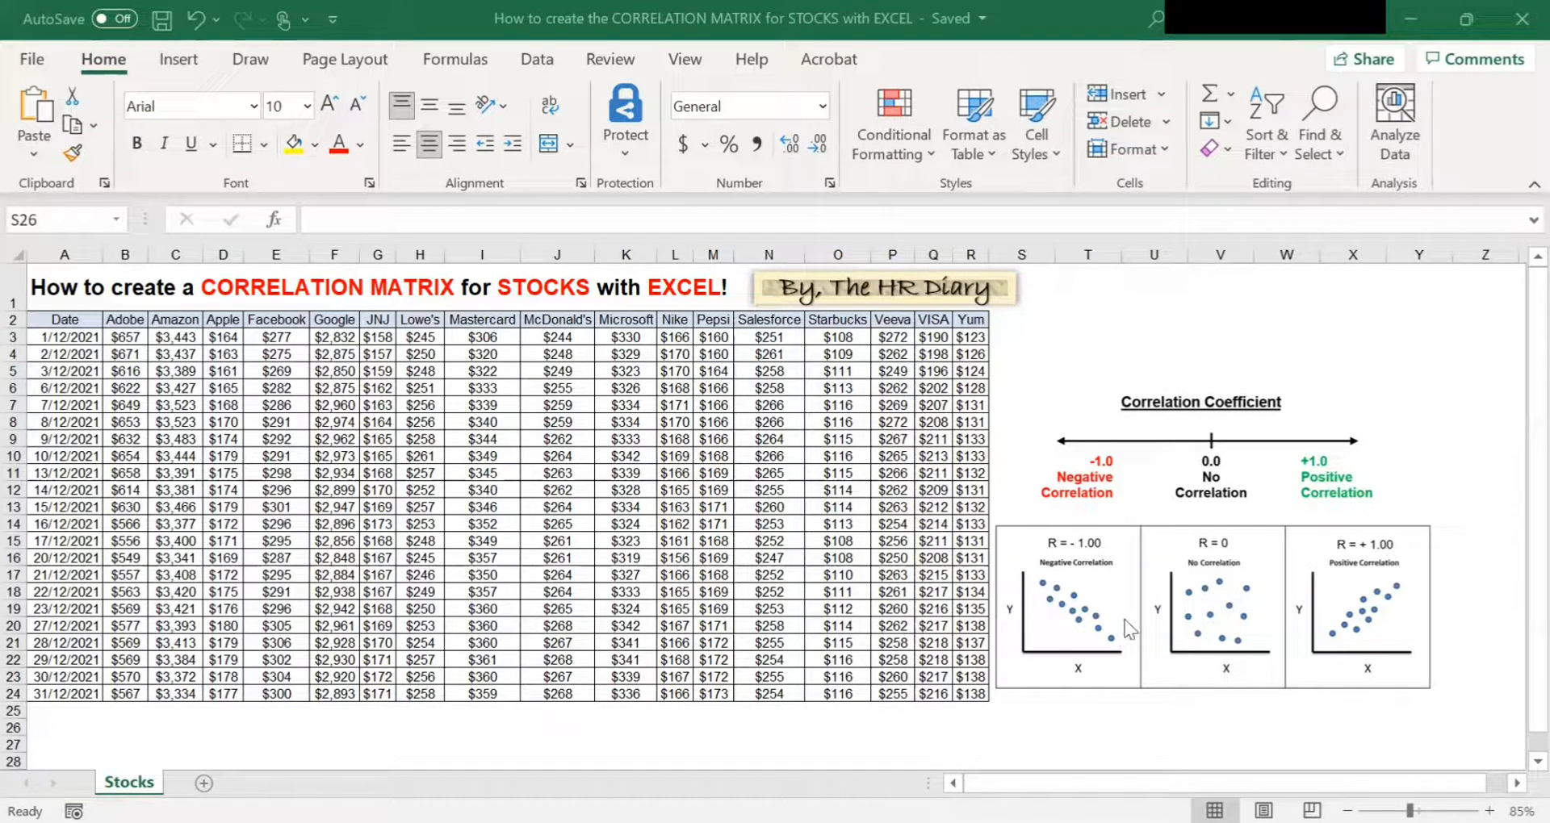
pyautogui.moveTo(1225, 475)
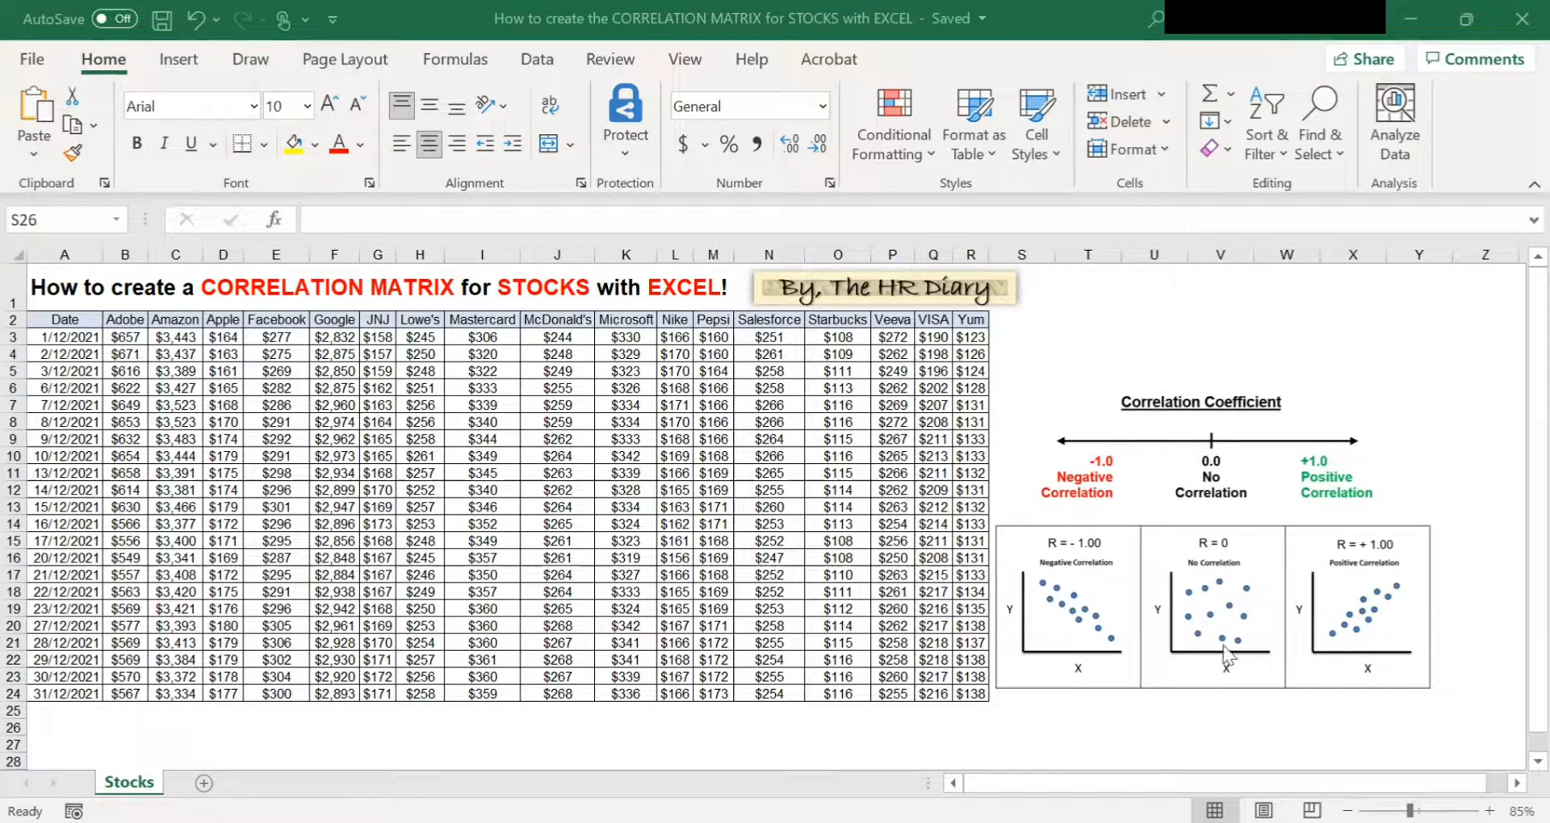
pyautogui.moveTo(1265, 594)
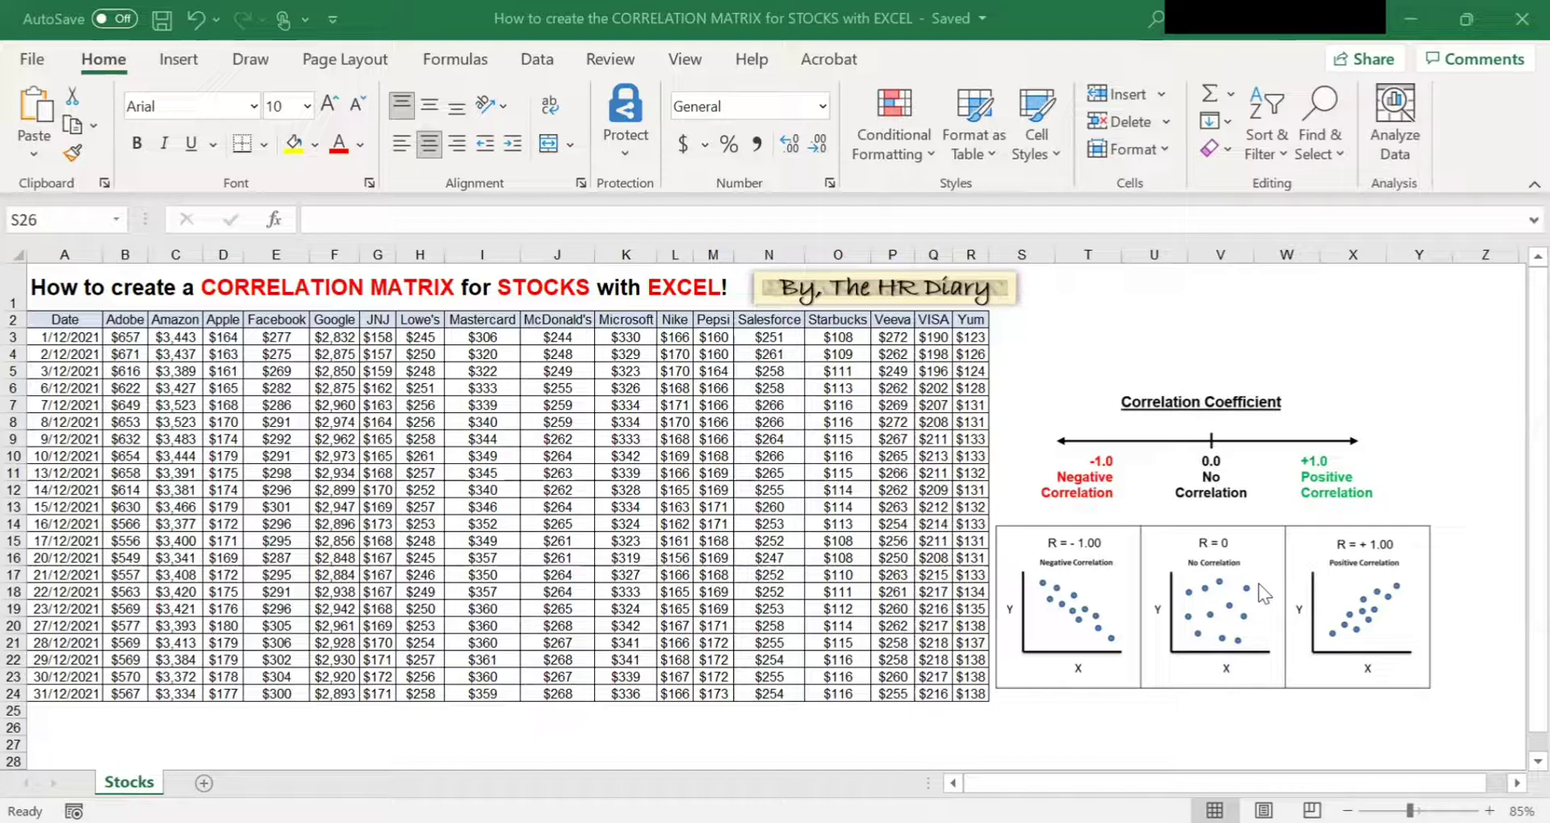
pyautogui.moveTo(1243, 589)
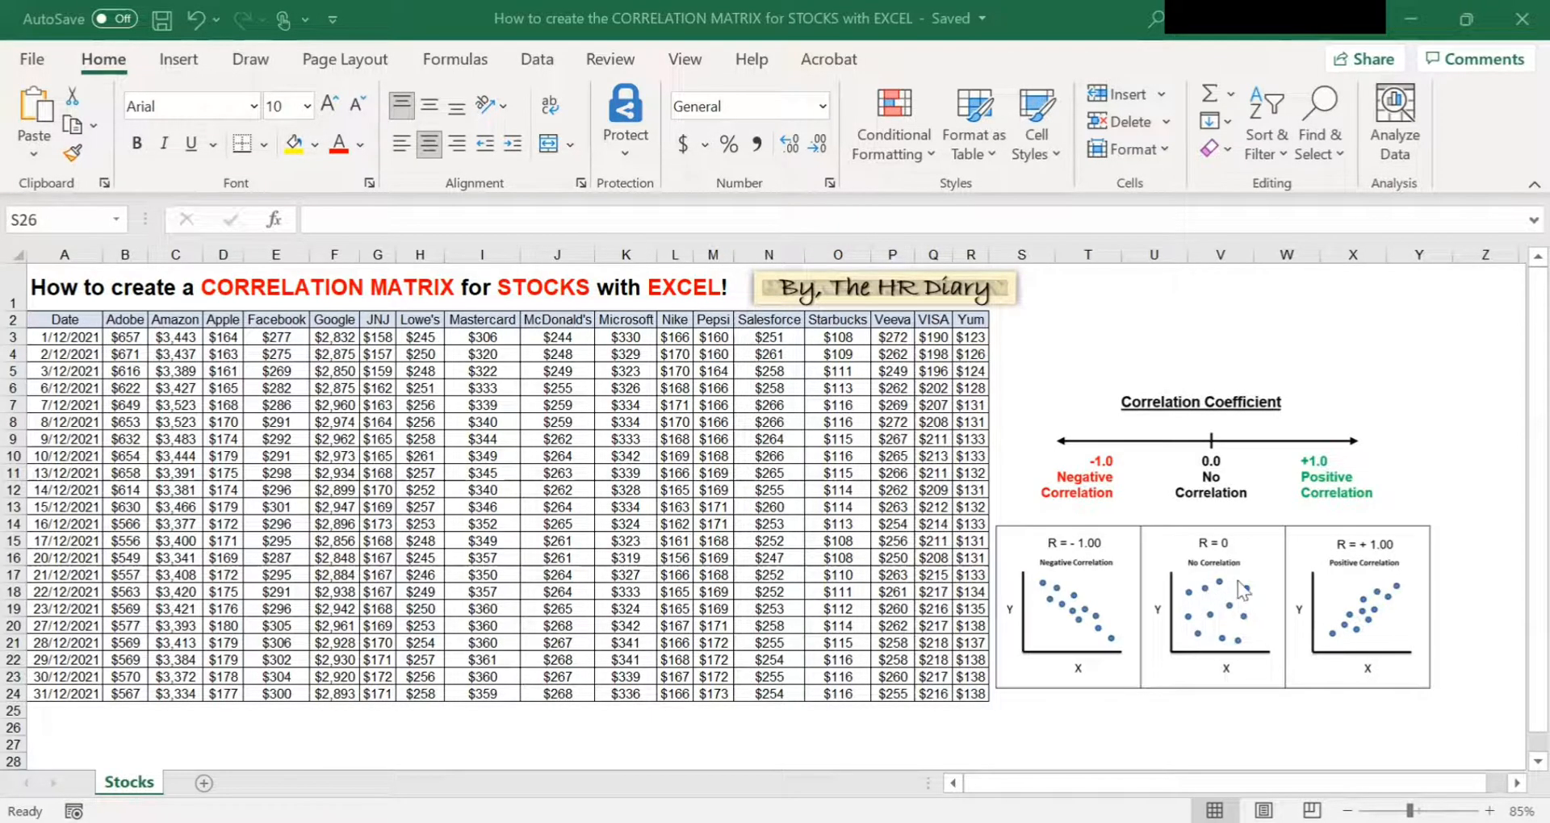
pyautogui.moveTo(1233, 621)
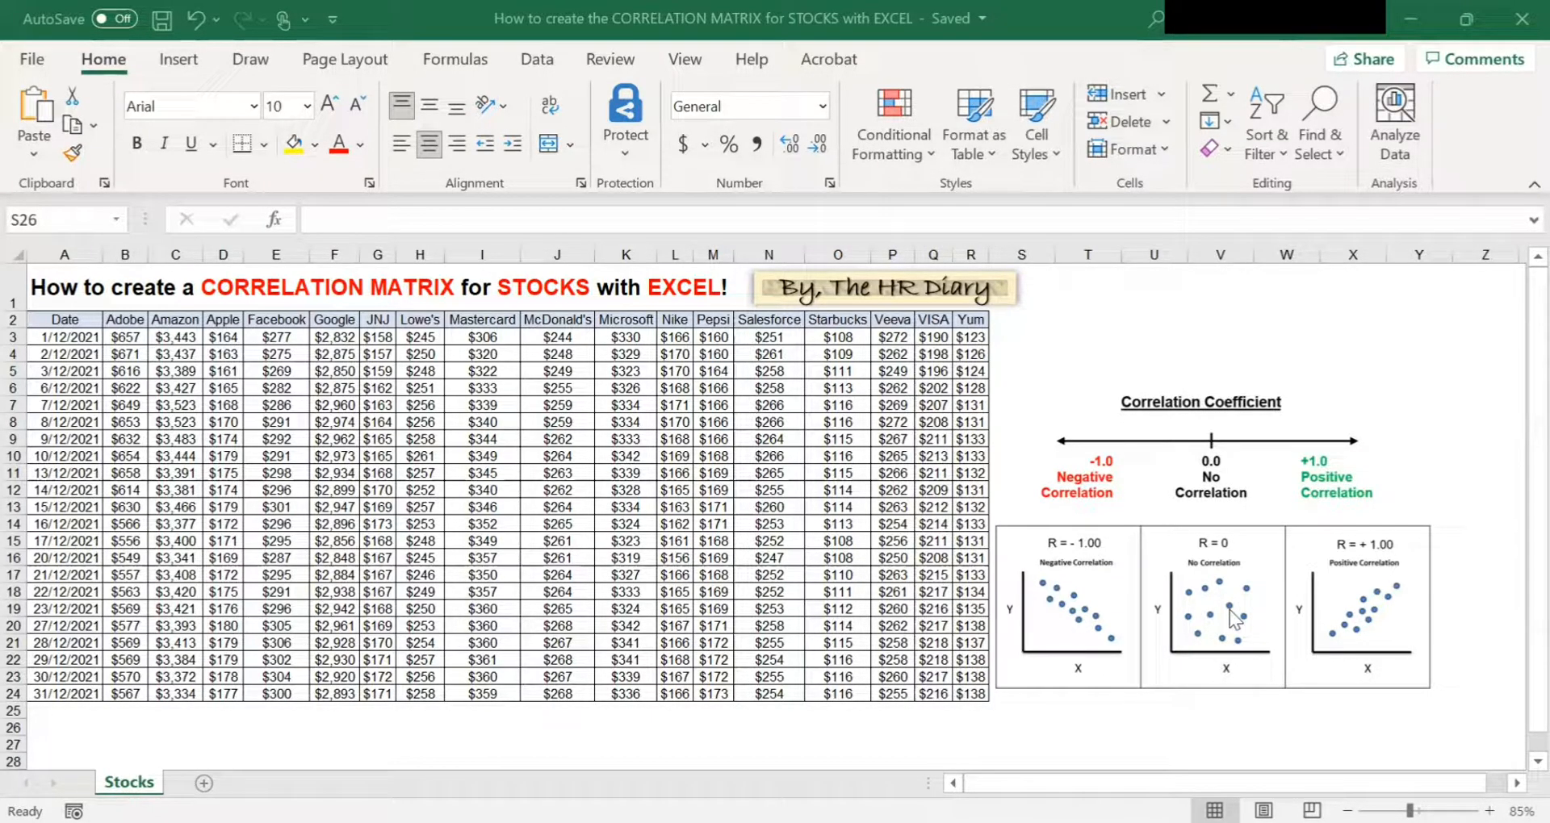
pyautogui.moveTo(1036, 565)
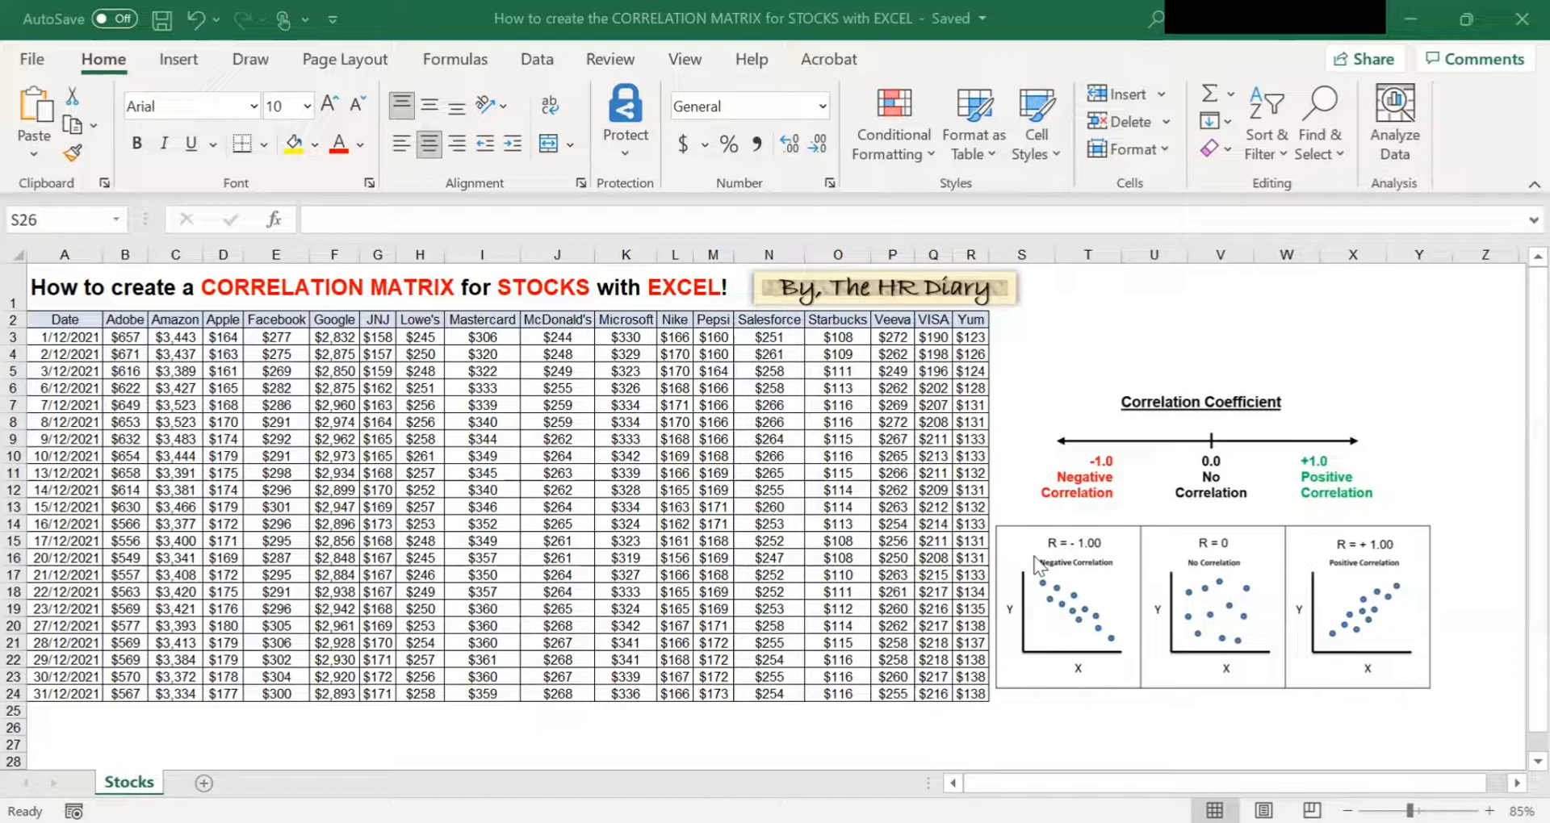
pyautogui.moveTo(1073, 581)
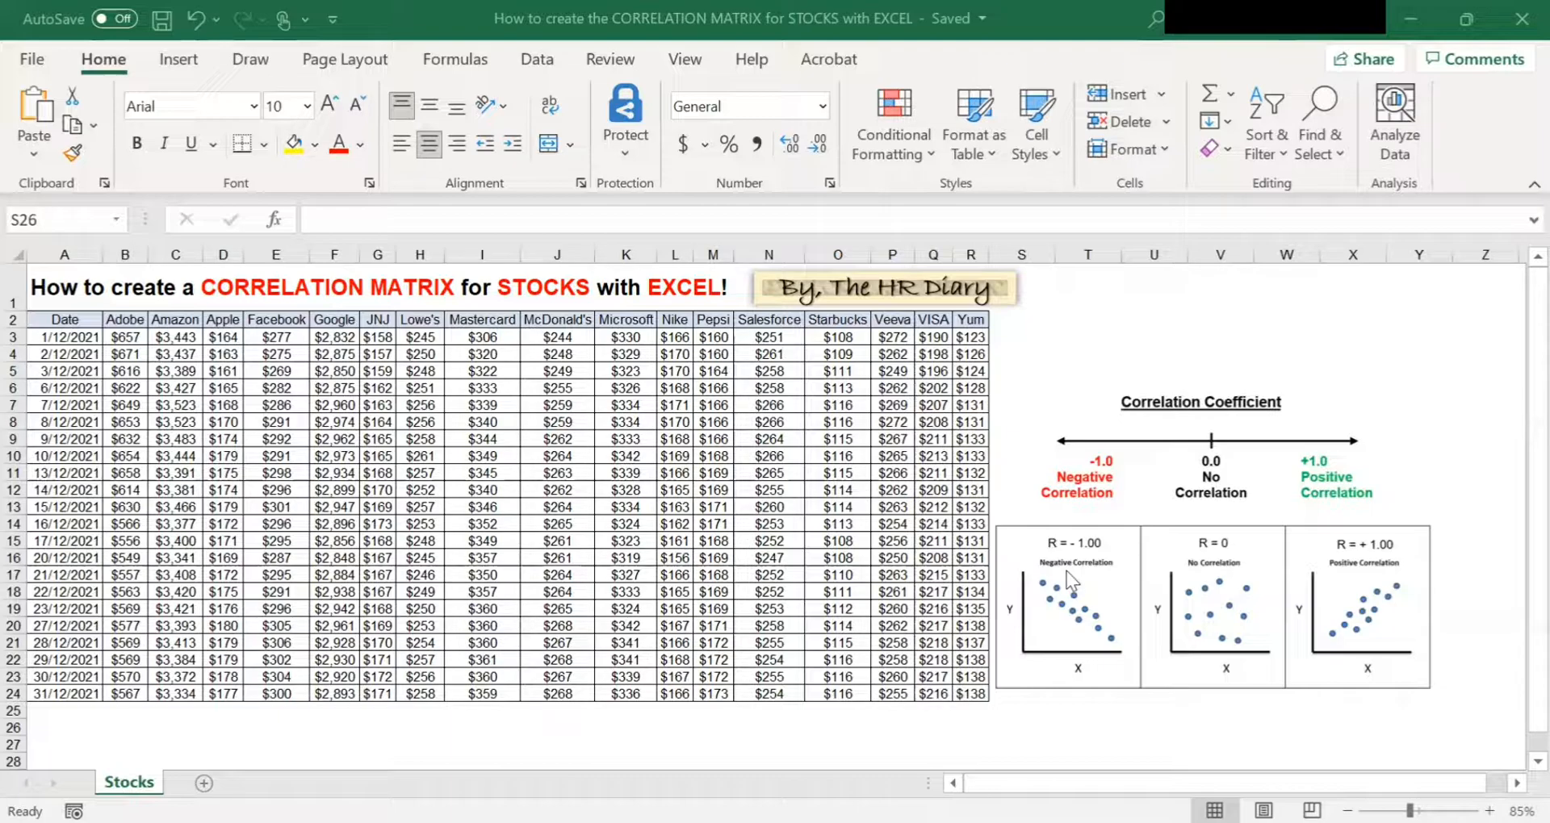
pyautogui.moveTo(1067, 581)
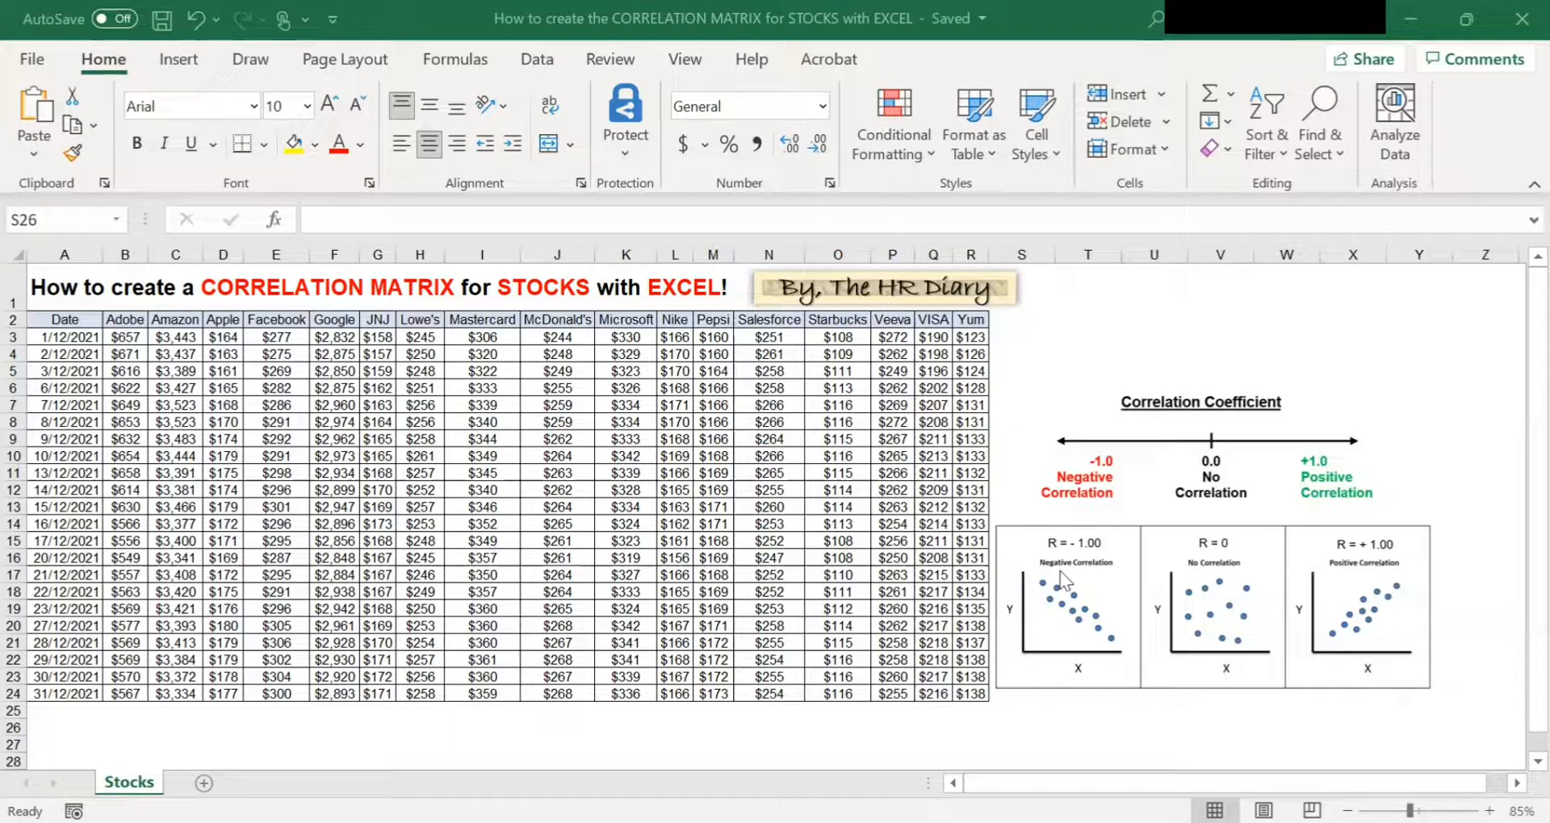
pyautogui.moveTo(1105, 669)
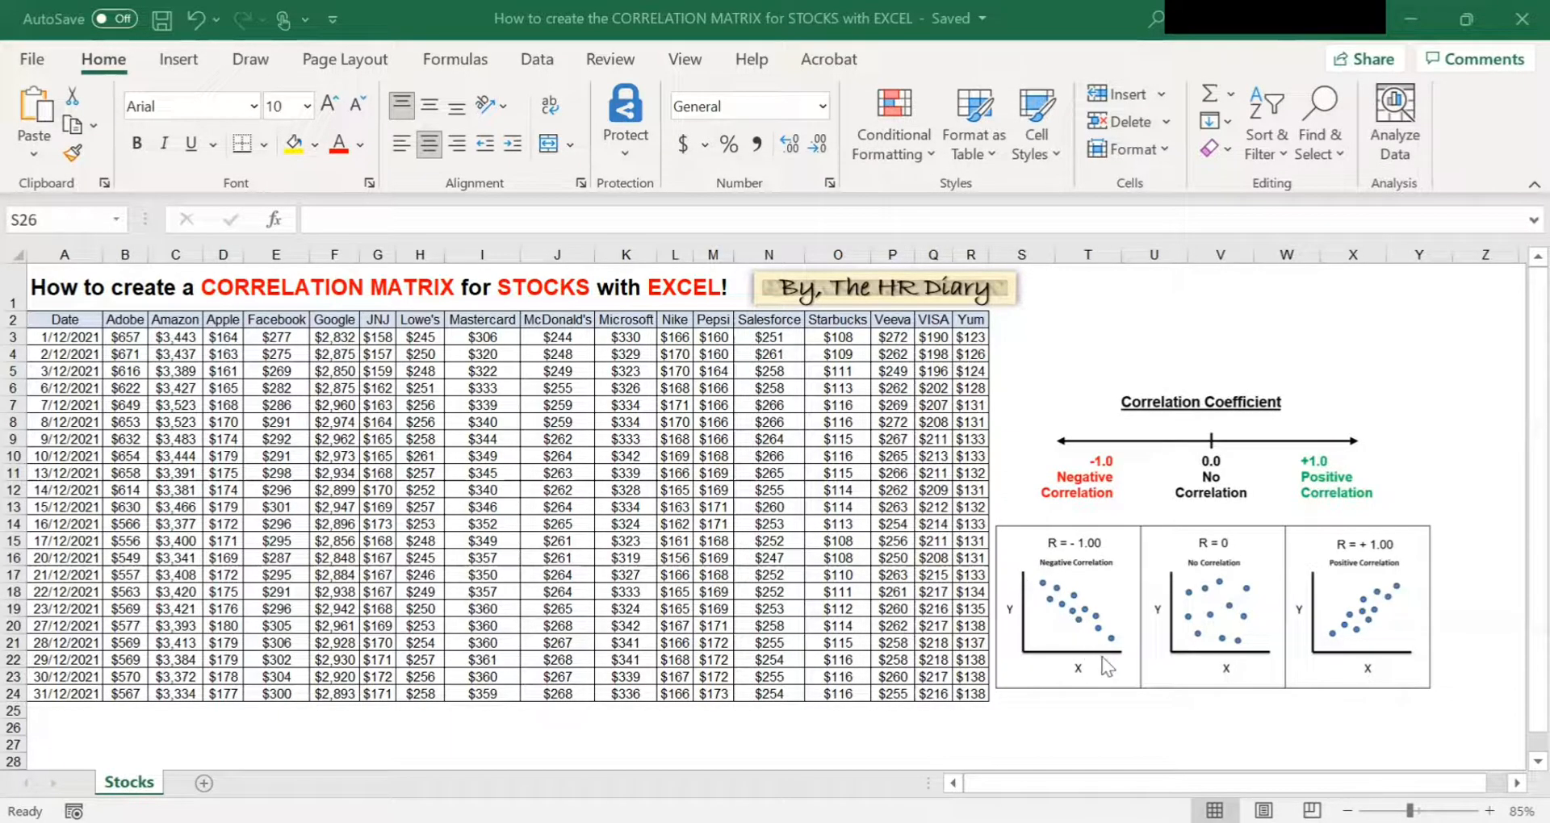
pyautogui.moveTo(1122, 683)
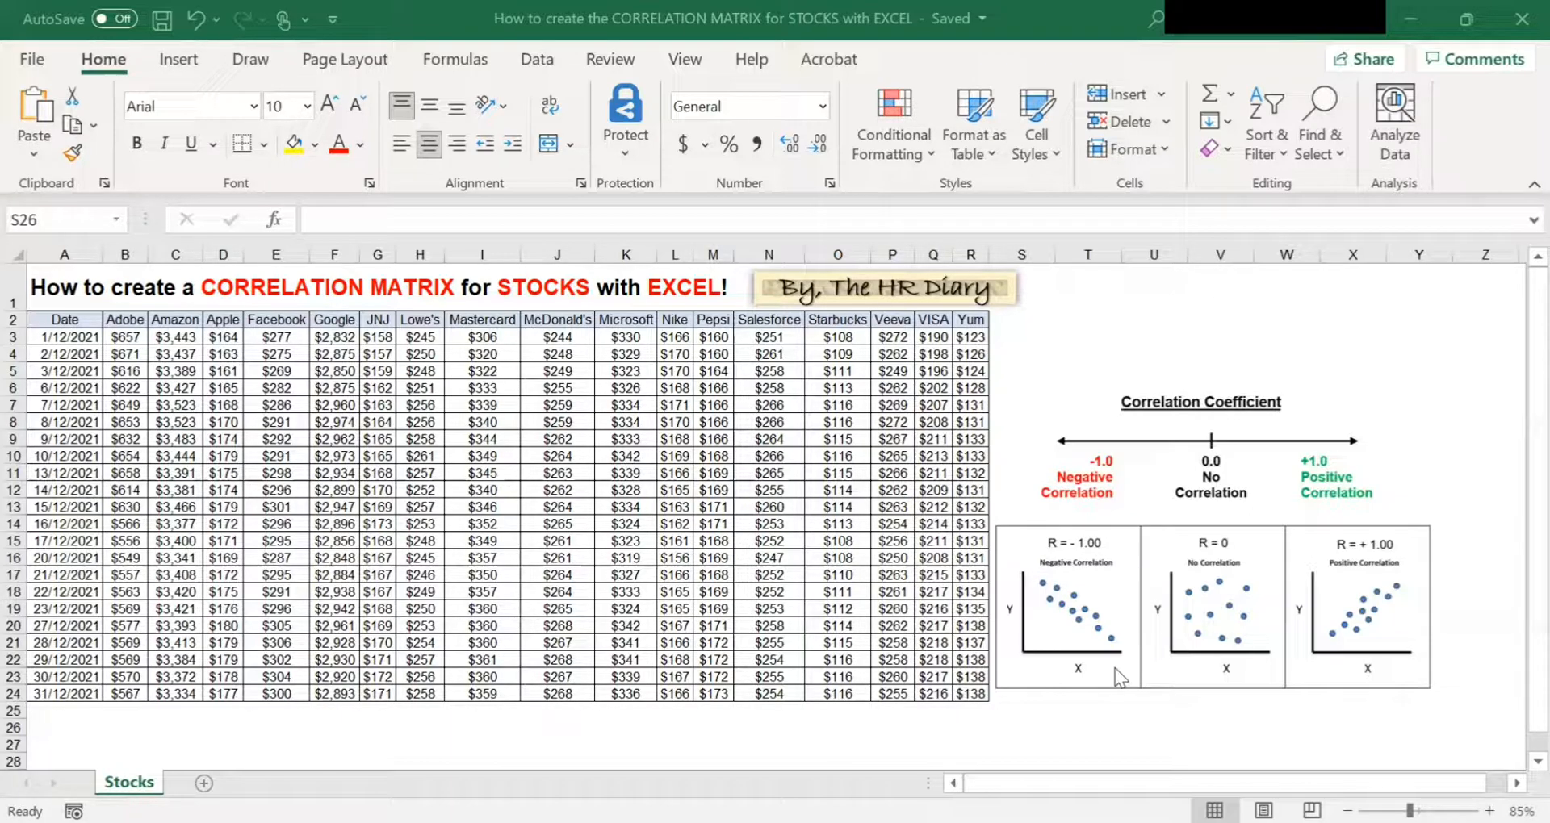
pyautogui.moveTo(244, 509)
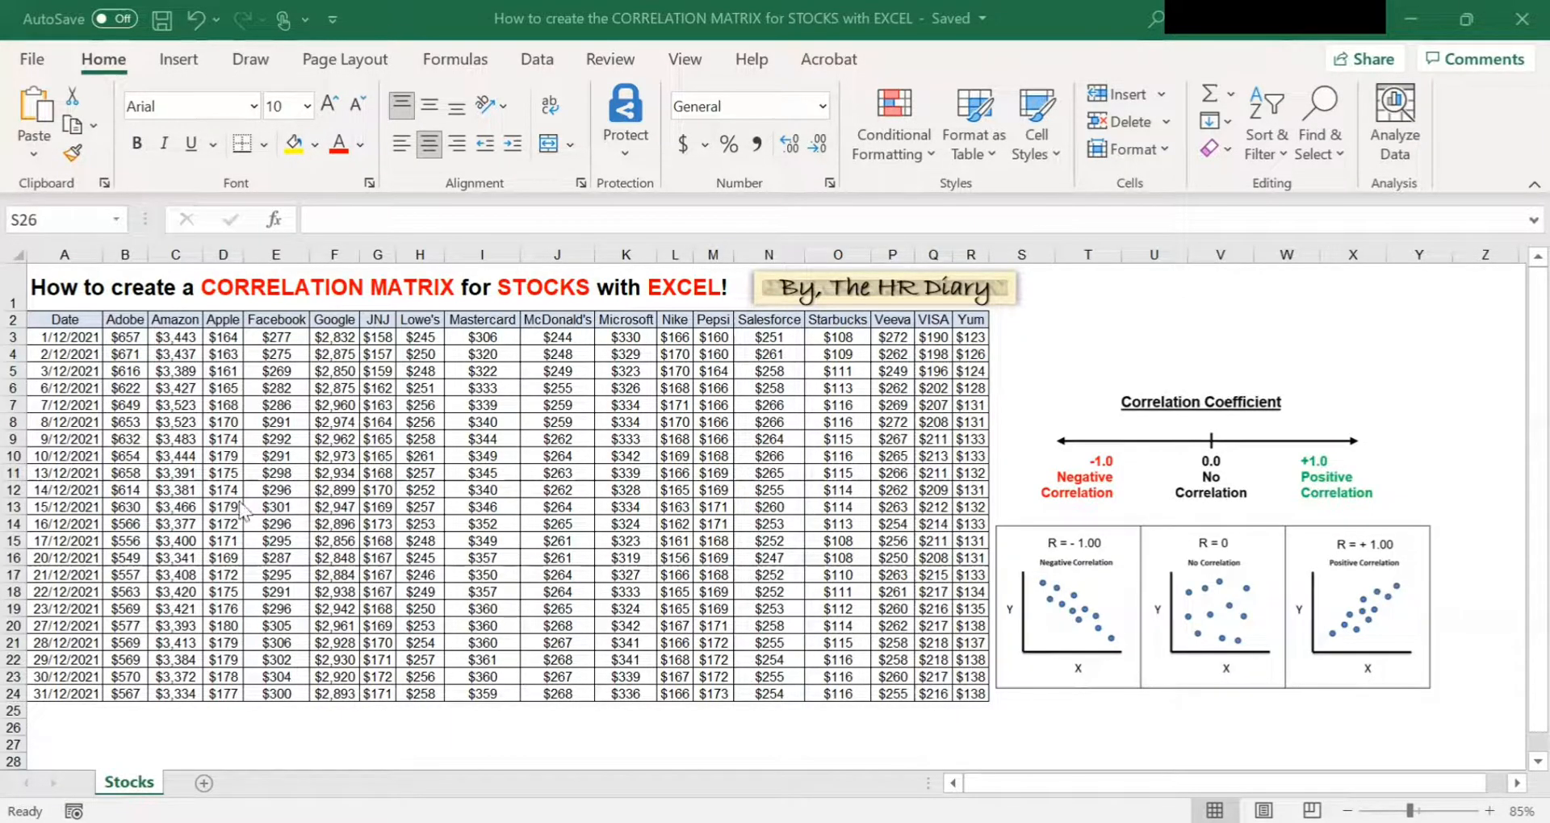
pyautogui.moveTo(410, 321)
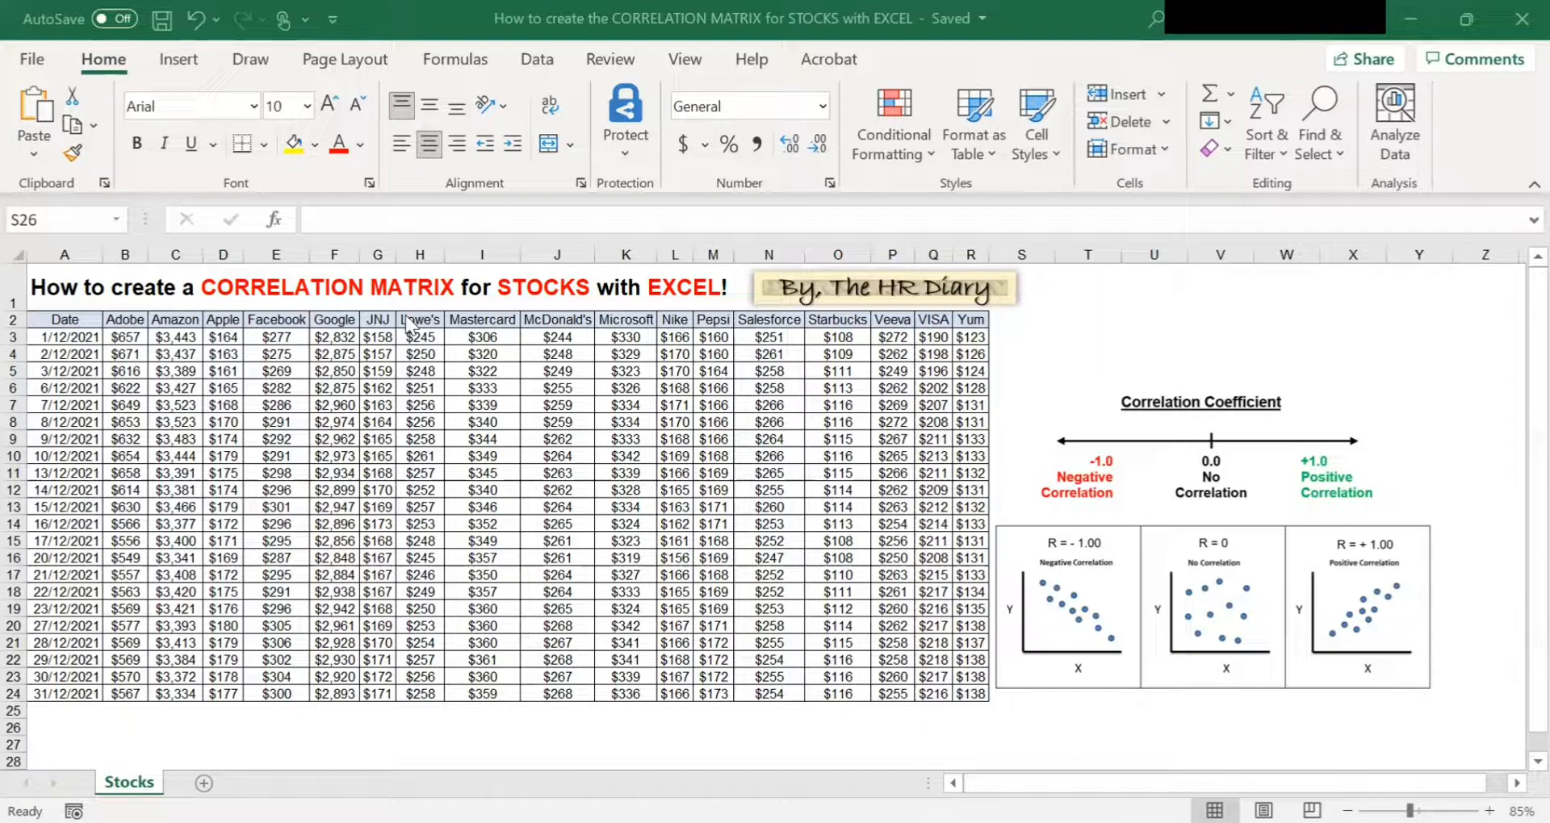
pyautogui.moveTo(40, 74)
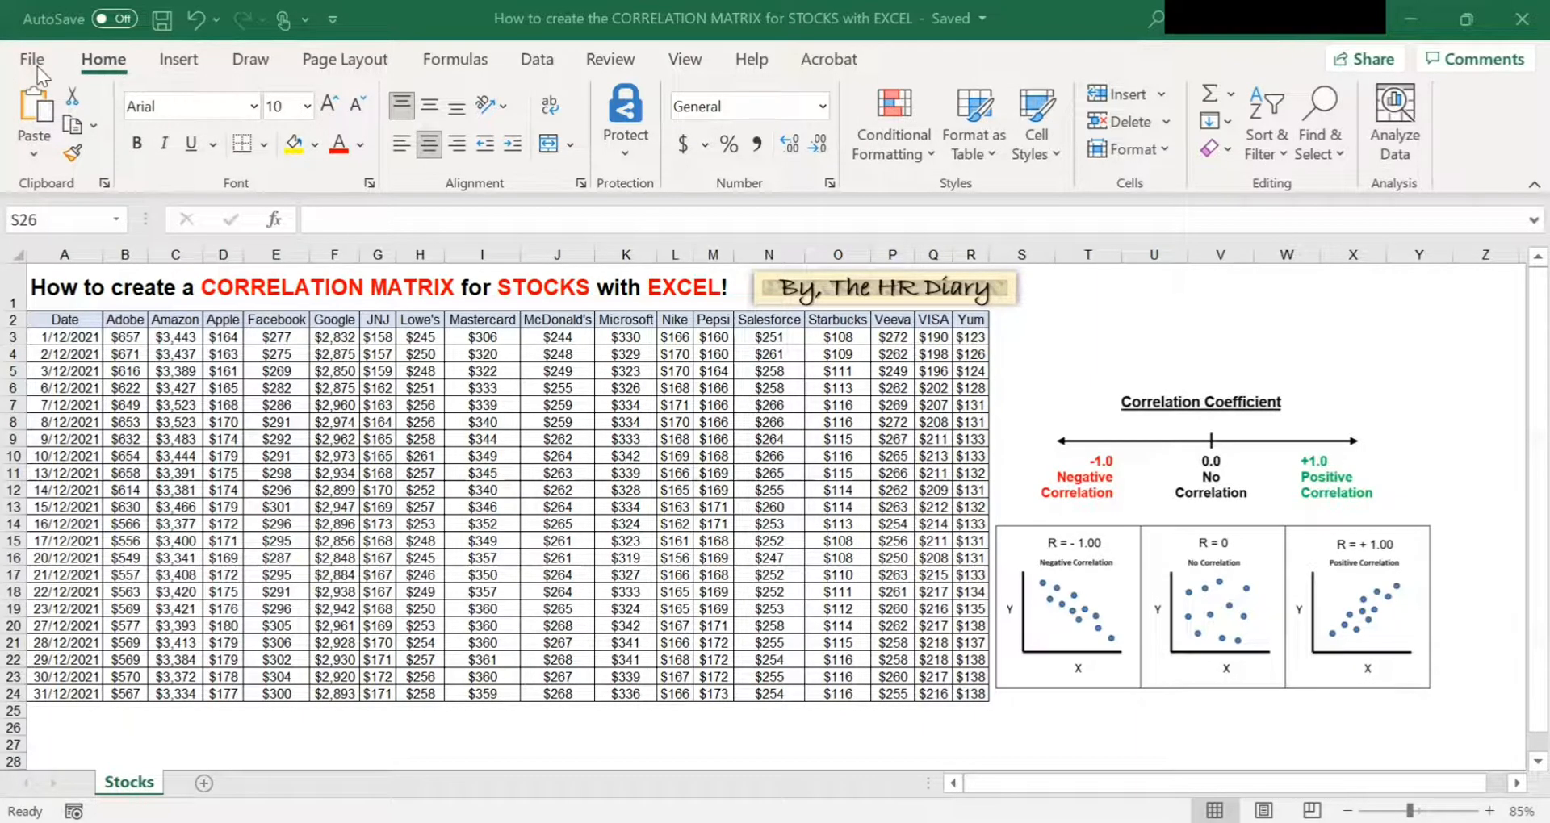
# - Open the Excel Add-ins manager from File > Options > Add-ins
pyautogui.click(32, 59)
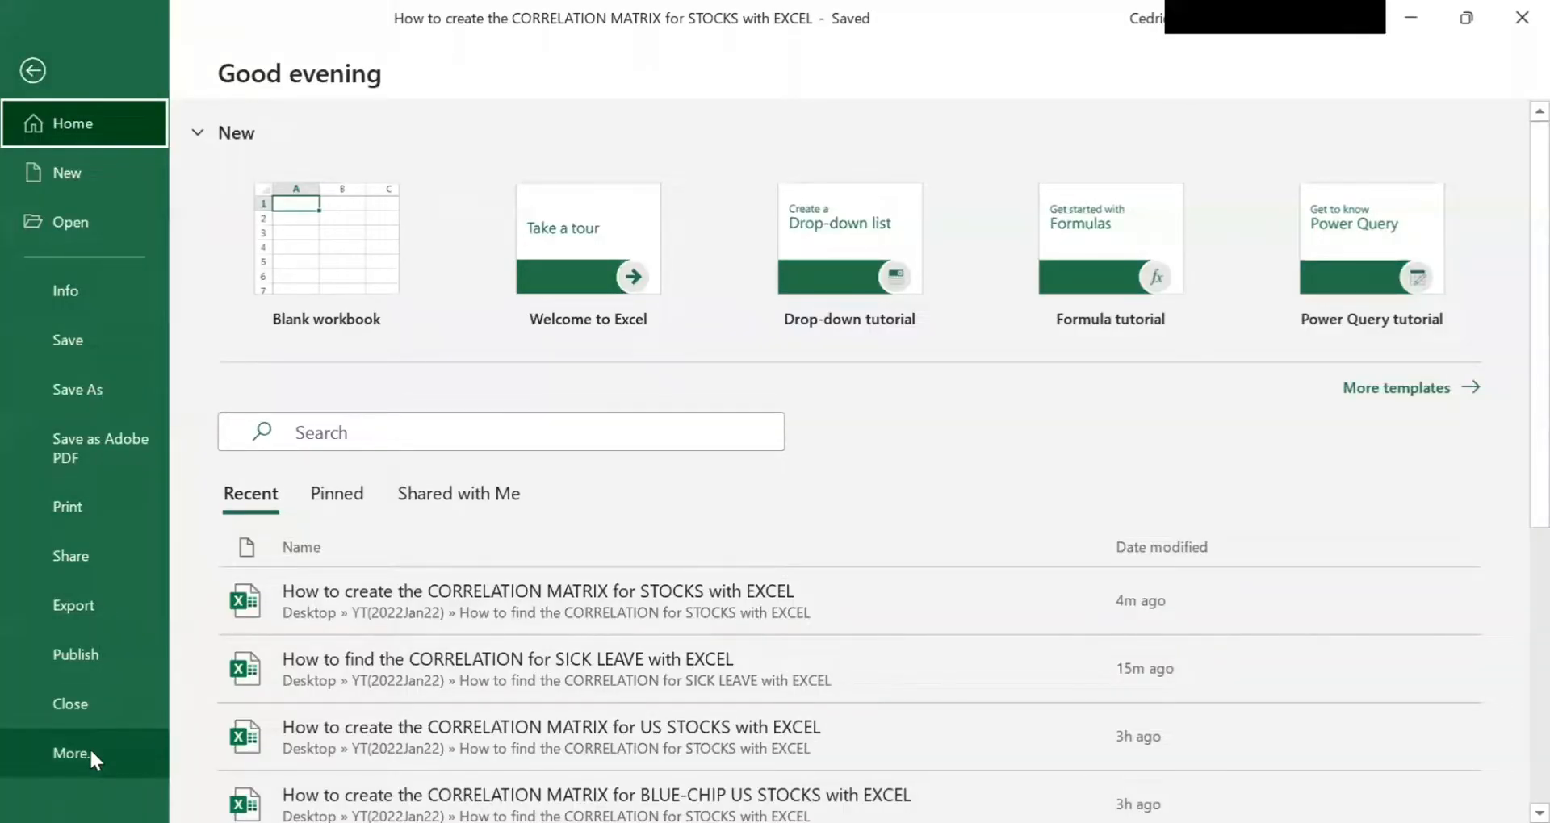
pyautogui.click(70, 753)
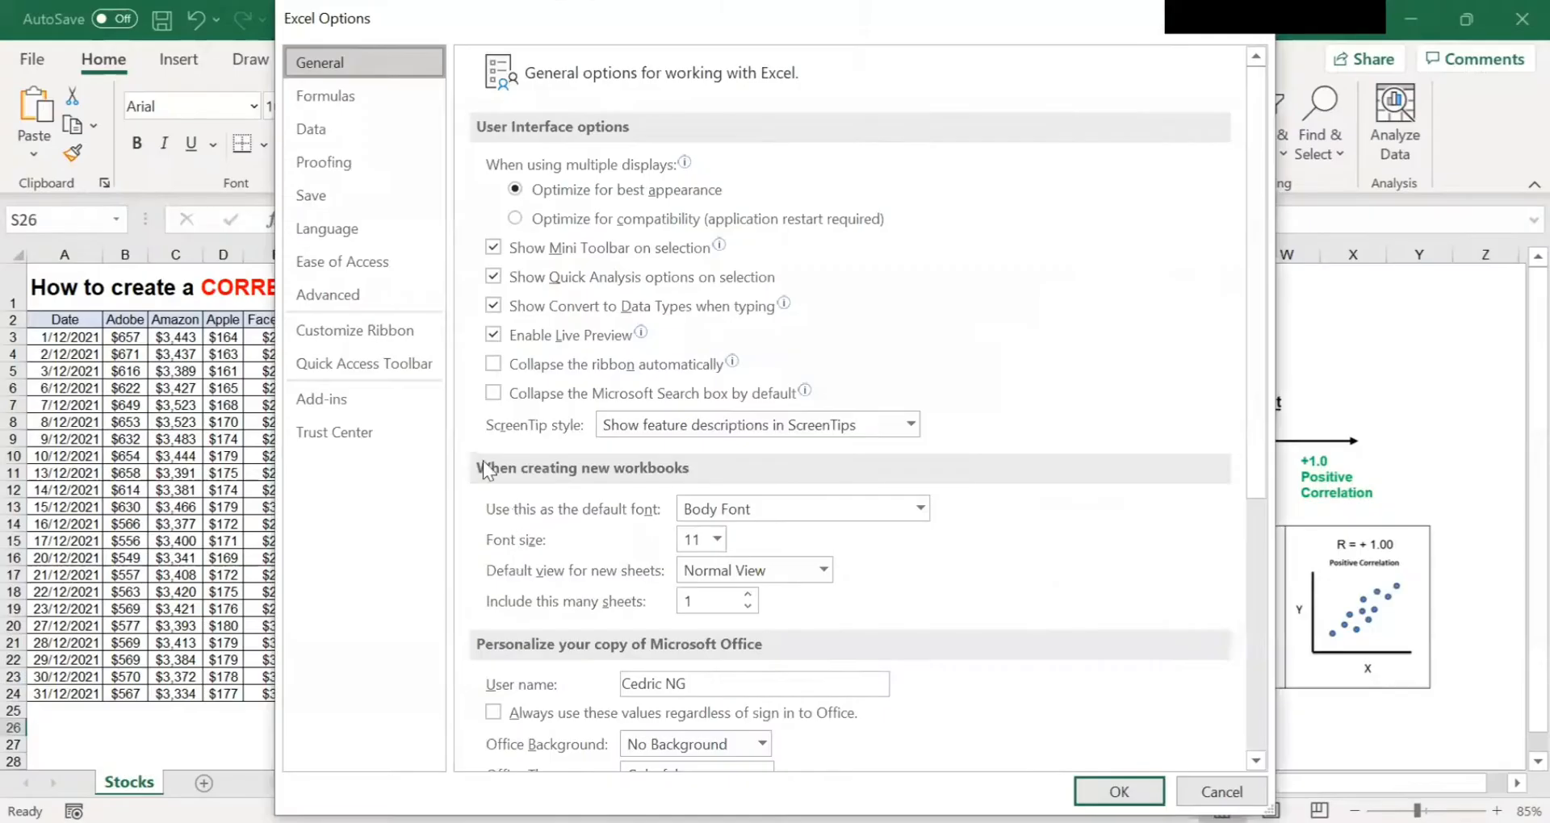
pyautogui.moveTo(356, 330)
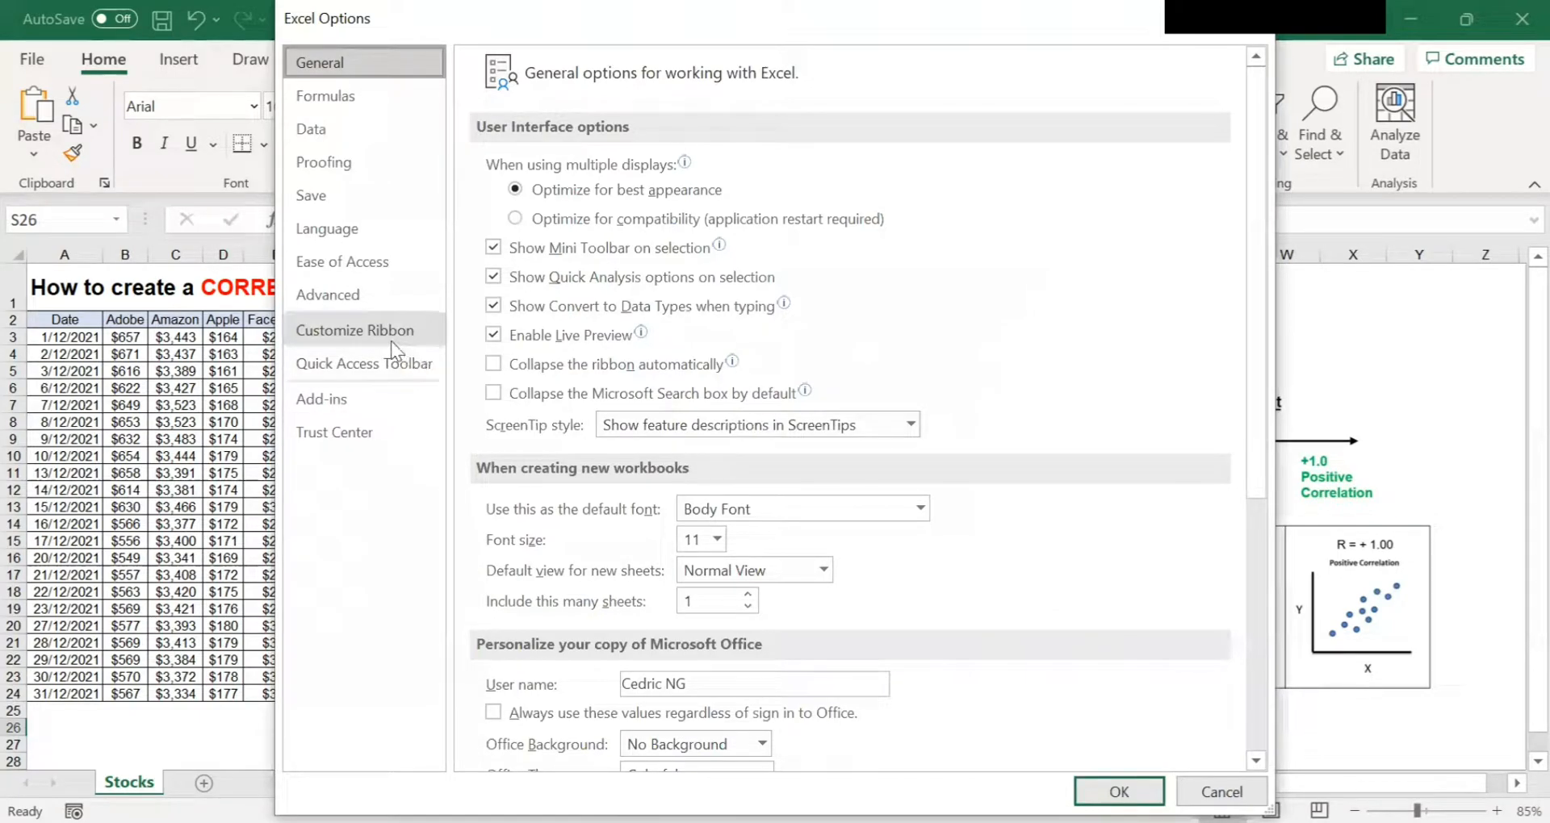
pyautogui.moveTo(374, 405)
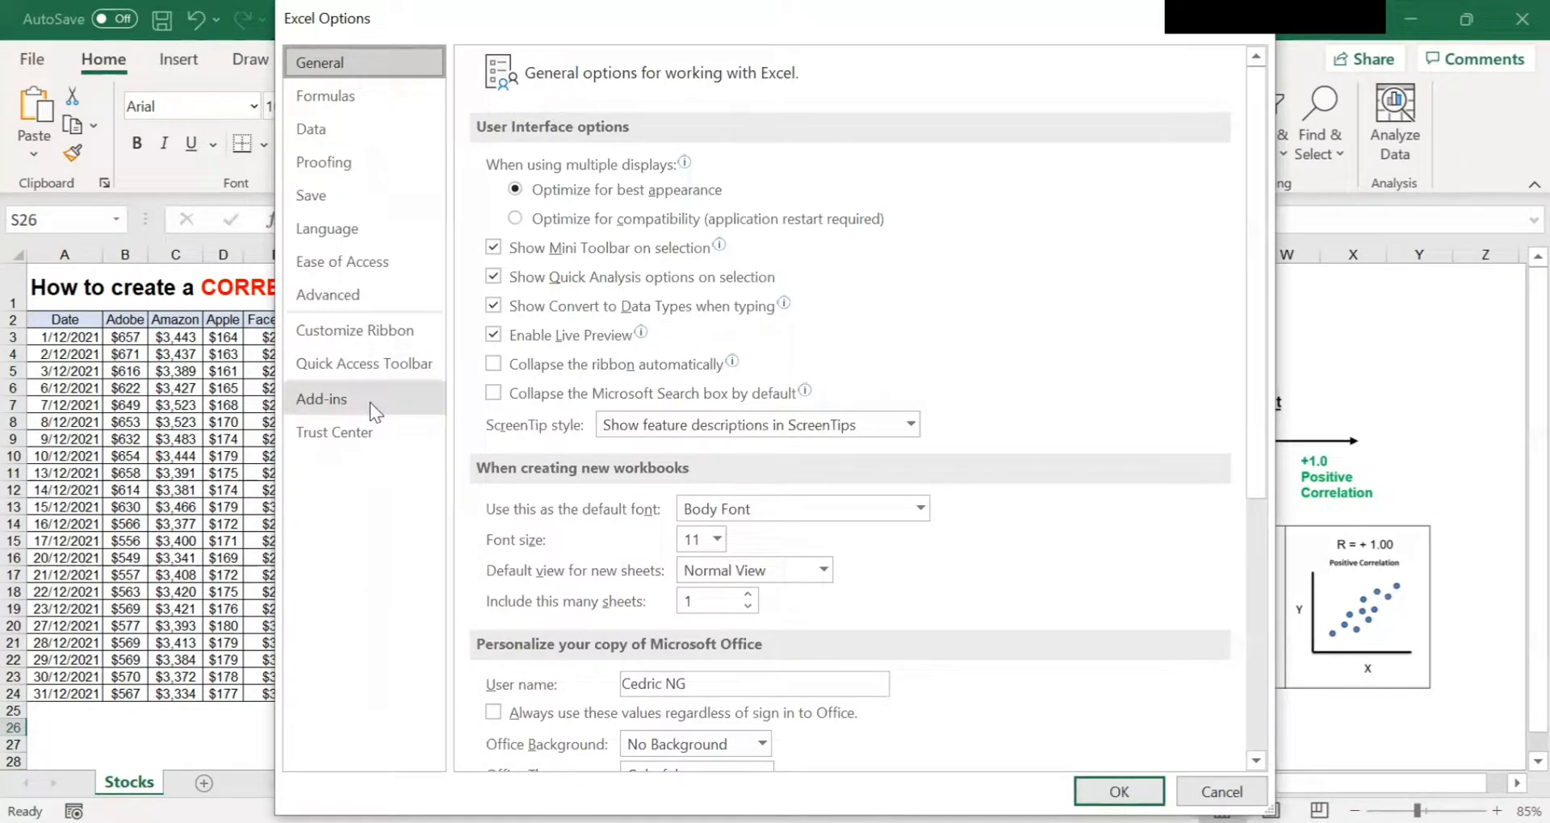
pyautogui.click(322, 398)
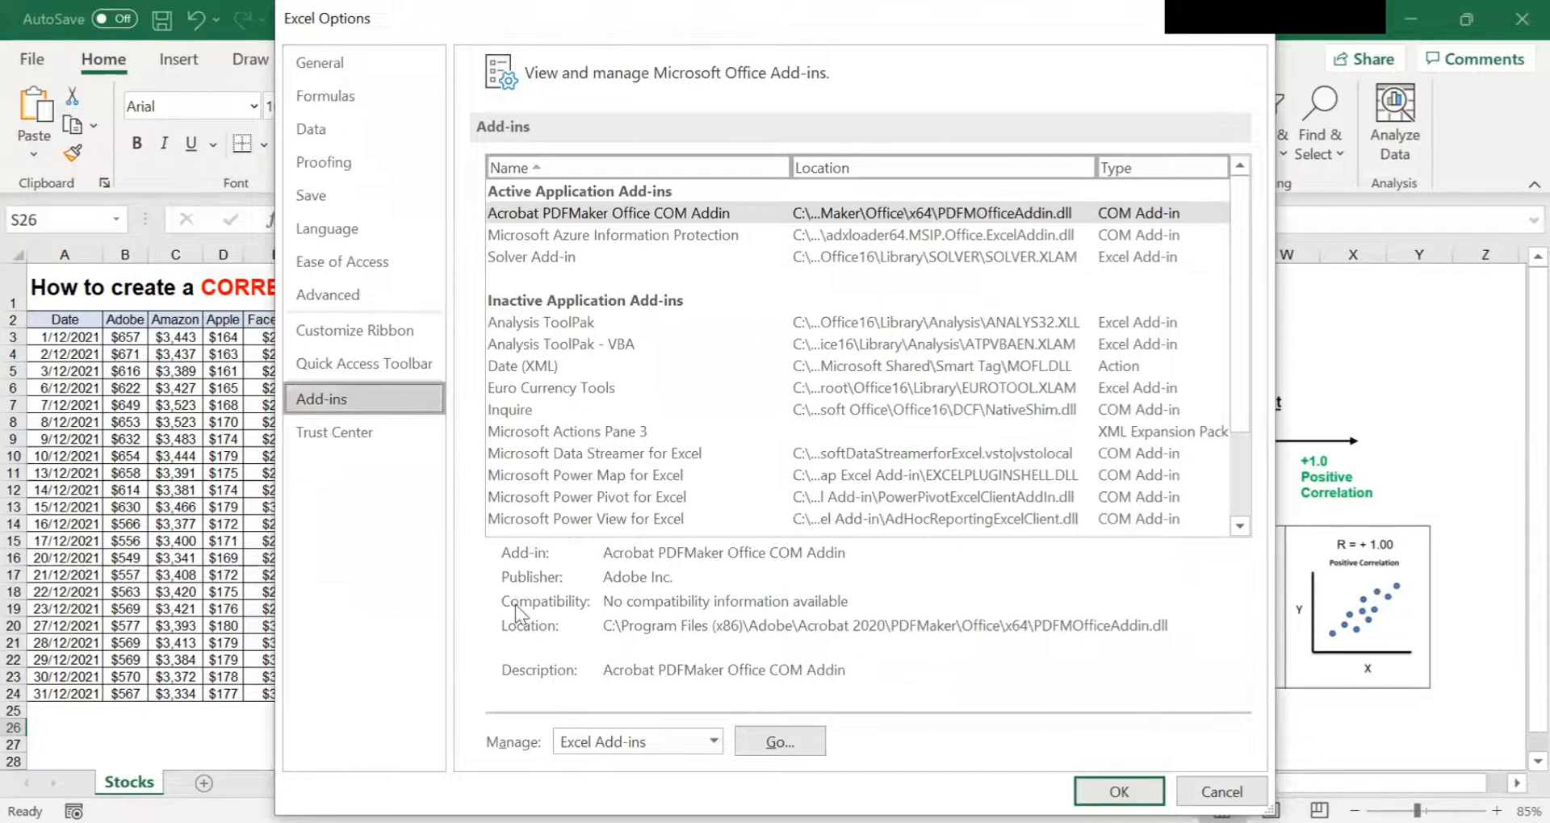
pyautogui.moveTo(532, 759)
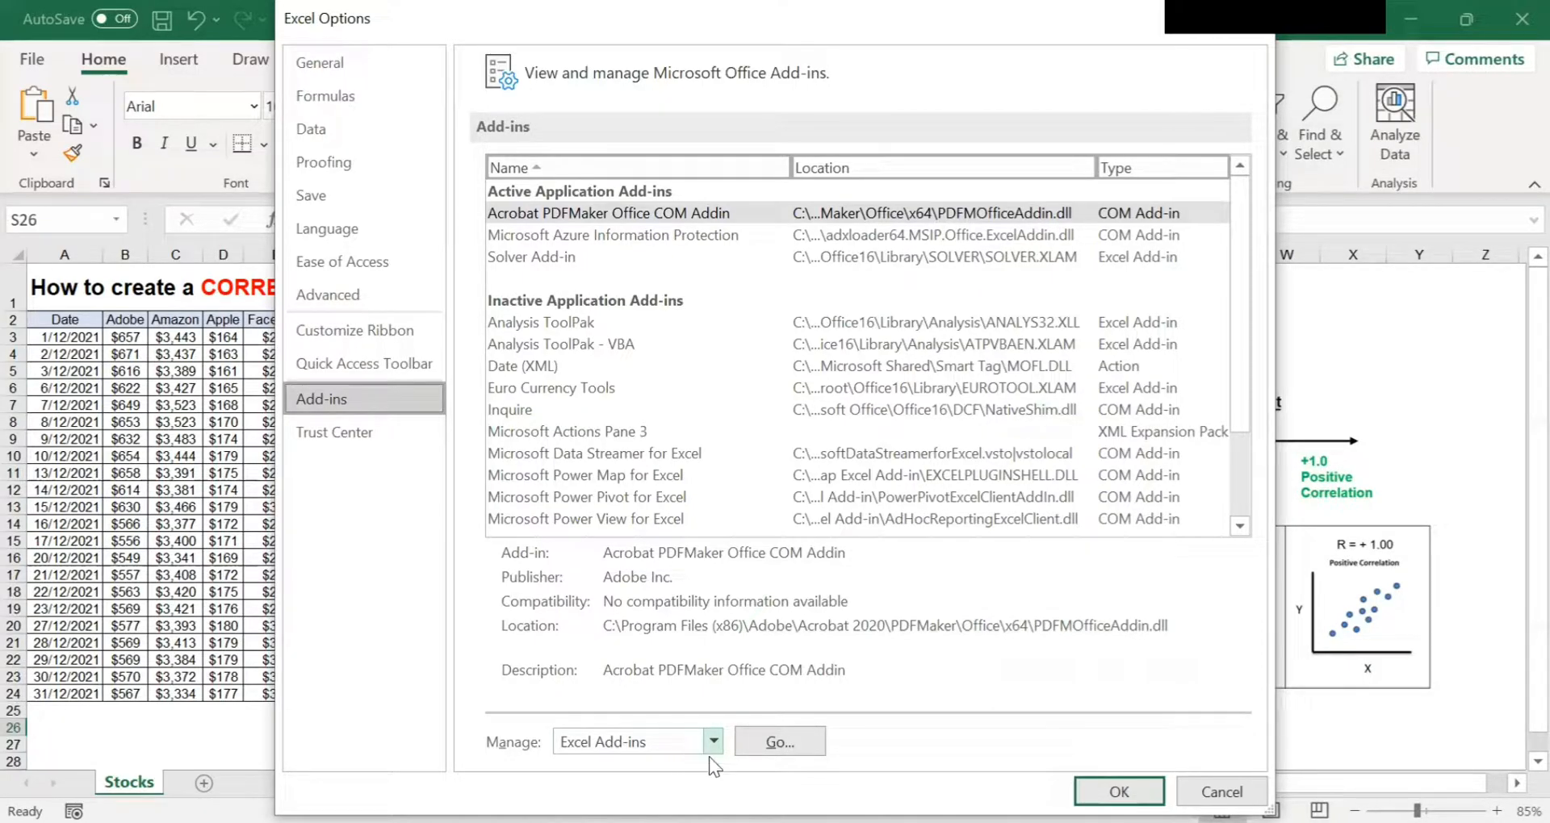
pyautogui.click(779, 742)
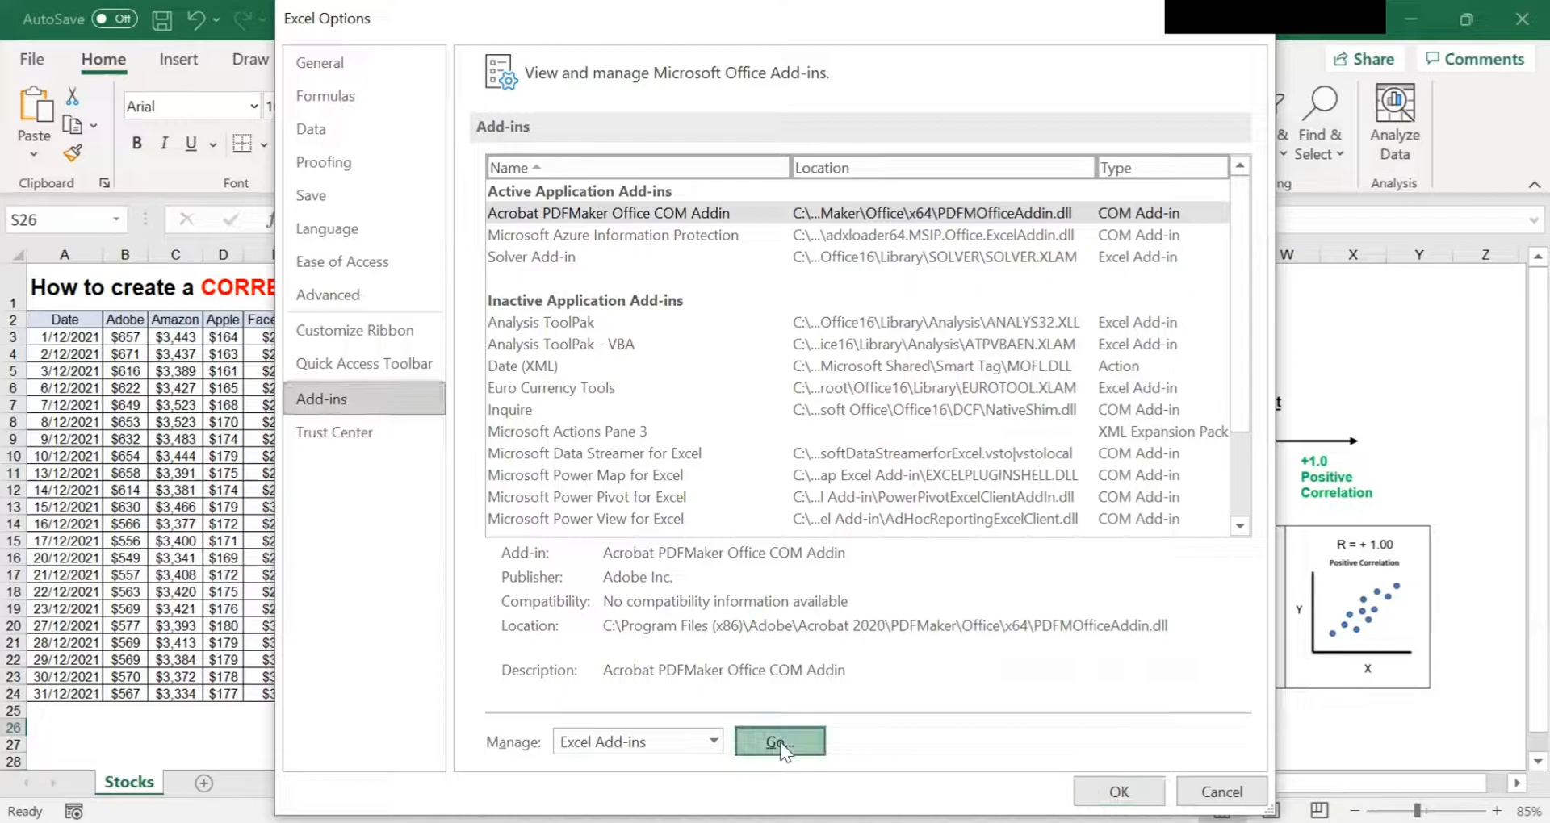
pyautogui.click(780, 742)
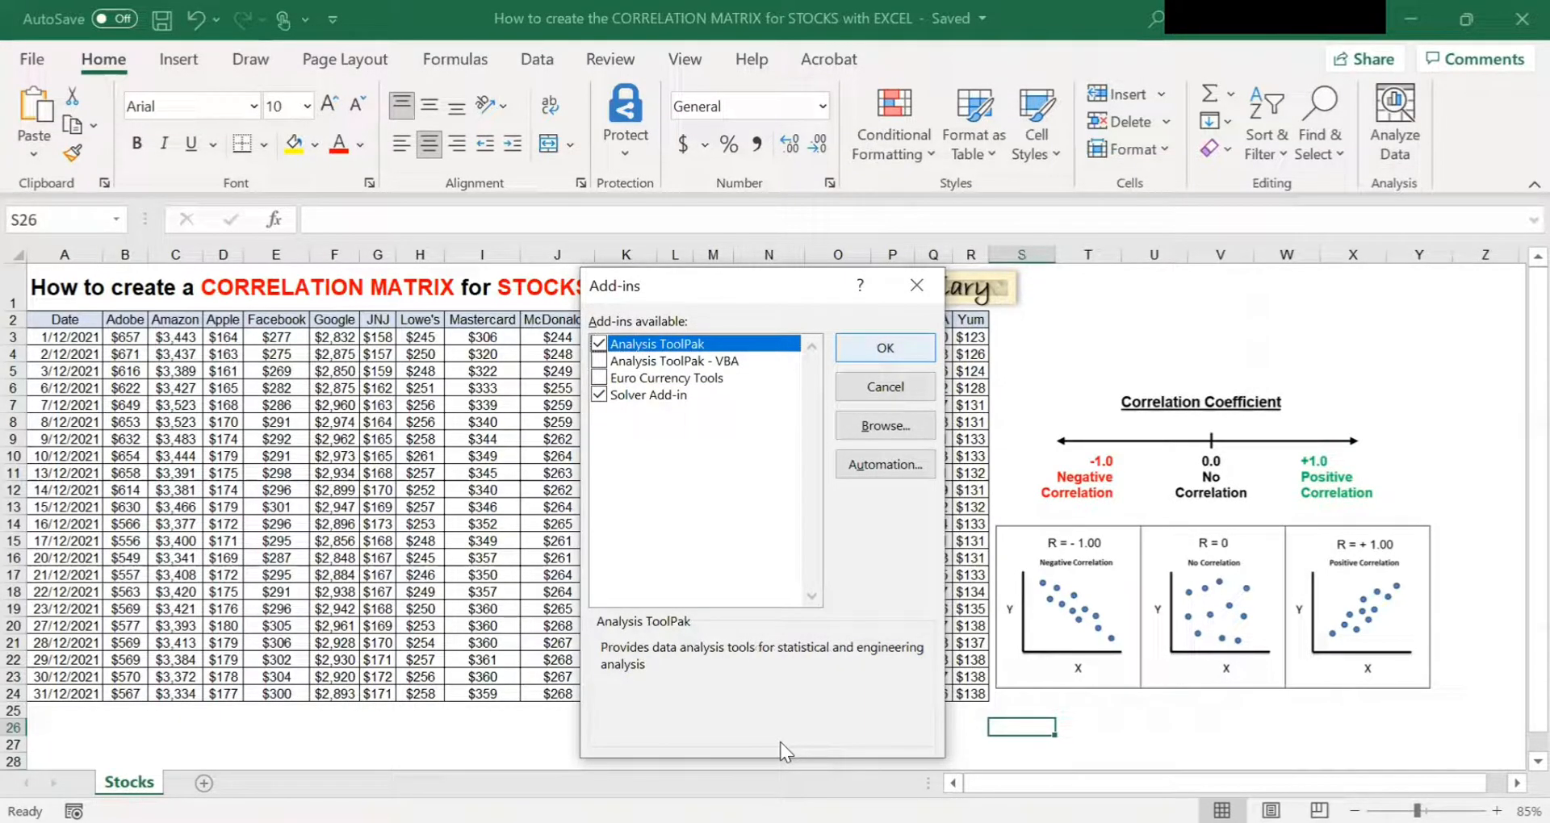
# - Confirm Analysis ToolPak as enabled and close the Add-ins dialog
pyautogui.click(882, 348)
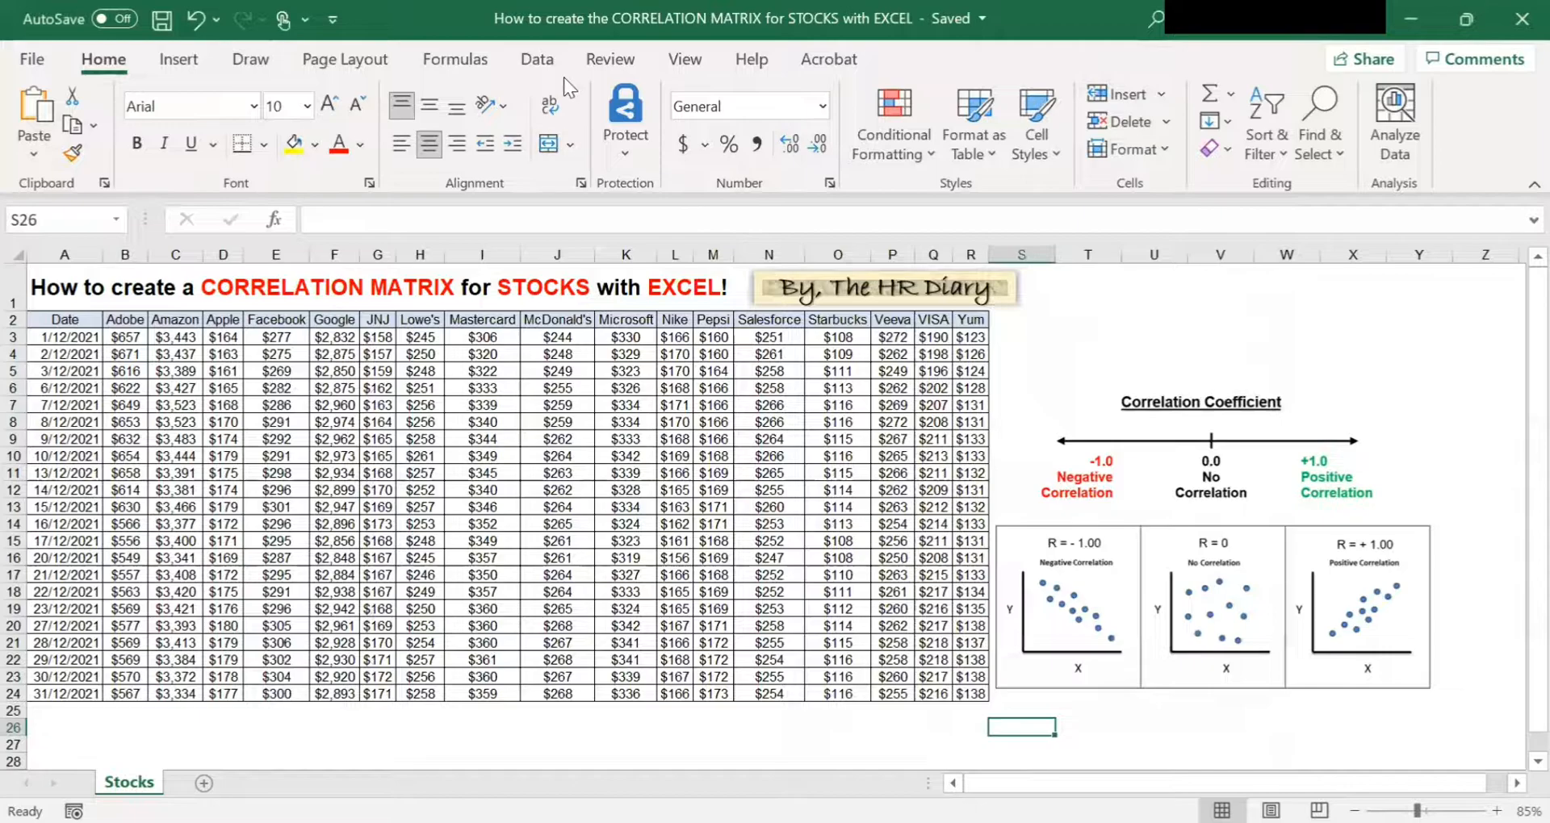
# - Switch to the Data tab to reveal the Data Analysis command
pyautogui.click(537, 59)
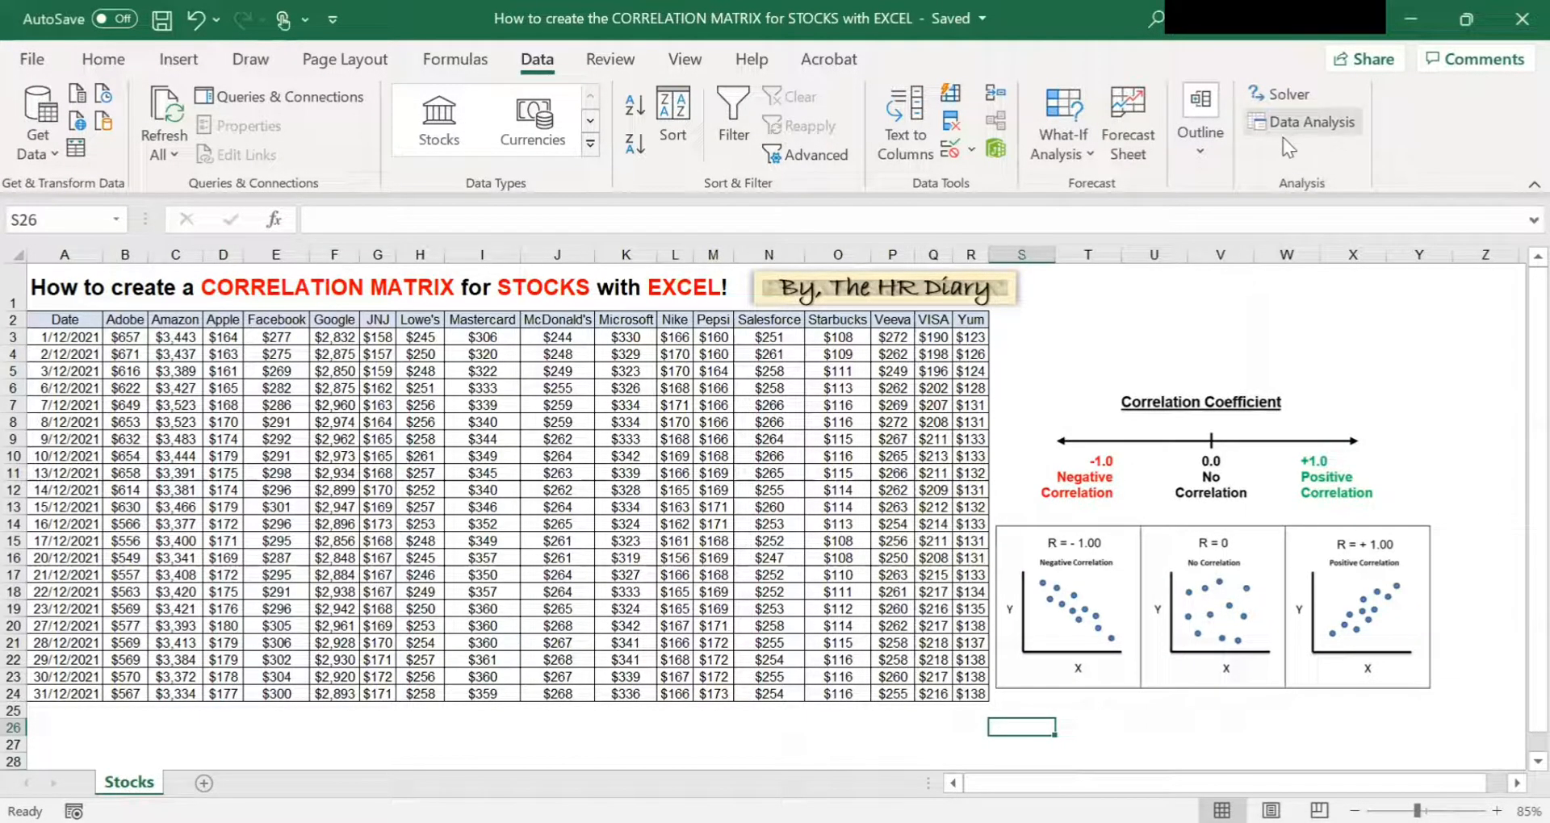
pyautogui.moveTo(1337, 146)
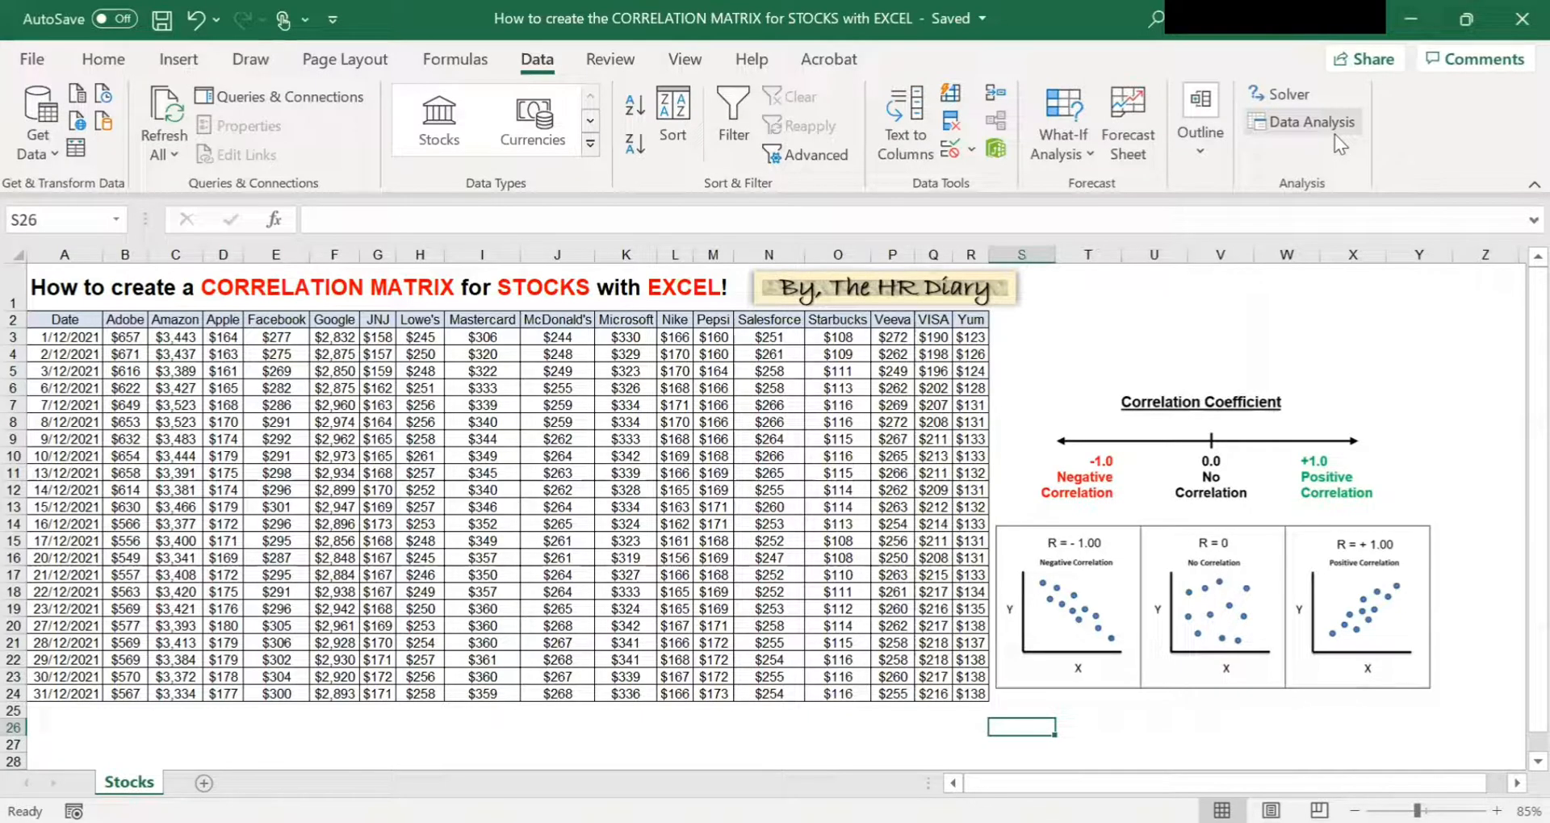
pyautogui.moveTo(1302, 122)
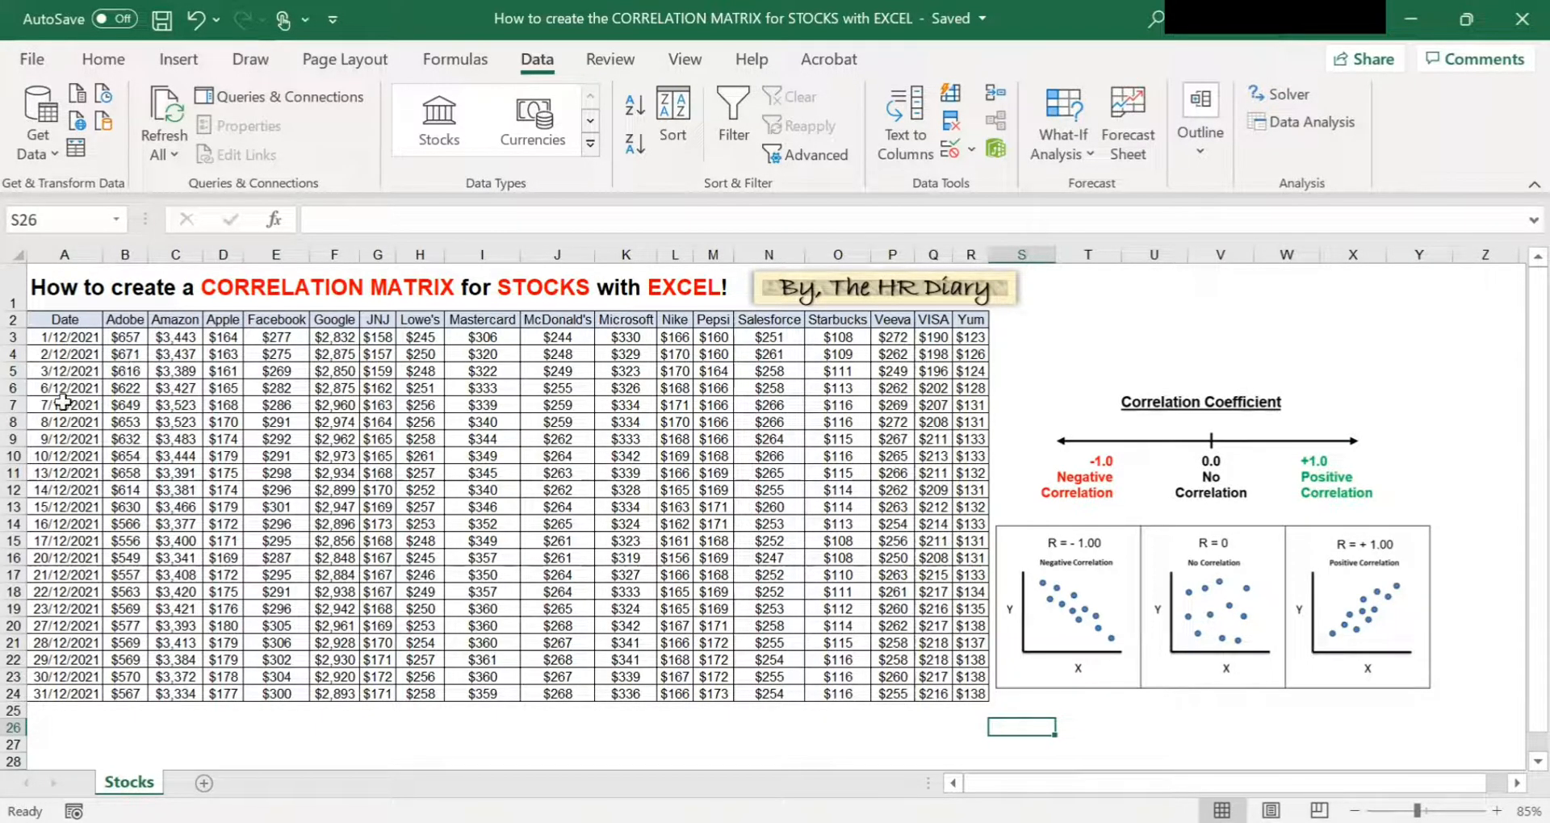
pyautogui.moveTo(252, 341)
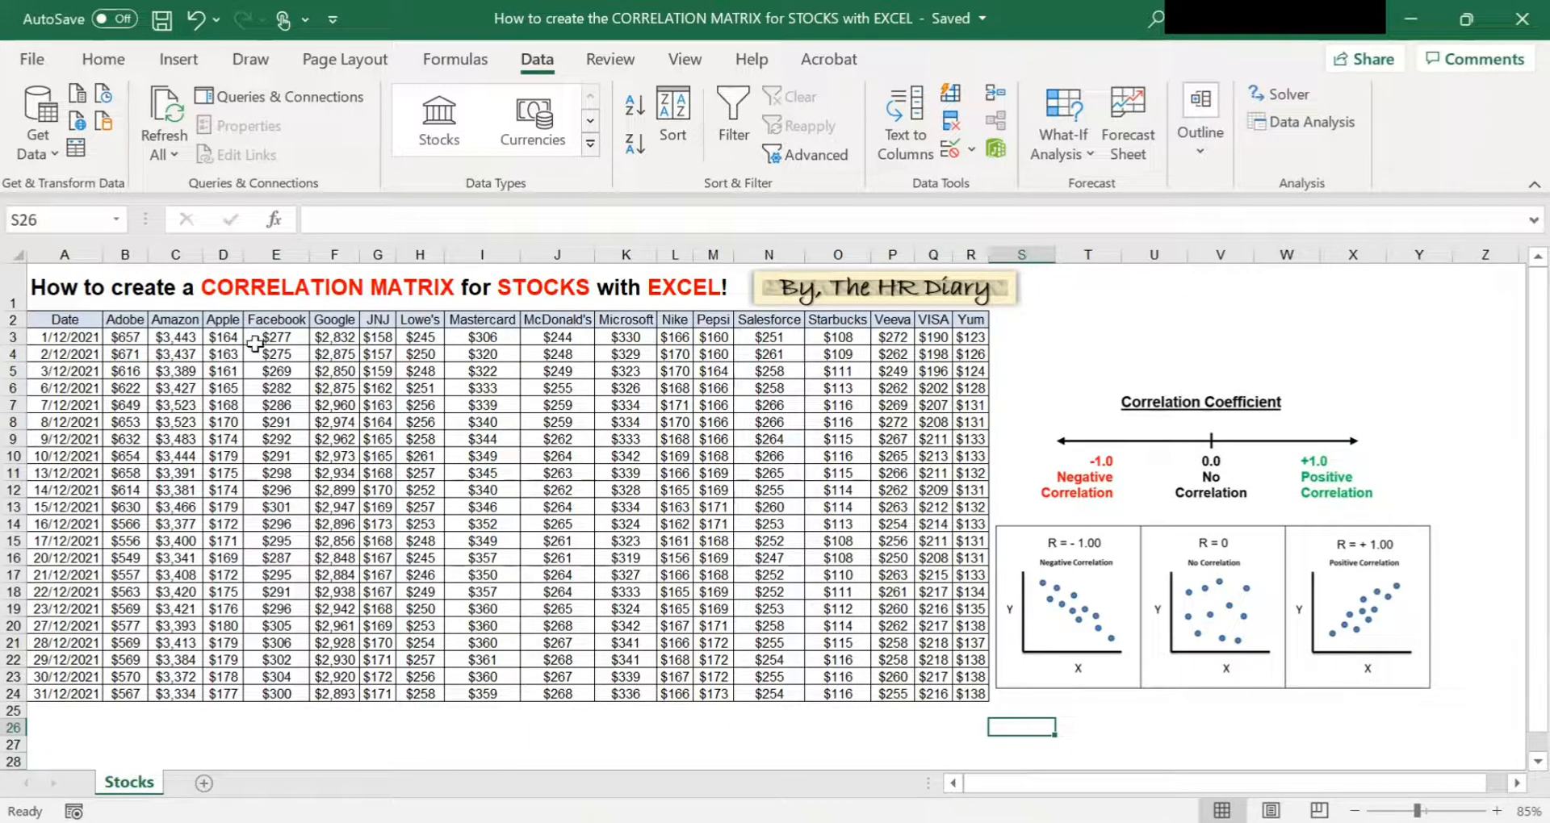
pyautogui.moveTo(422, 326)
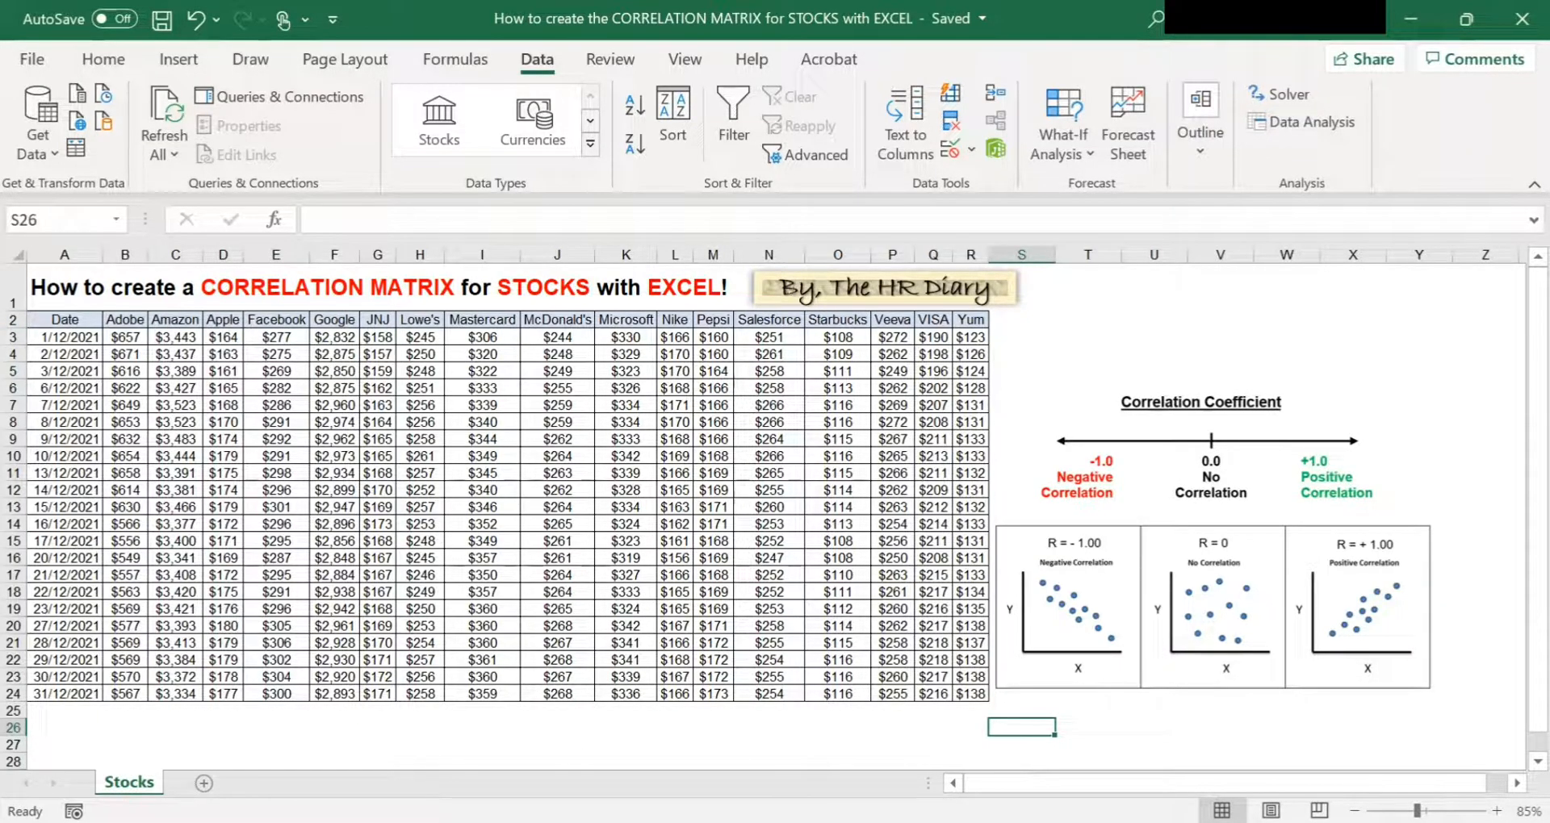
pyautogui.moveTo(1337, 664)
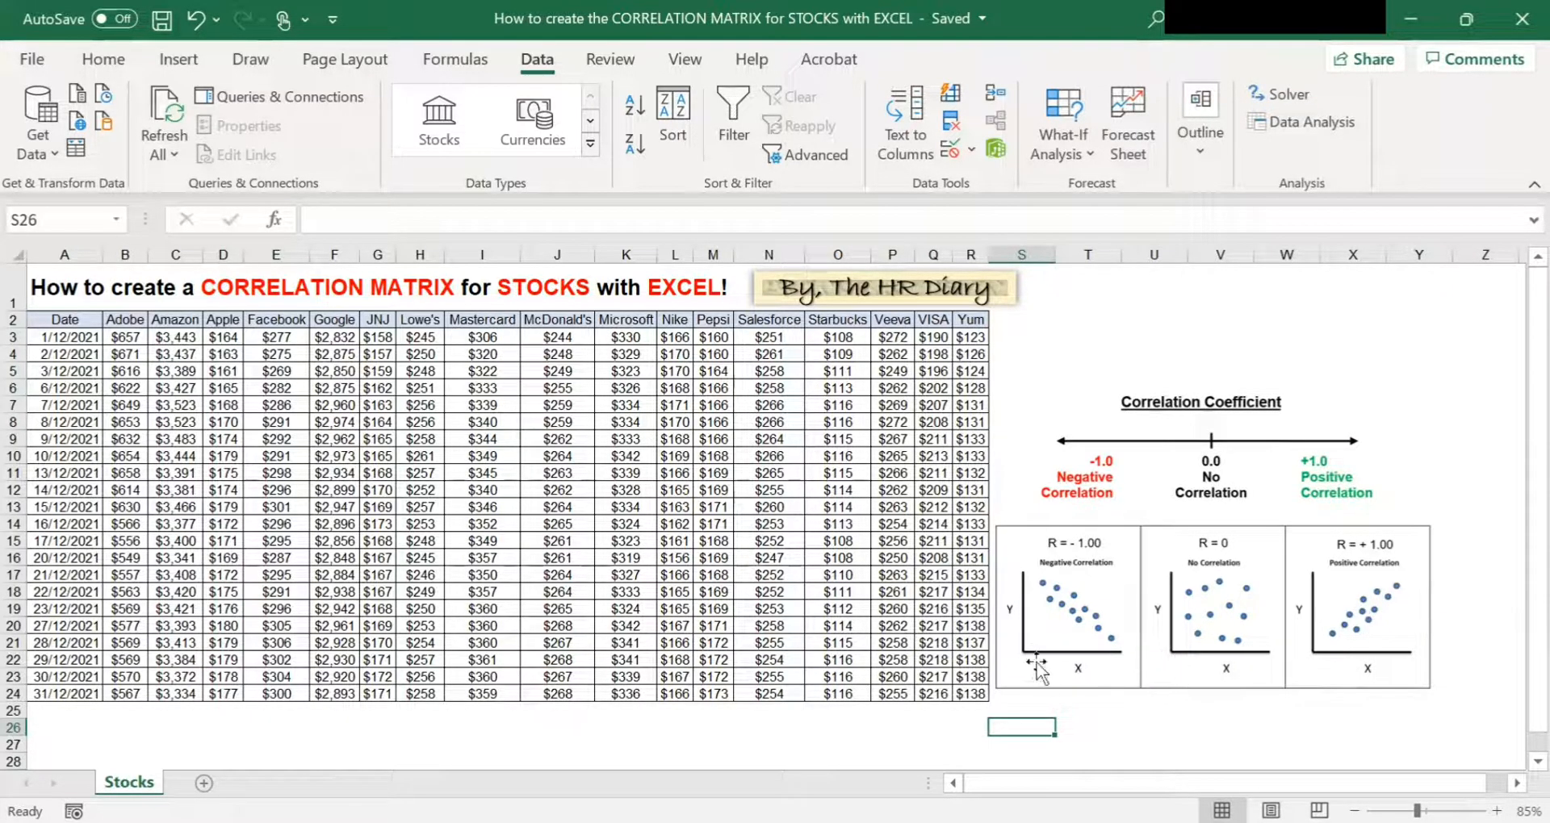
pyautogui.moveTo(1023, 534)
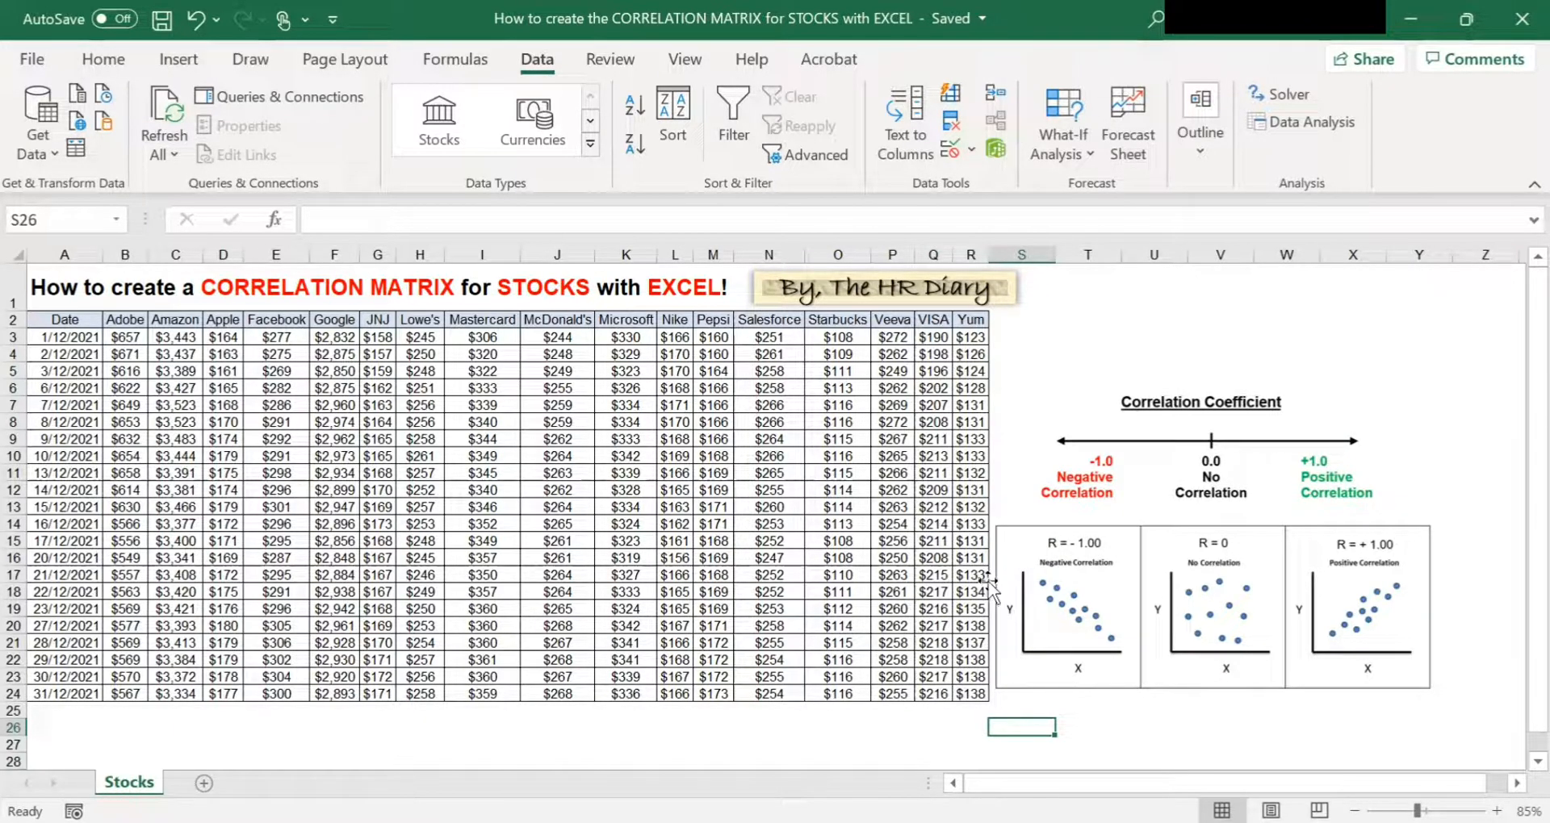
pyautogui.moveTo(1314, 470)
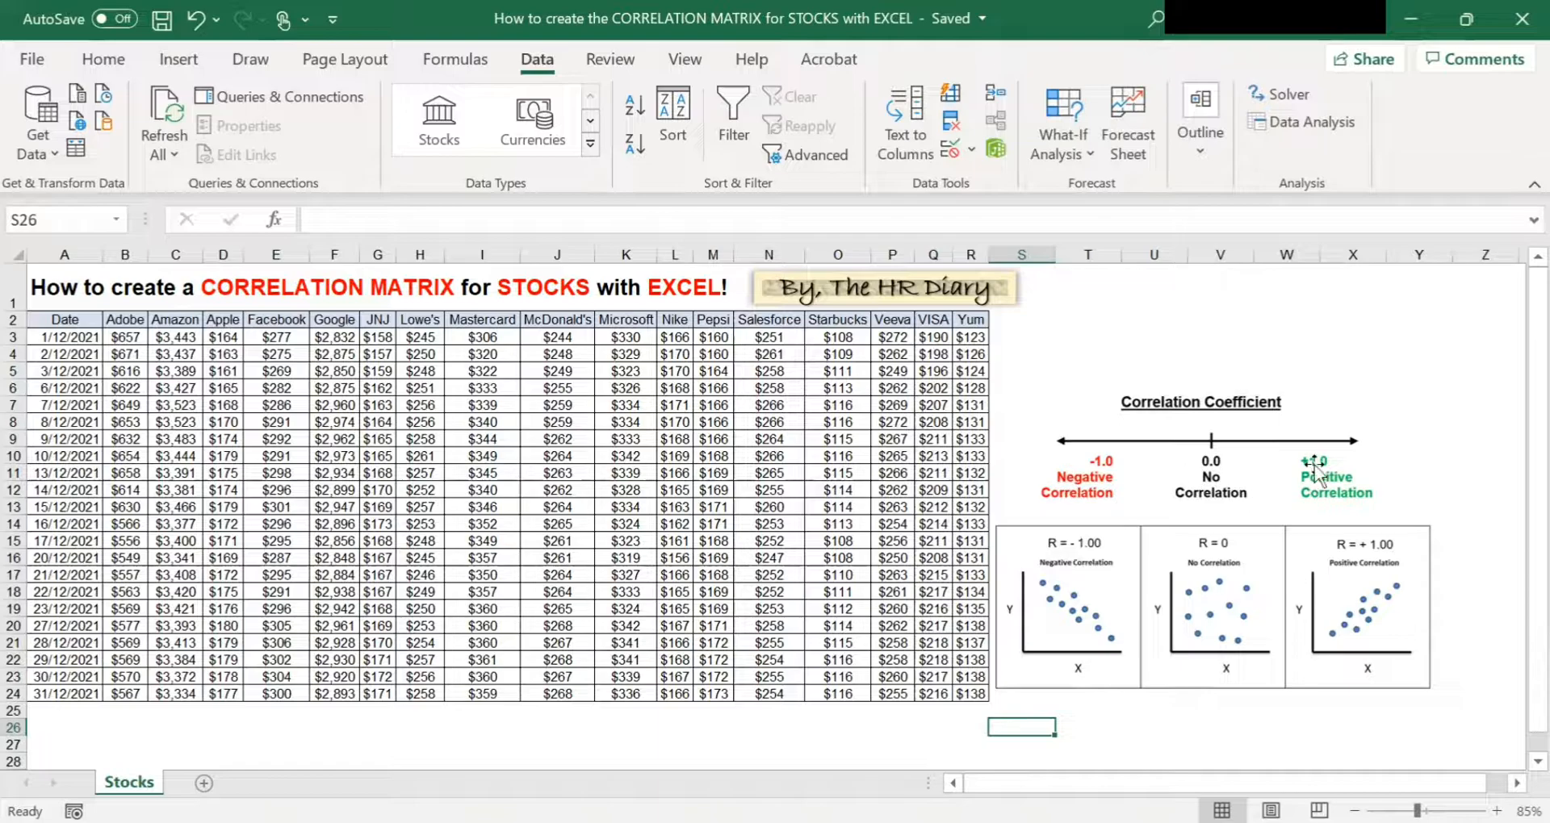
pyautogui.moveTo(380, 326)
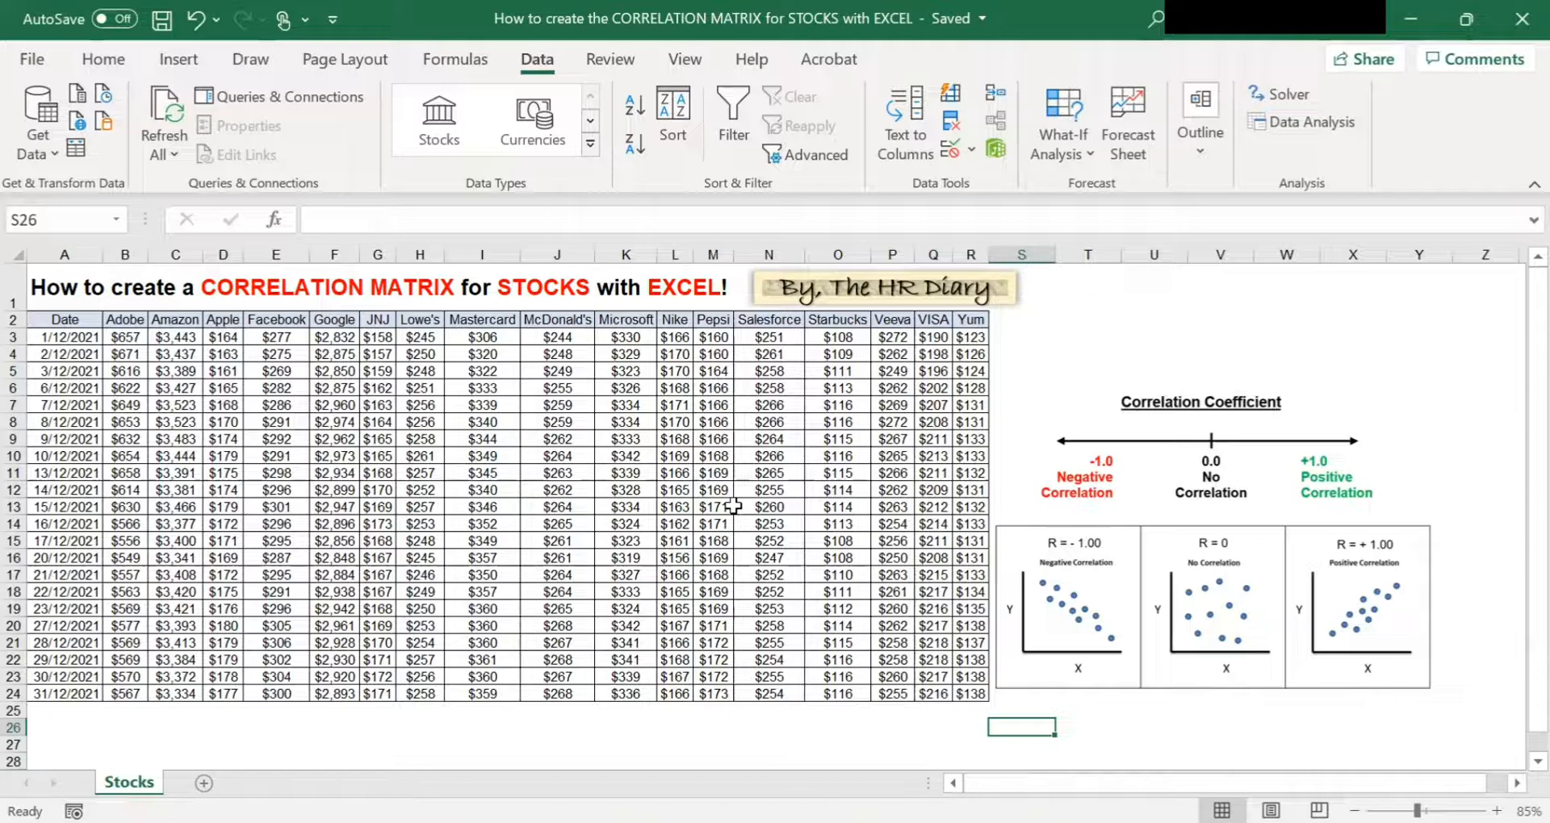
pyautogui.moveTo(1335, 148)
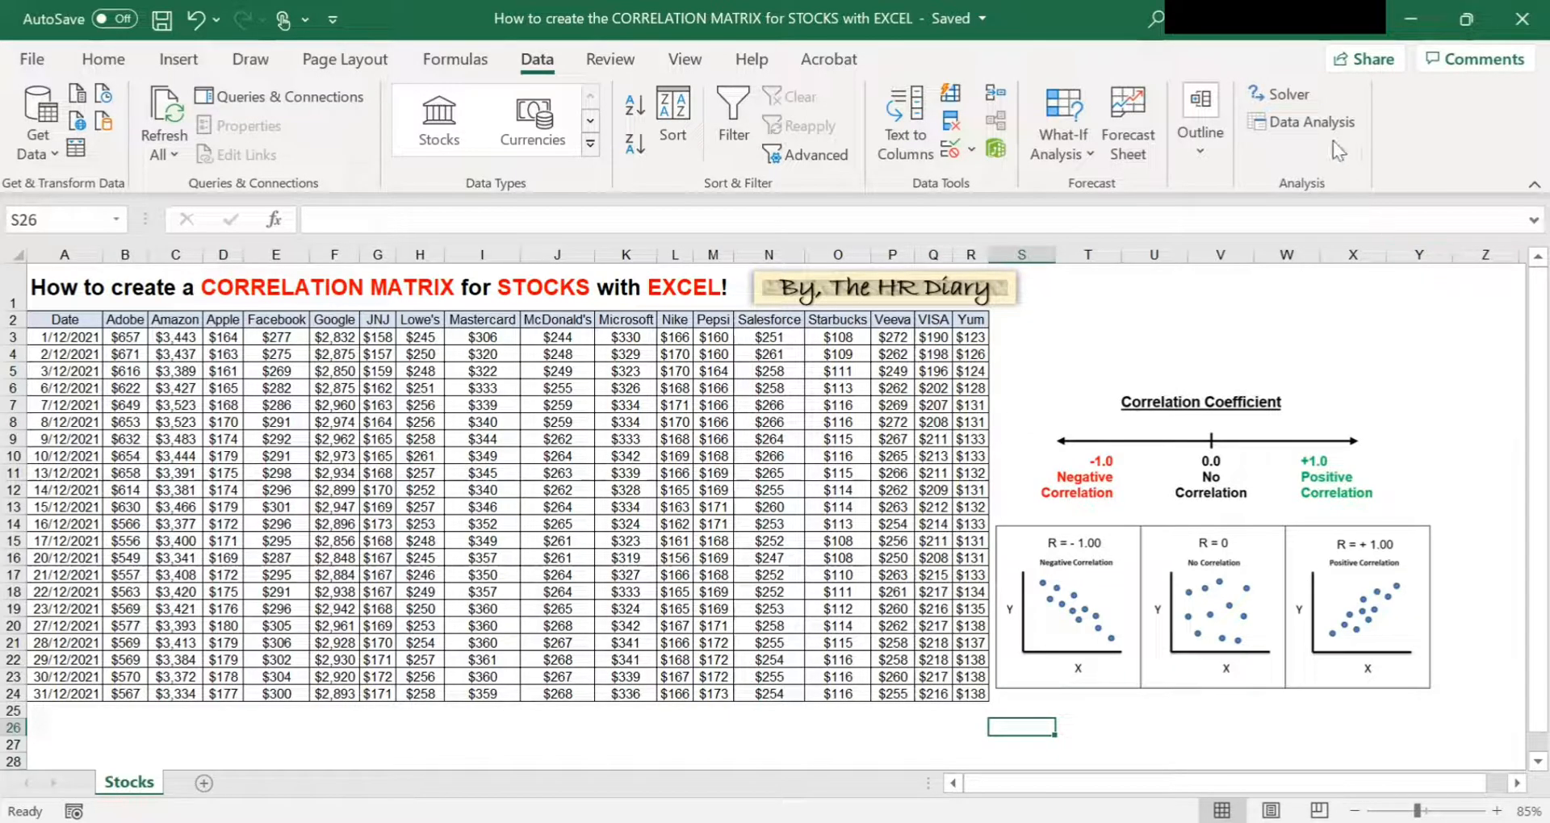
pyautogui.moveTo(1309, 122)
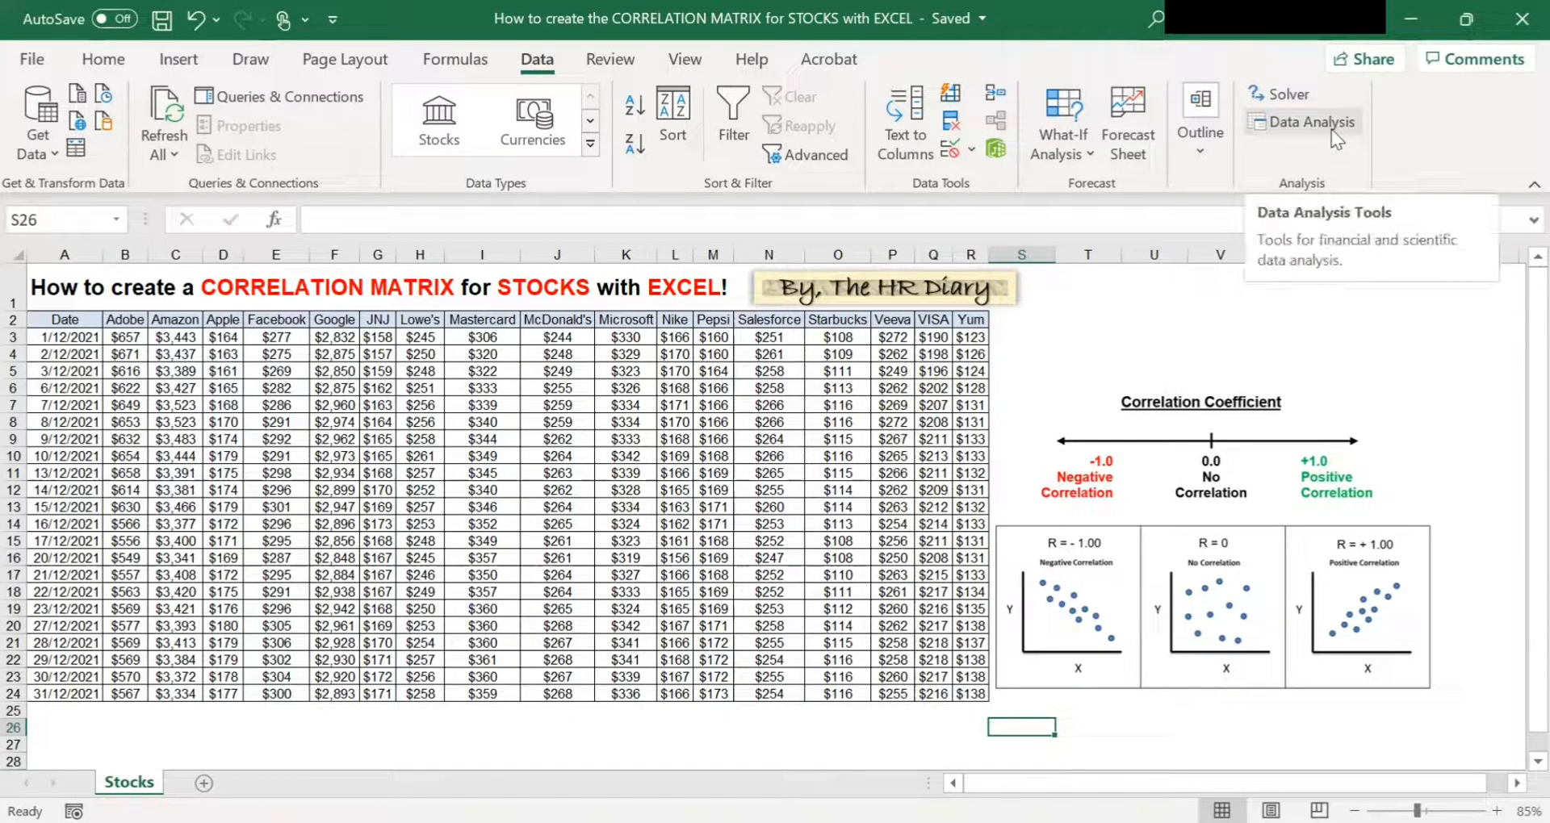
# - Open Data Analysis and select Correlation from the tools list
pyautogui.click(1307, 122)
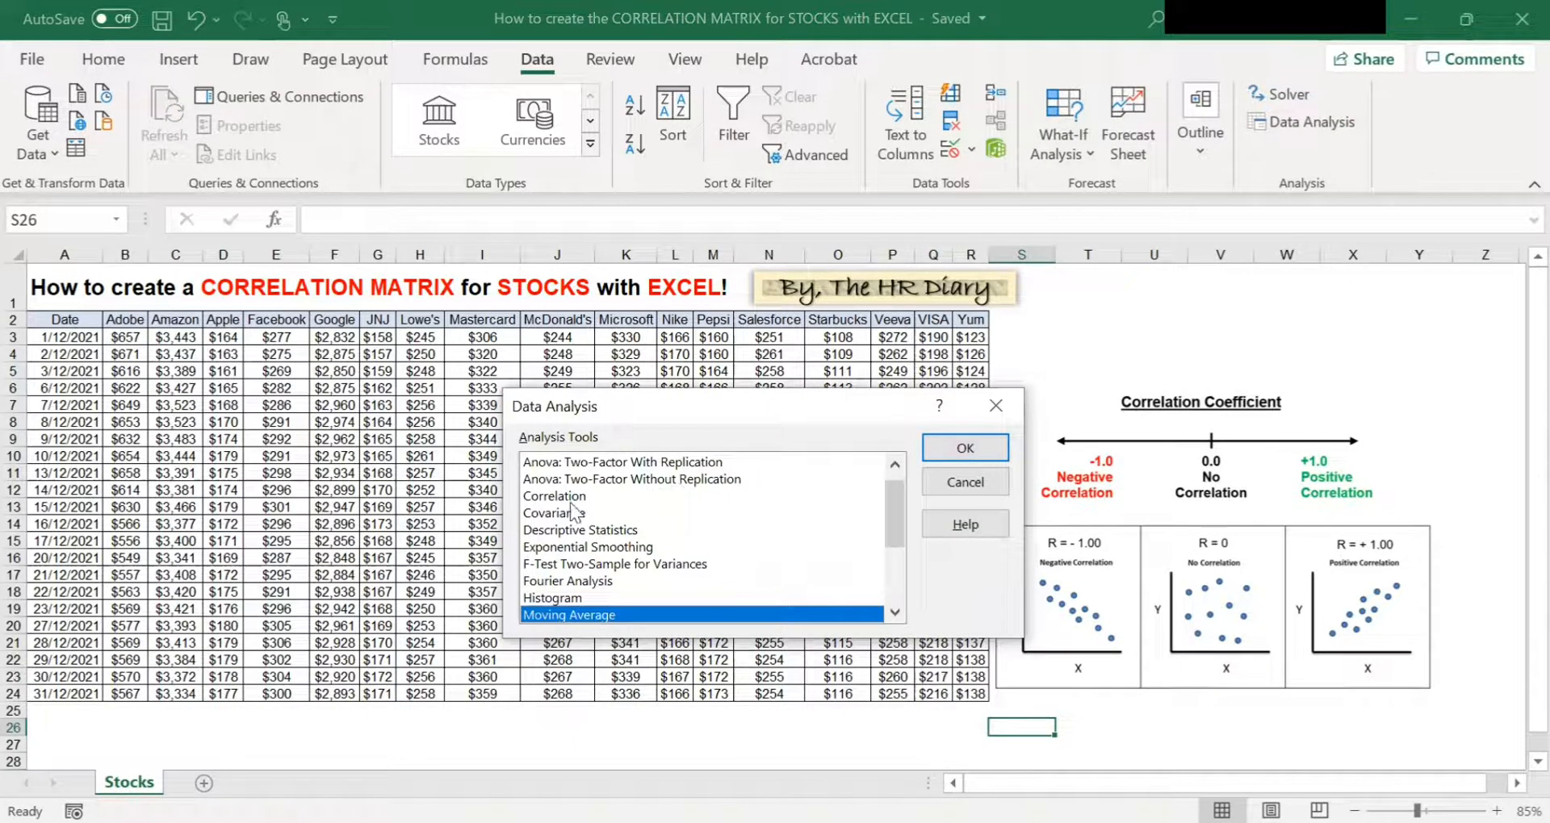
pyautogui.click(555, 495)
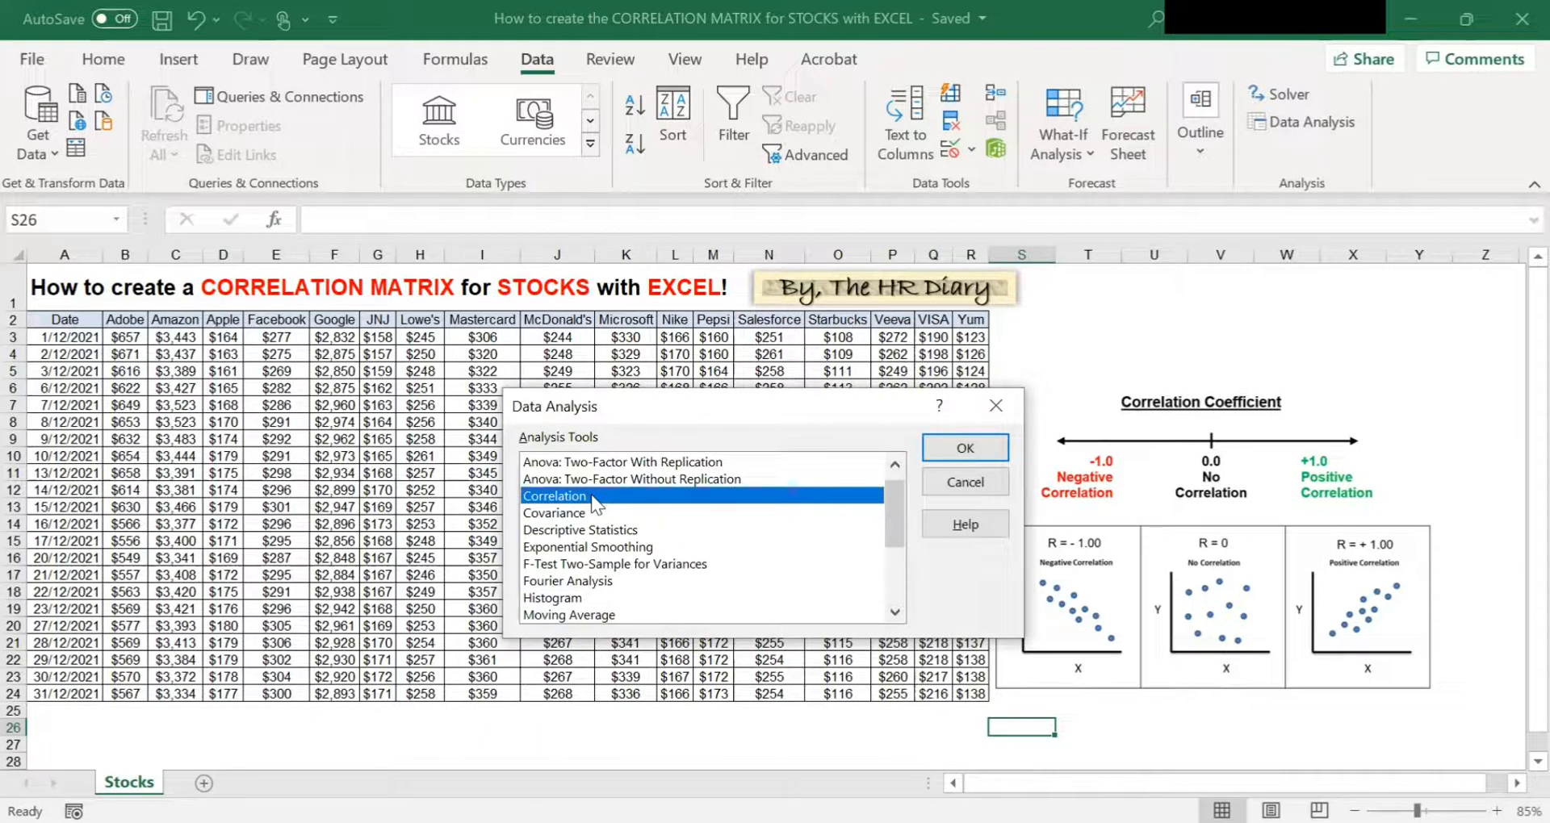
pyautogui.moveTo(1036, 466)
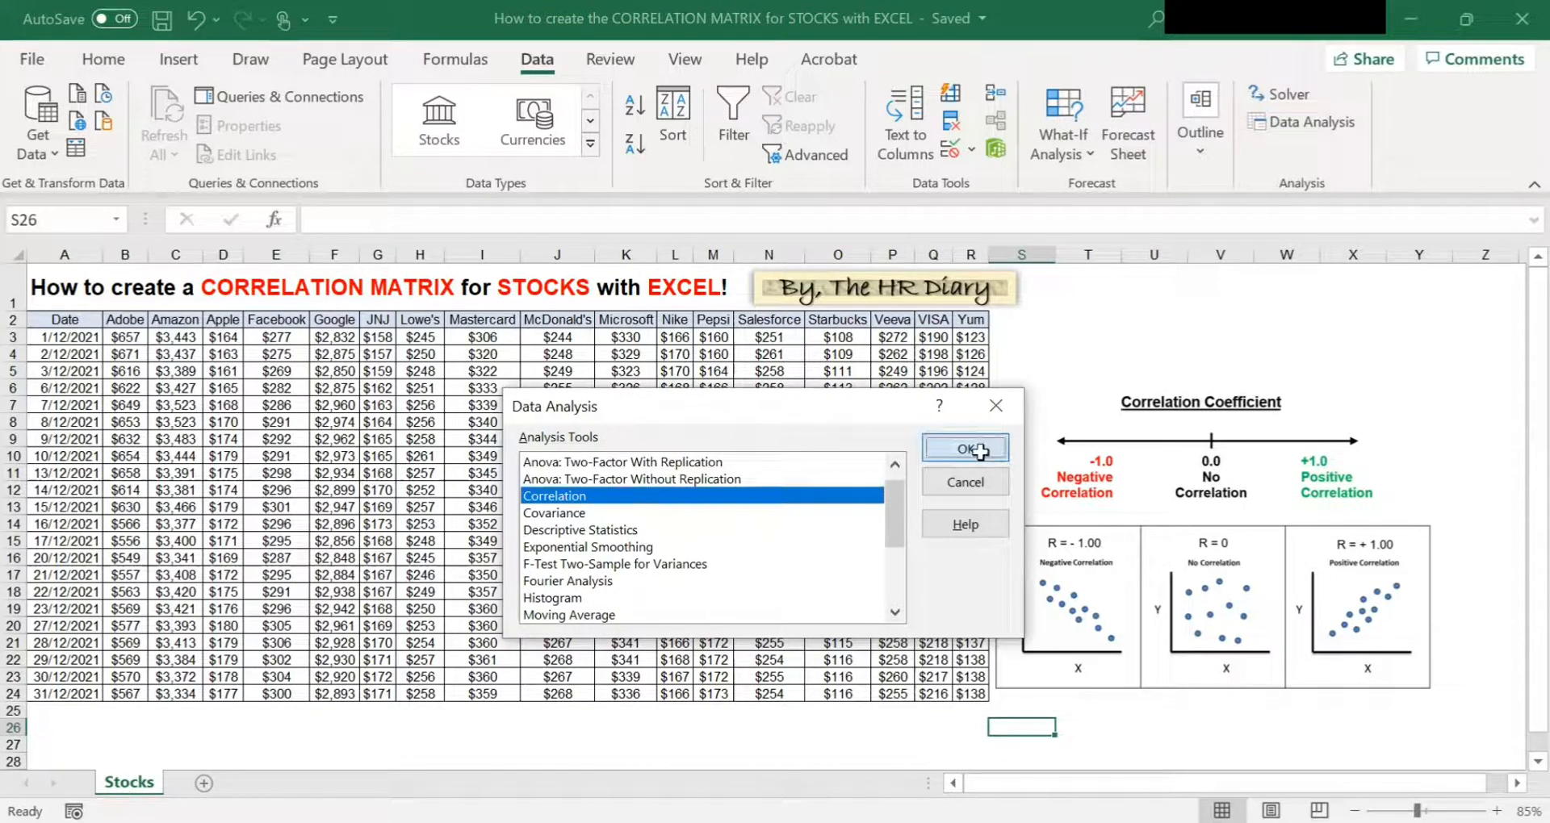
# - Set the Correlation input range to the stock table $B$2:$R$24, grouped by columns
pyautogui.click(963, 448)
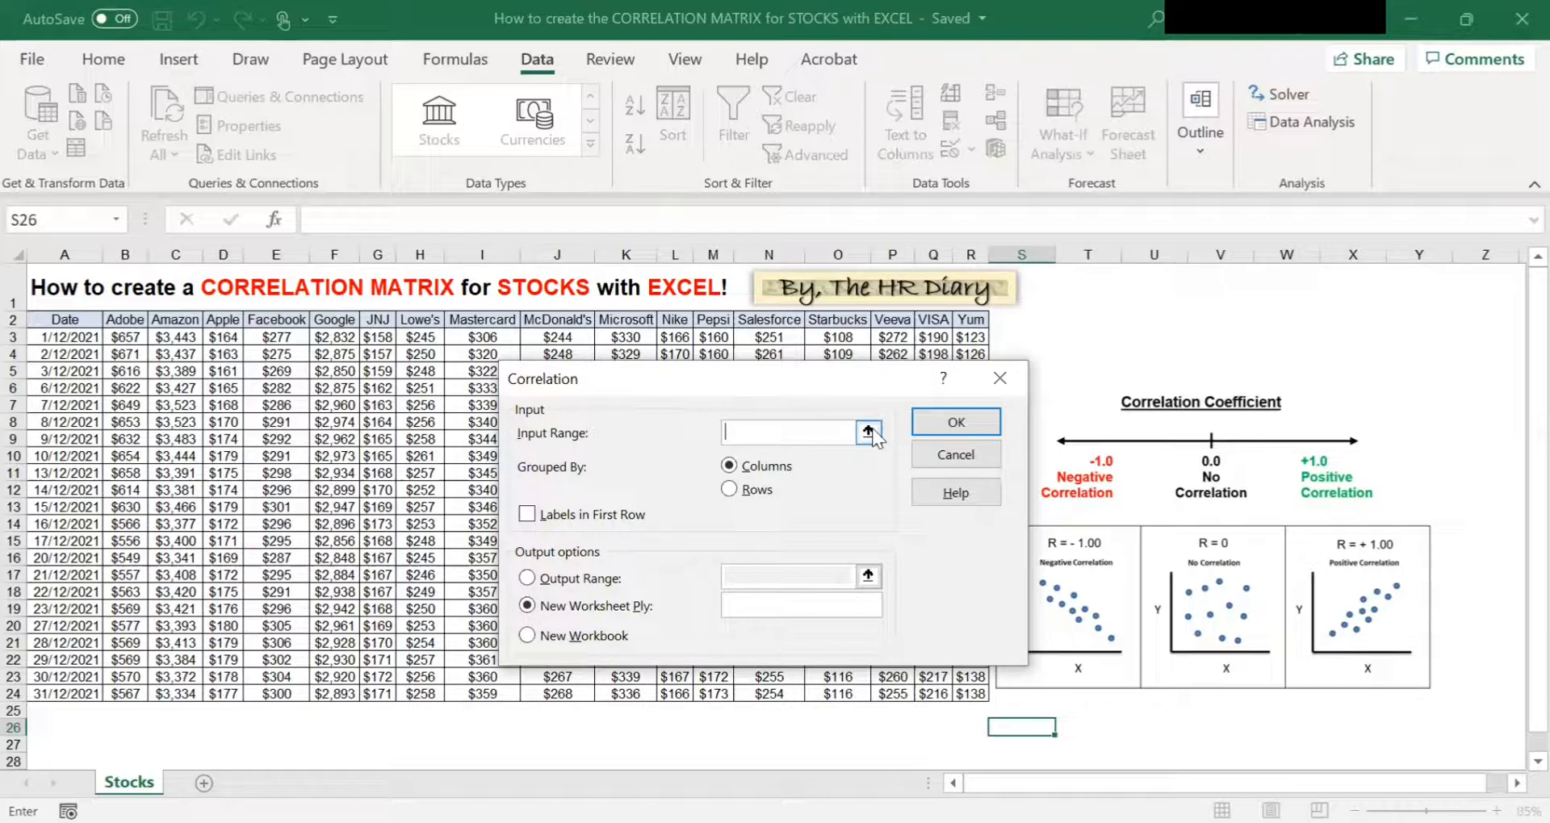
pyautogui.click(868, 433)
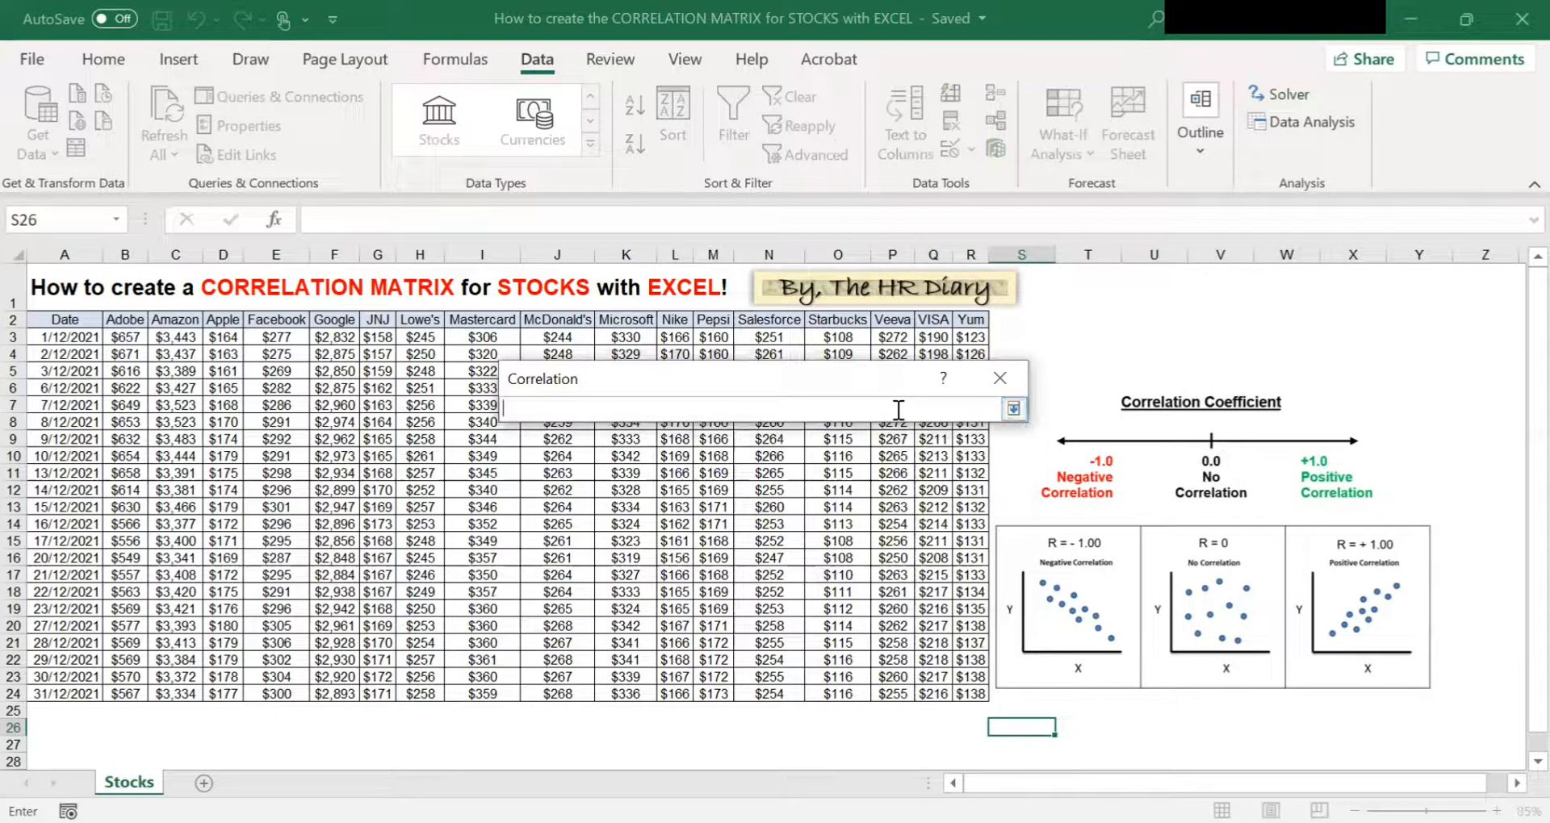
pyautogui.click(124, 336)
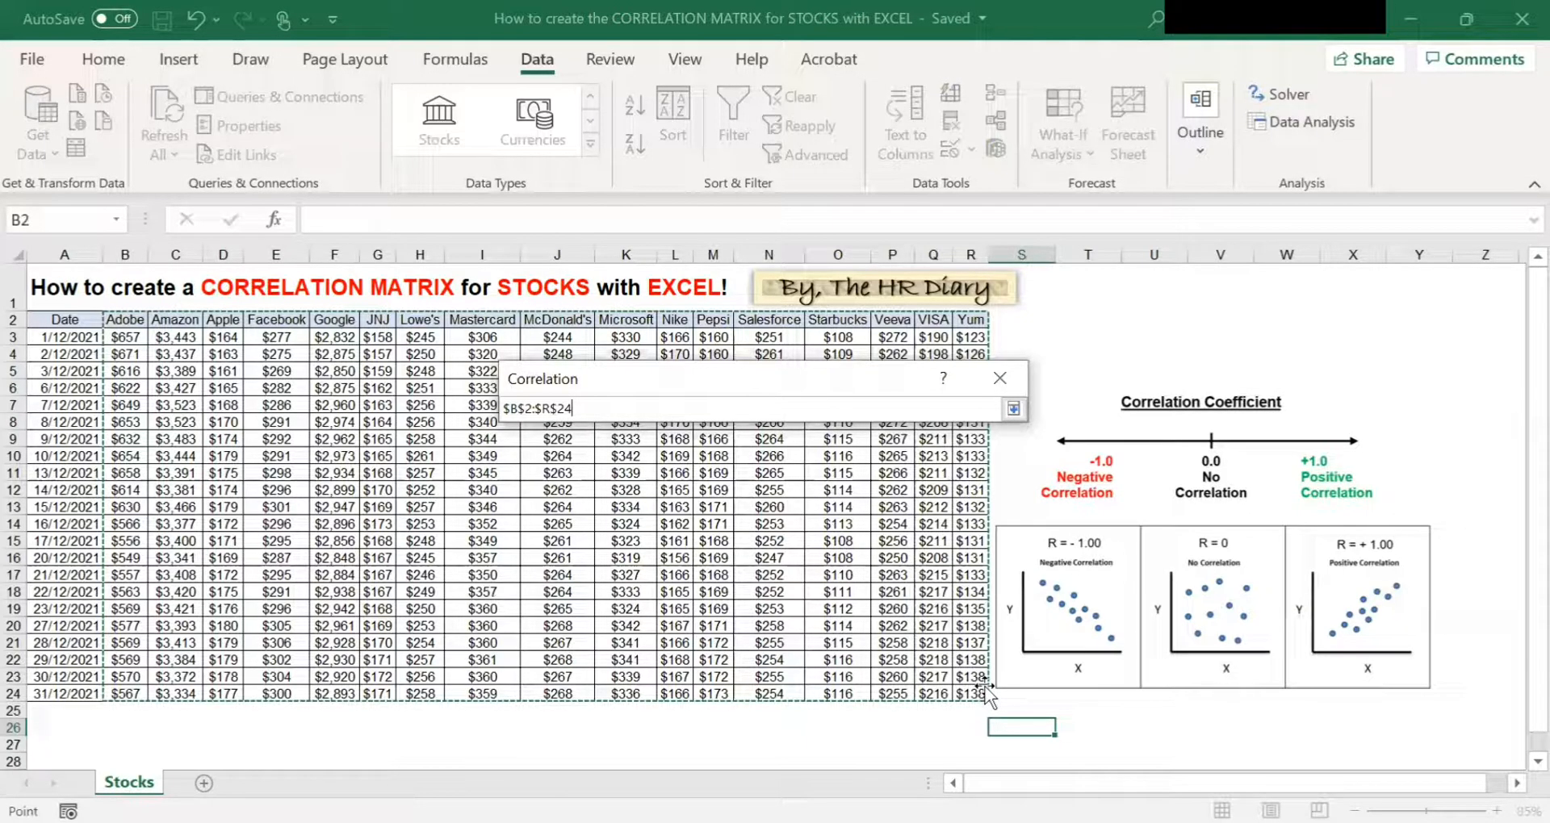
pyautogui.click(1013, 409)
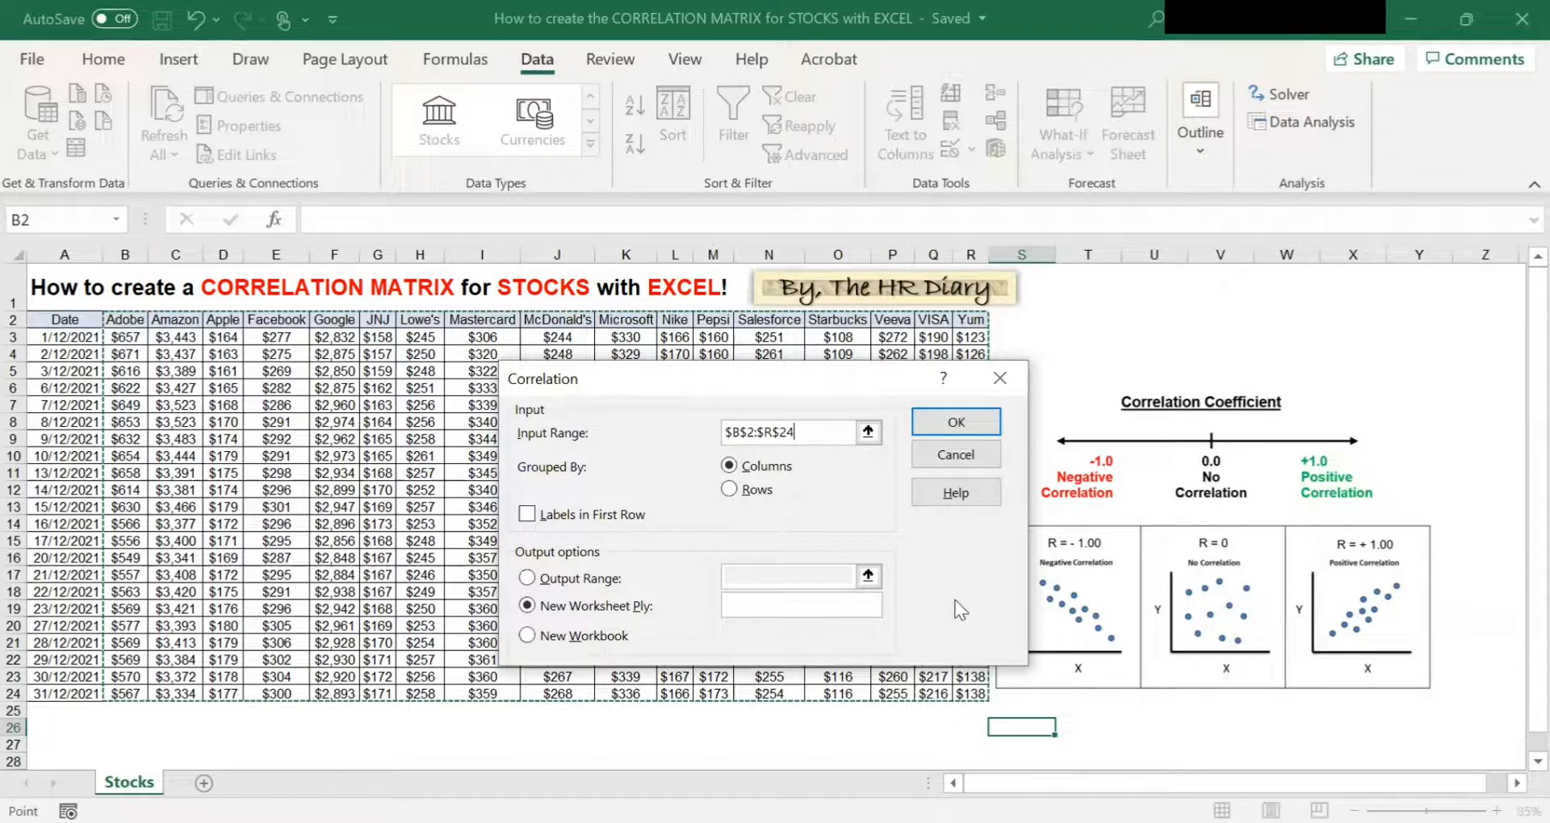
pyautogui.moveTo(884, 586)
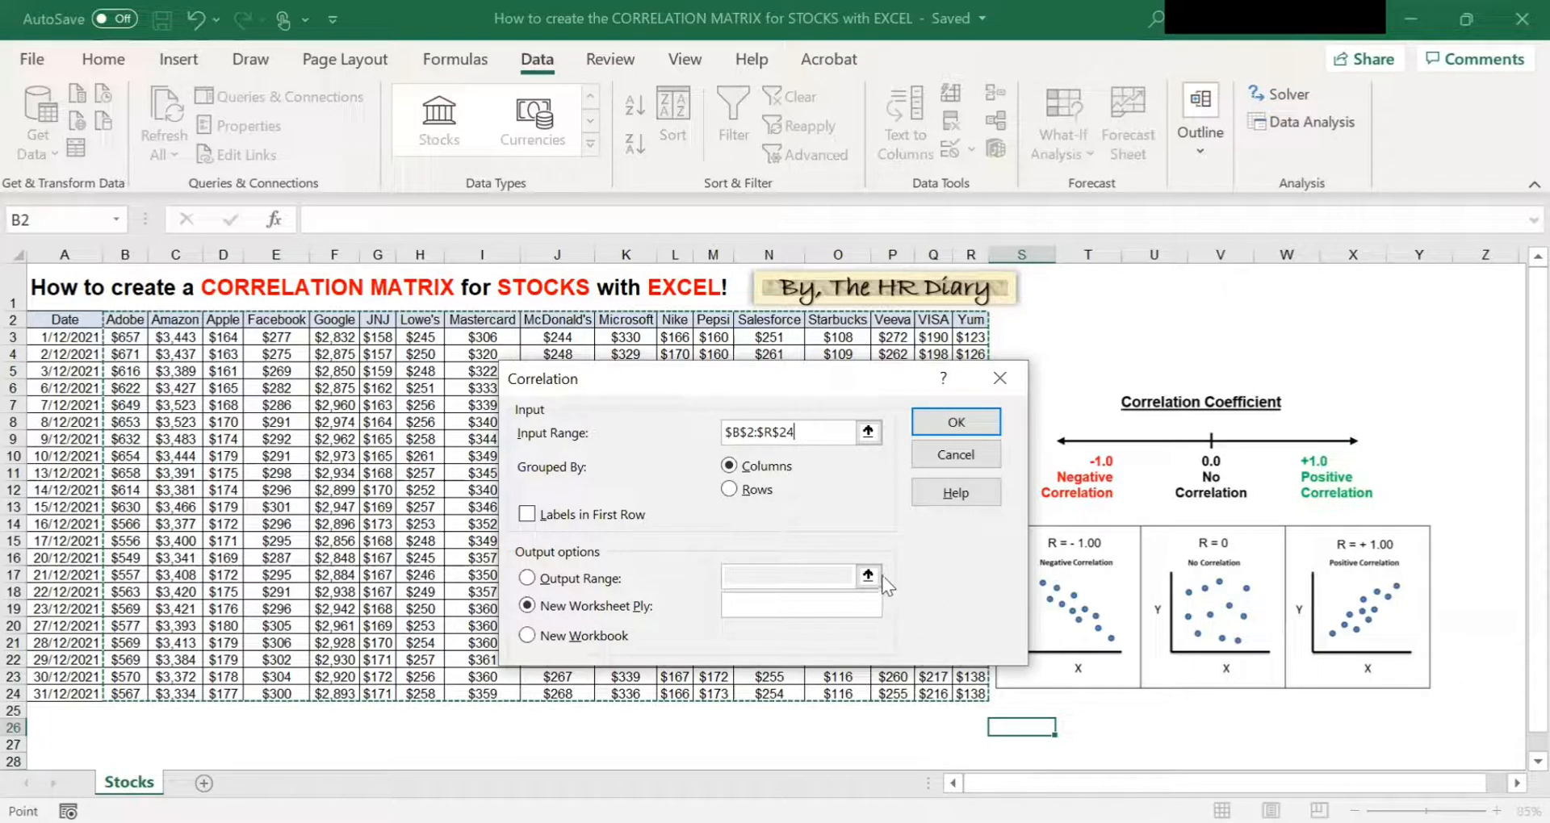
pyautogui.moveTo(963, 591)
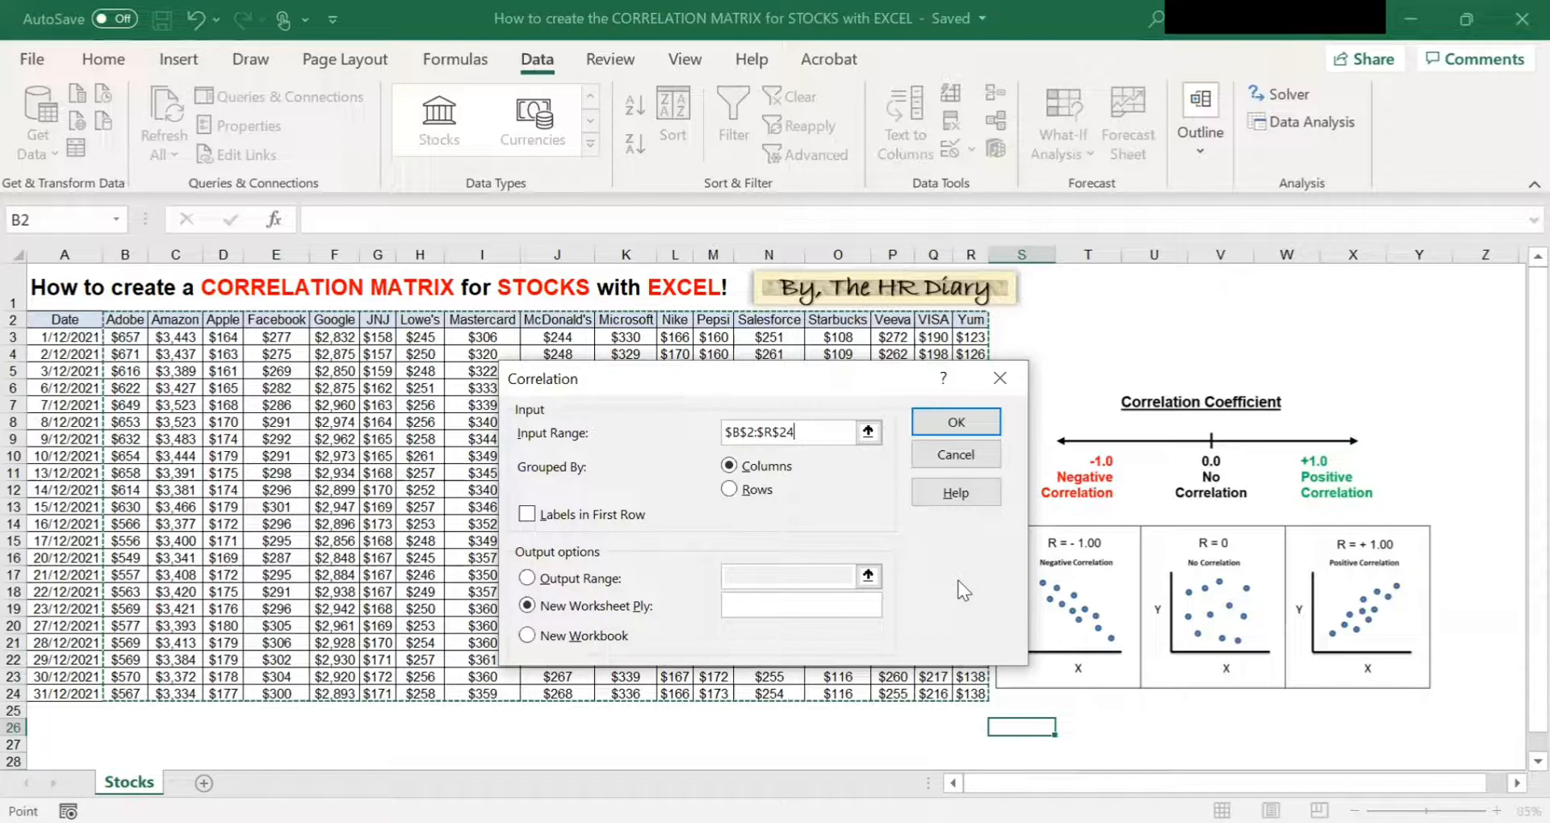
pyautogui.moveTo(549, 419)
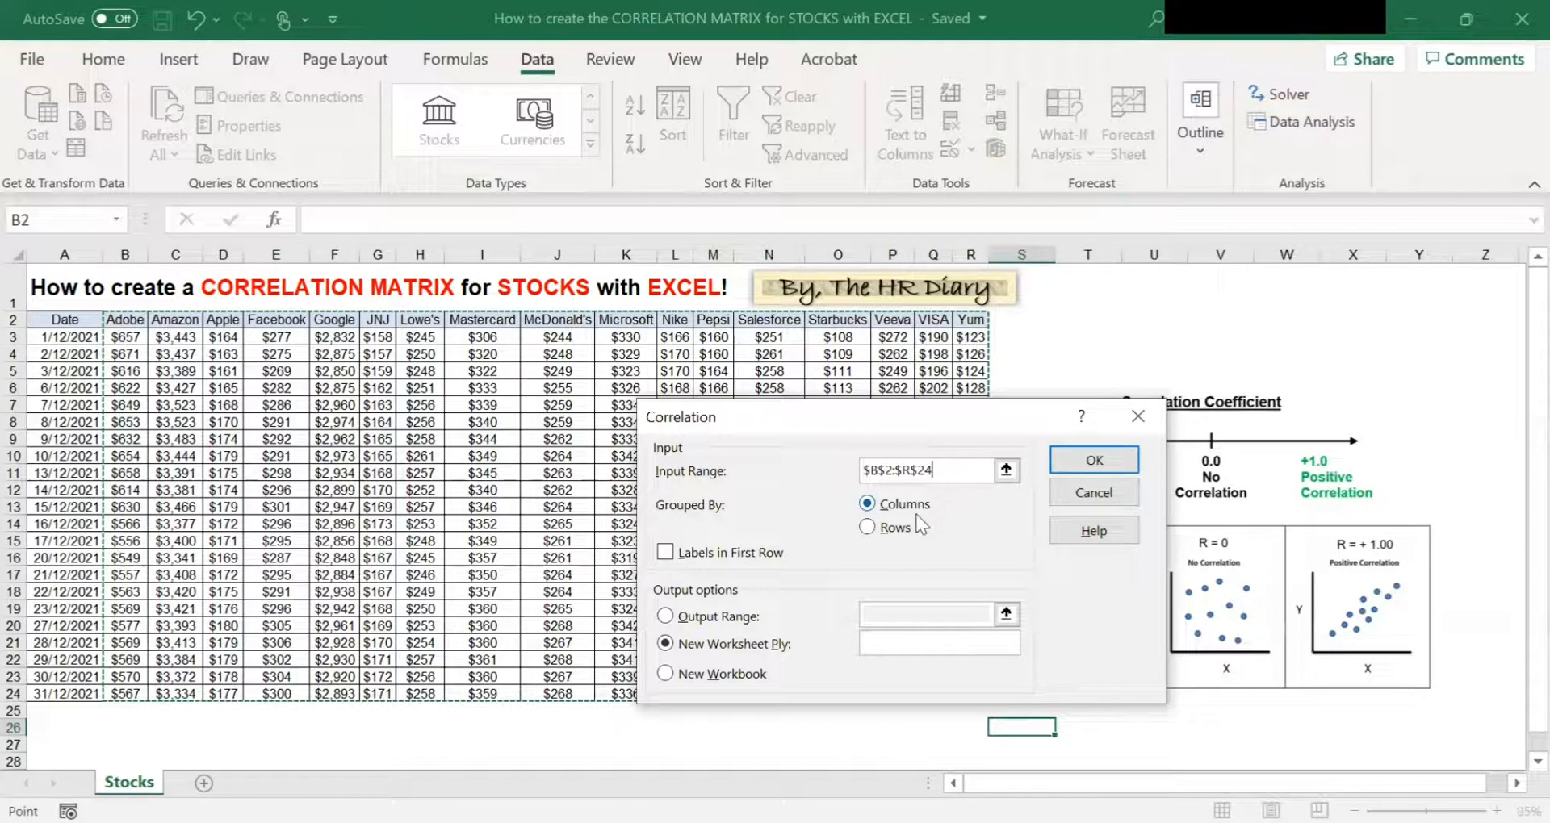
pyautogui.moveTo(895, 527)
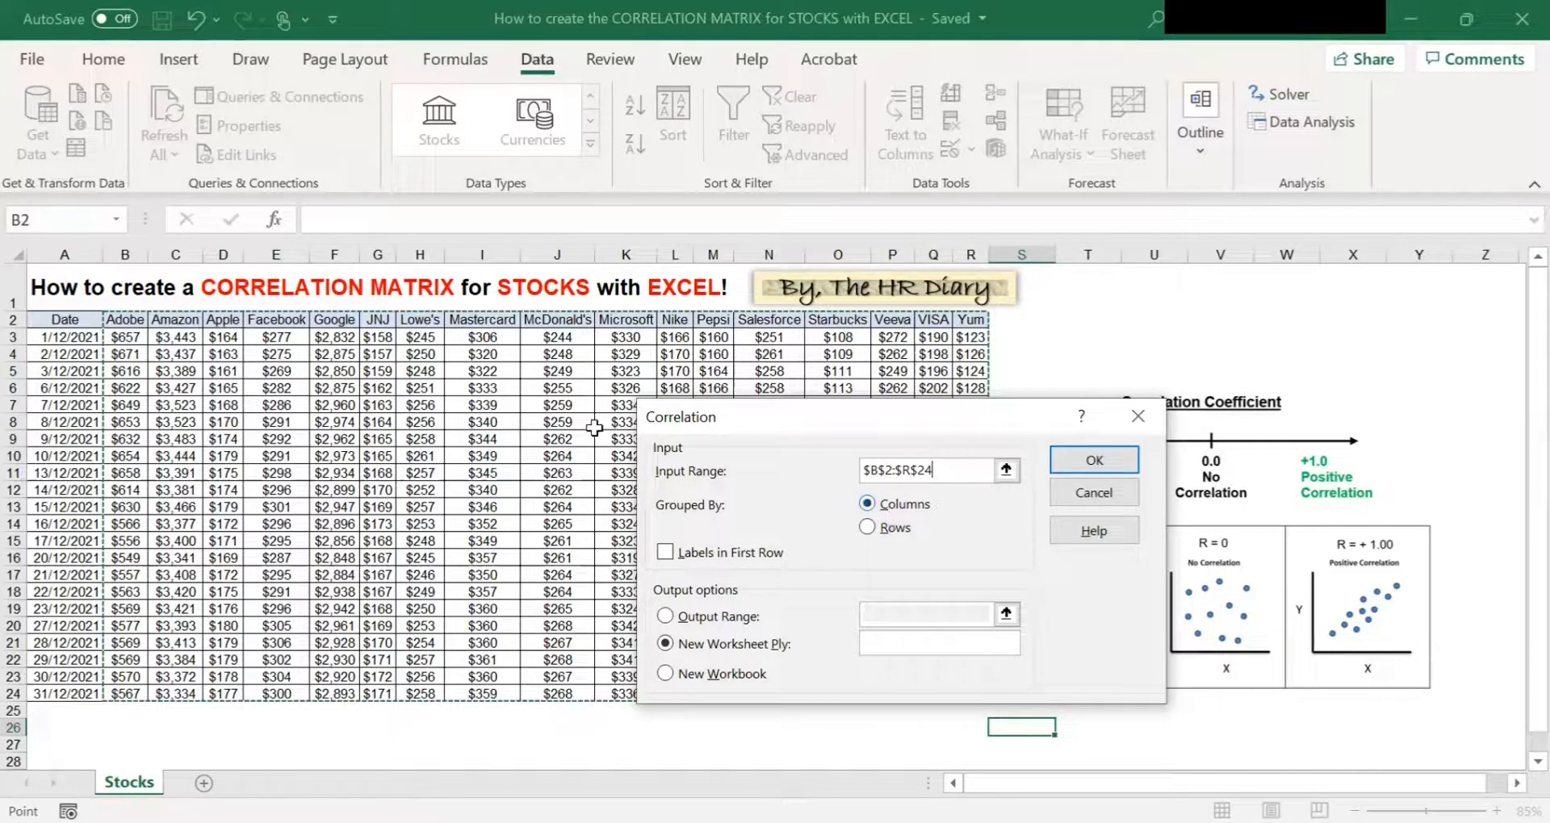
pyautogui.moveTo(725, 501)
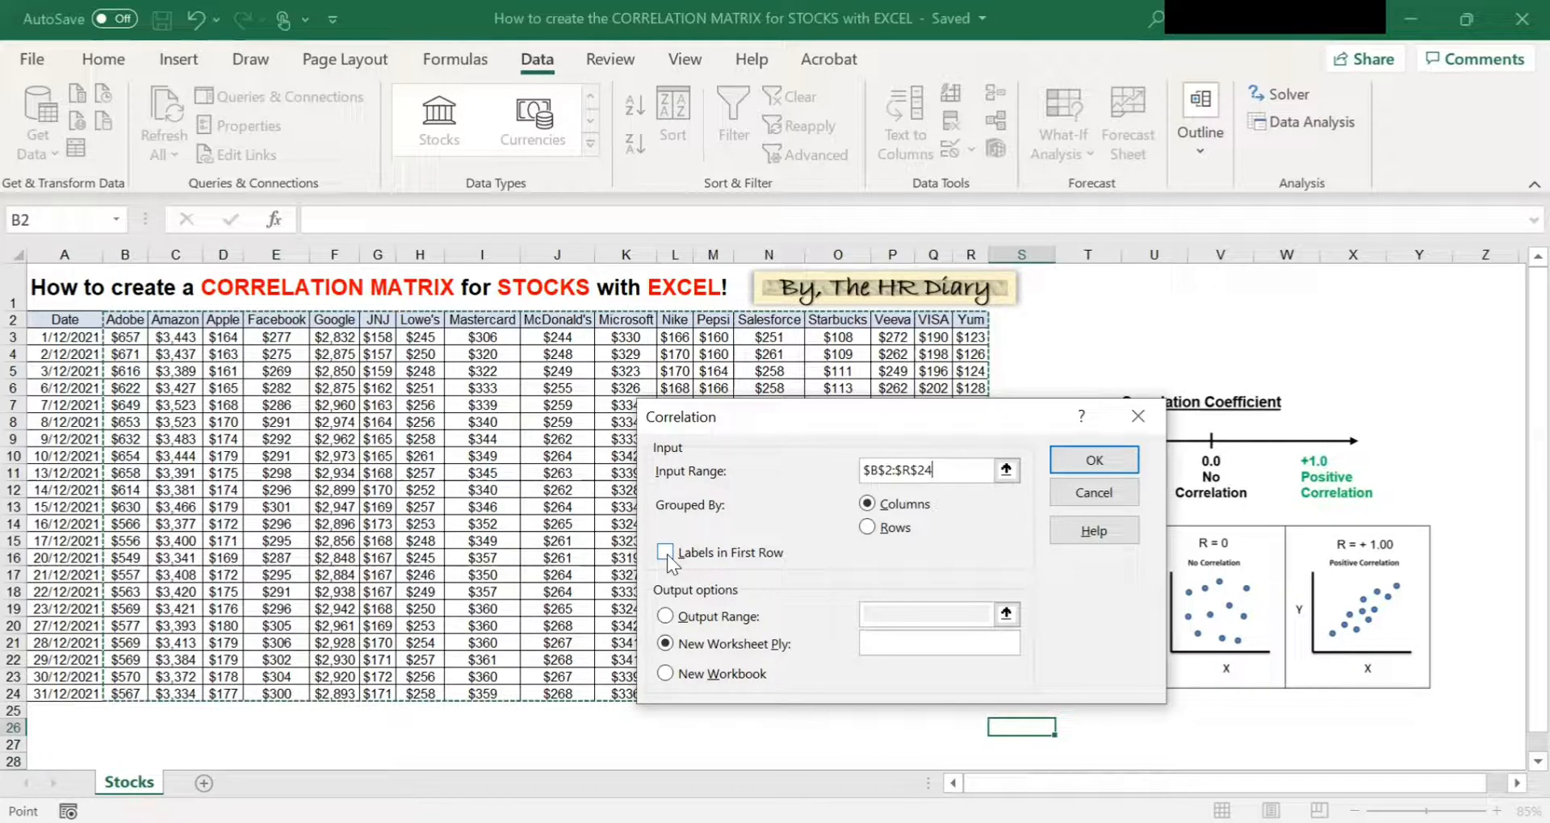
# - Tick Labels in First Row and keep output on a New Worksheet Ply
pyautogui.click(665, 553)
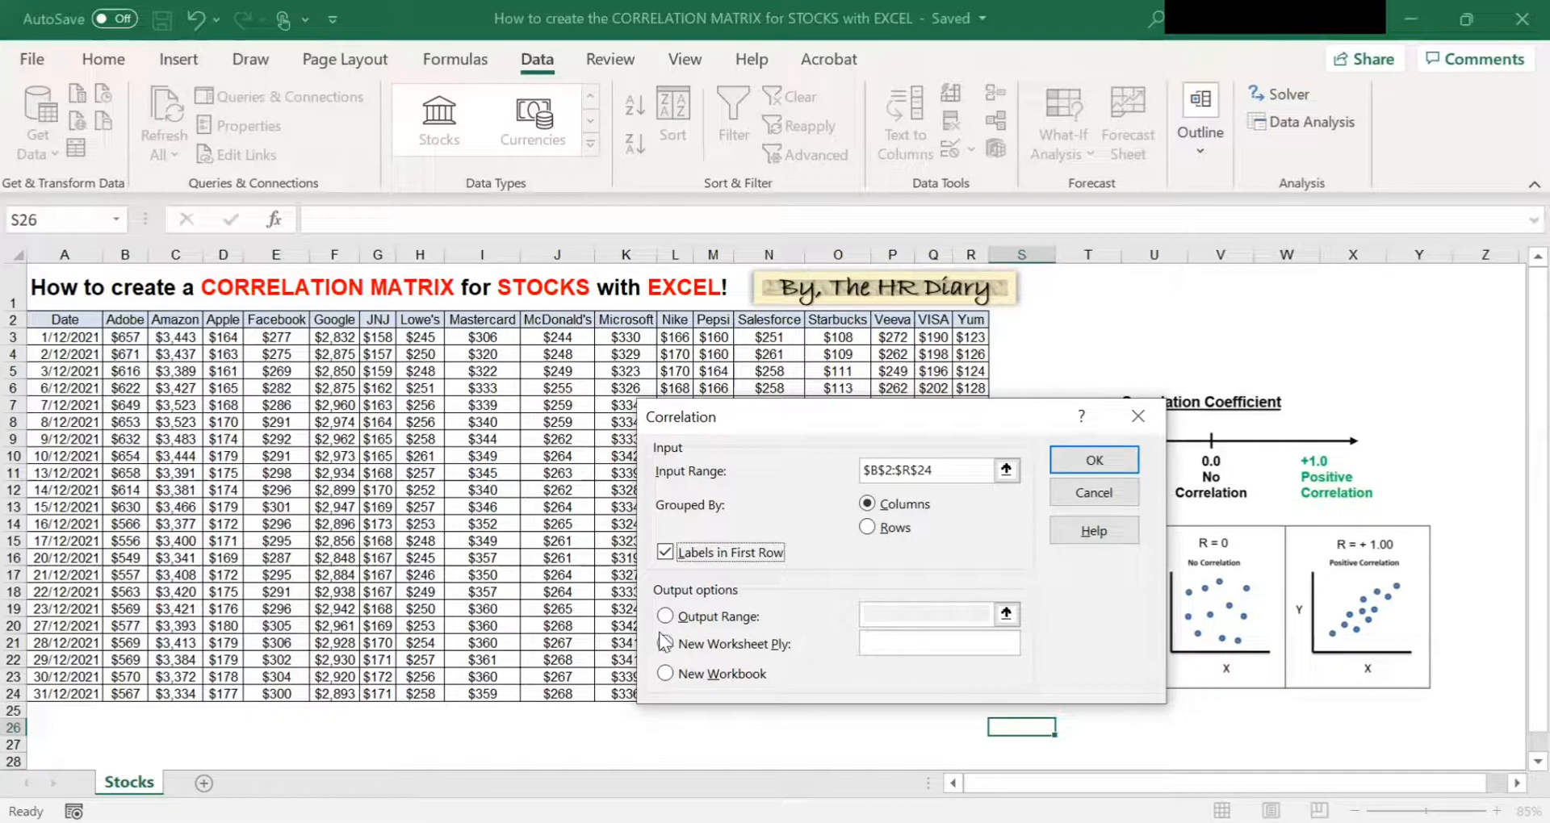
pyautogui.click(665, 644)
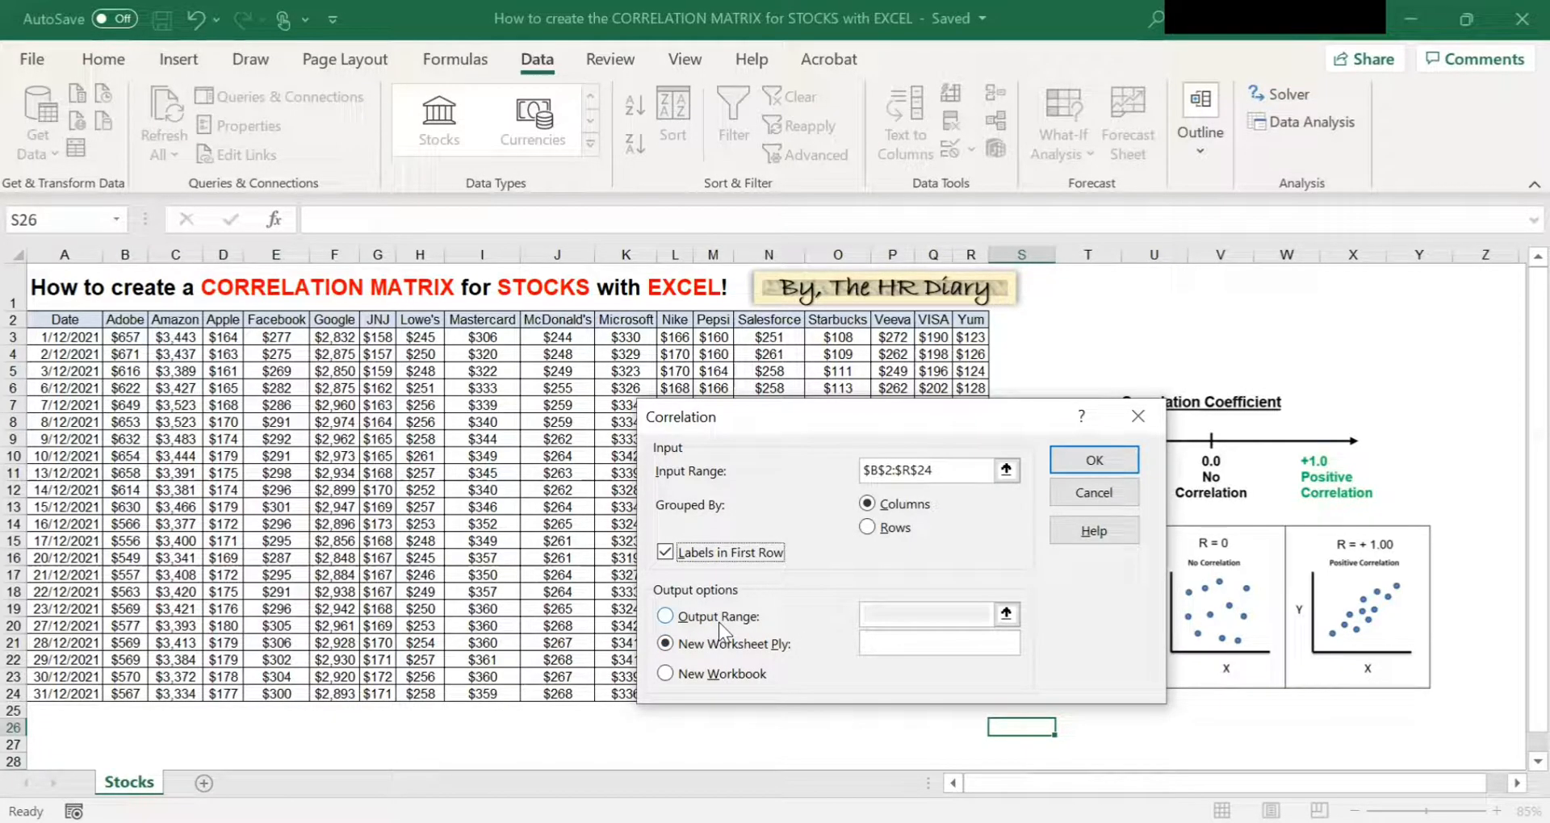
pyautogui.moveTo(743, 630)
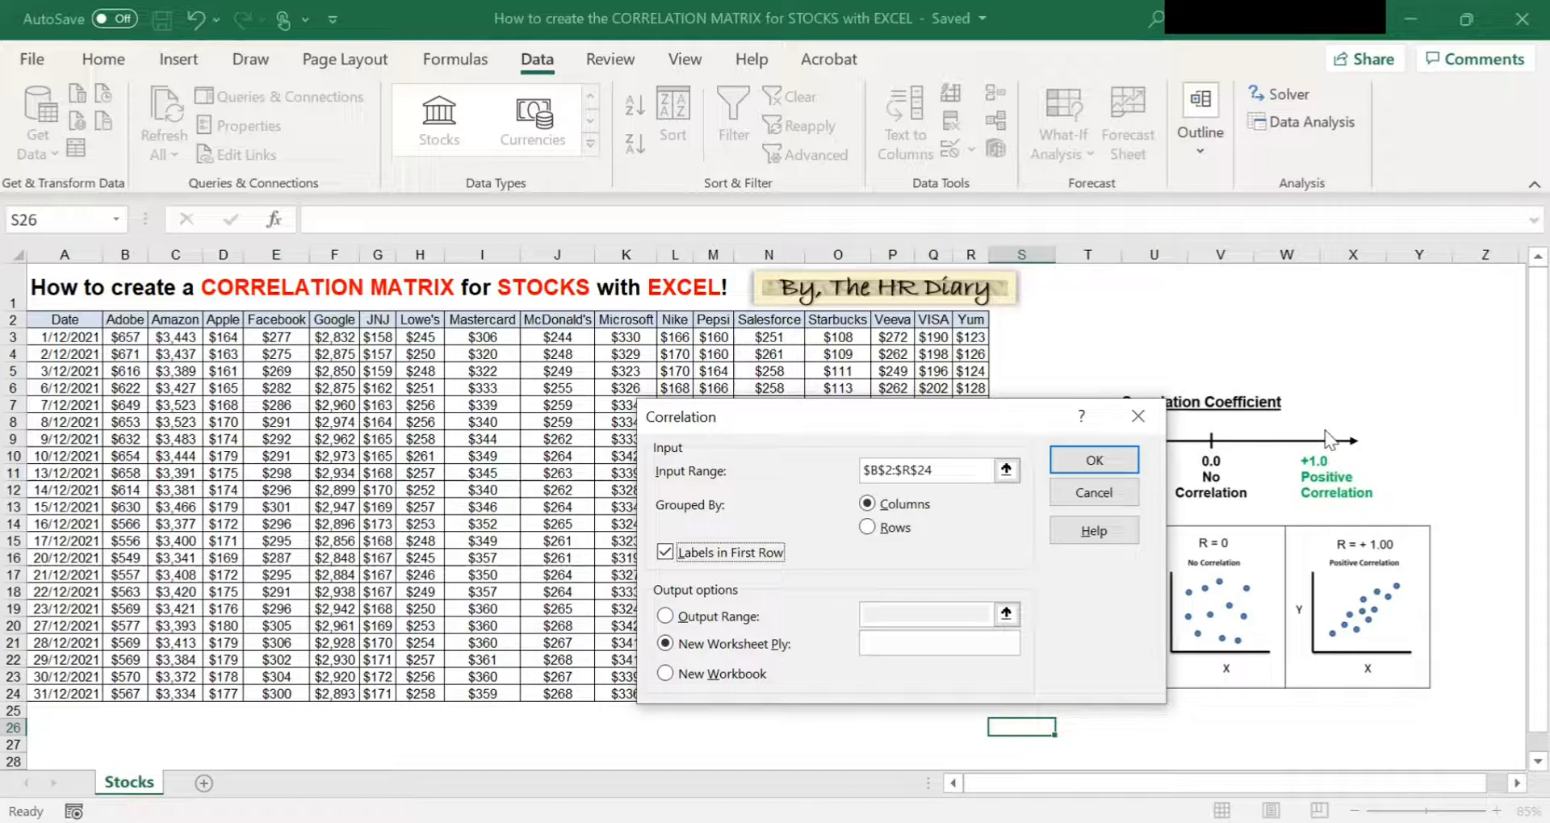
pyautogui.moveTo(1300, 422)
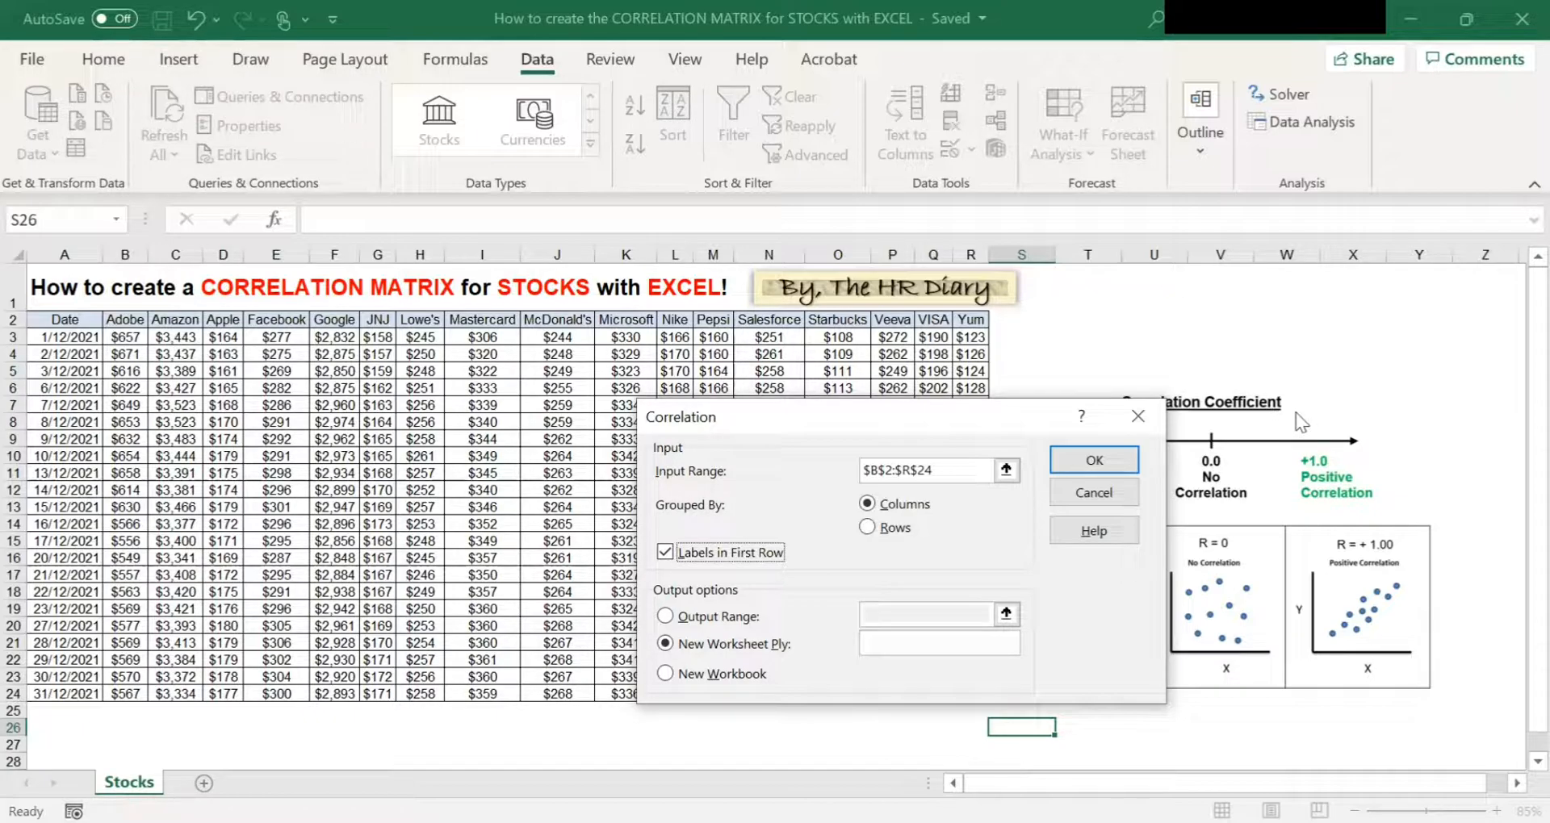
pyautogui.moveTo(1445, 423)
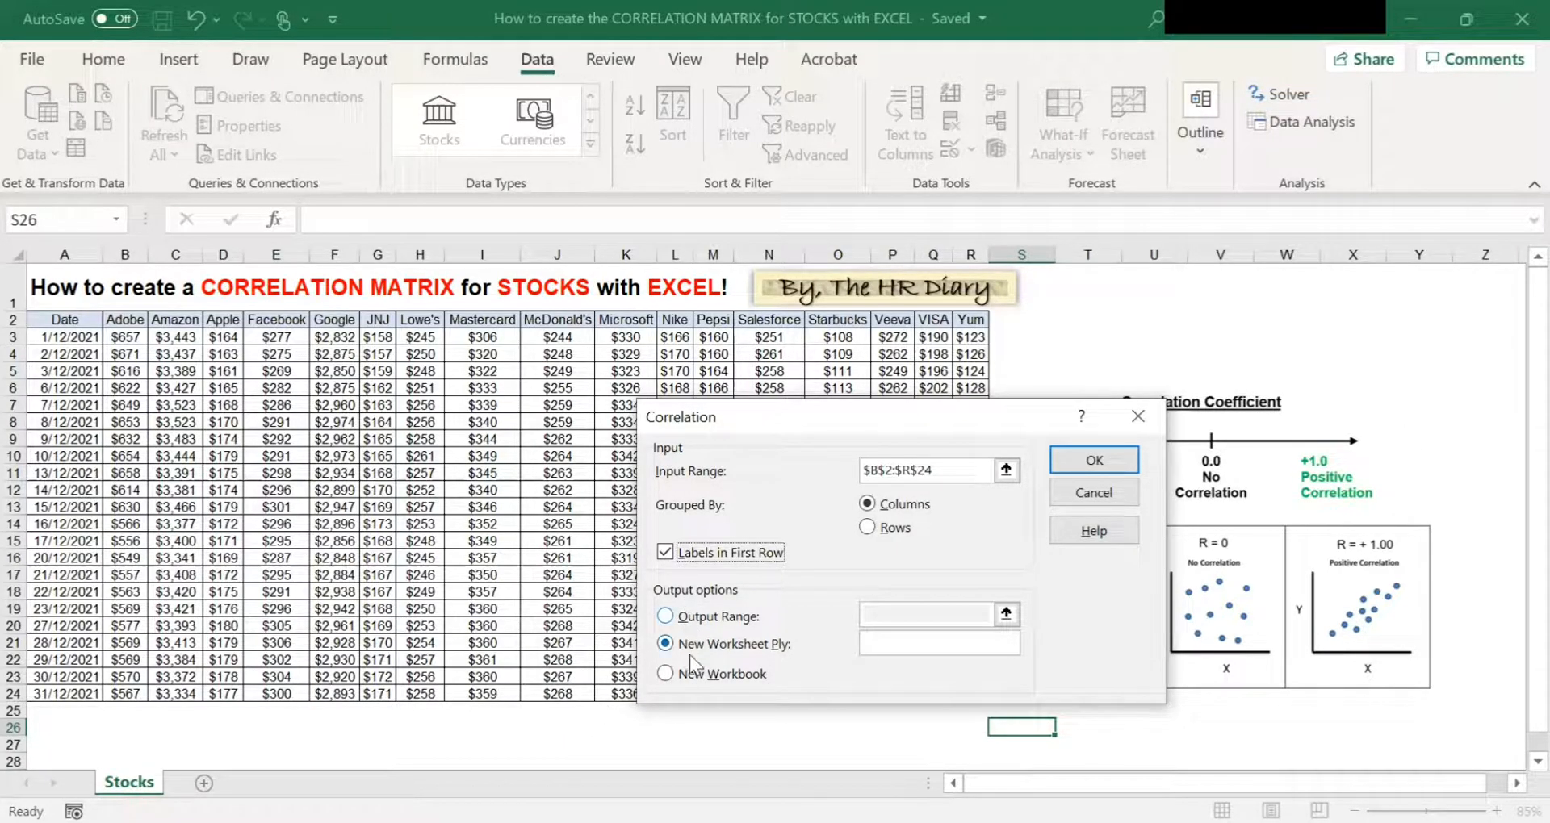
pyautogui.moveTo(775, 653)
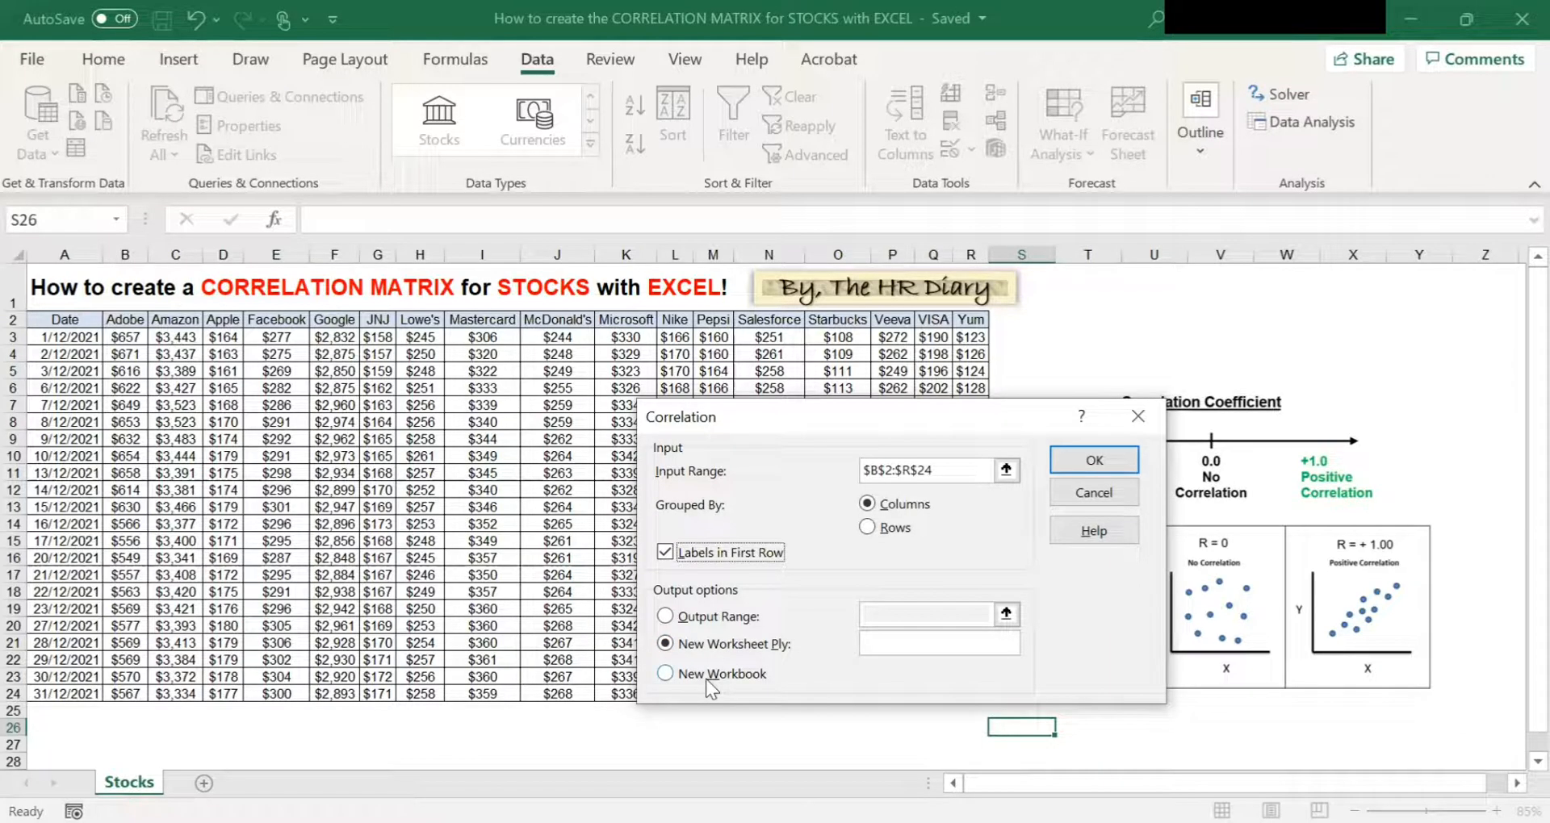
pyautogui.moveTo(736, 697)
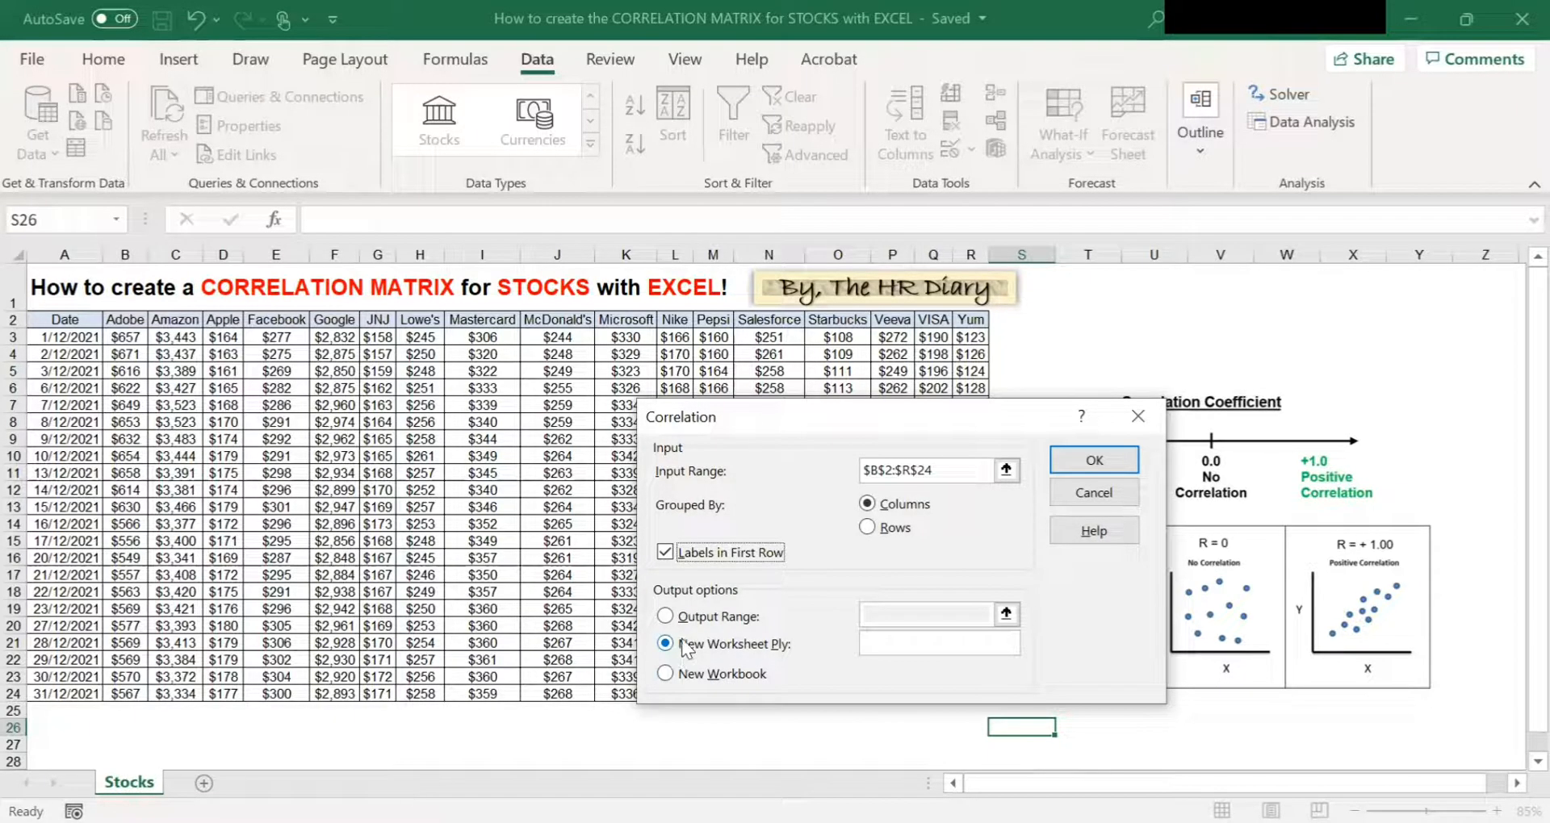
pyautogui.moveTo(771, 630)
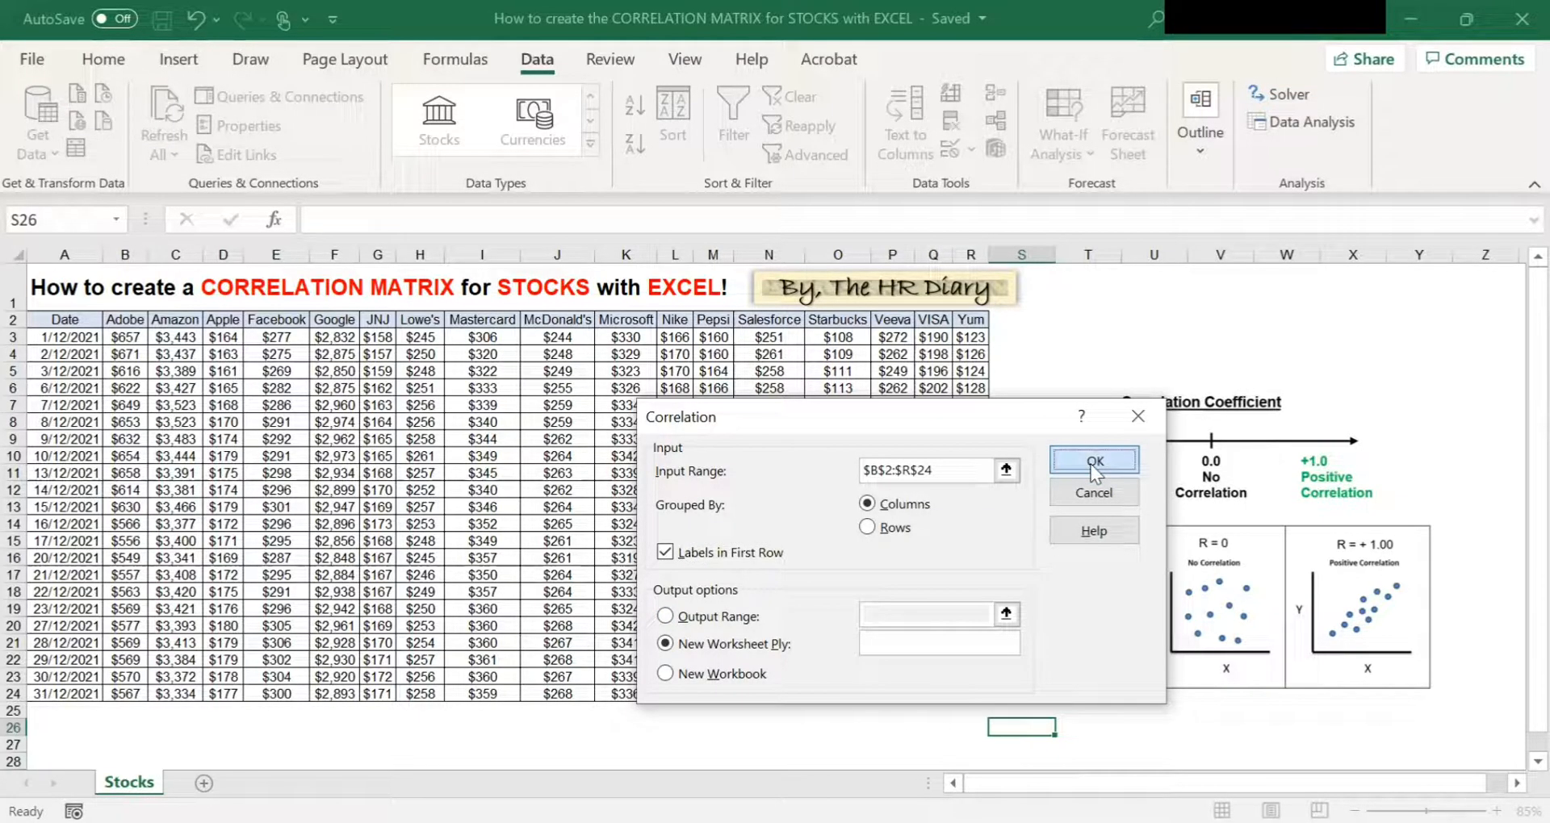
# - Run the correlation, glance at the Stocks sheet, then return to Sheet1
pyautogui.click(1093, 461)
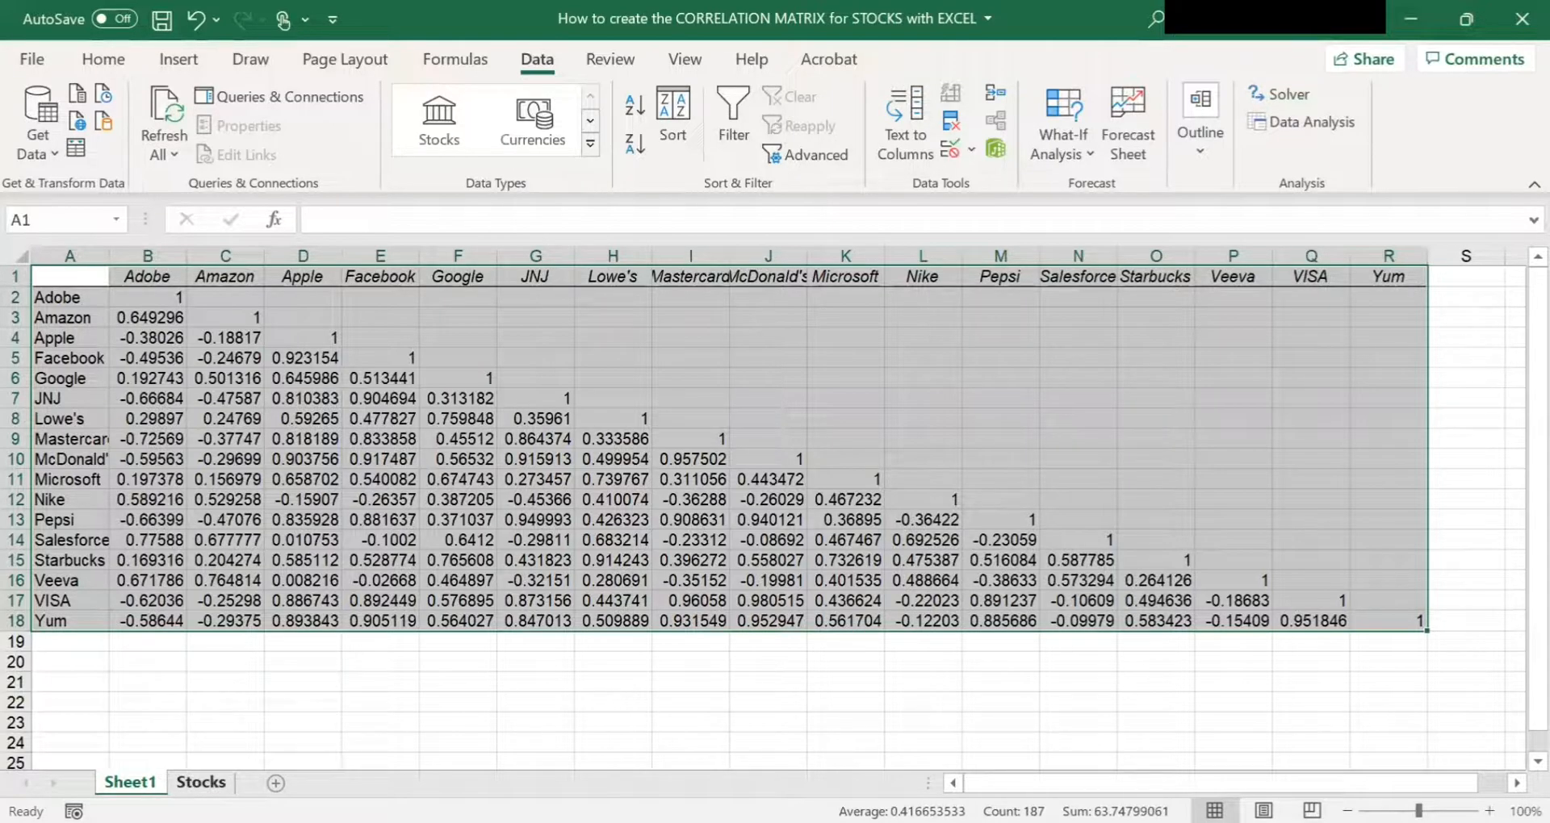
pyautogui.click(201, 782)
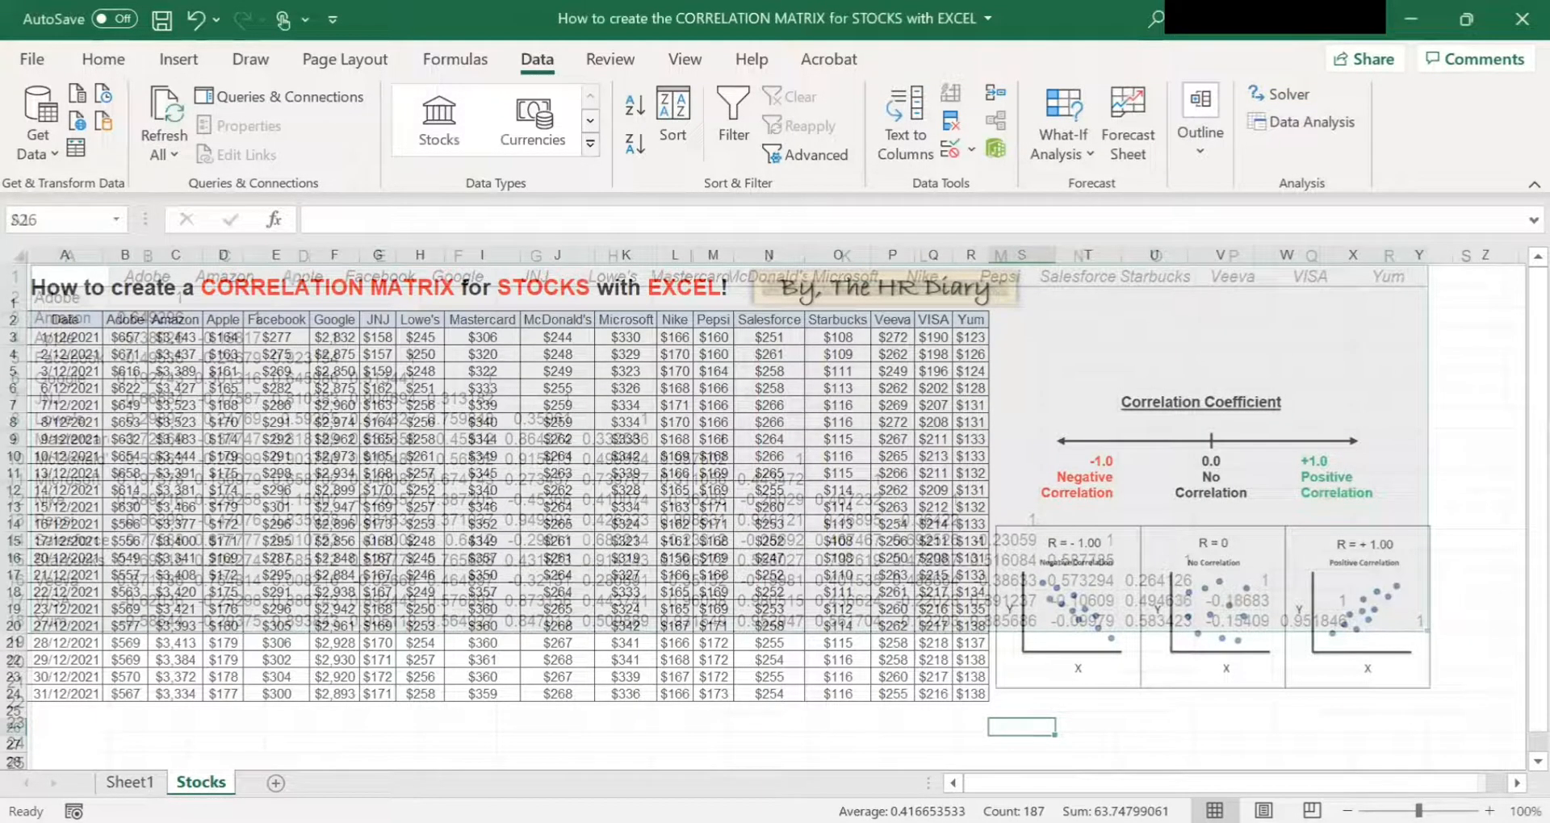
pyautogui.click(129, 782)
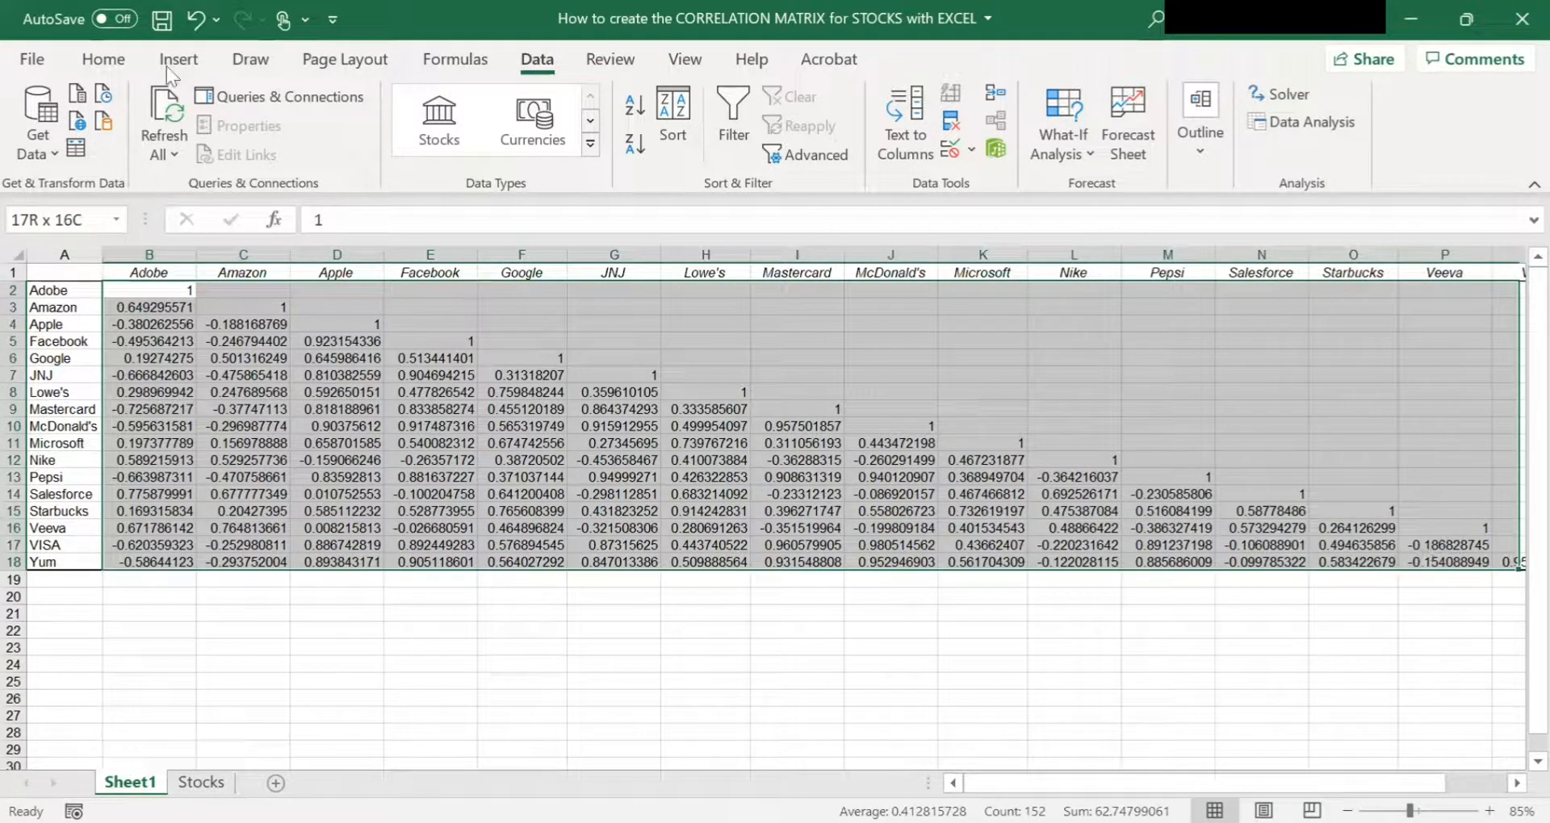
# - Apply Number format with one extra decimal to show three decimal places
pyautogui.click(102, 59)
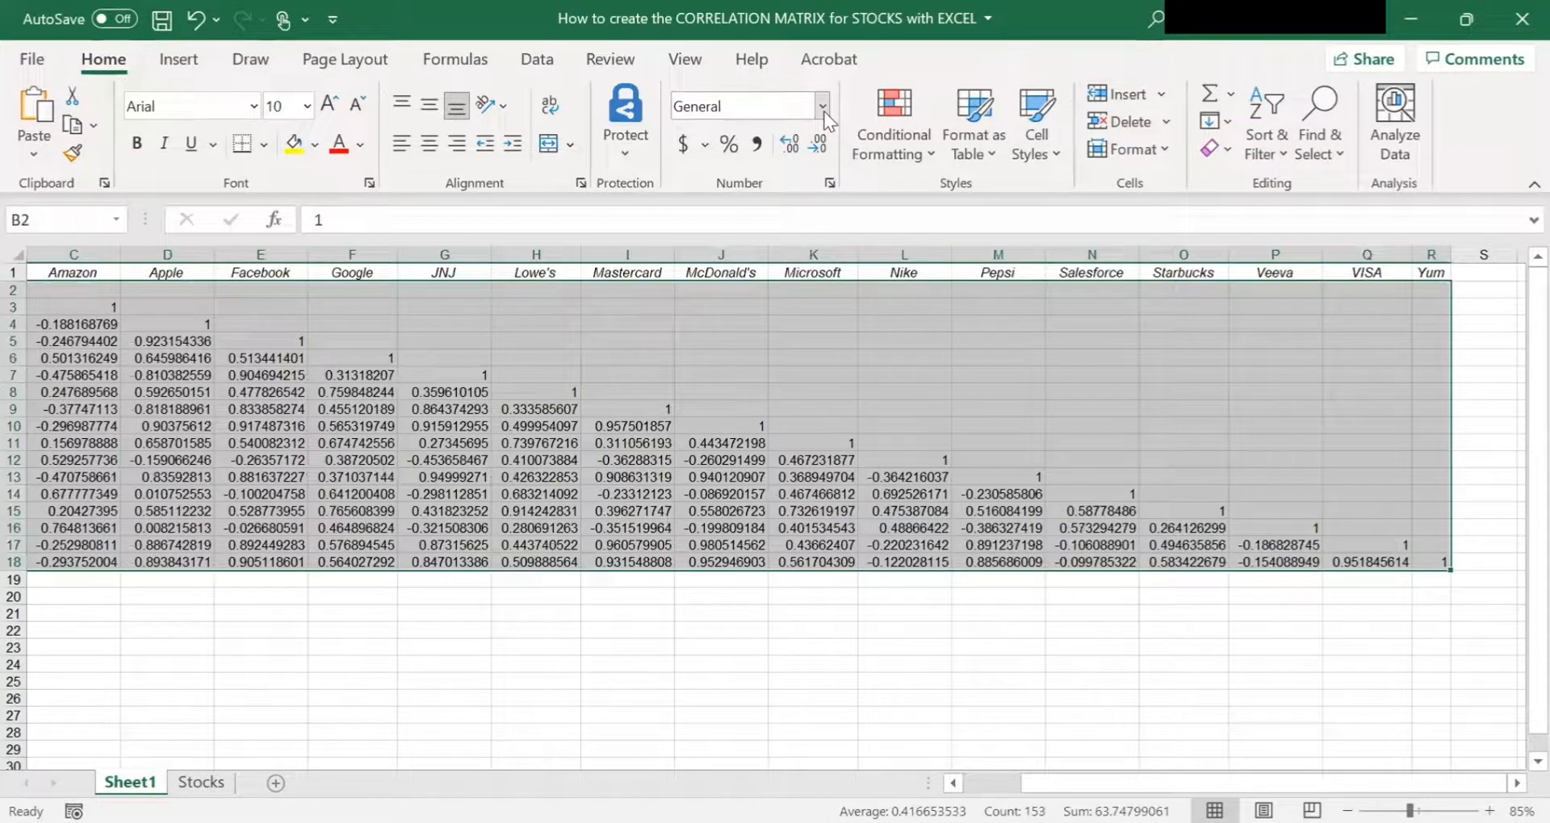
pyautogui.click(816, 145)
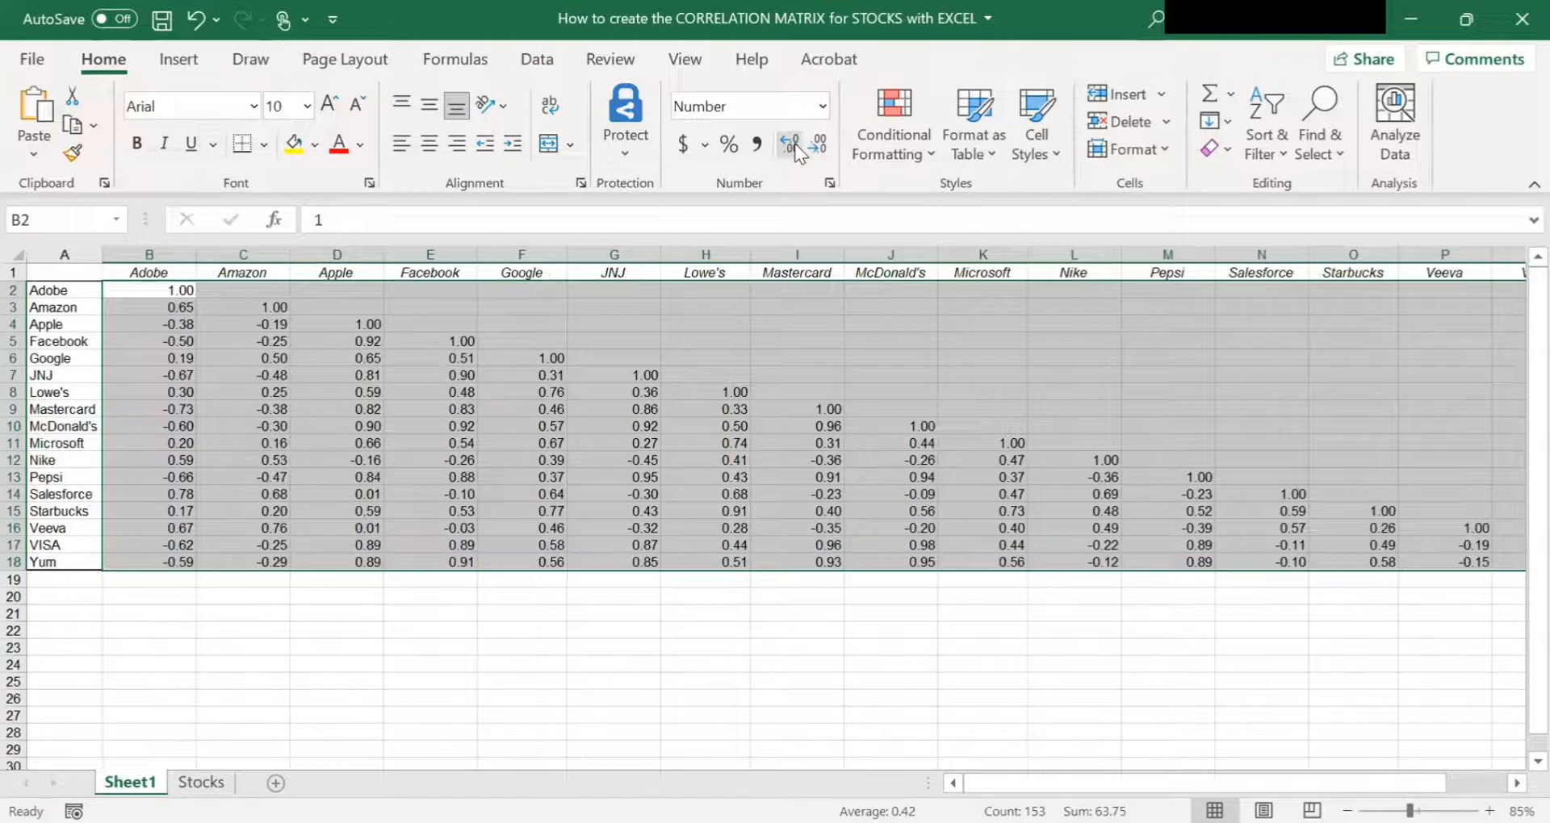
pyautogui.click(792, 145)
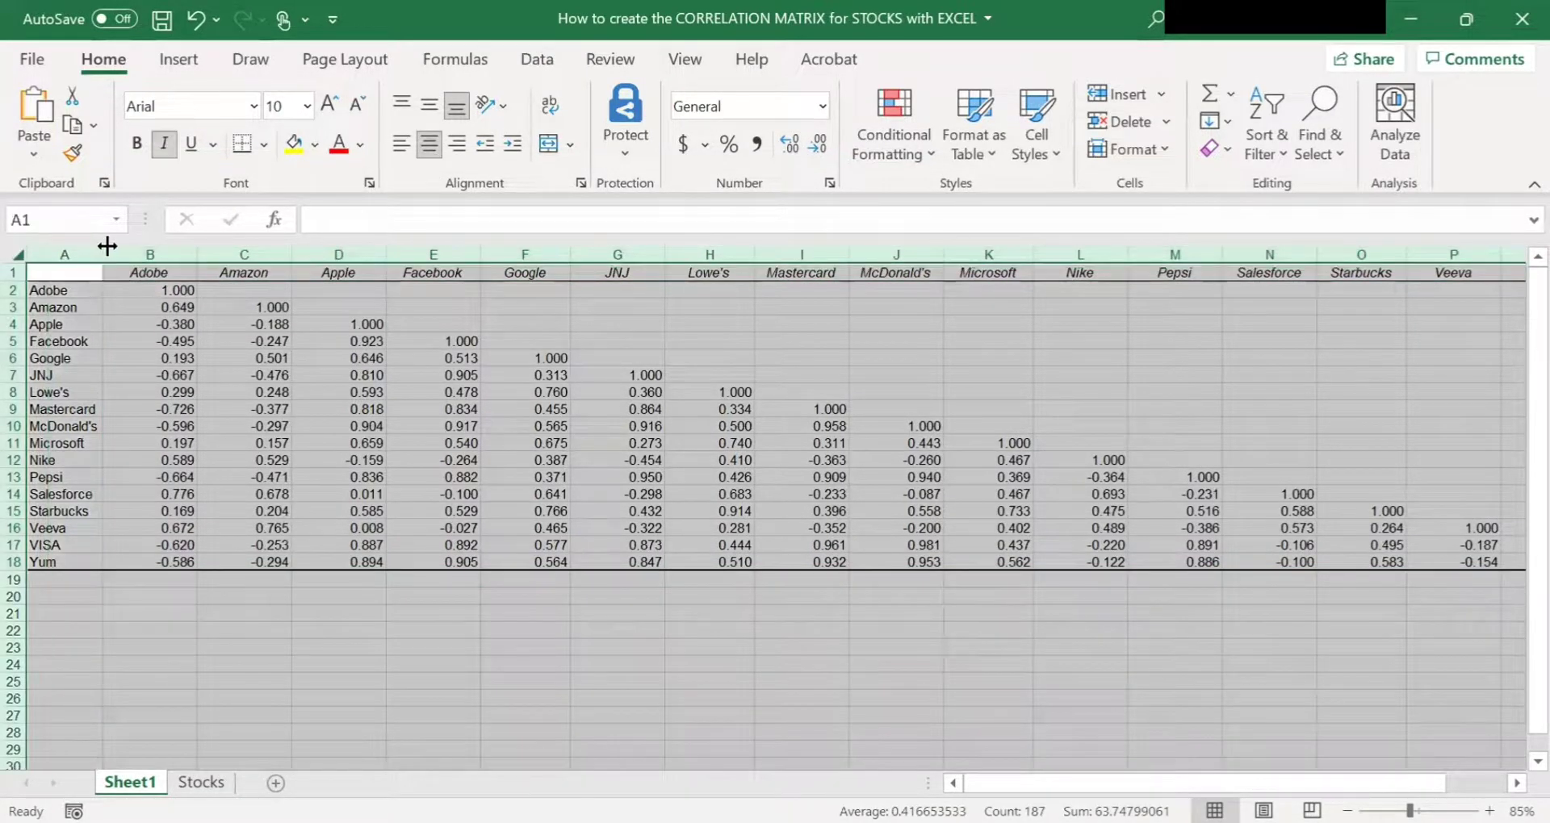
pyautogui.click(1120, 595)
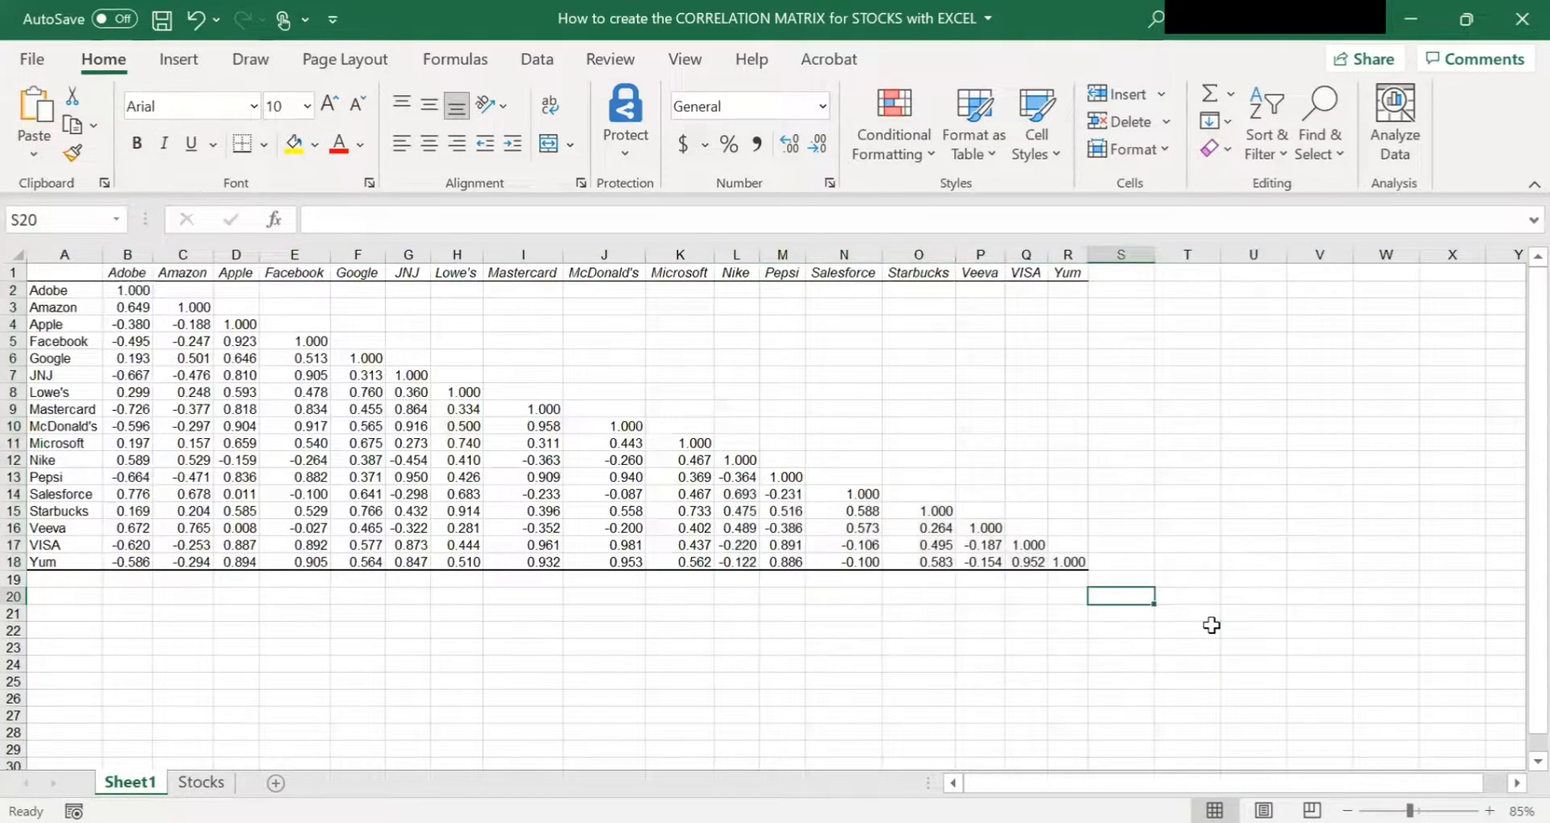
pyautogui.moveTo(1182, 621)
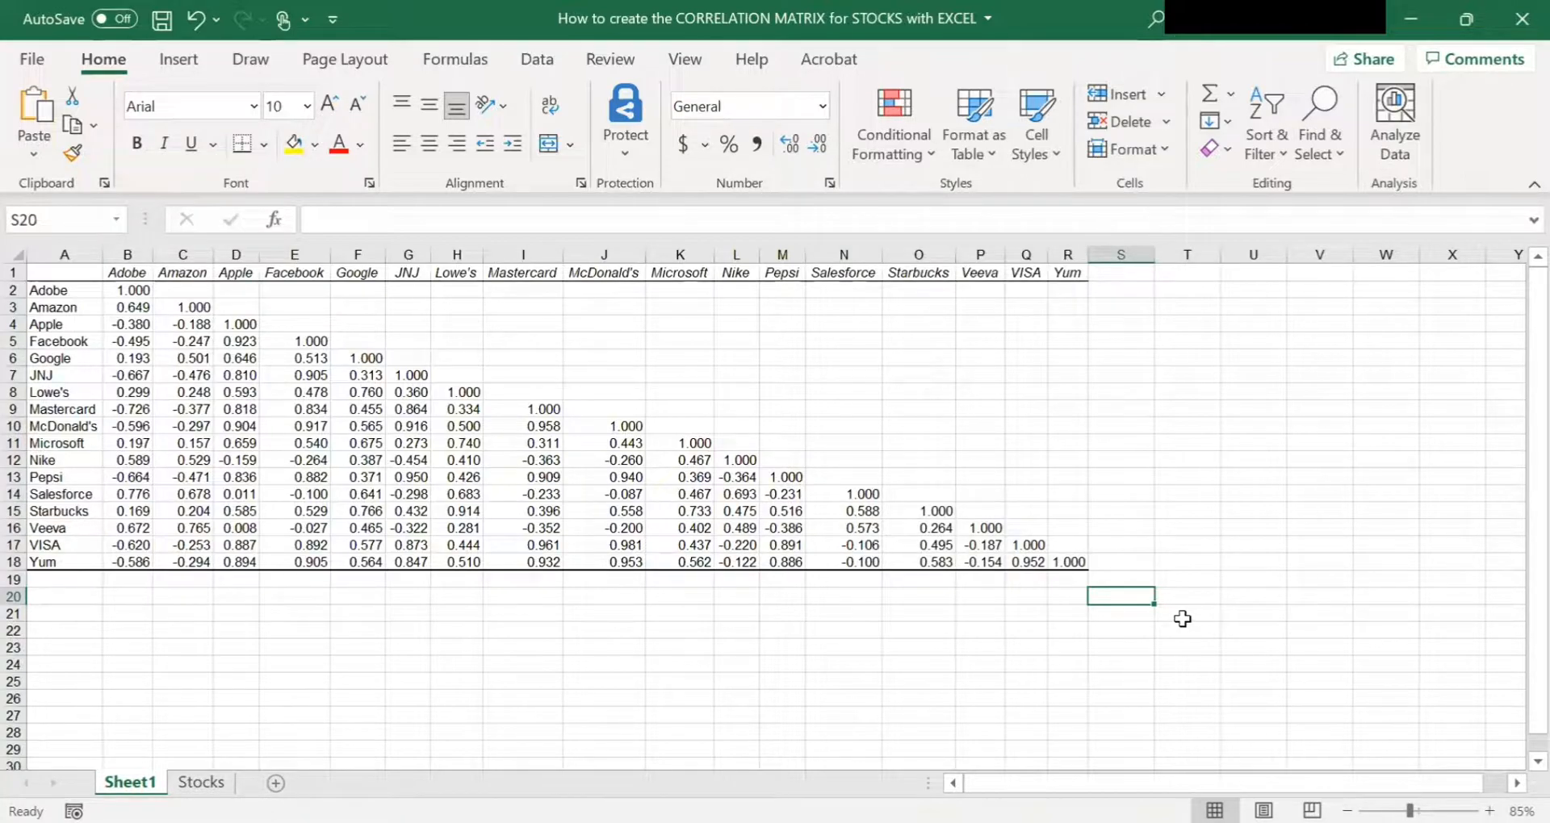
pyautogui.moveTo(1170, 606)
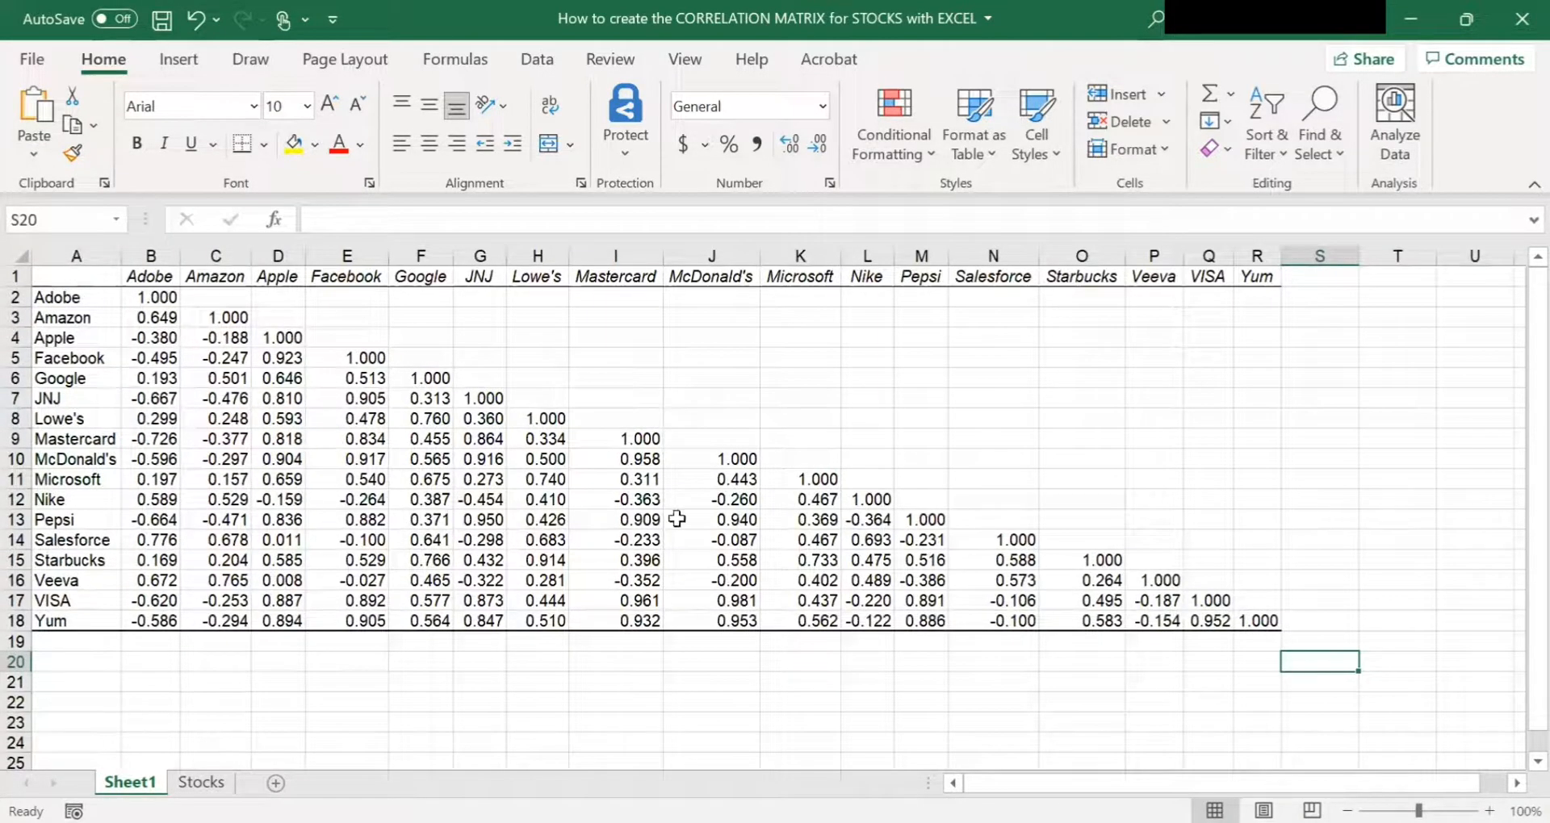
pyautogui.click(1318, 520)
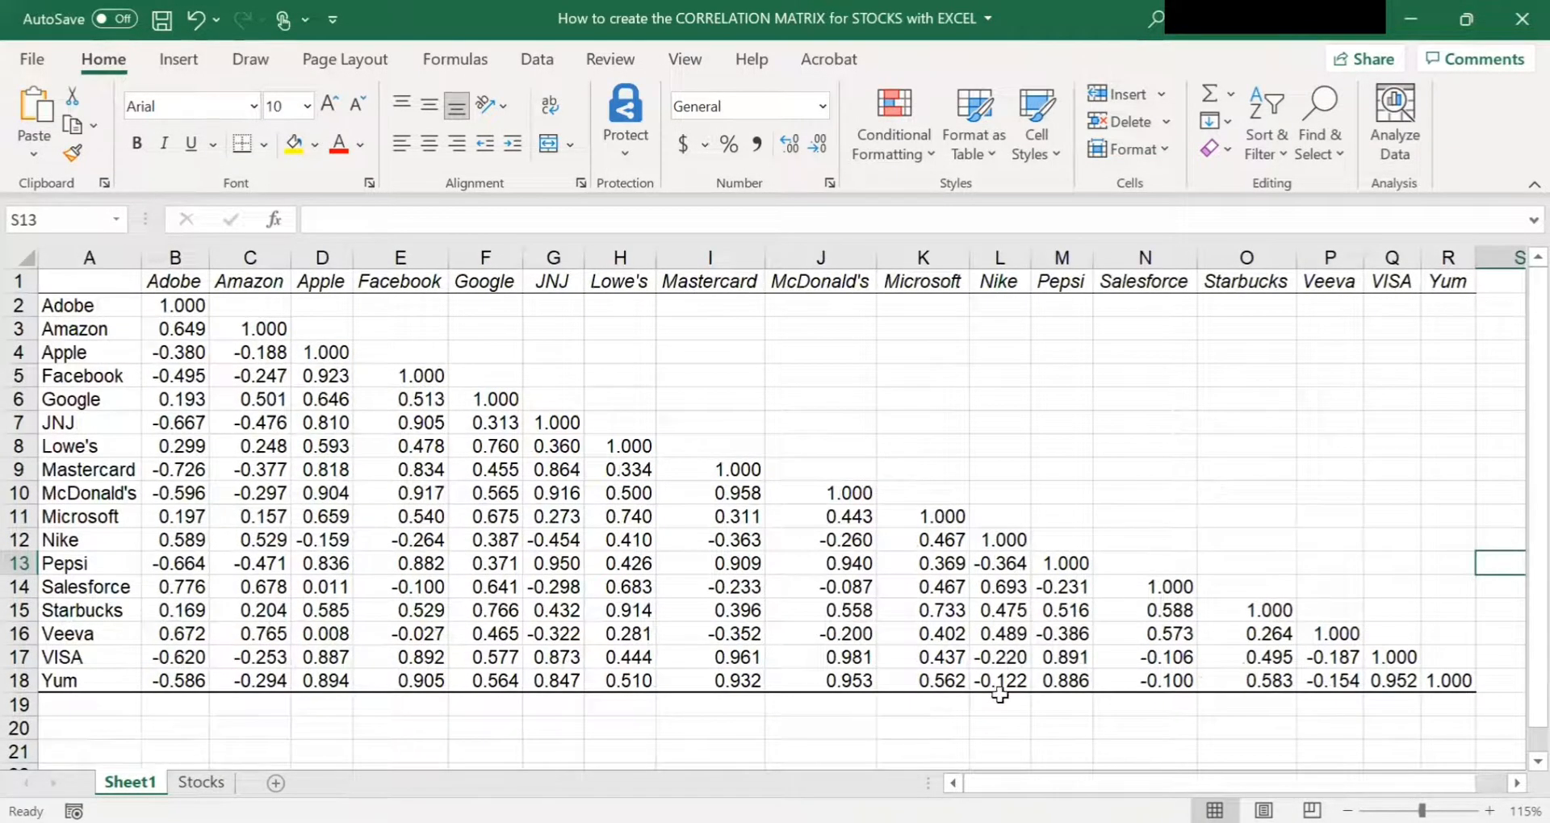
pyautogui.click(998, 728)
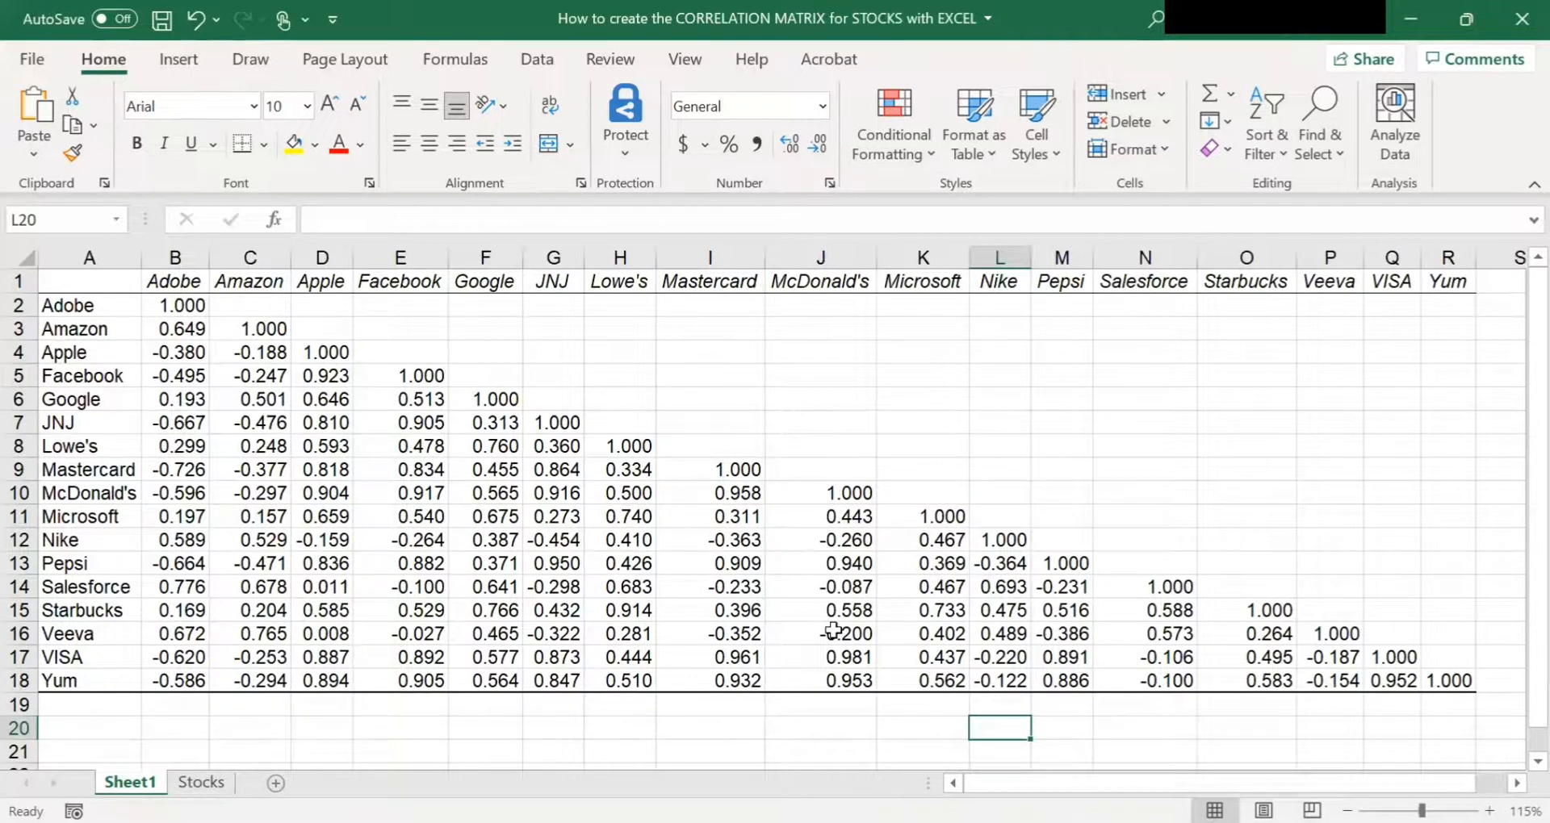
pyautogui.moveTo(1071, 519)
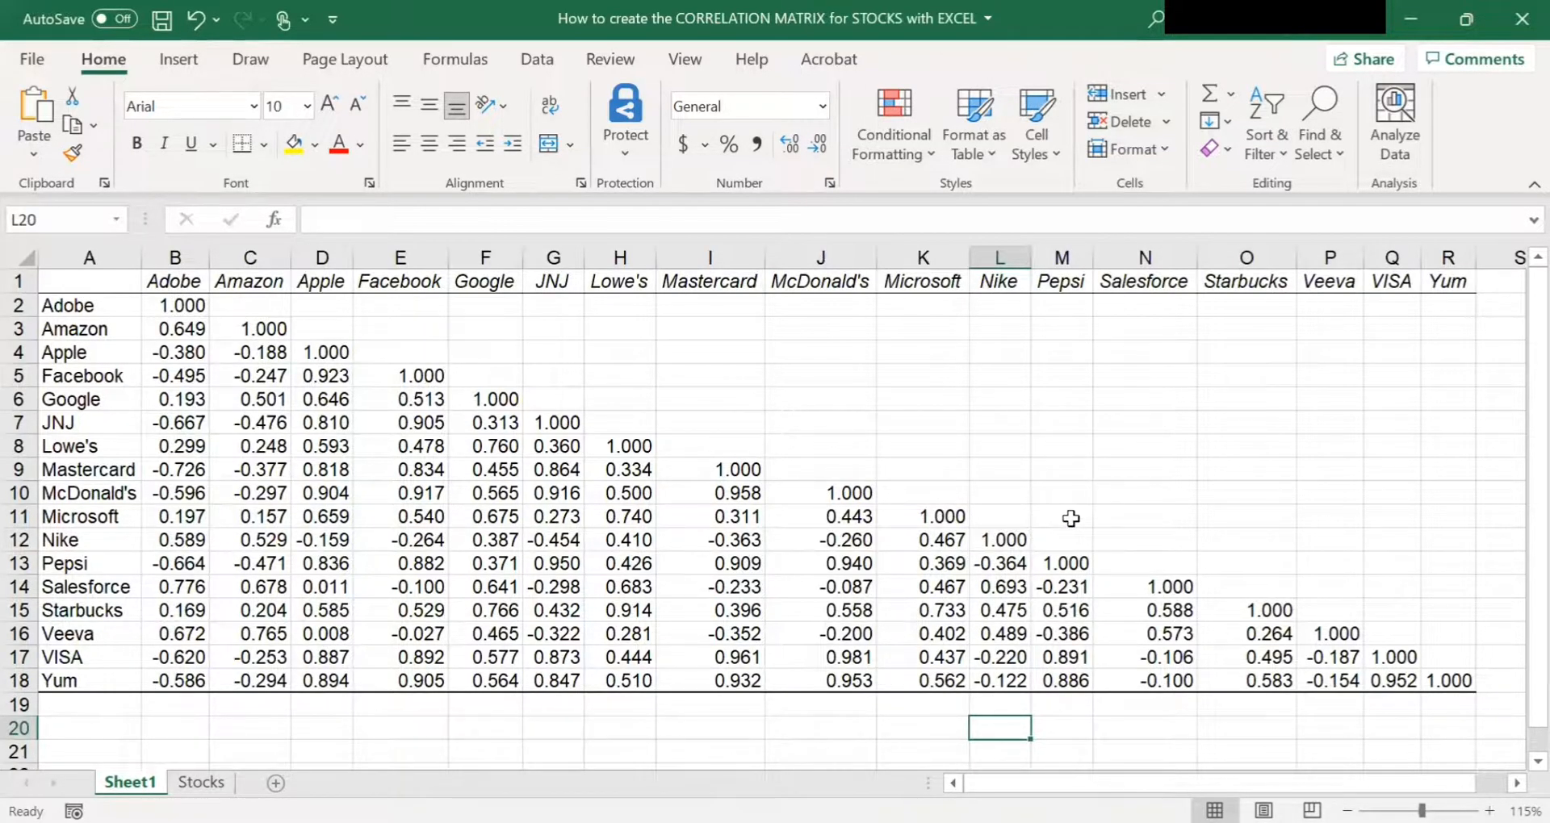
pyautogui.moveTo(999, 517)
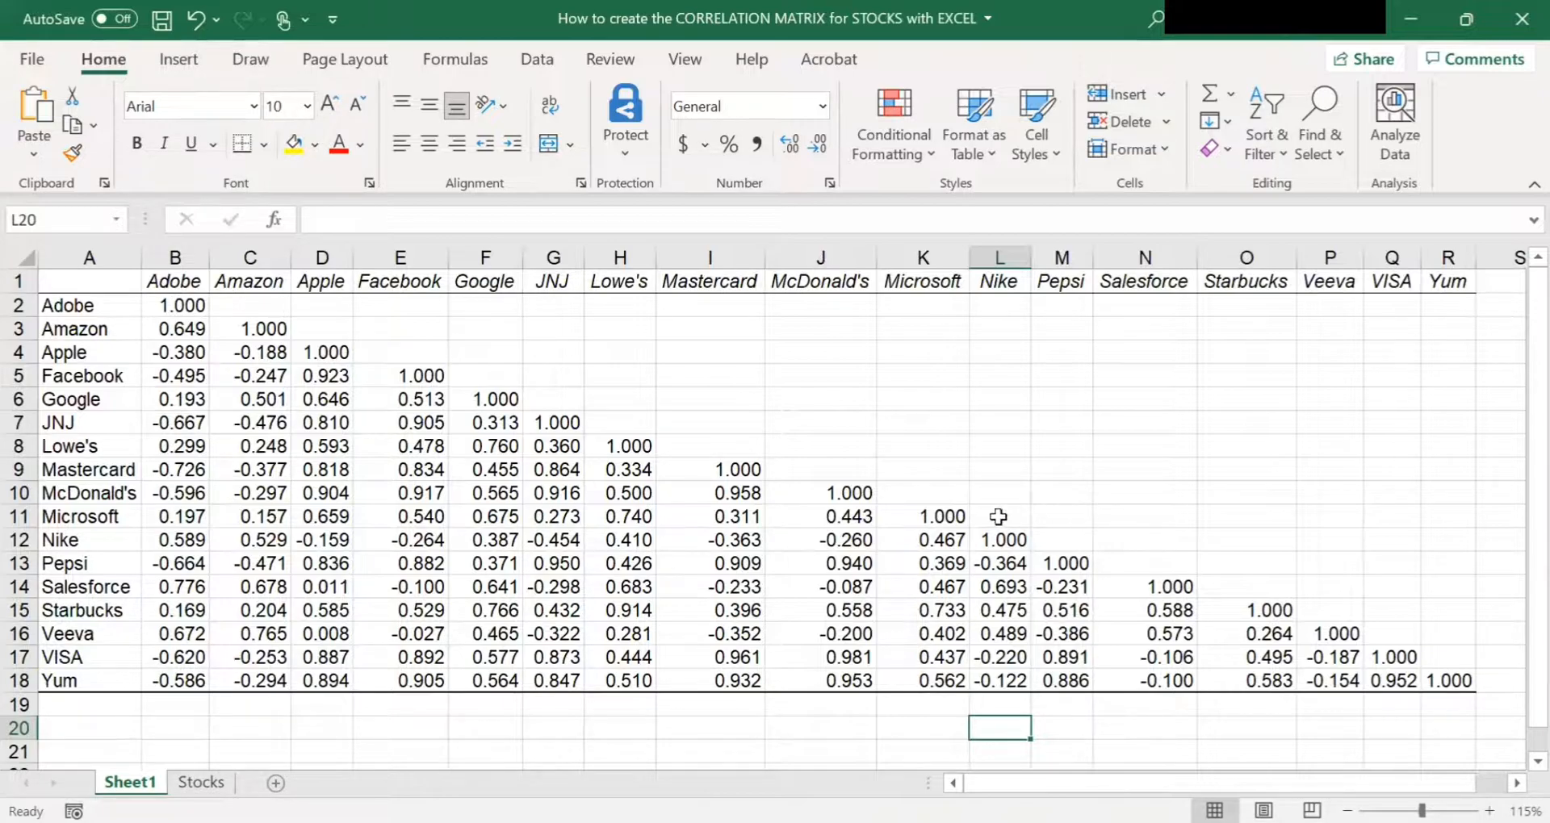
pyautogui.moveTo(134, 252)
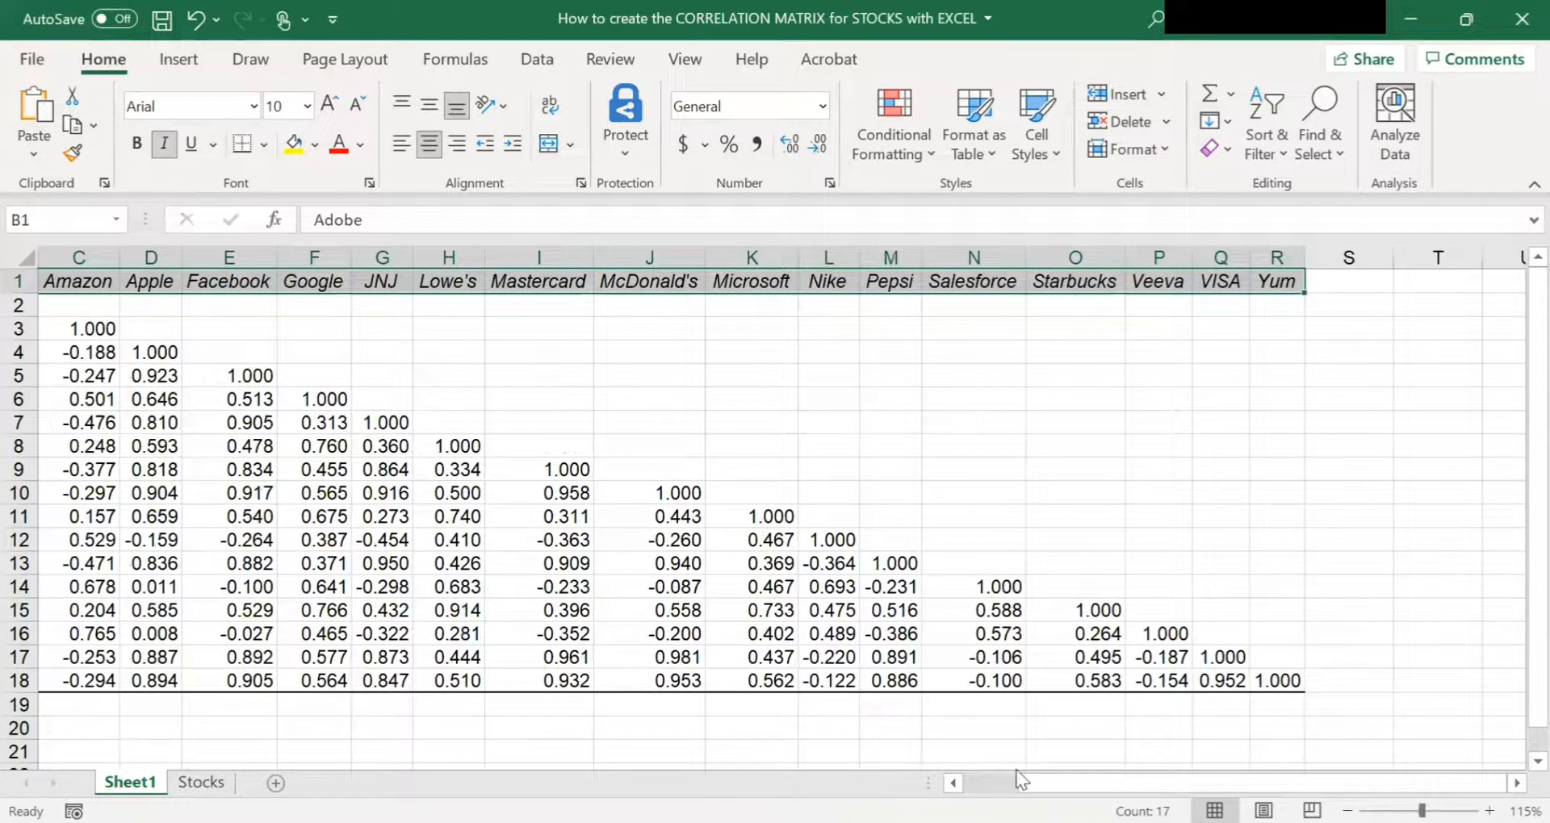
pyautogui.hscroll(-3)
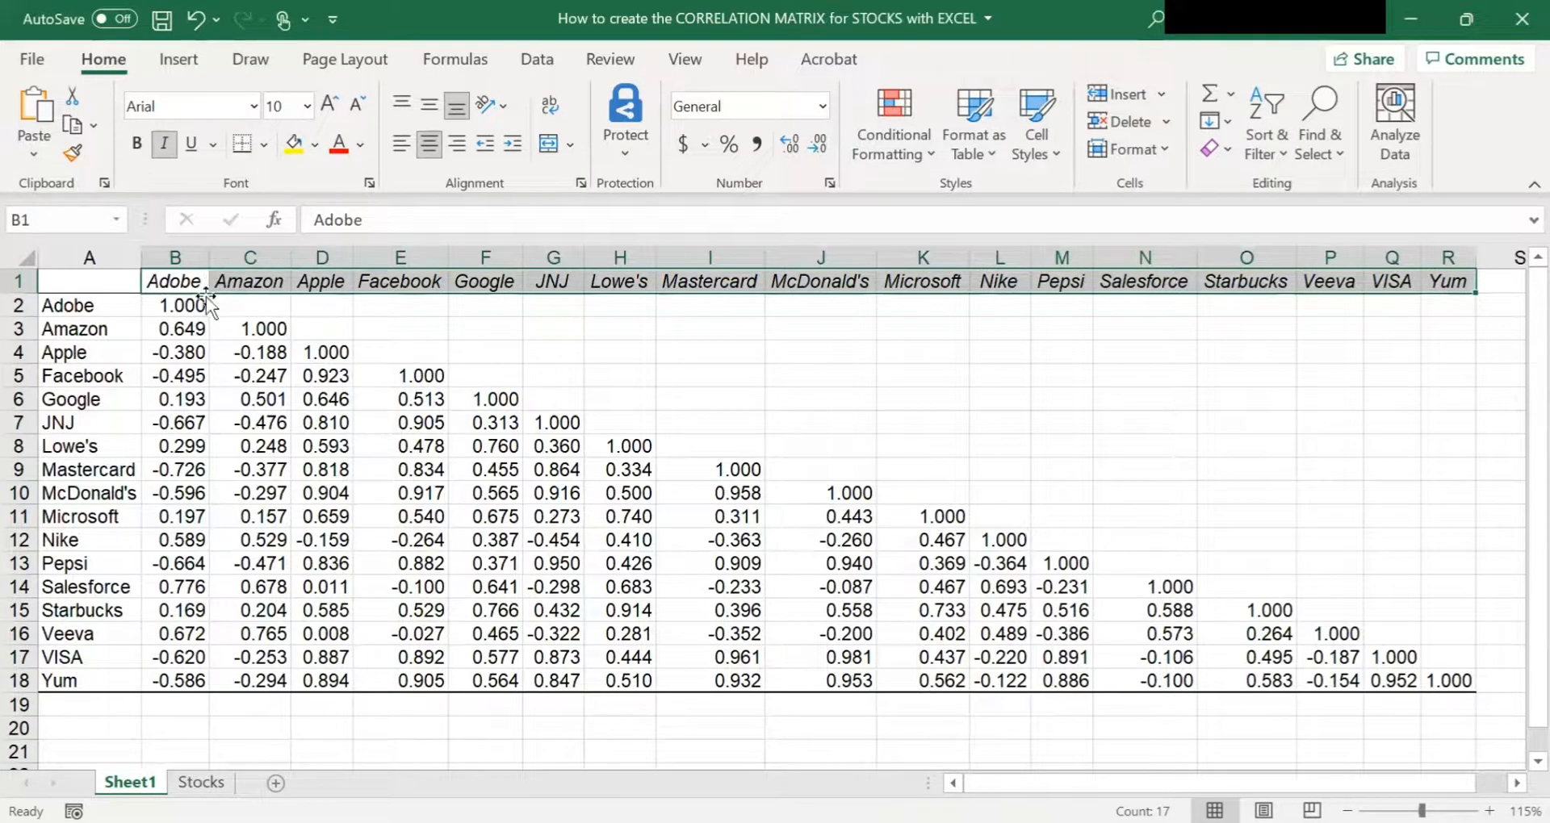
pyautogui.click(88, 281)
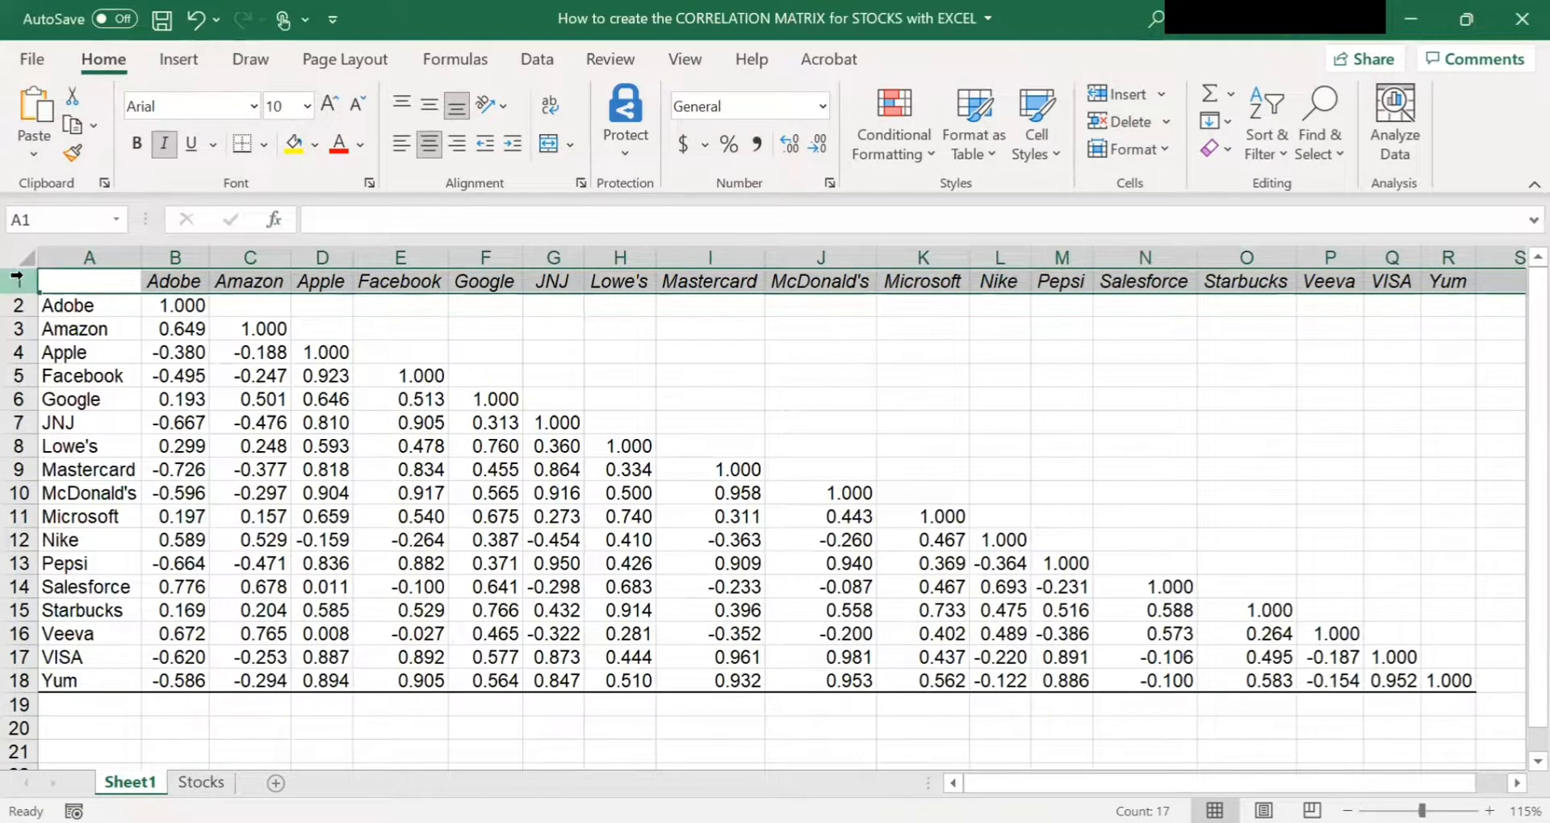
pyautogui.click(88, 257)
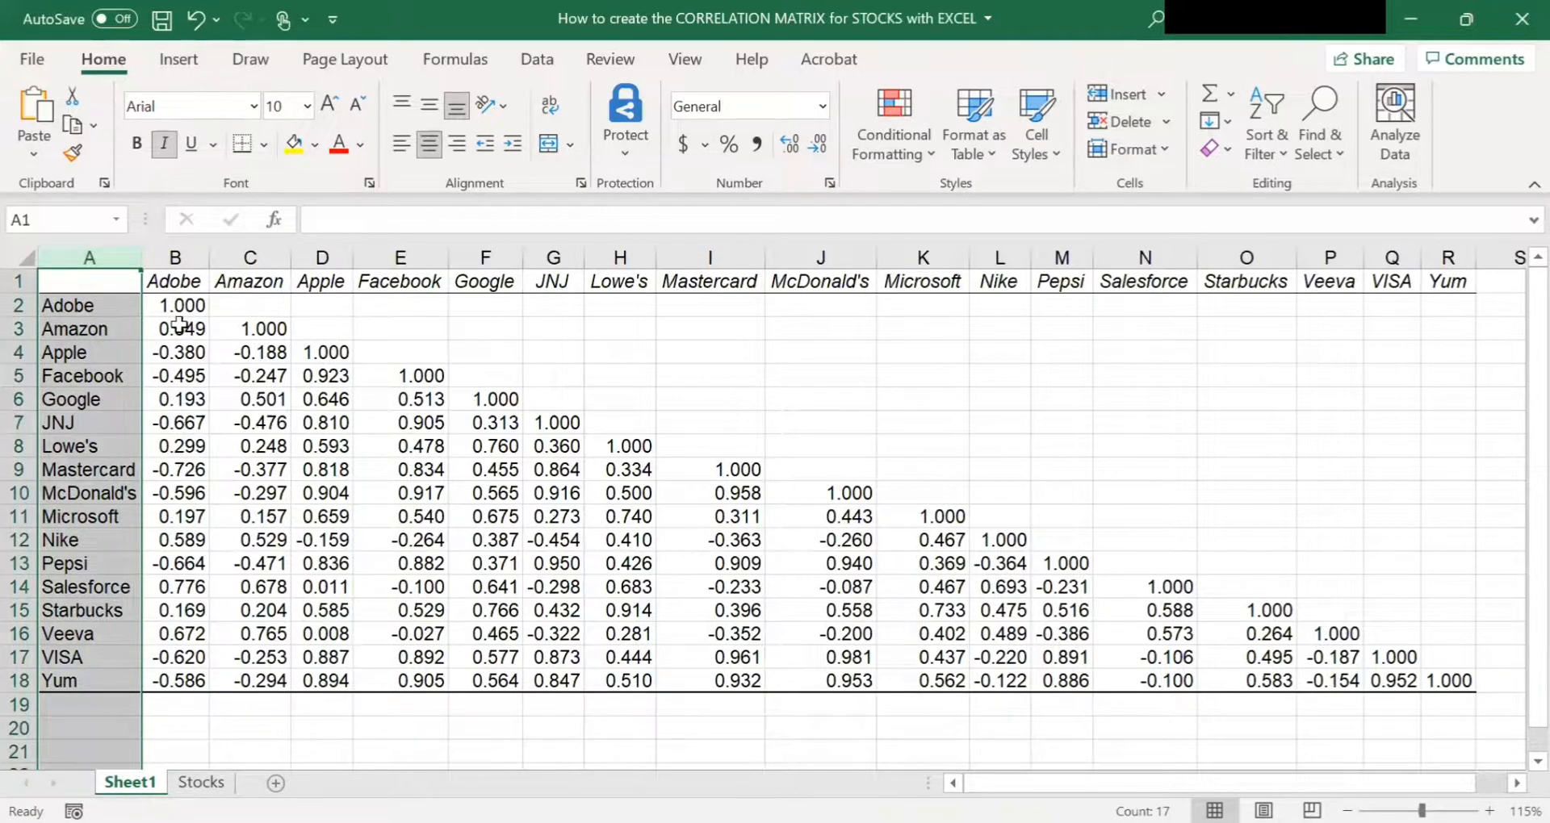
pyautogui.moveTo(175, 305); pyautogui.dragTo(484, 446)
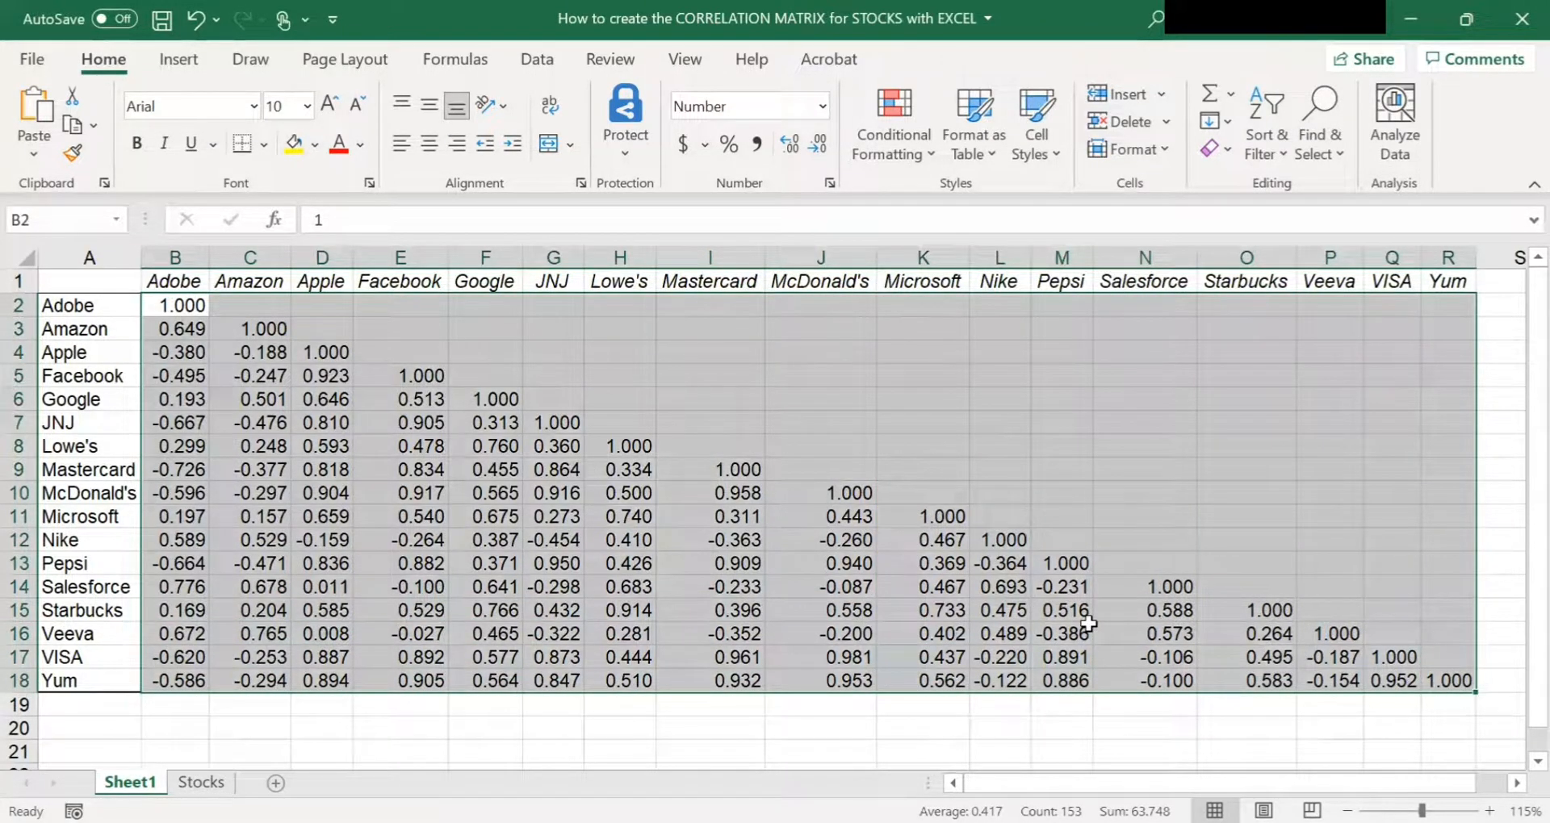
pyautogui.click(1059, 540)
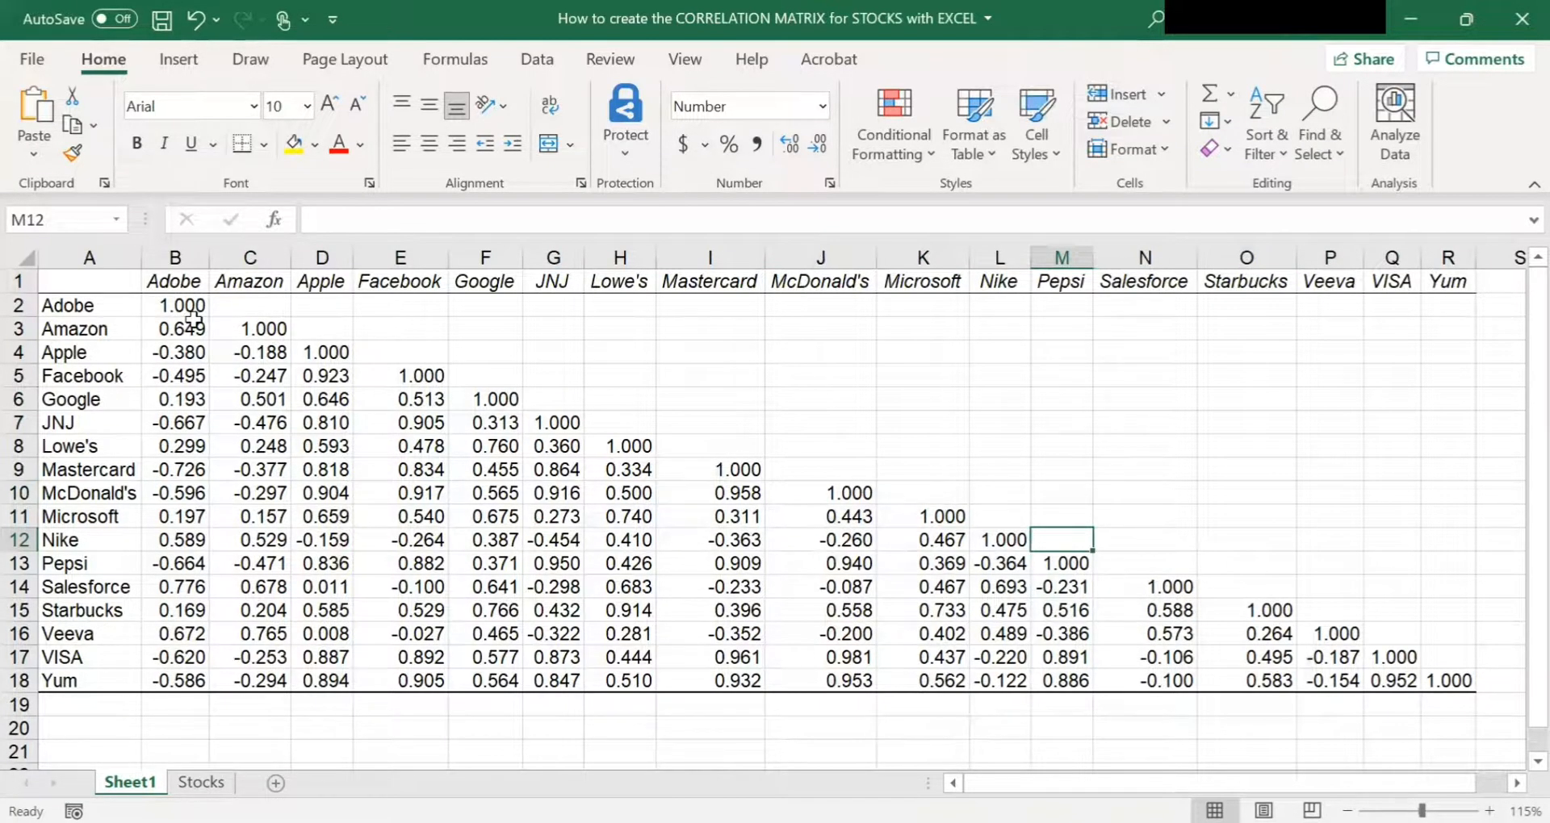
pyautogui.click(176, 328)
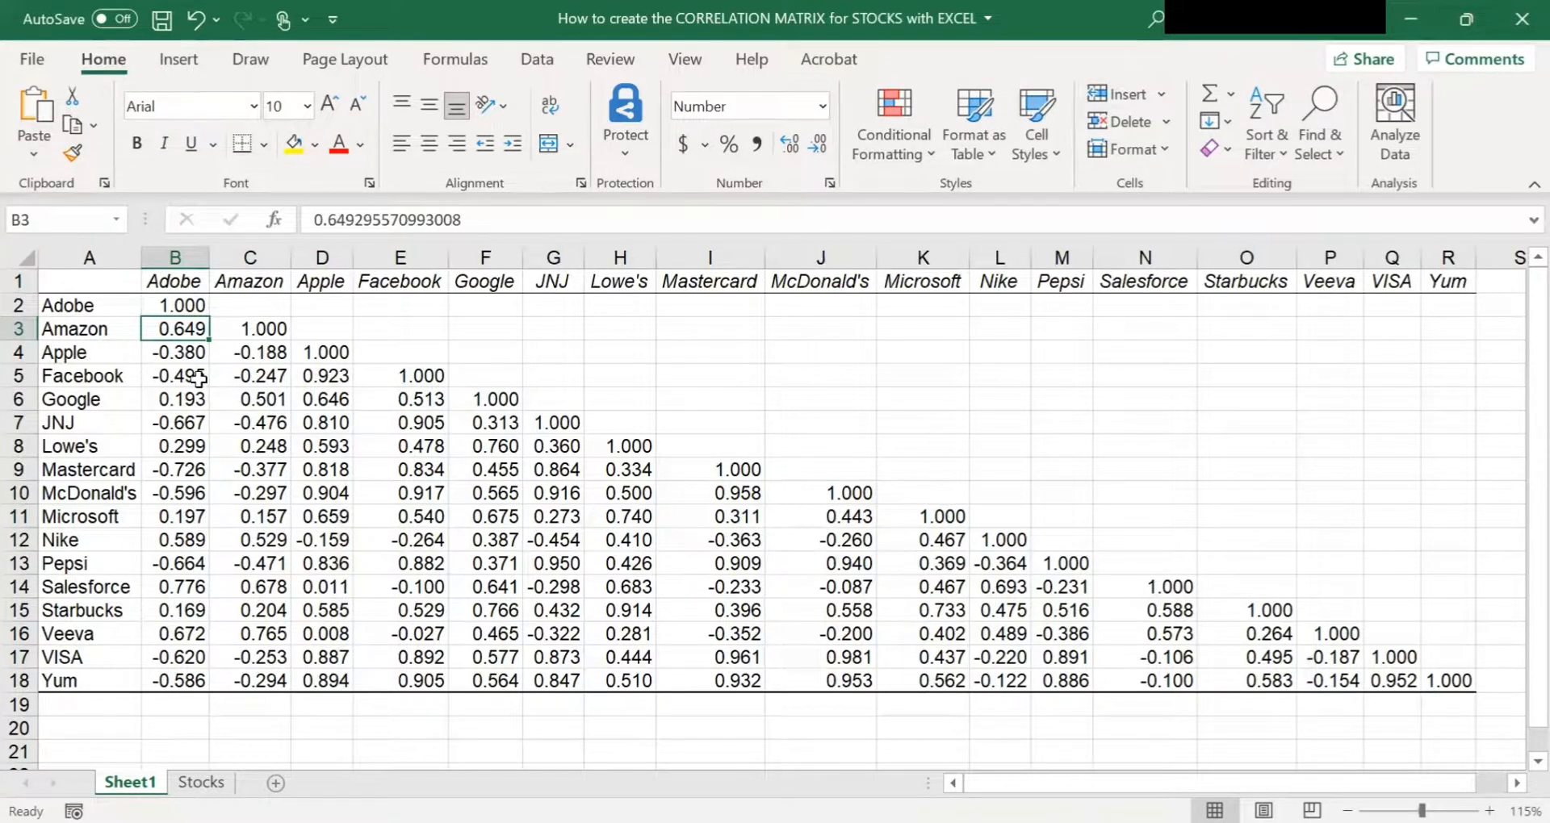
pyautogui.click(175, 375)
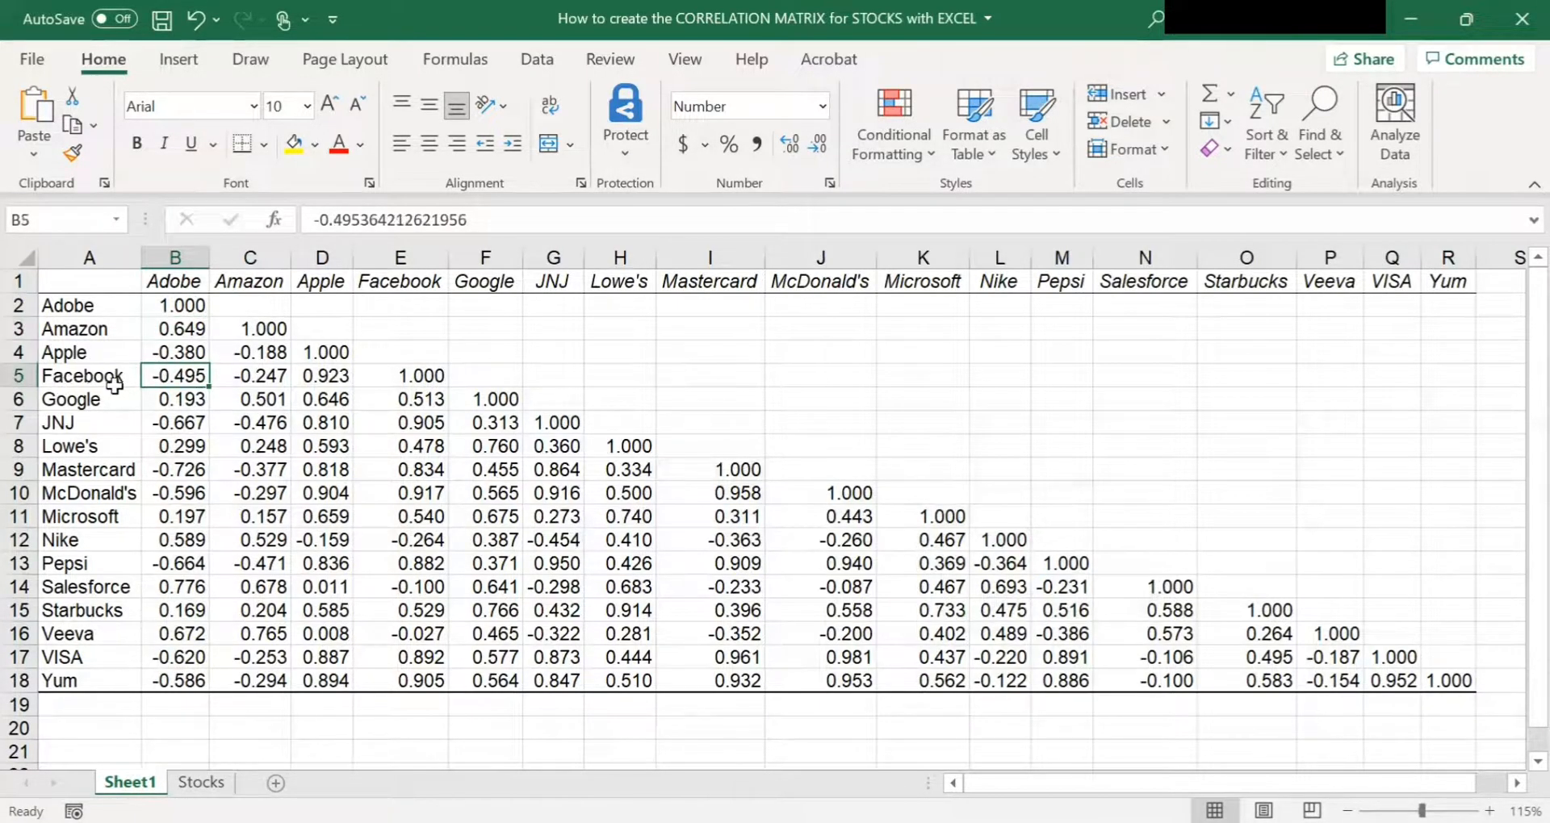
pyautogui.moveTo(146, 386)
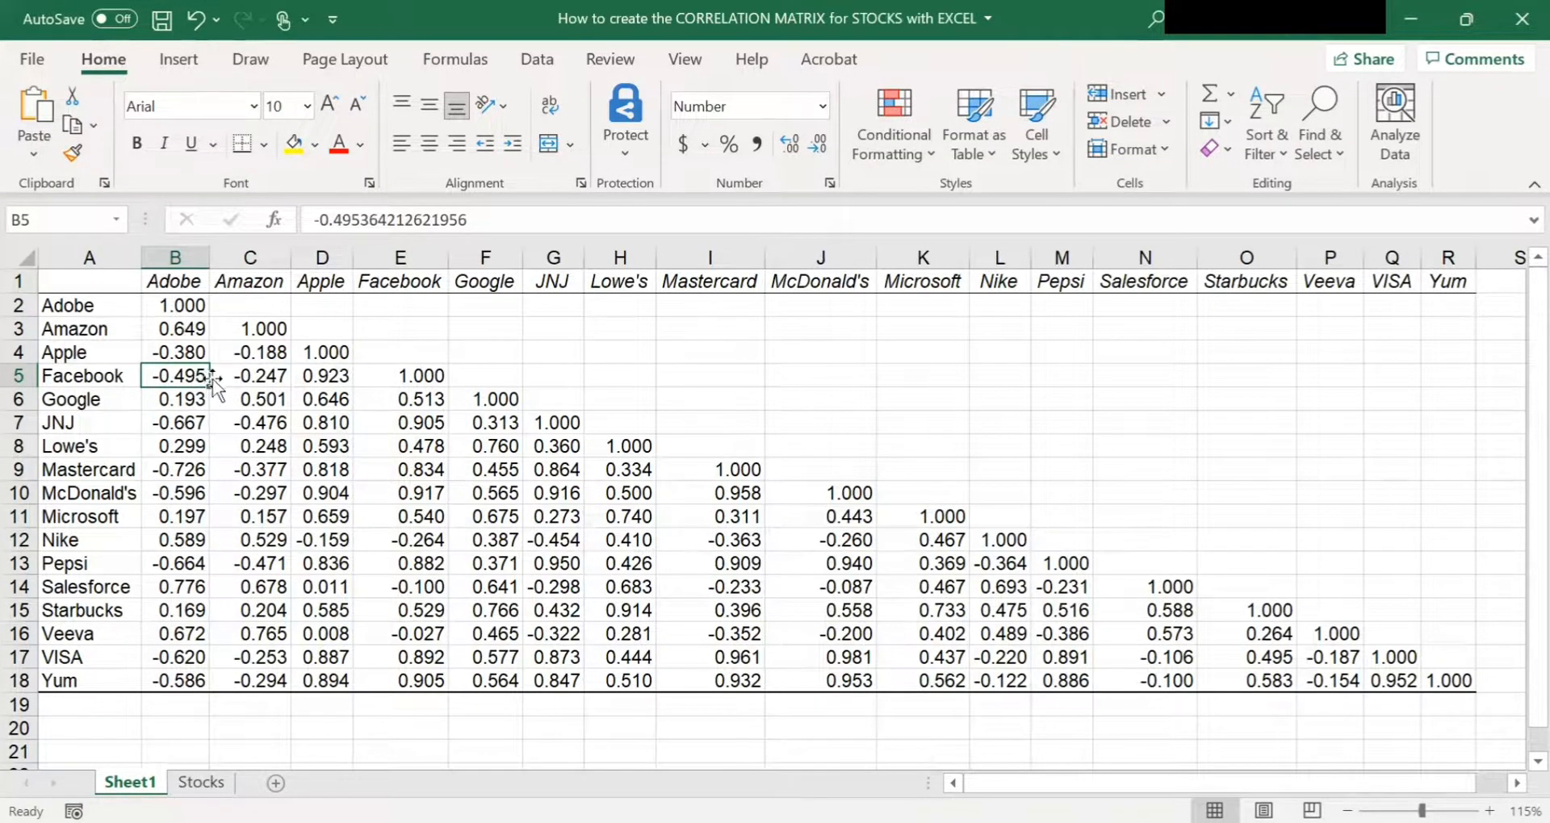
pyautogui.moveTo(193, 377)
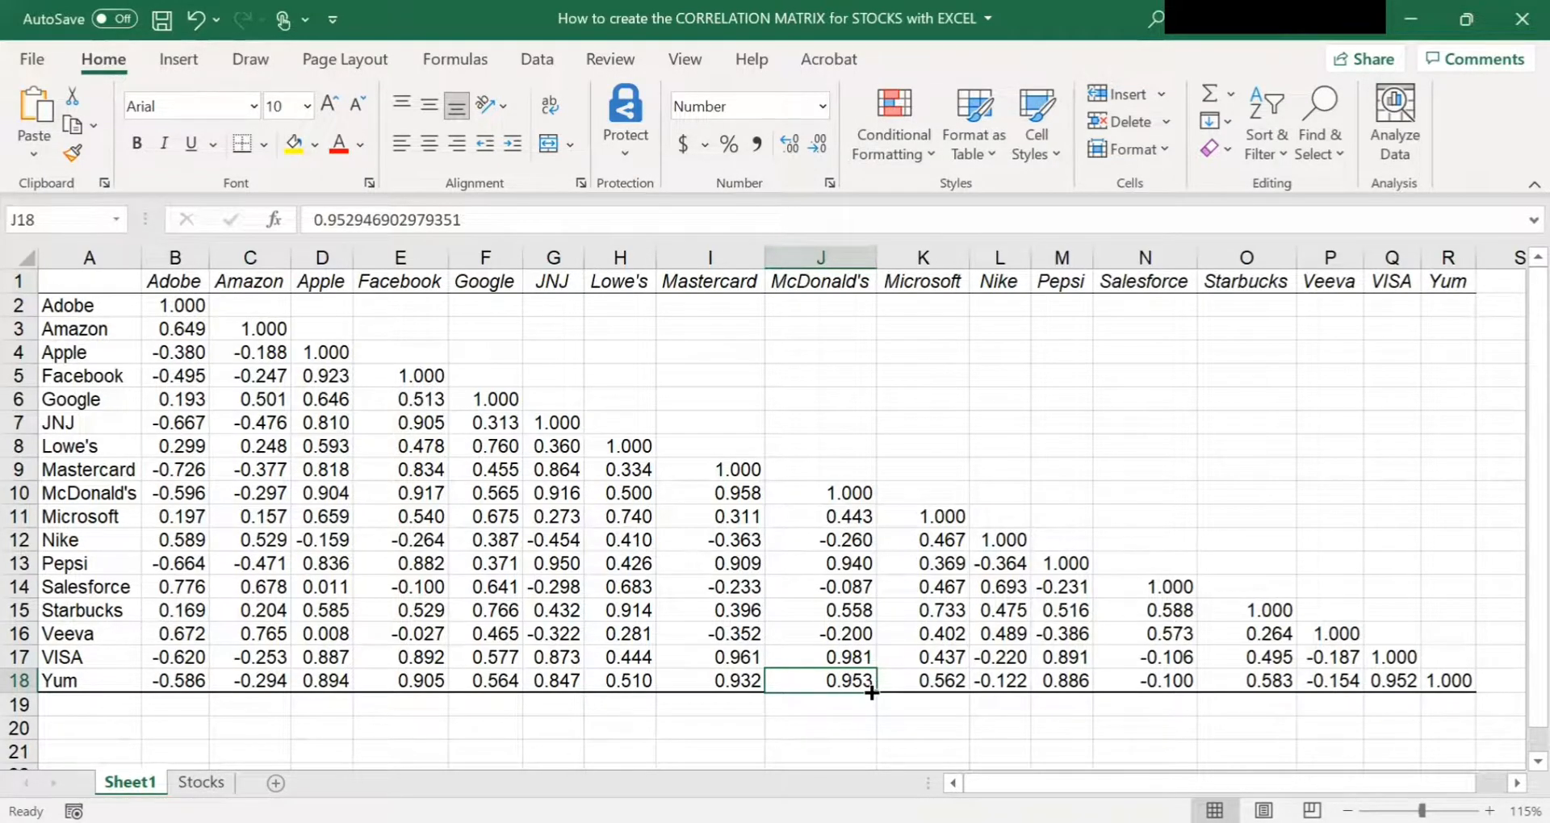
pyautogui.moveTo(868, 702)
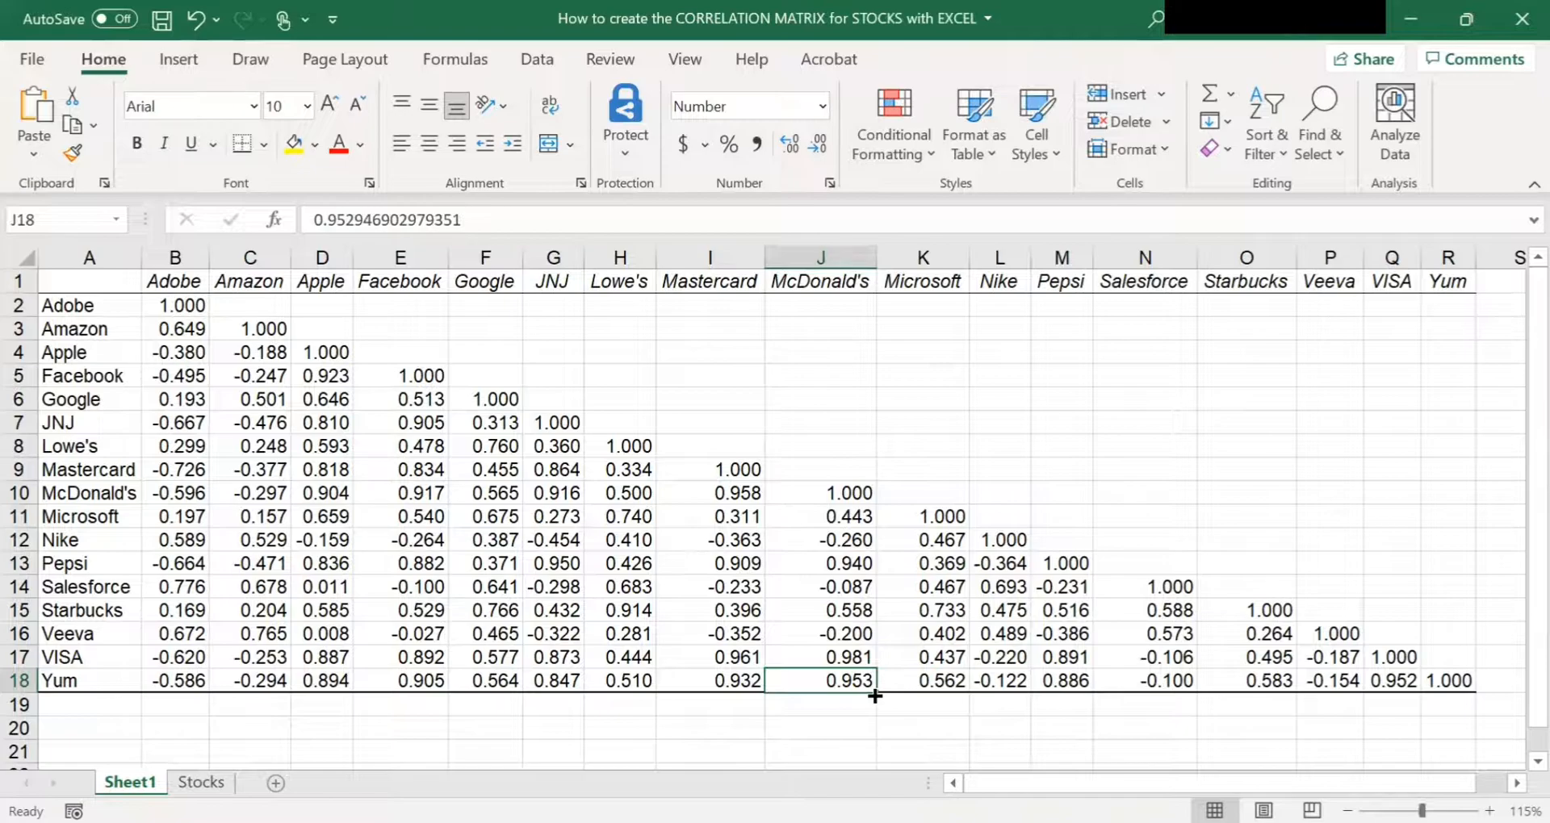
pyautogui.moveTo(44, 506)
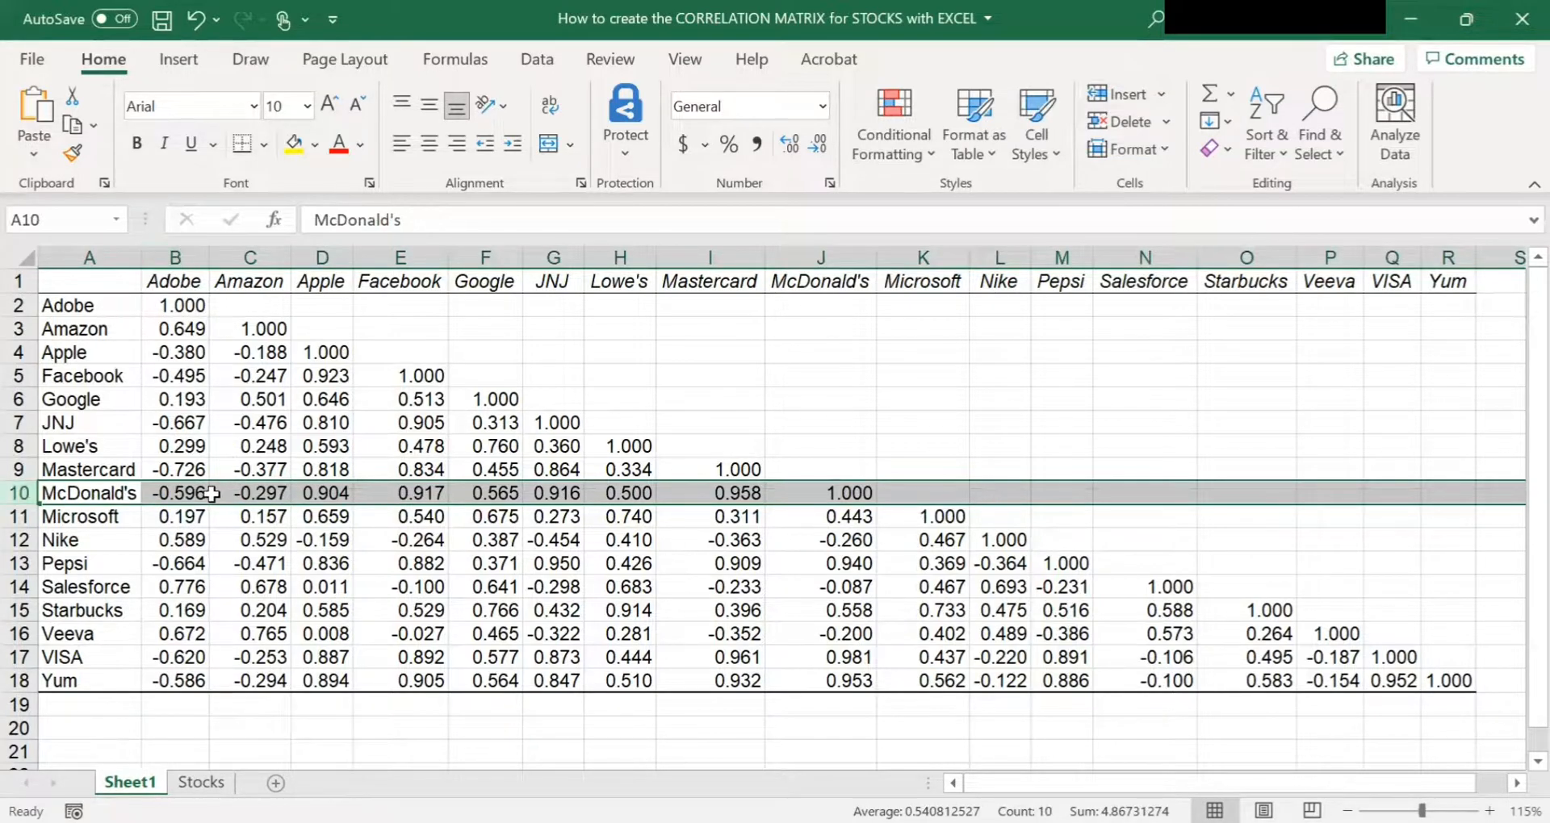
pyautogui.click(175, 493)
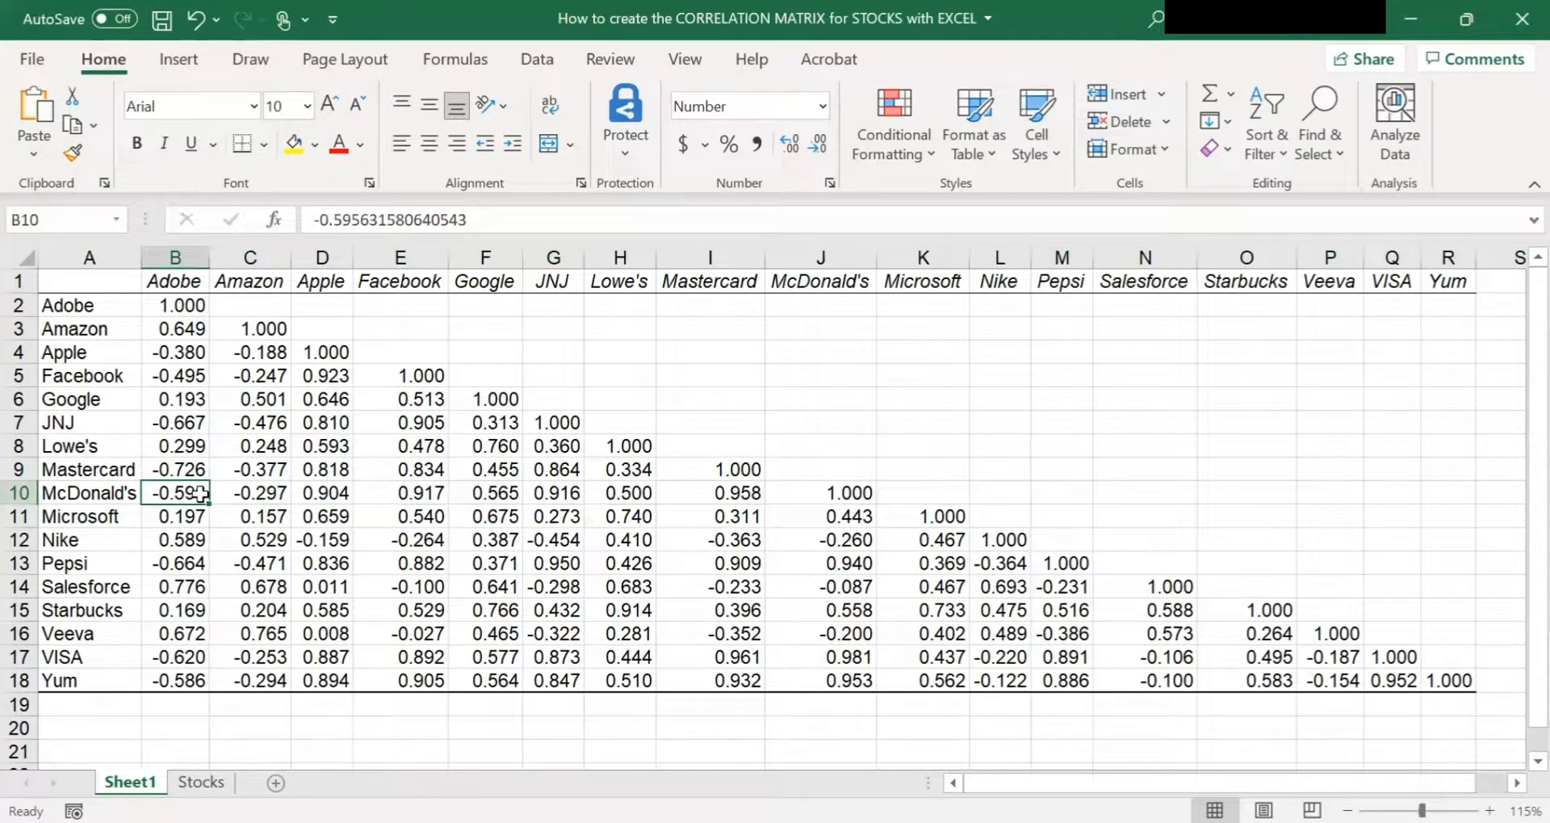
pyautogui.moveTo(203, 503)
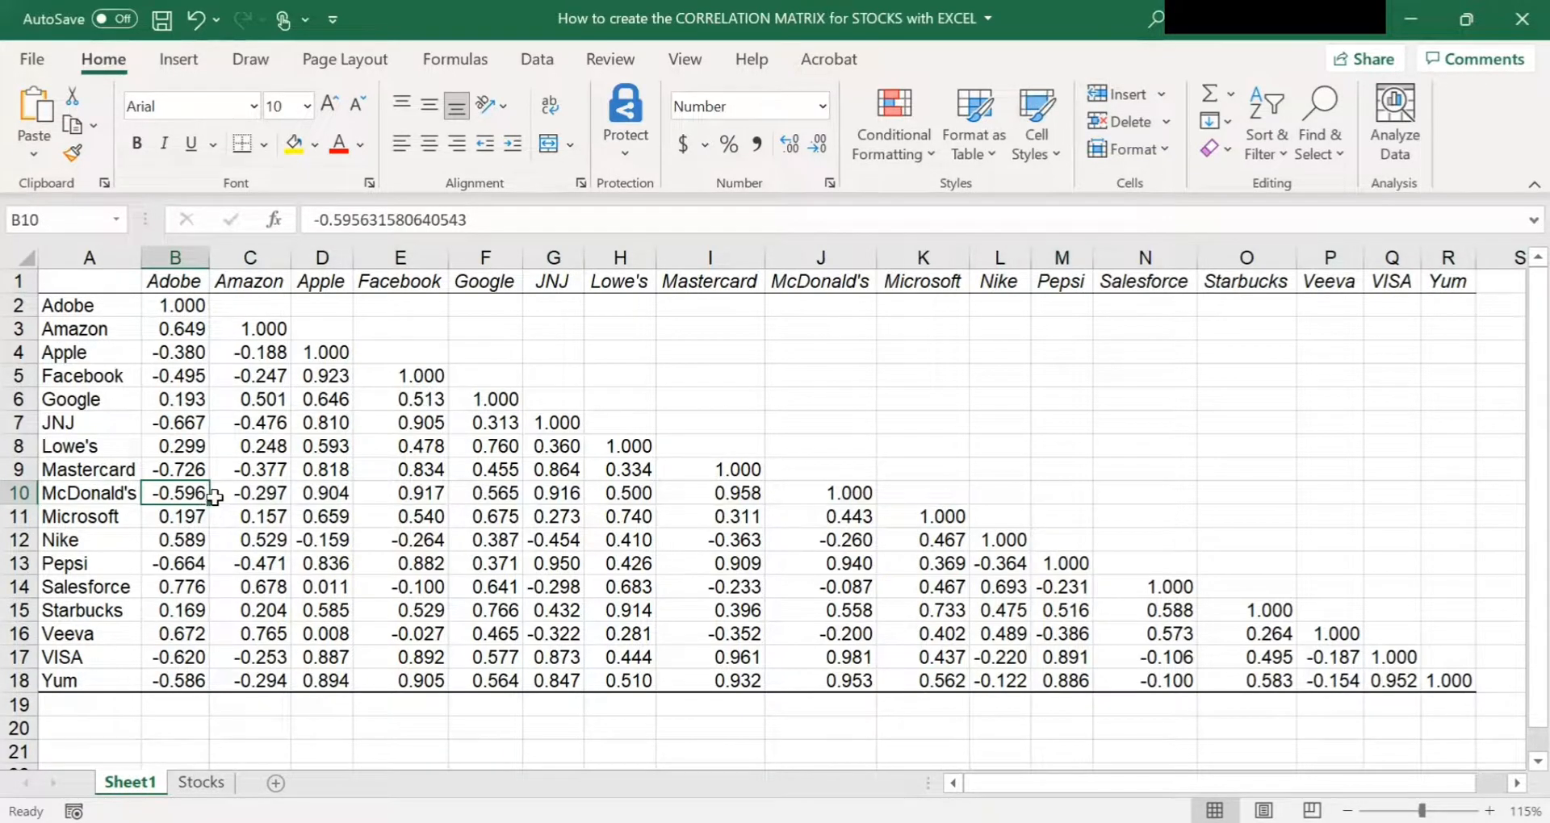
pyautogui.moveTo(165, 497)
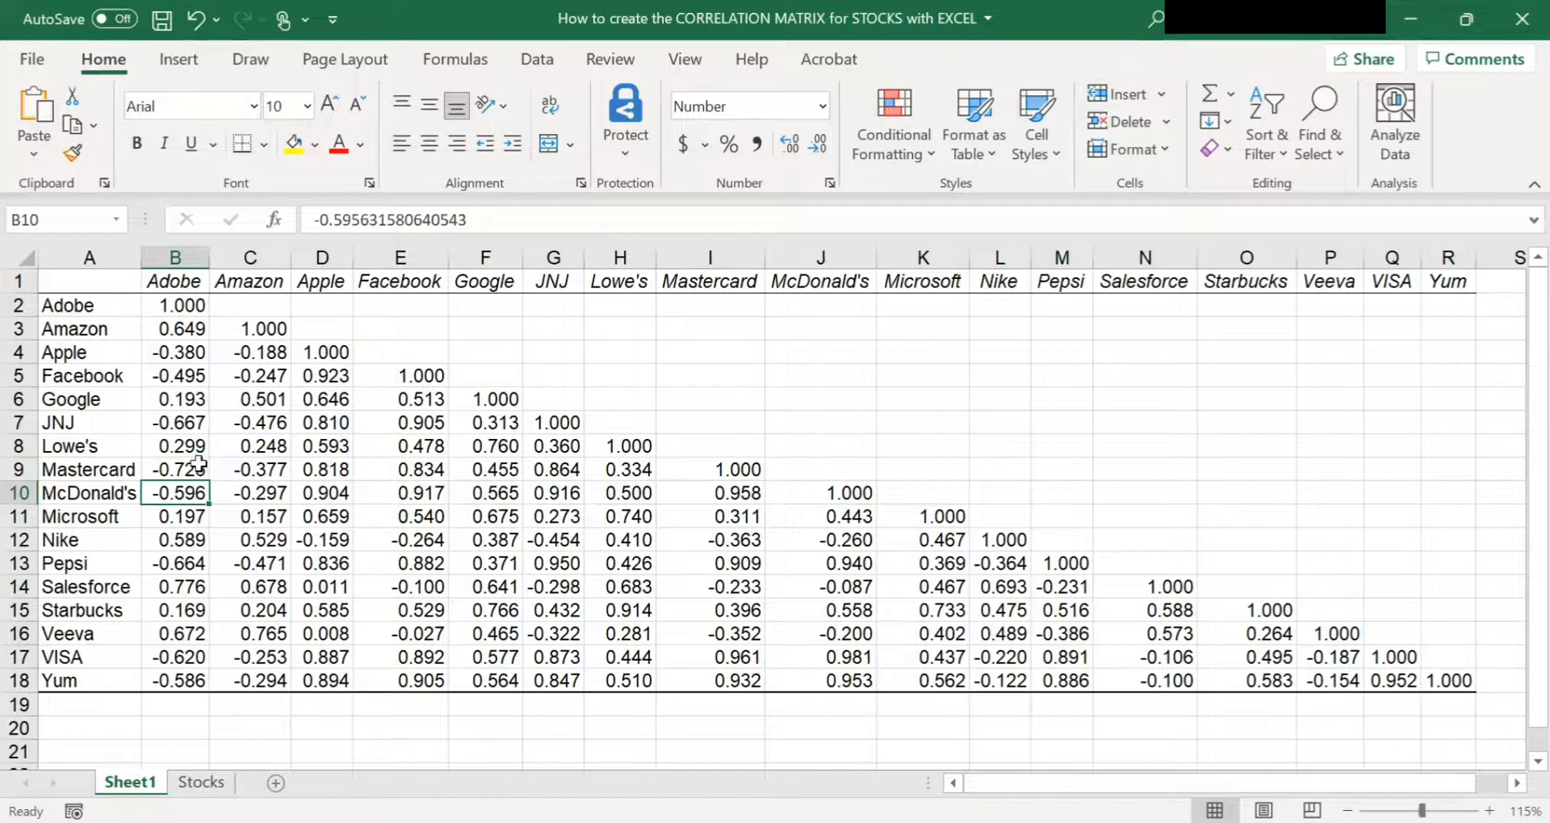
pyautogui.moveTo(369, 419)
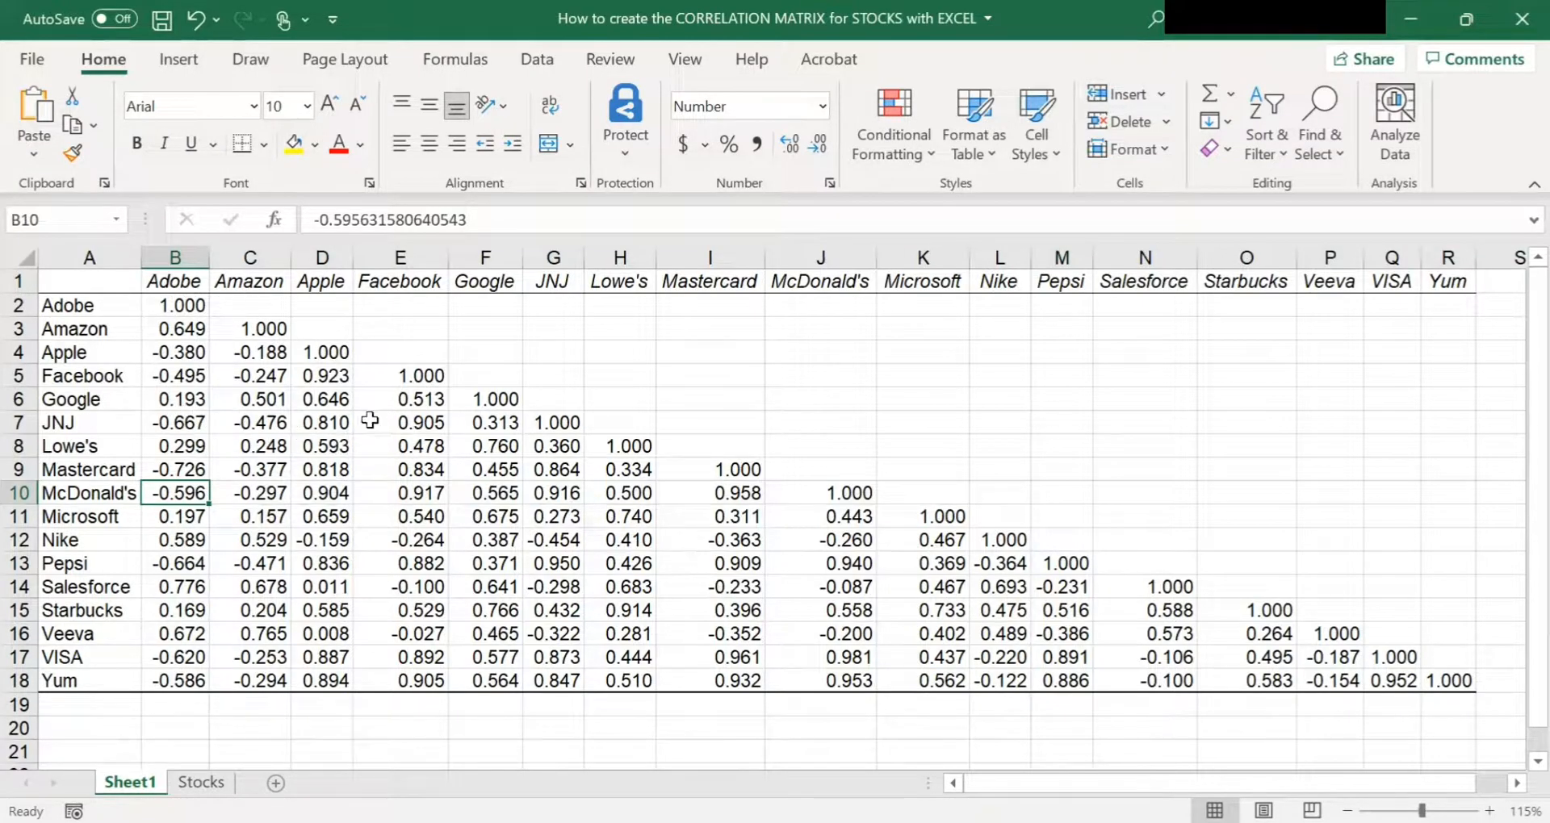
pyautogui.moveTo(181, 387)
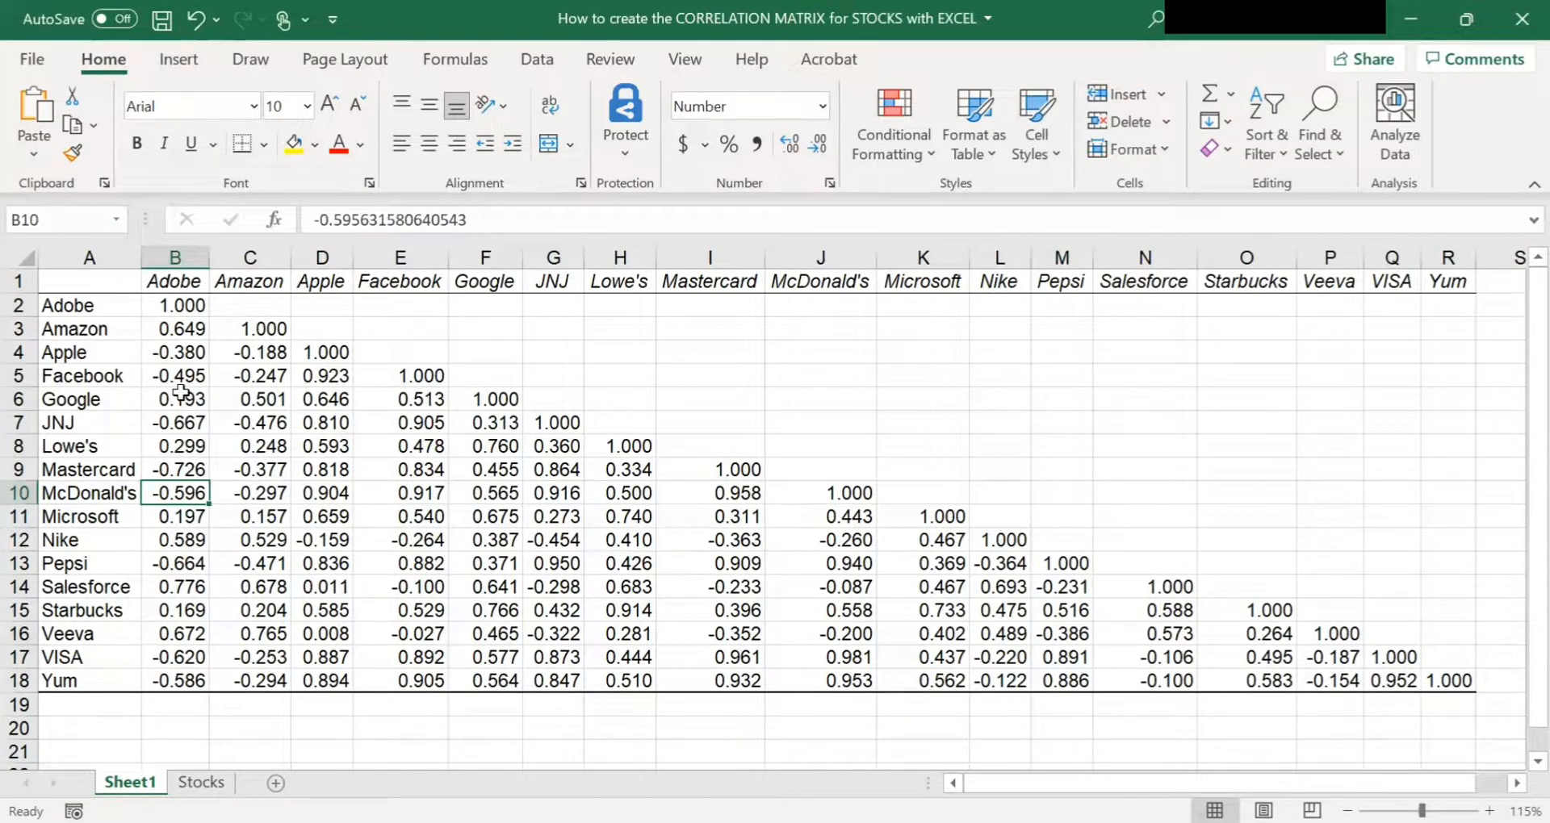
pyautogui.click(176, 400)
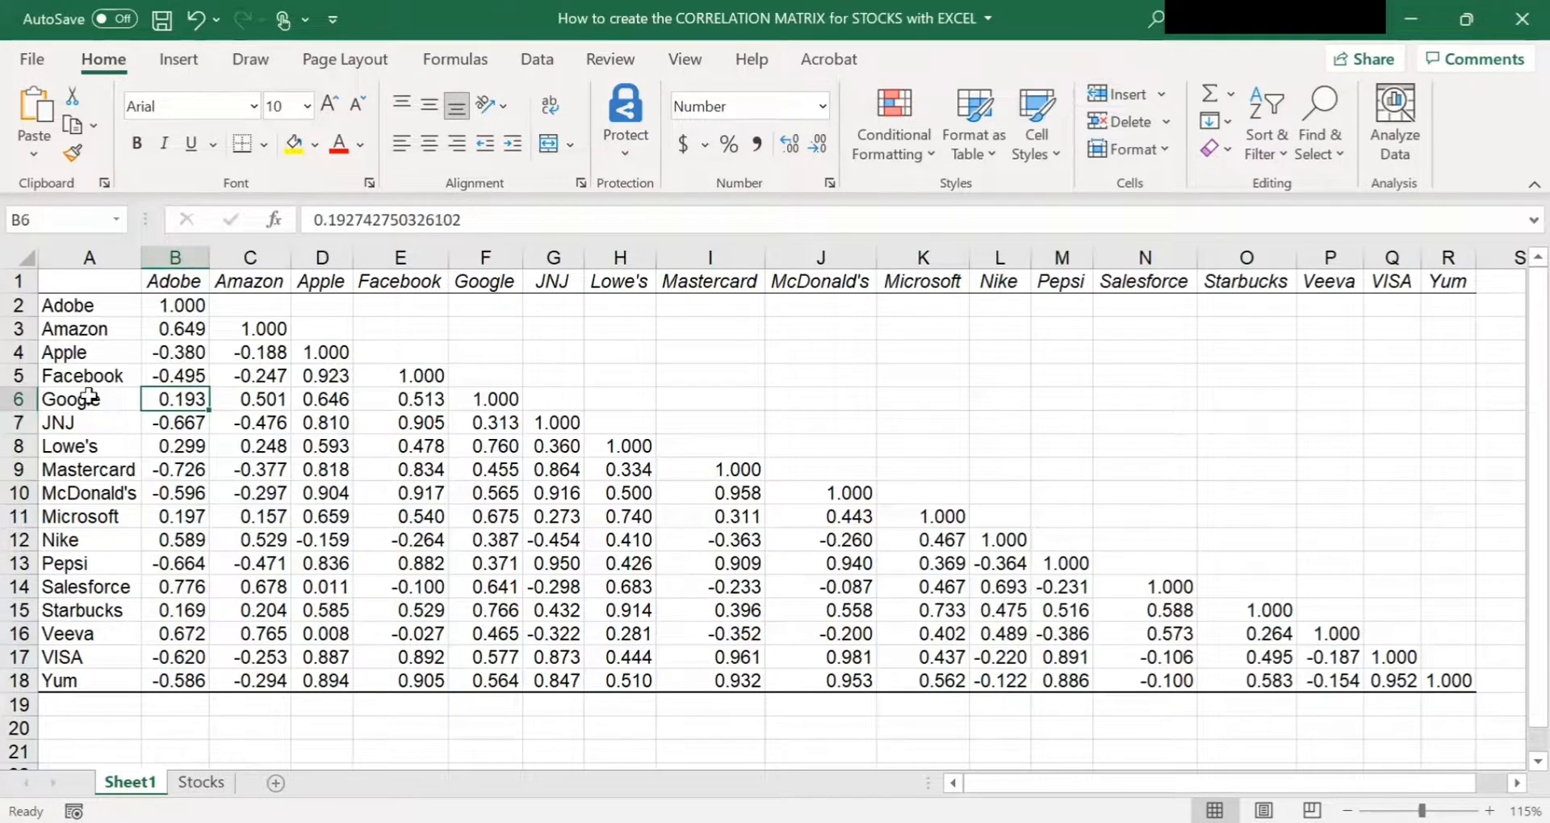
pyautogui.moveTo(198, 423)
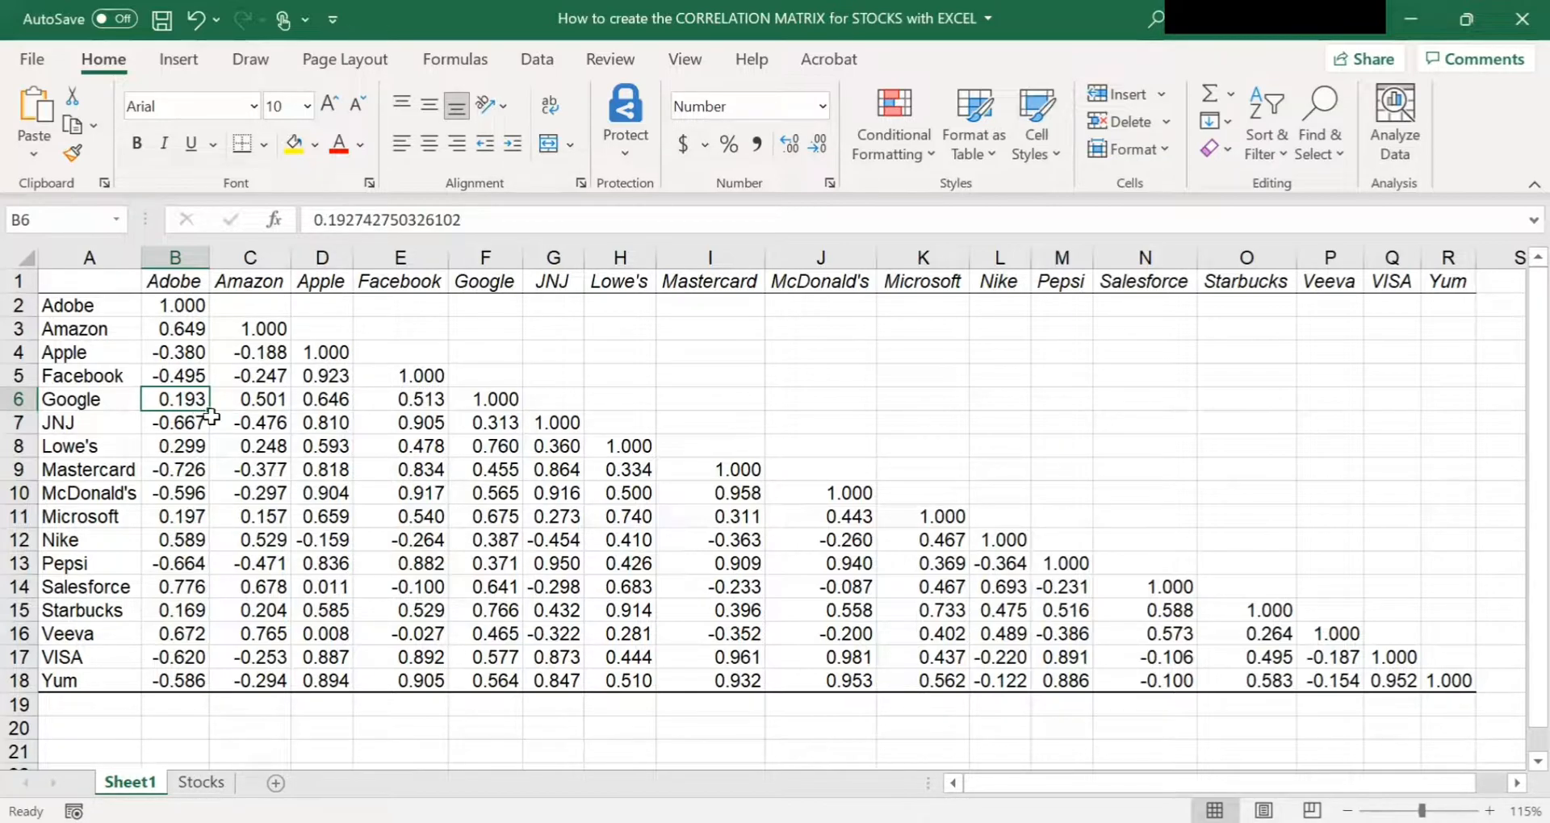
pyautogui.moveTo(260, 410)
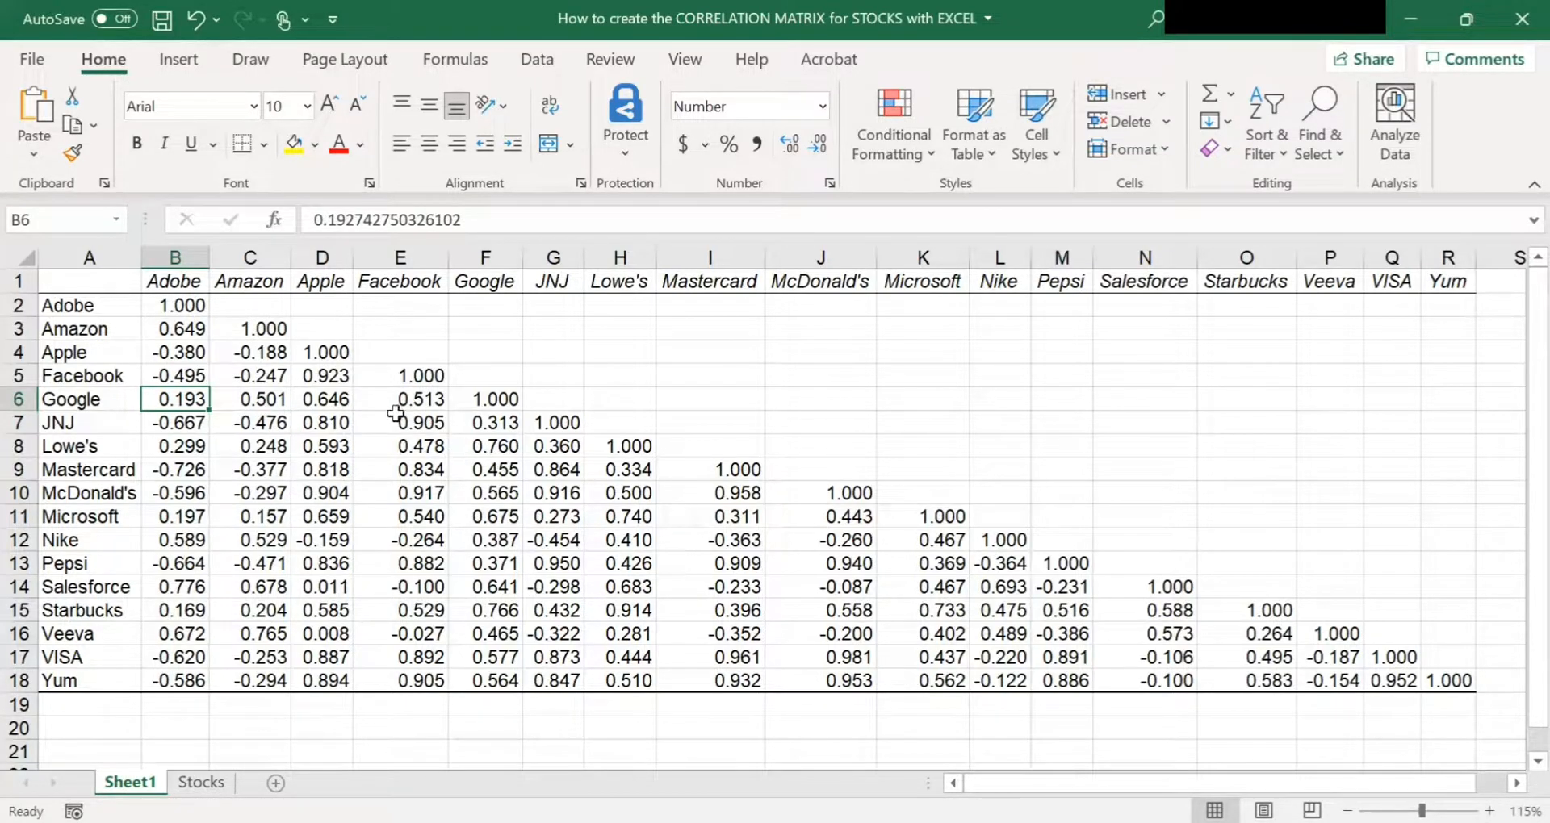
pyautogui.moveTo(788, 709)
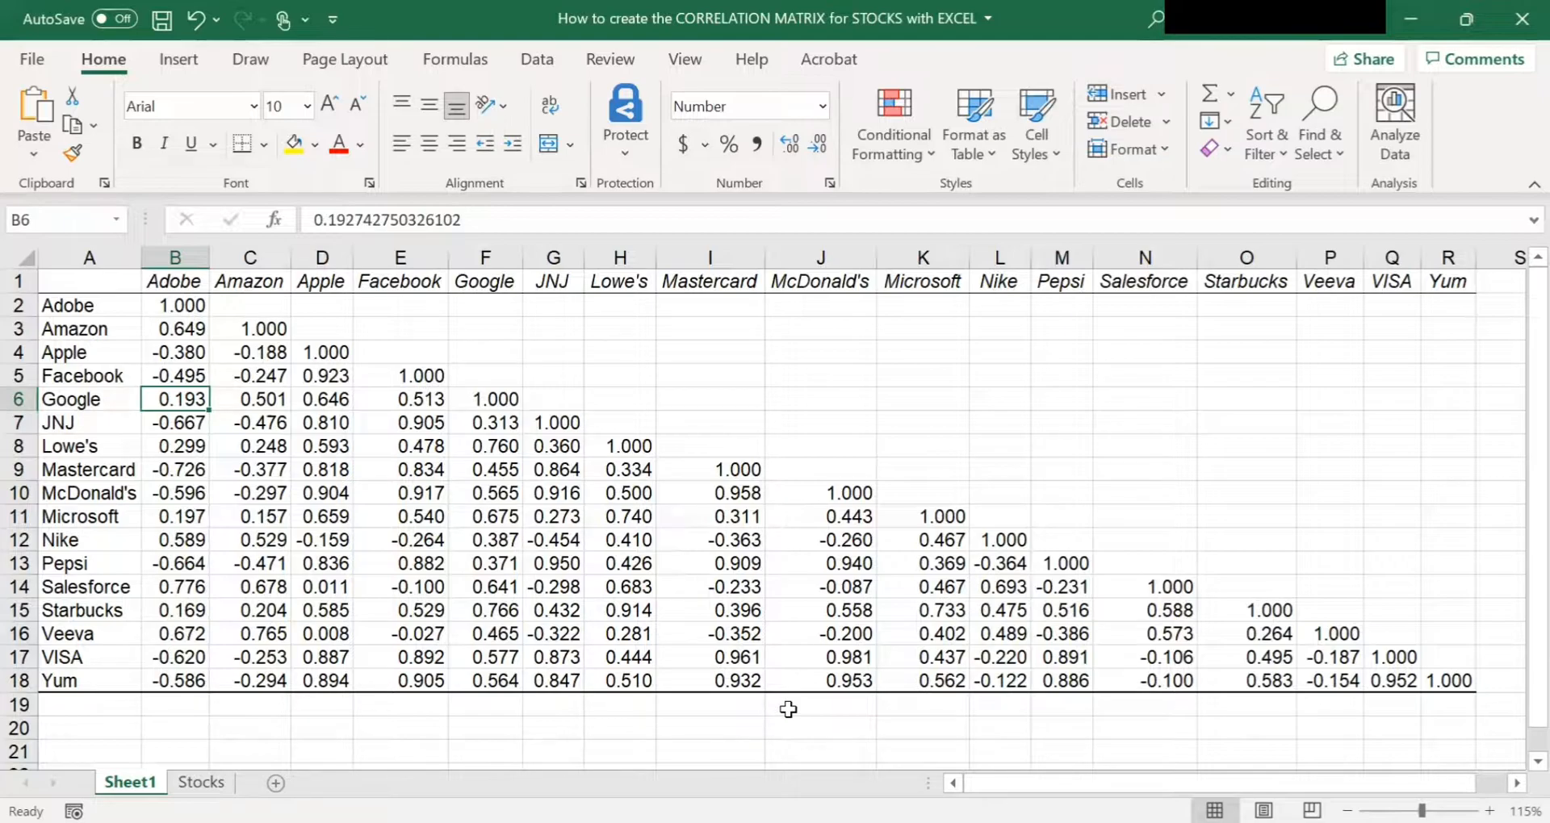
pyautogui.moveTo(173, 304)
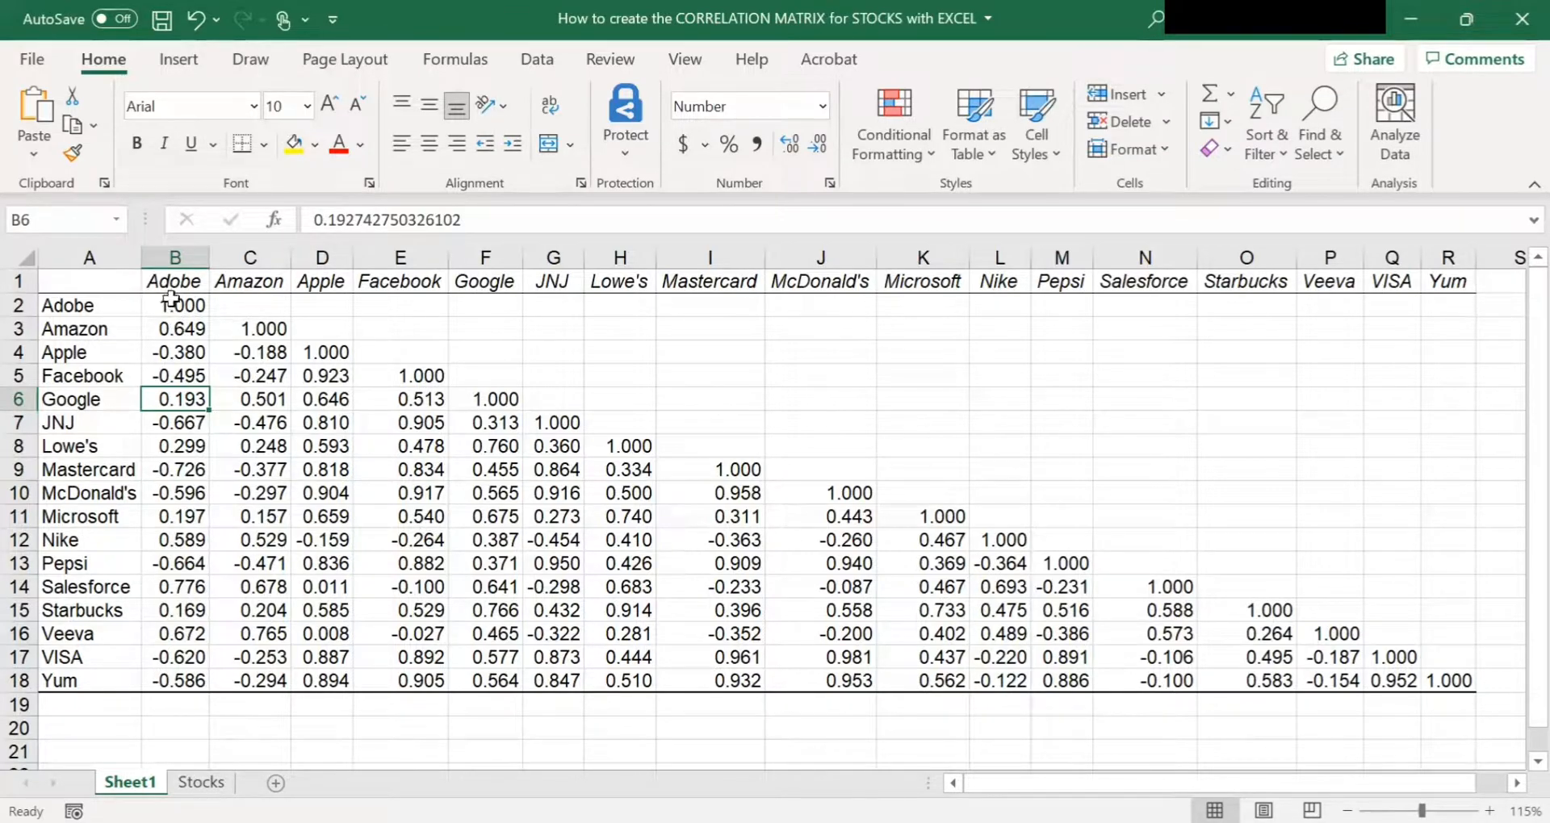
# - Select the matrix B2:R18 and choose Conditional Formatting > New Rule
pyautogui.moveTo(176, 305); pyautogui.dragTo(250, 423)
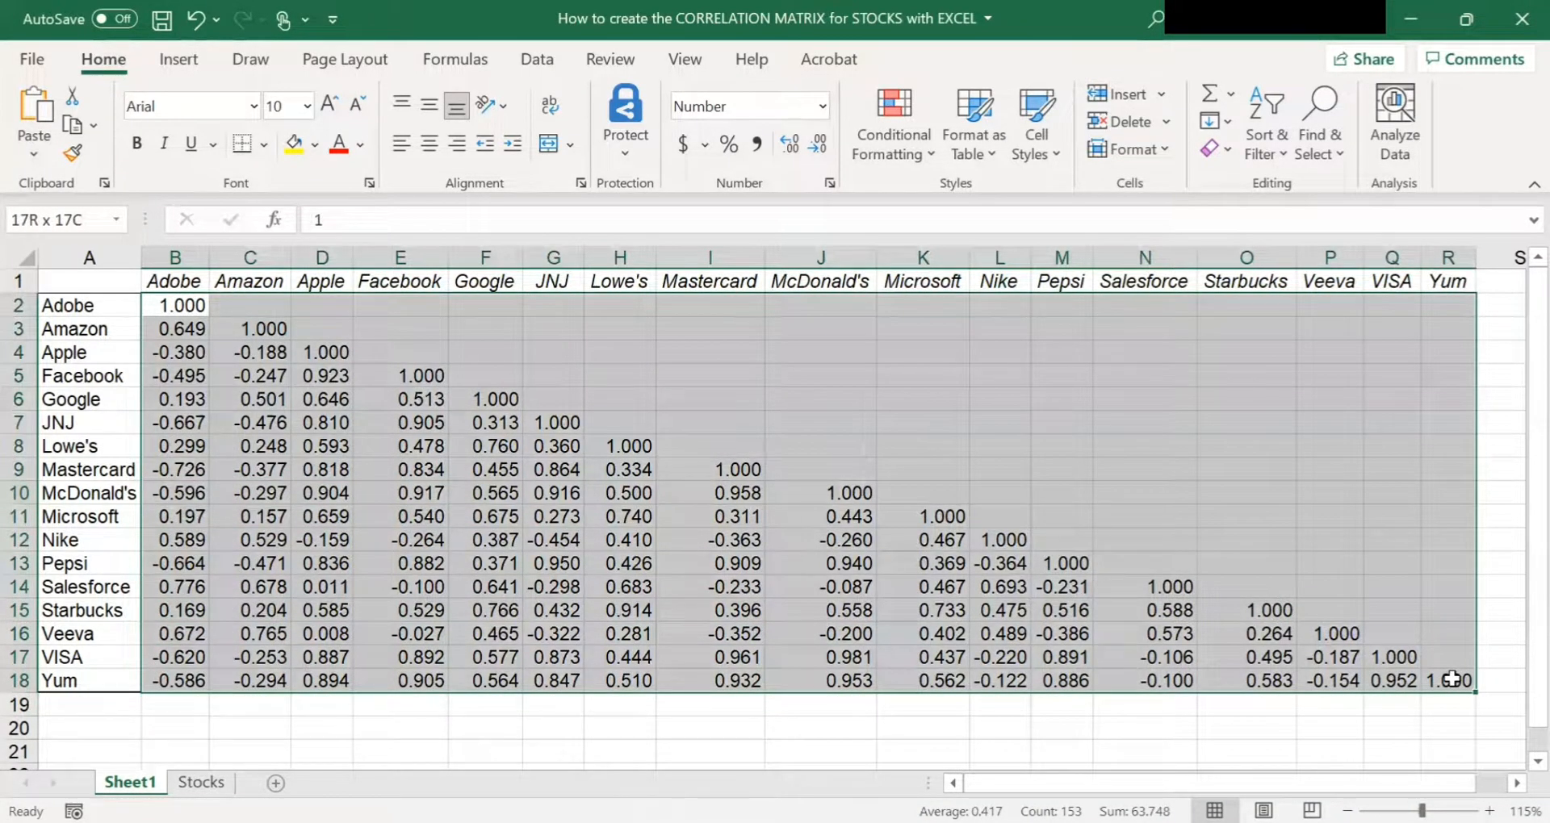
pyautogui.click(178, 304)
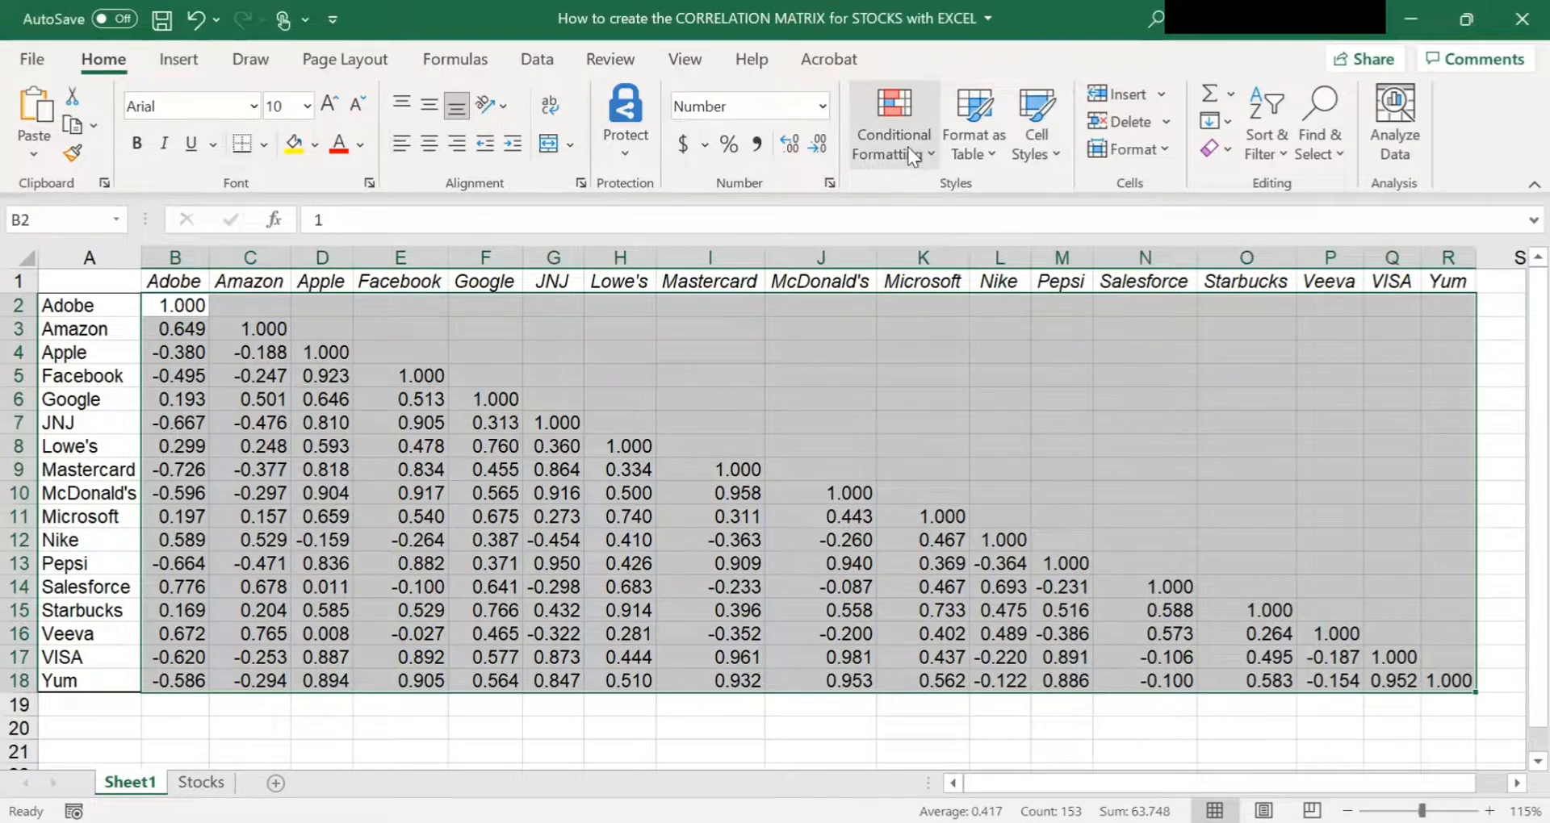
pyautogui.click(892, 124)
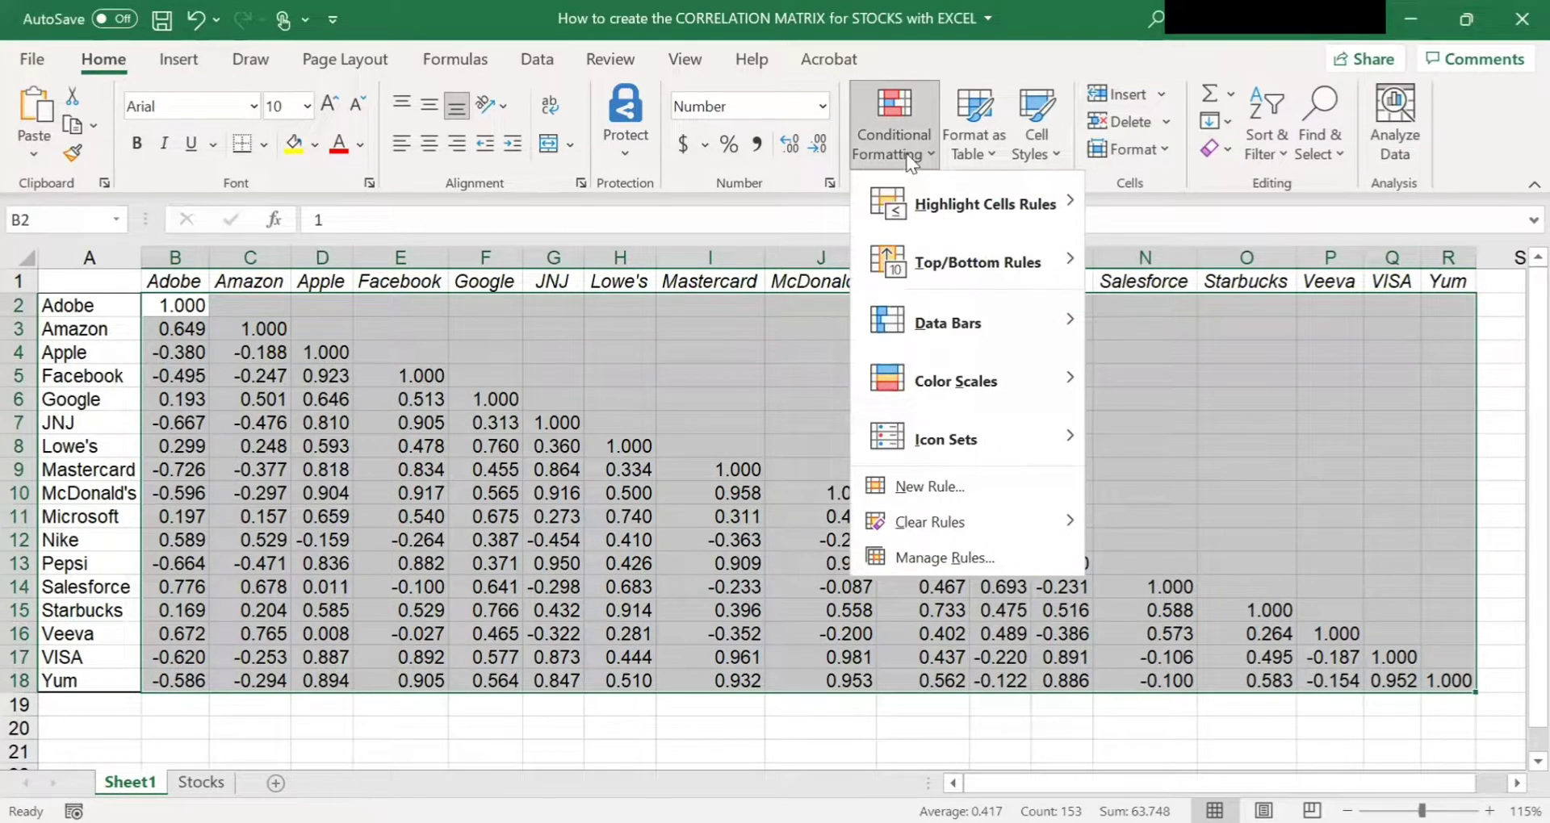
pyautogui.moveTo(984, 486)
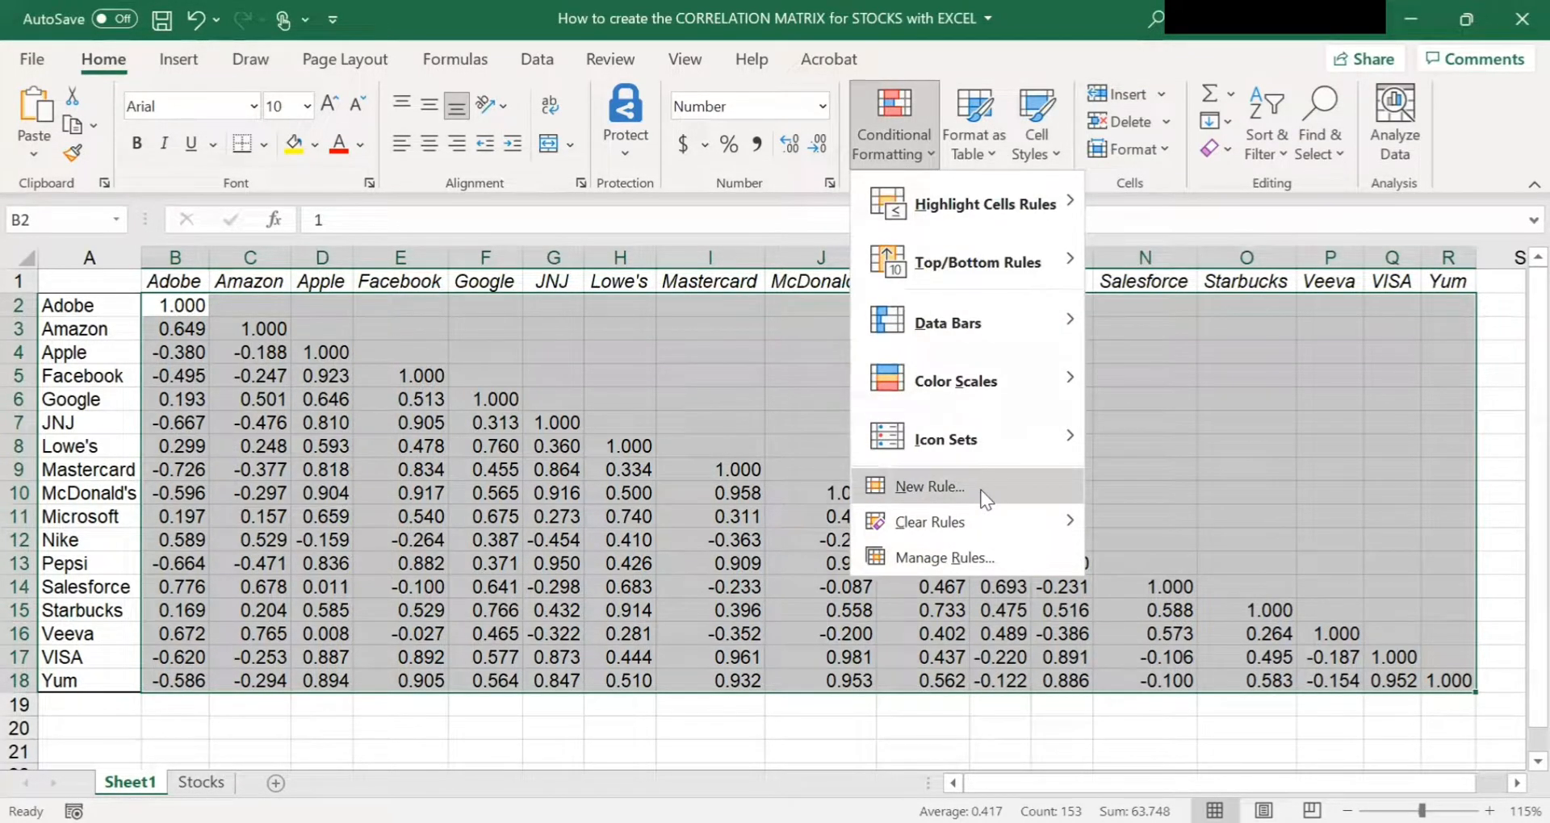
pyautogui.click(927, 485)
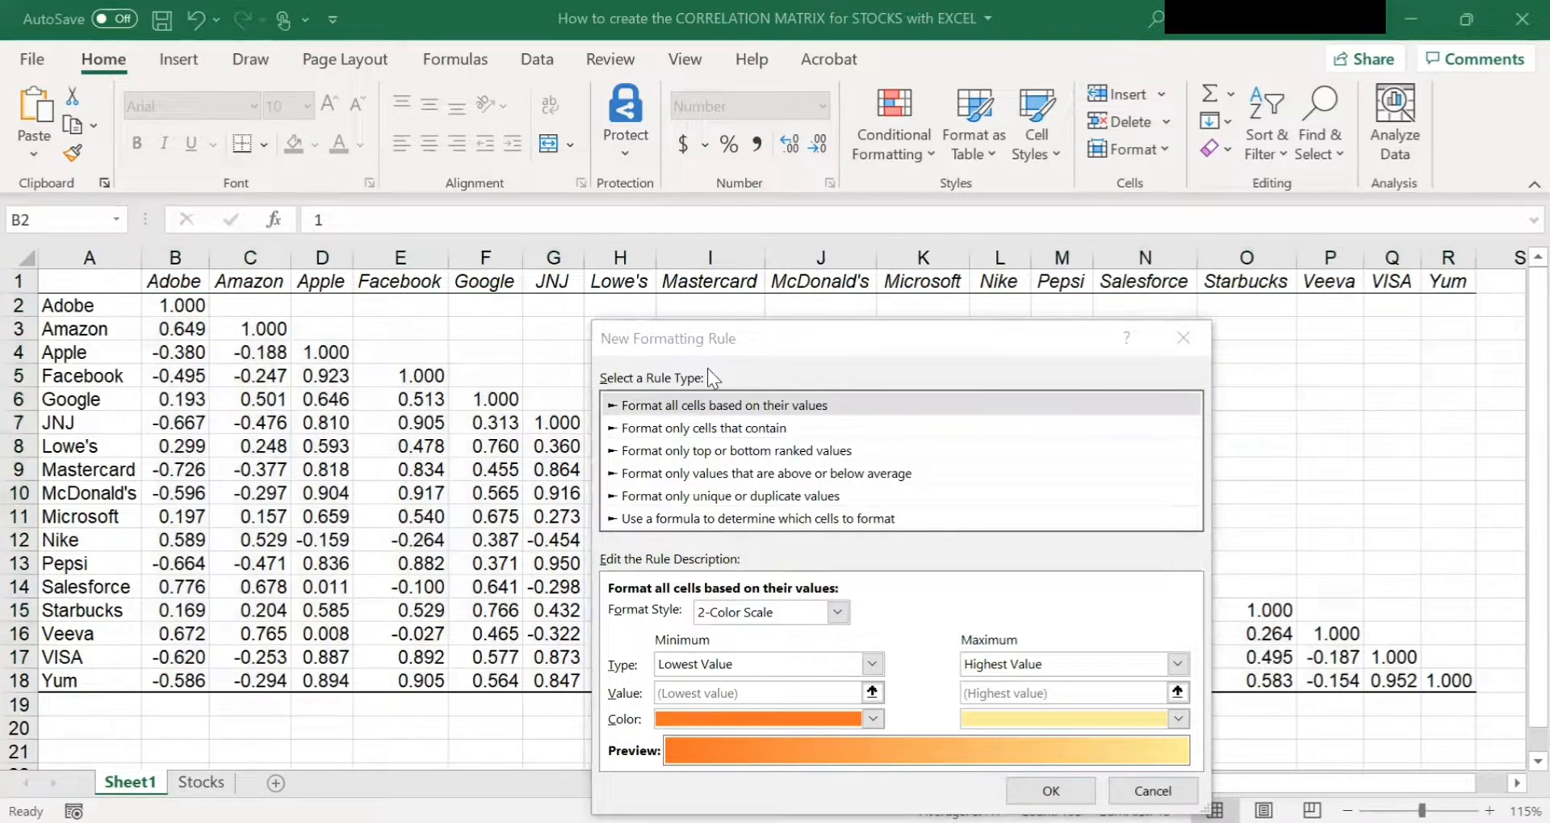
# - Format all cells by value using a 3-Color Scale style
pyautogui.click(730, 406)
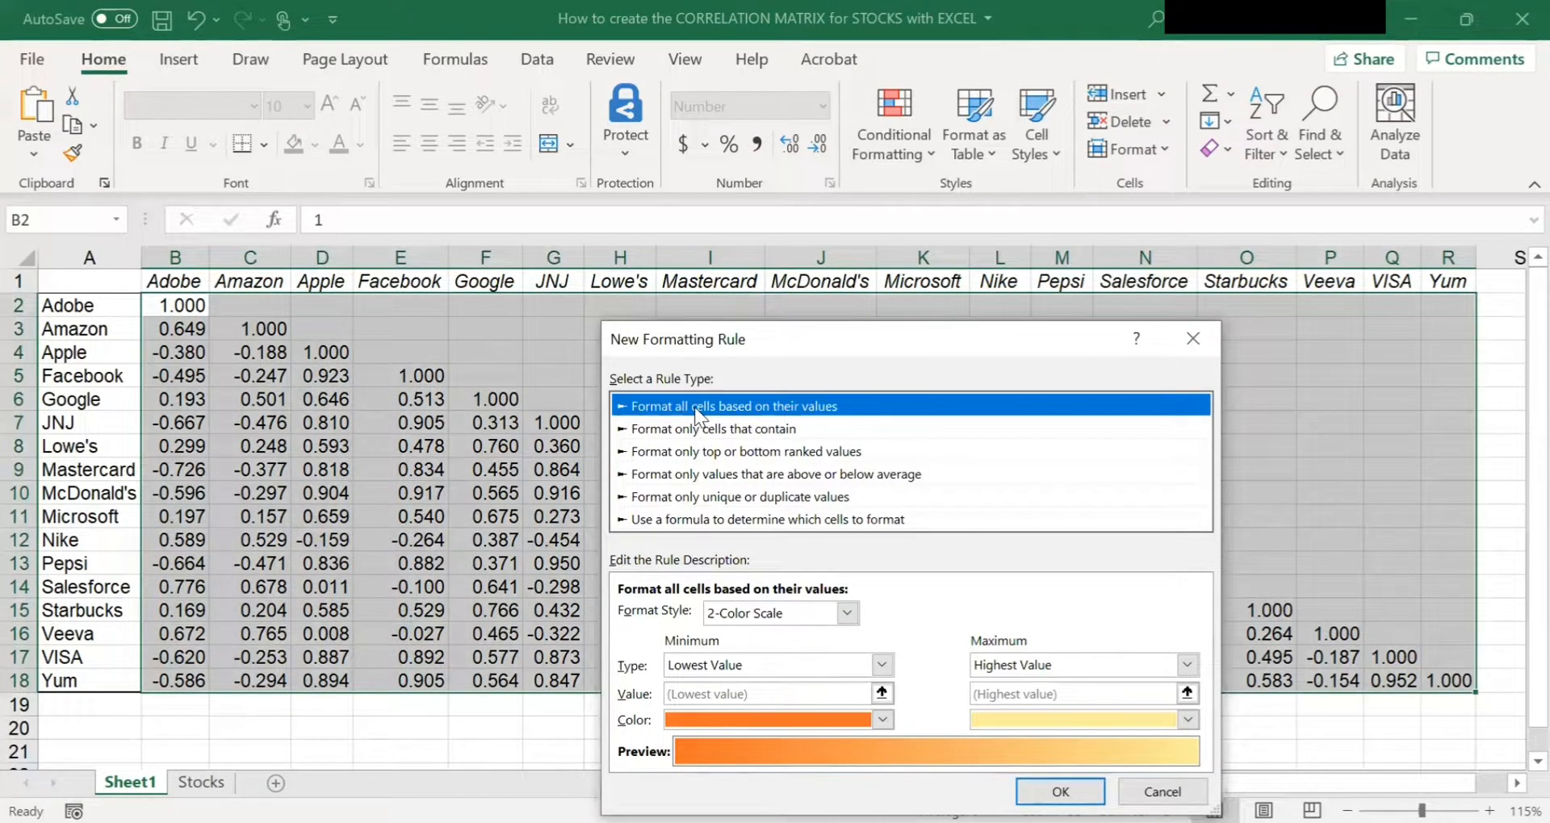
pyautogui.moveTo(701, 430)
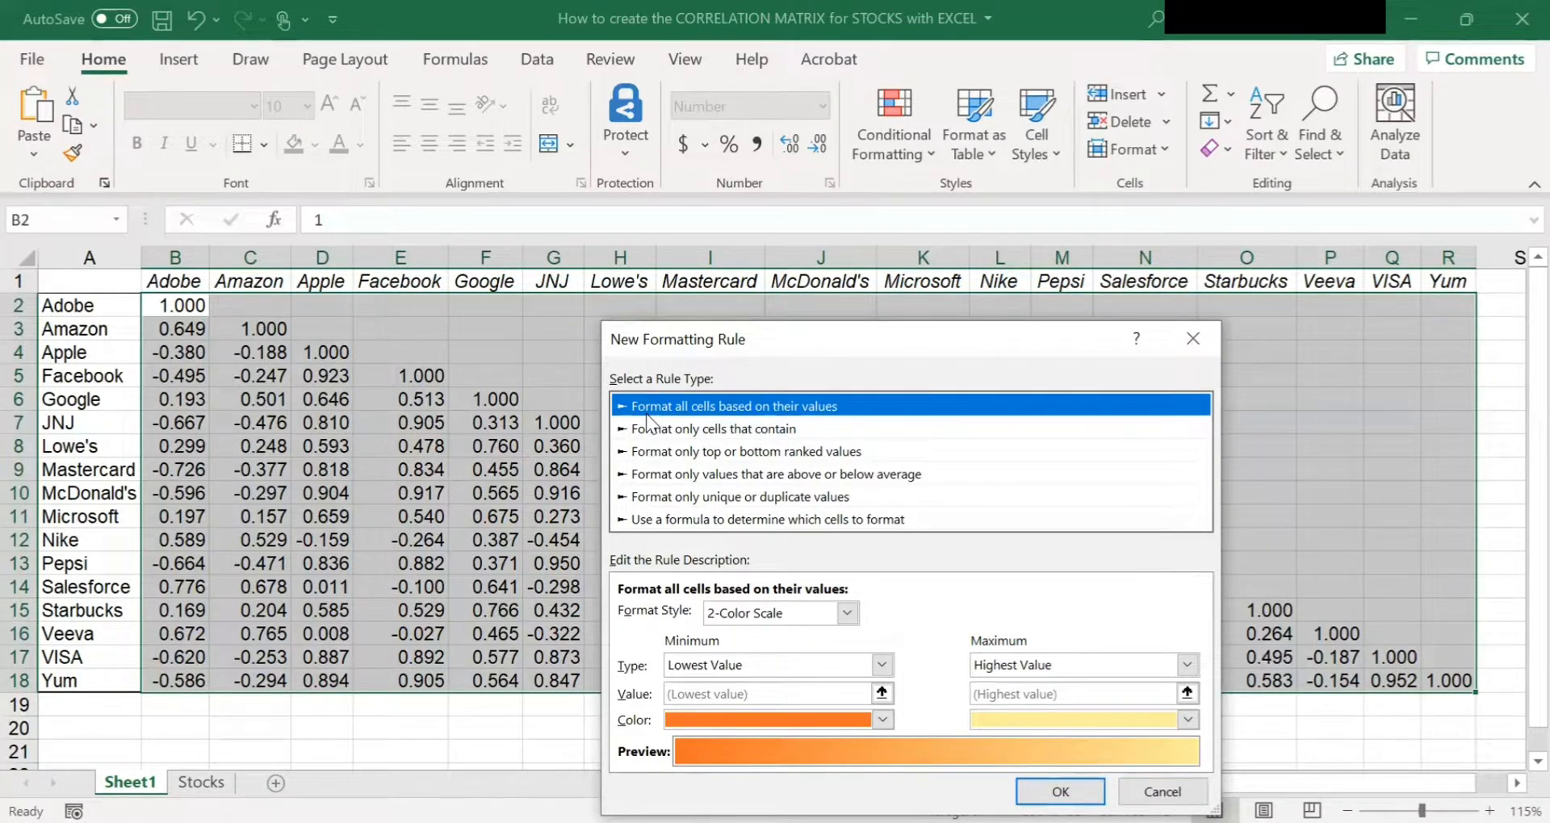
pyautogui.moveTo(845, 425)
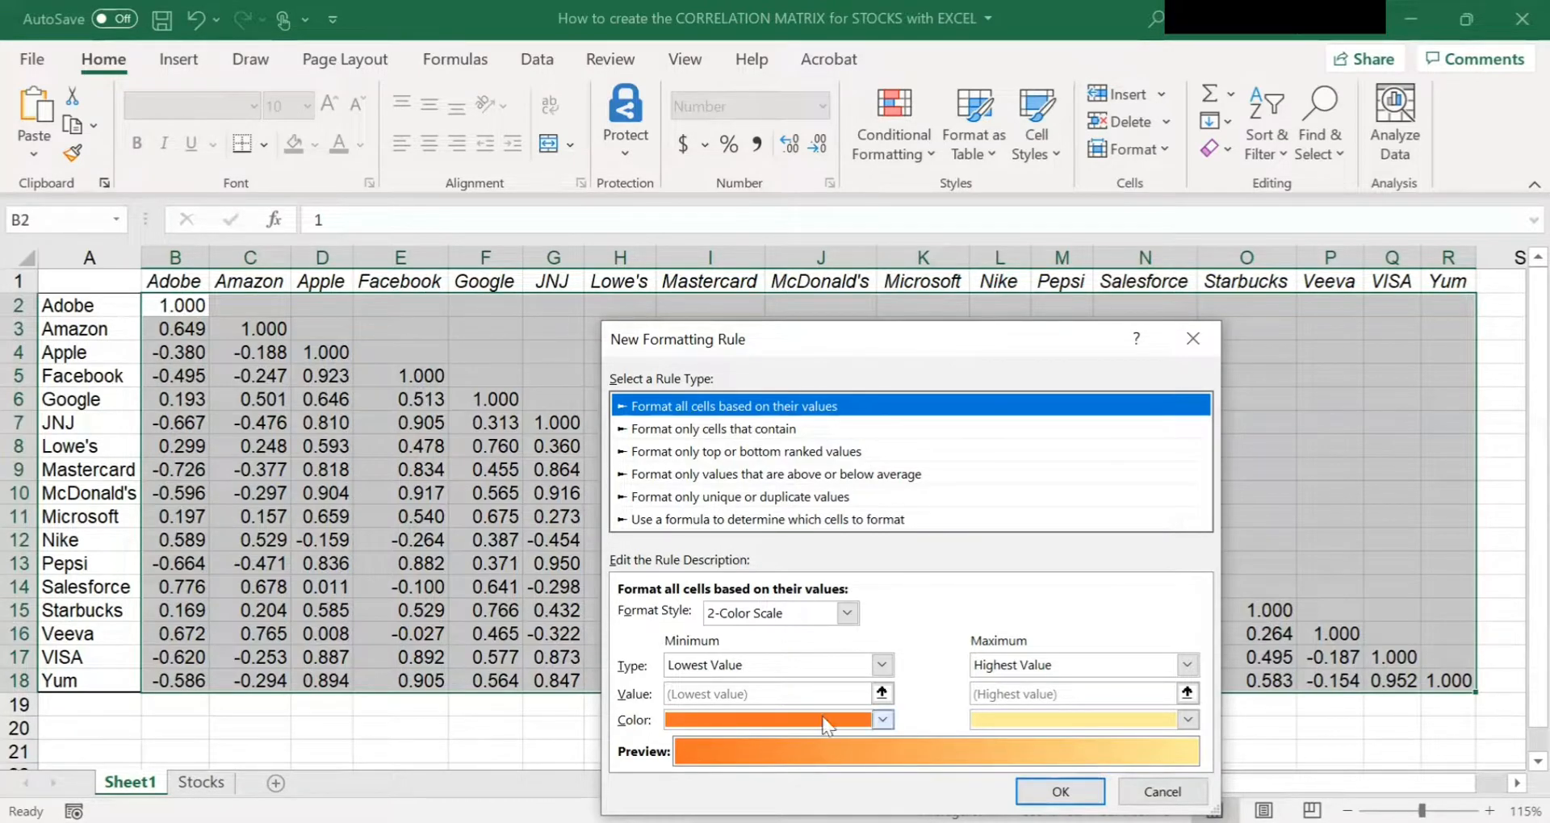
pyautogui.click(845, 613)
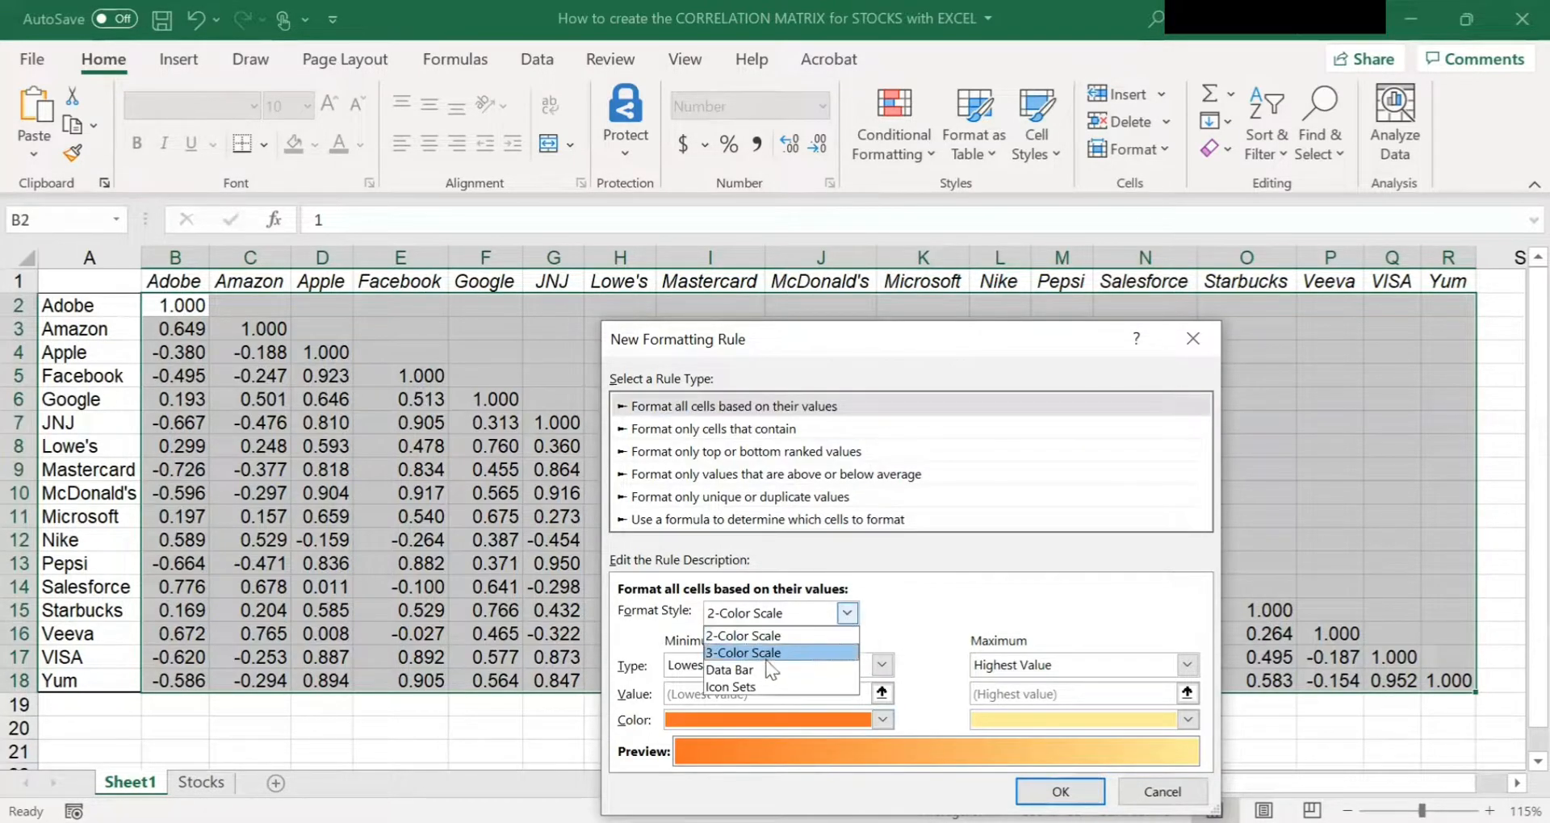
pyautogui.moveTo(821, 660)
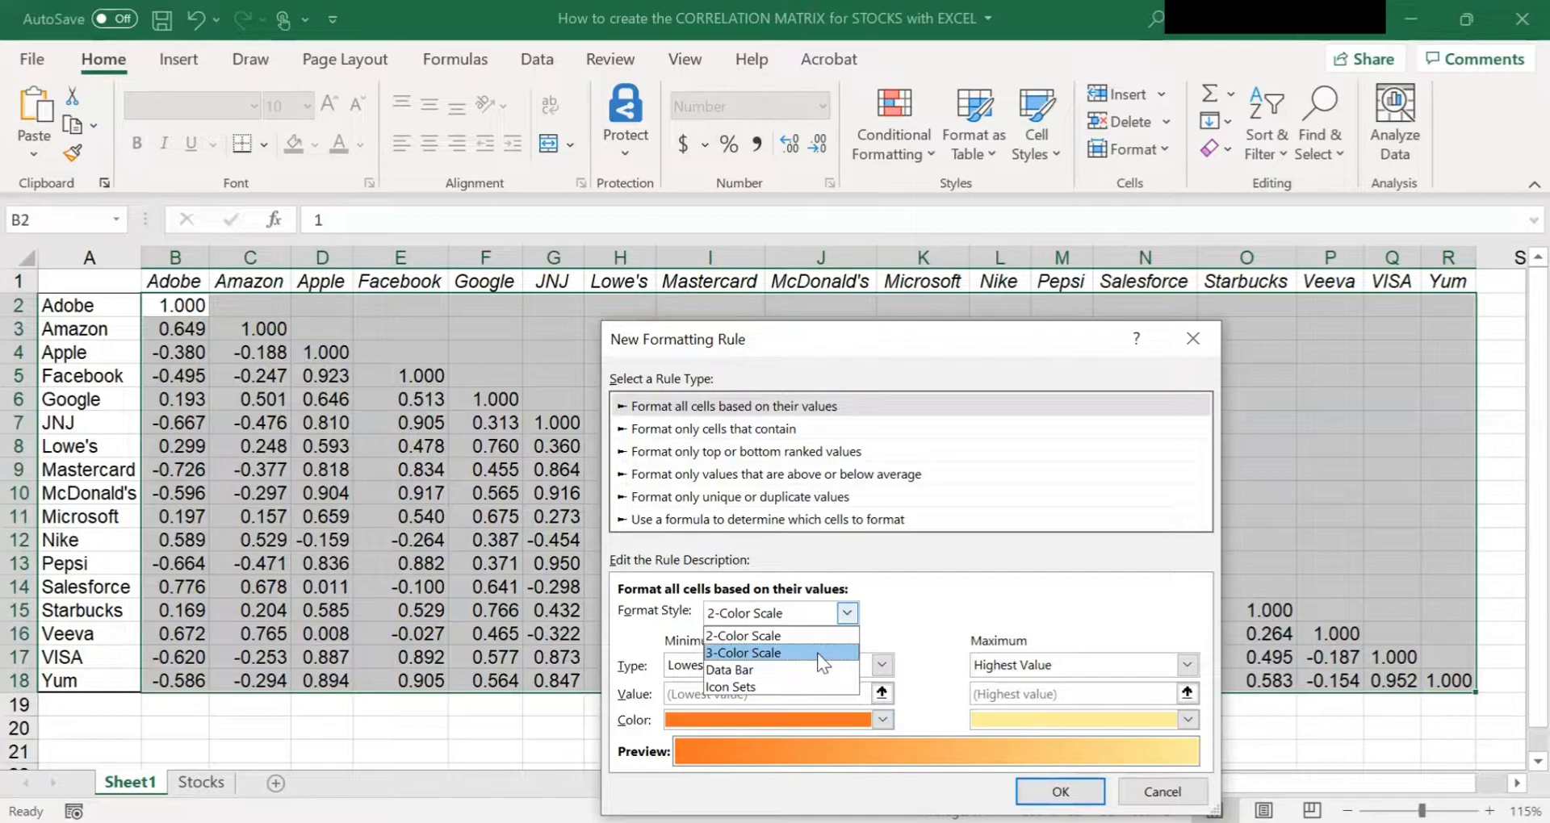
pyautogui.click(743, 654)
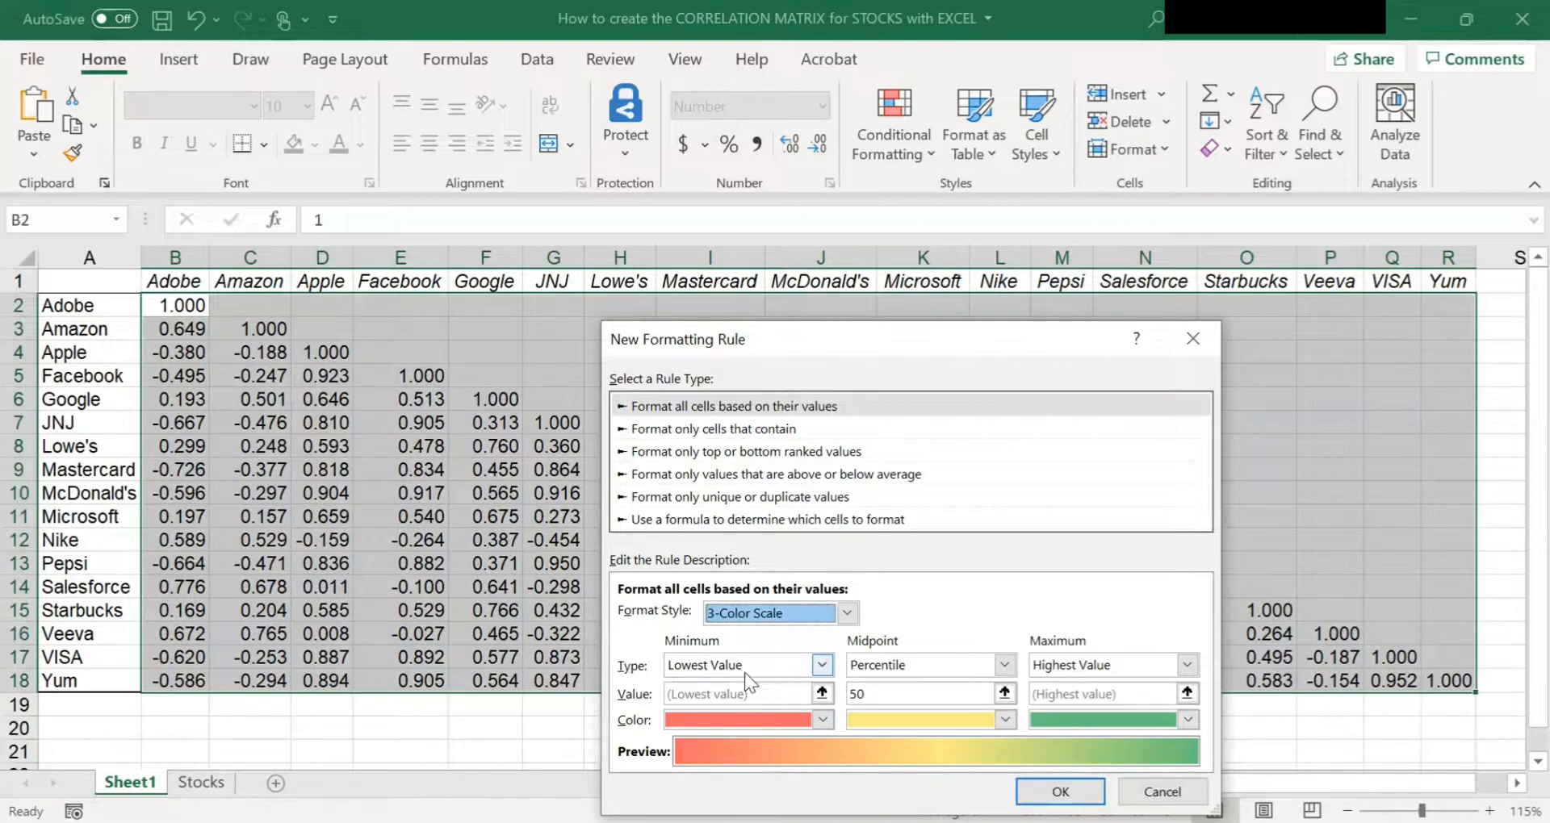
# - Set the color scale minimum to Number -1 in red
pyautogui.click(822, 665)
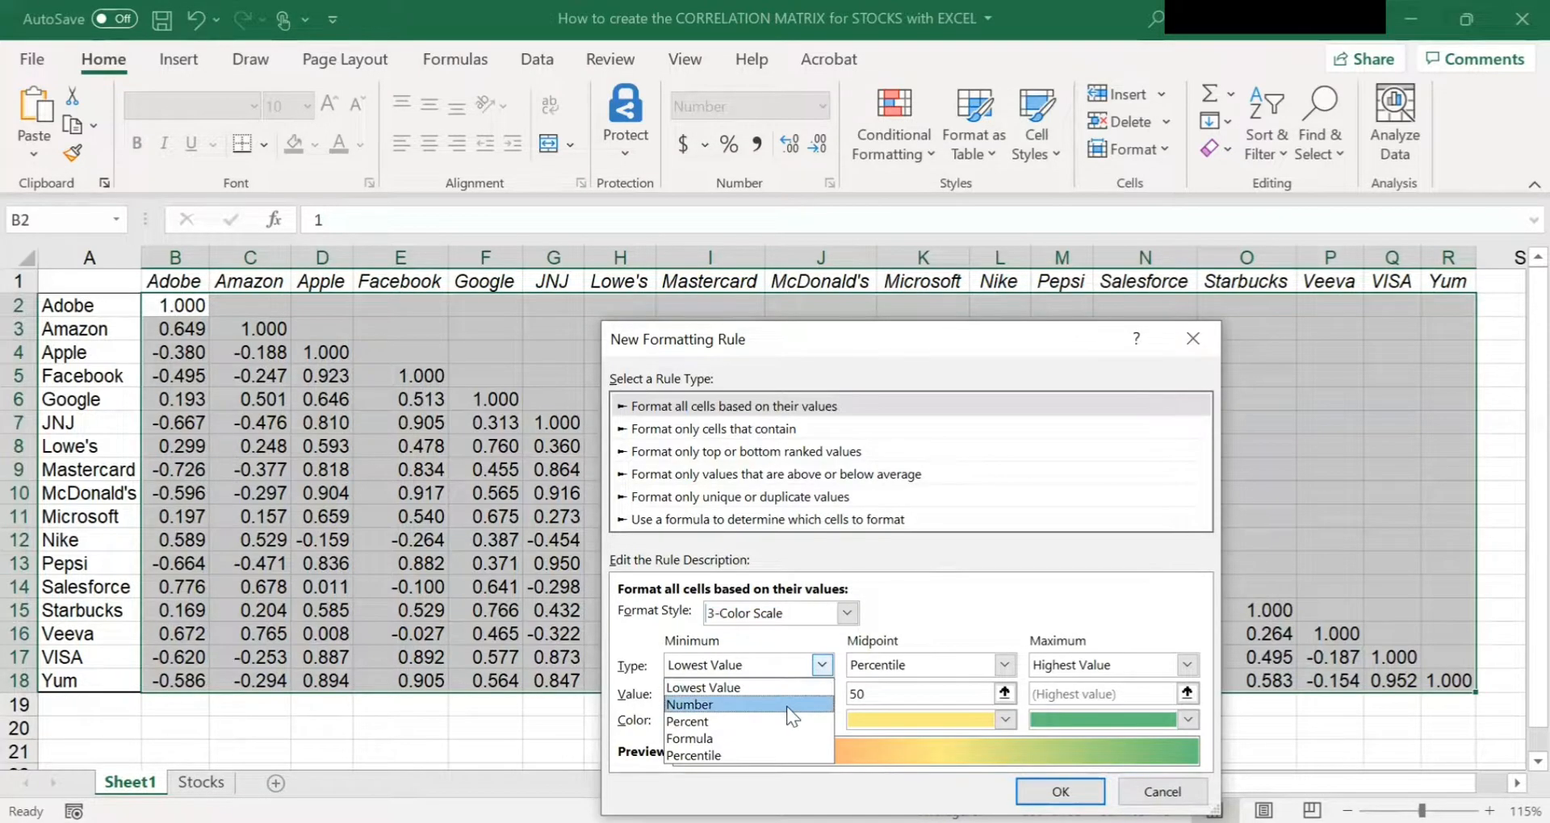
pyautogui.click(688, 705)
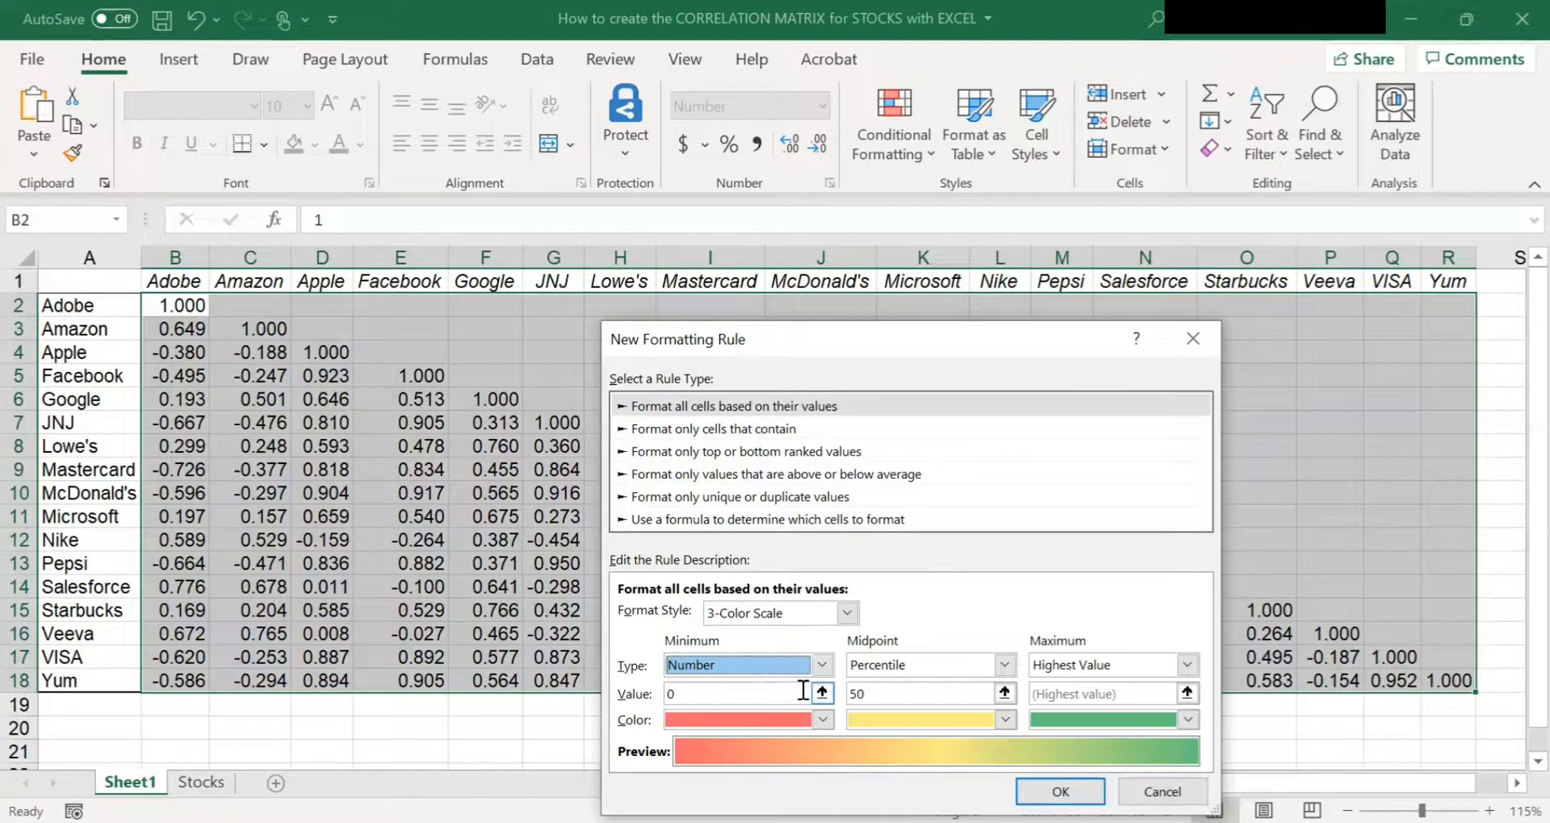
pyautogui.click(731, 693)
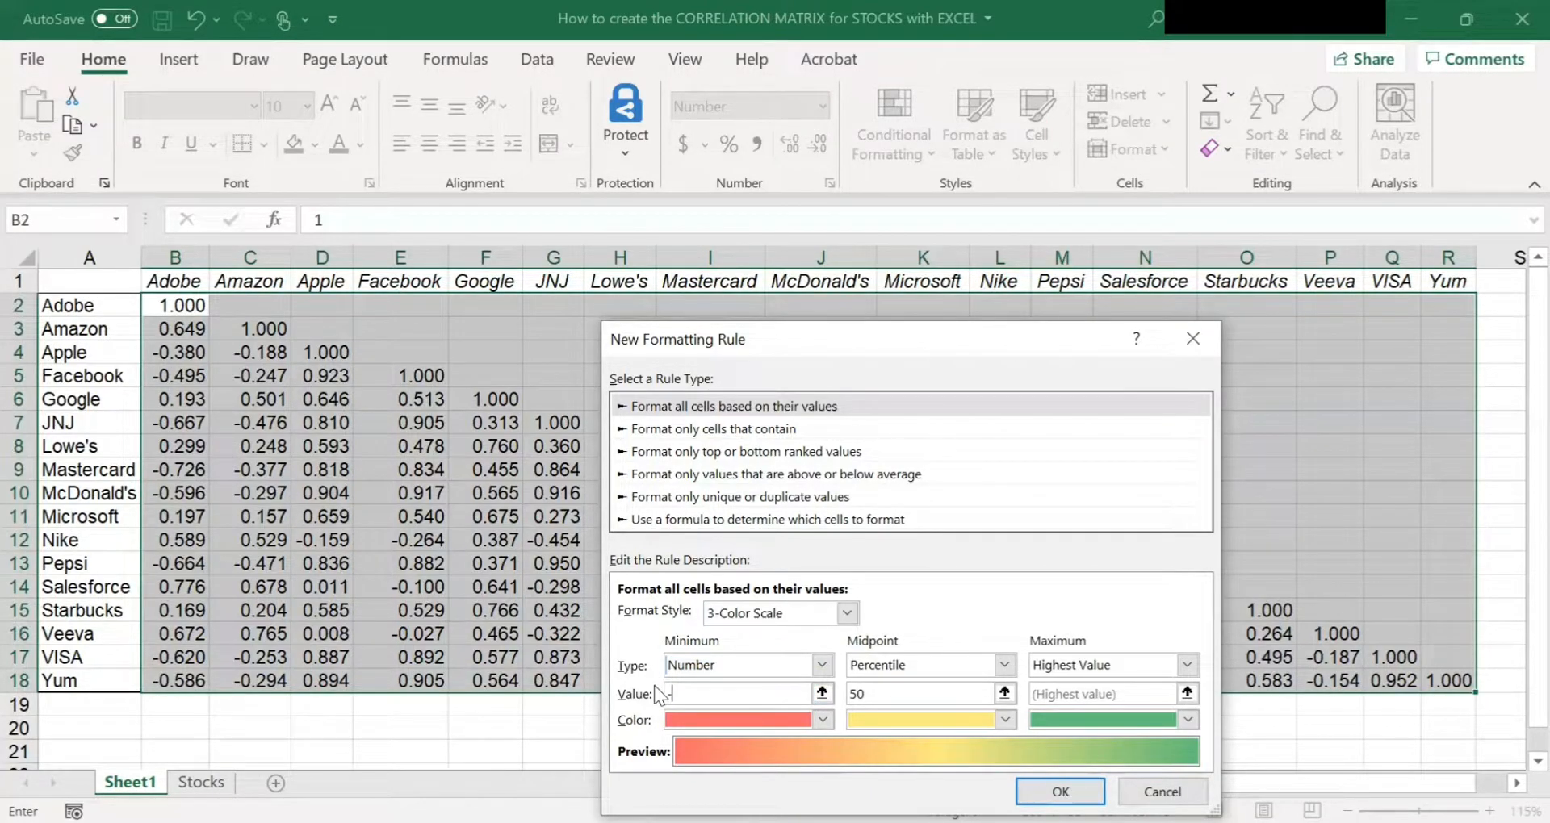
pyautogui.write('-1')
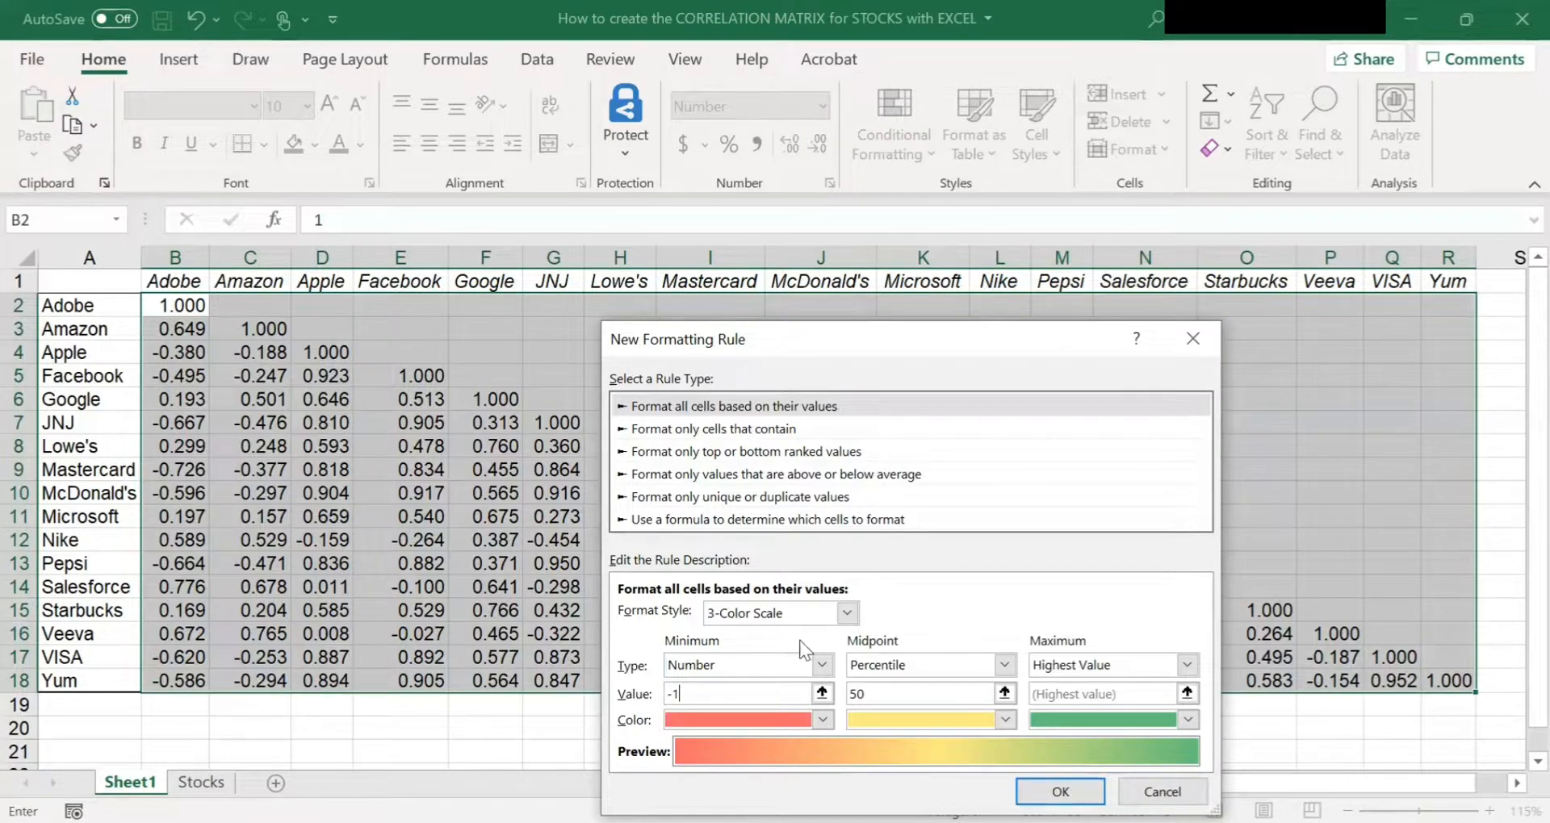
pyautogui.click(823, 719)
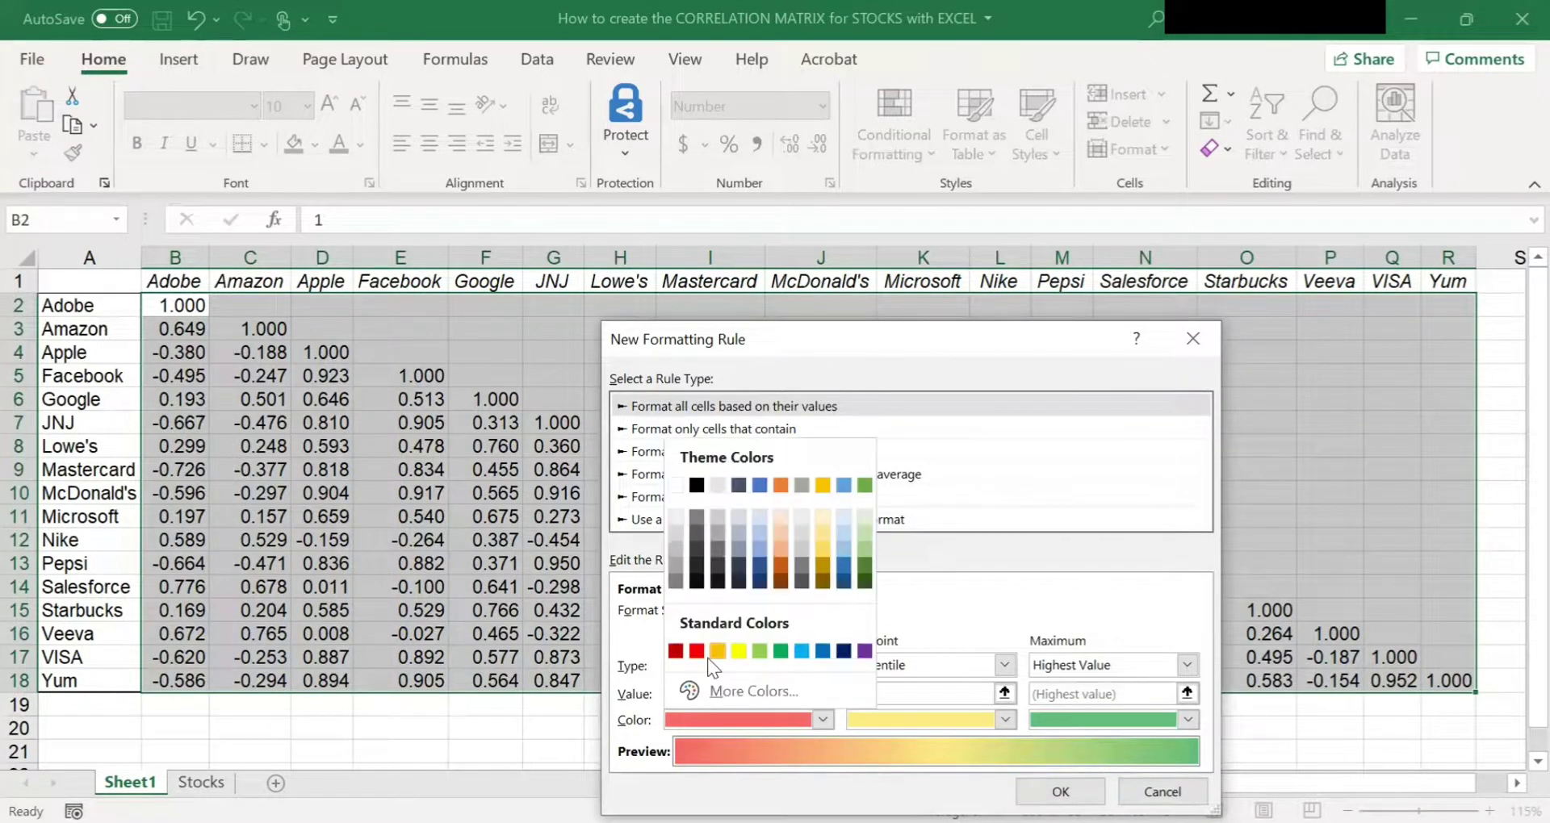
pyautogui.click(677, 650)
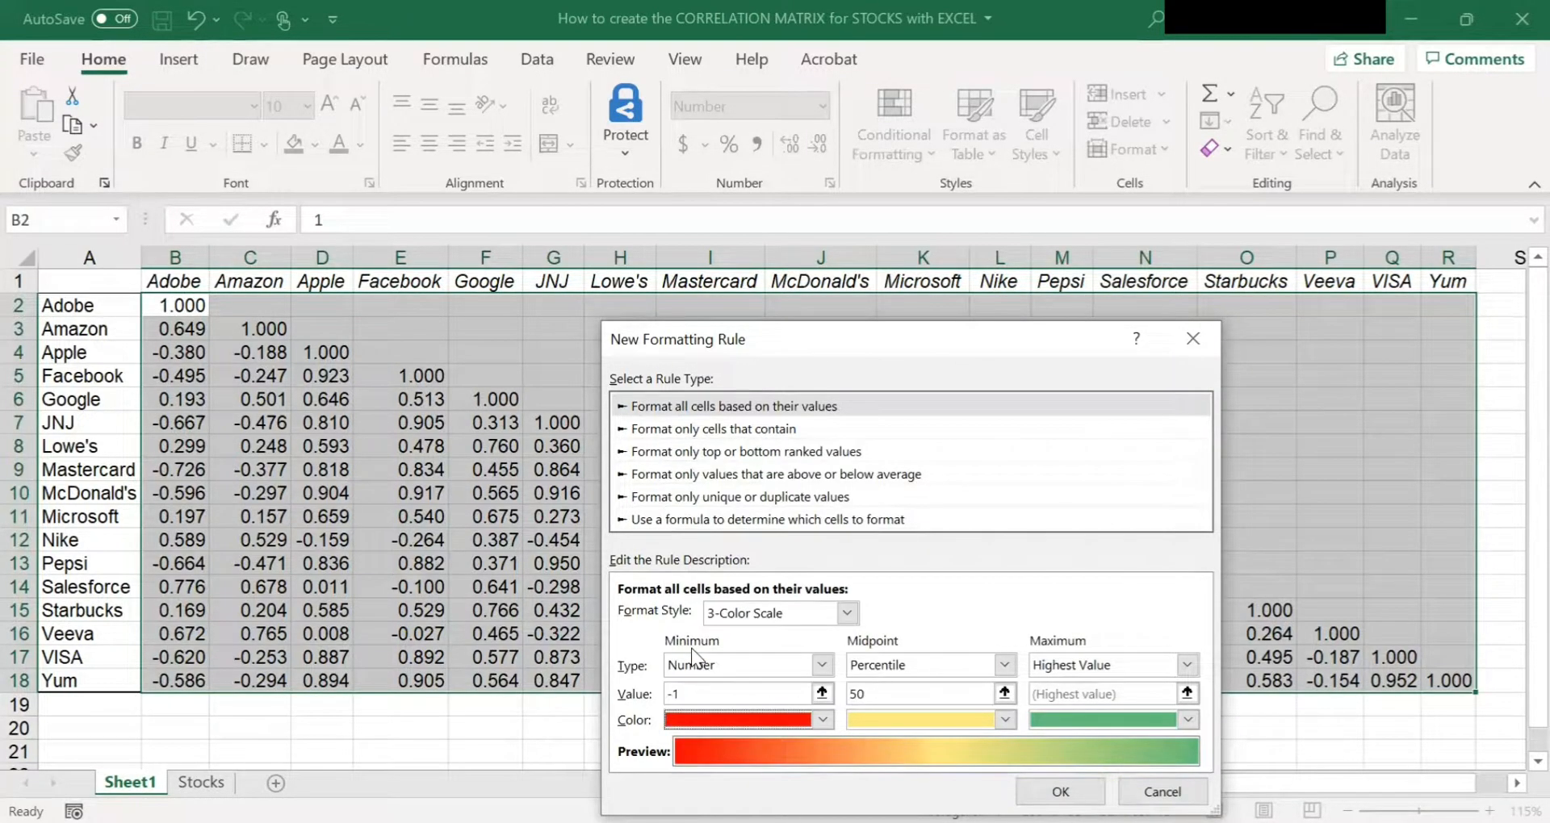
pyautogui.moveTo(1041, 717)
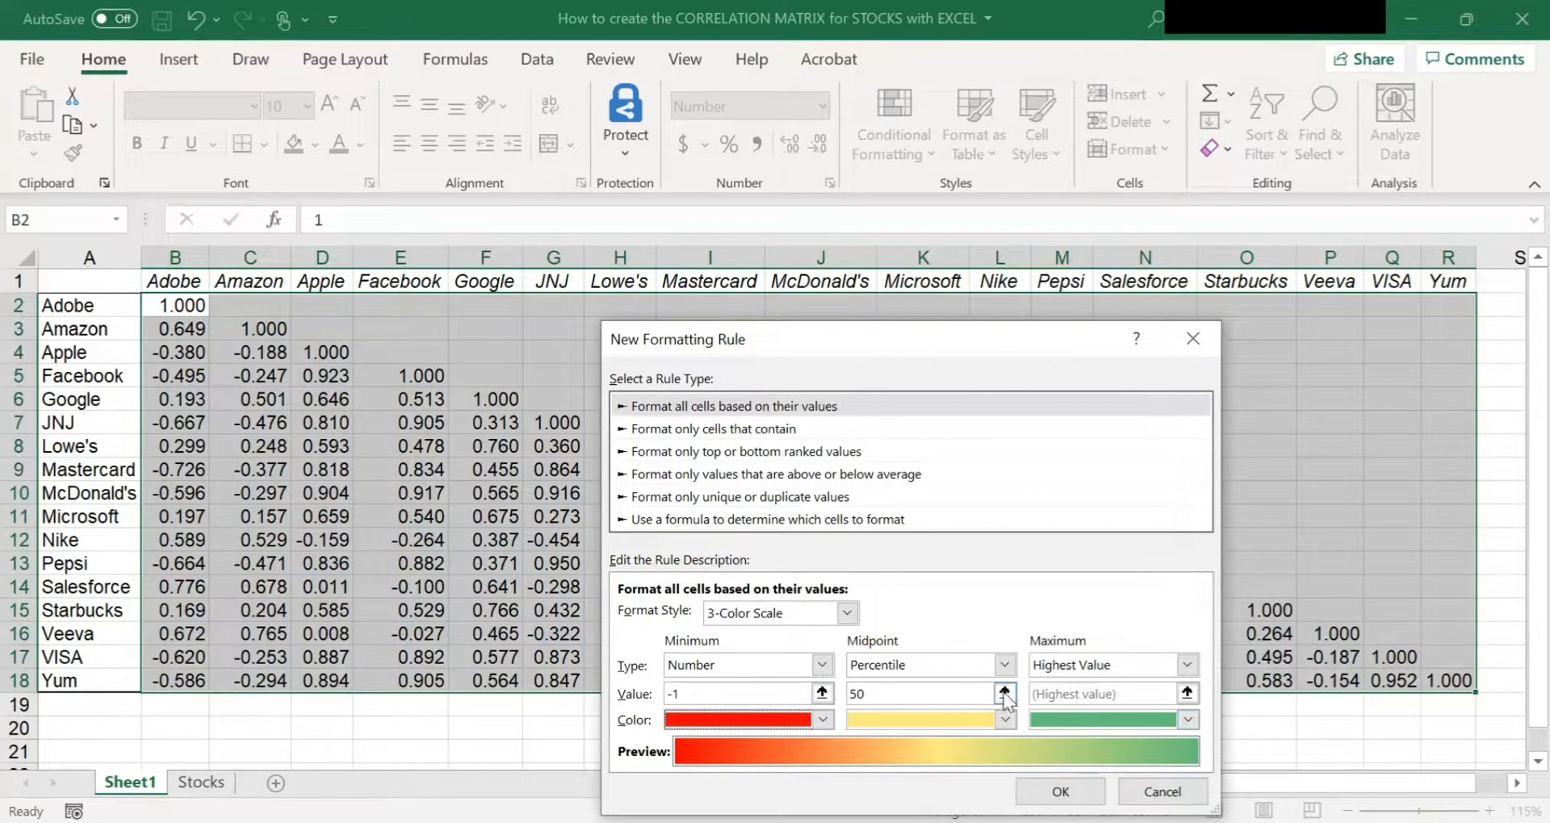
# - Set the midpoint to Number 0 and open its color palette for white
pyautogui.click(1004, 665)
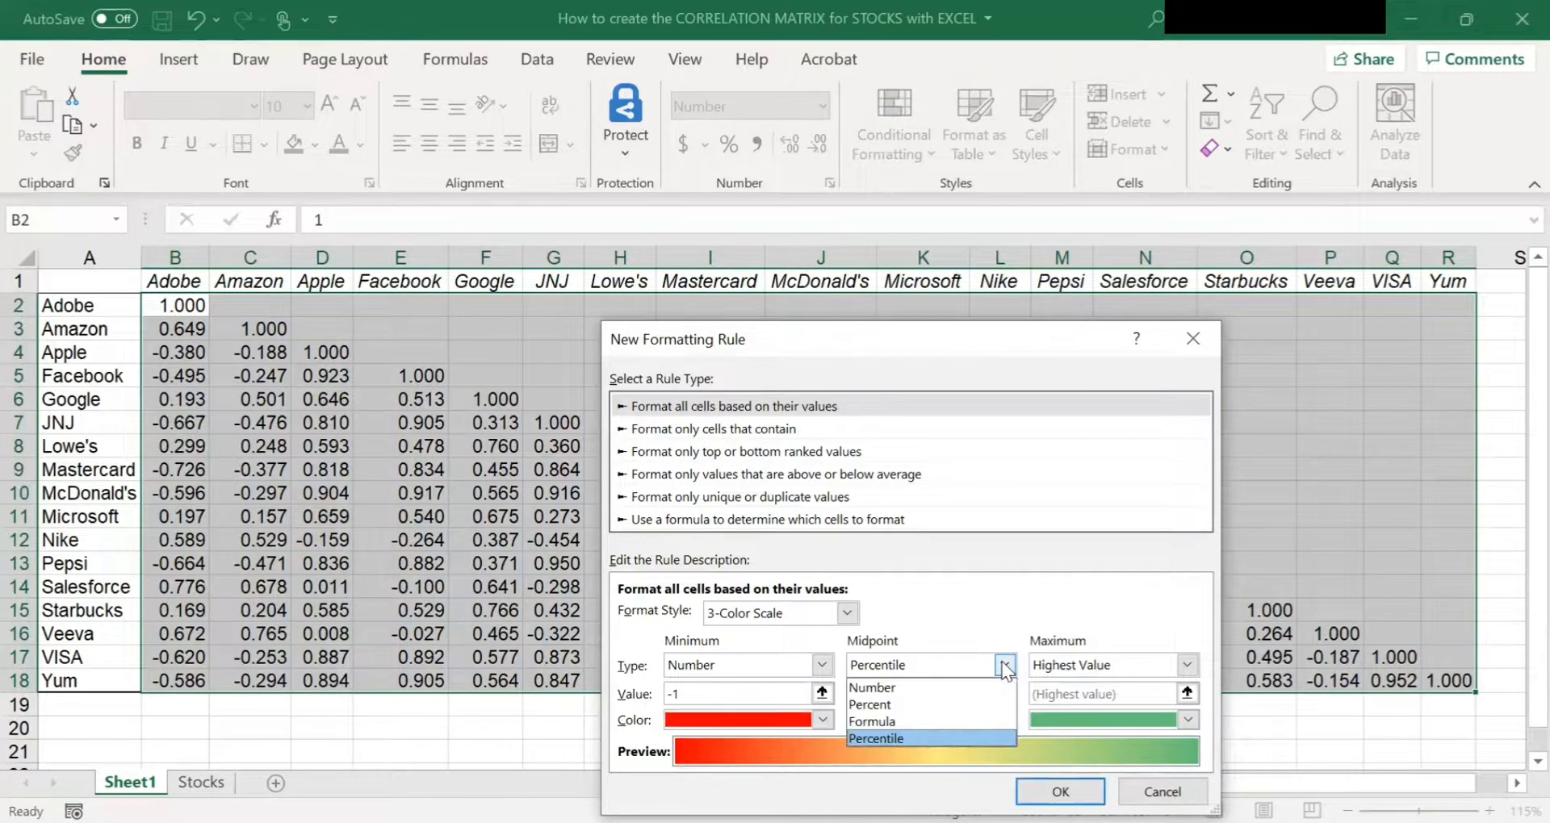
pyautogui.click(871, 687)
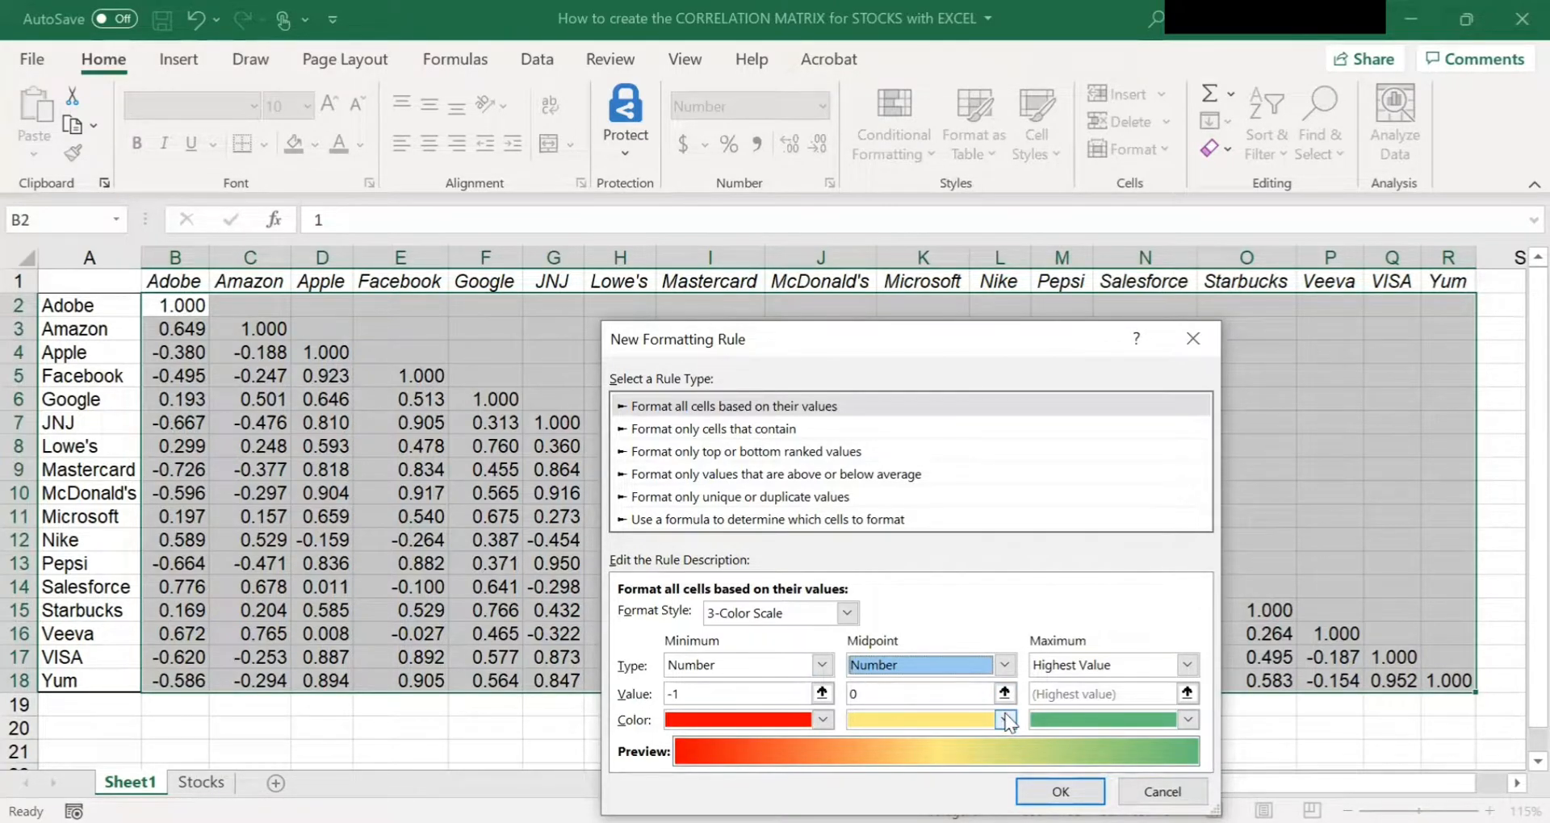
pyautogui.click(1007, 719)
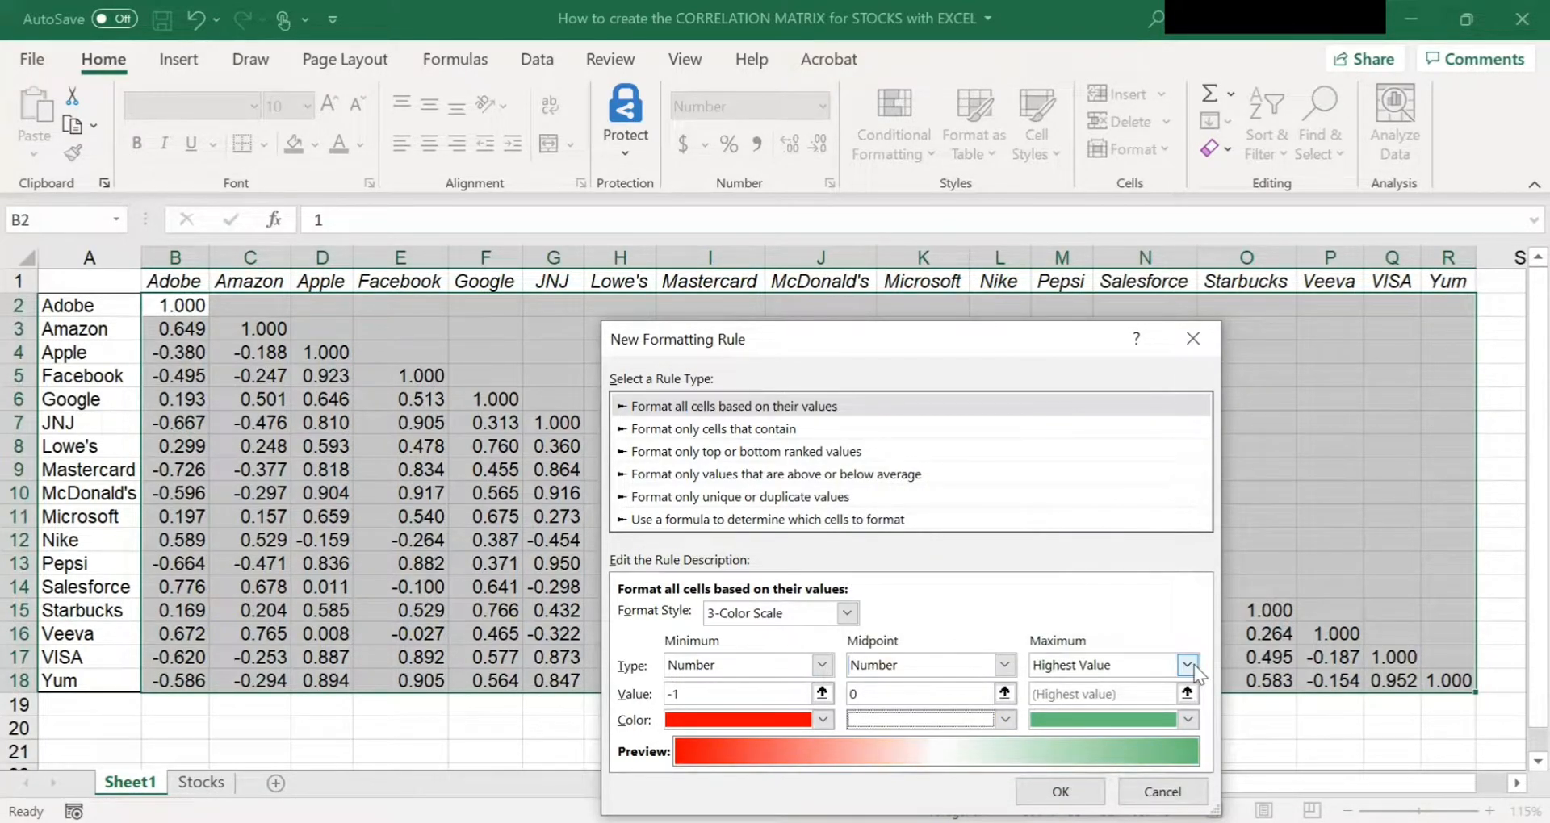
# - Set the maximum to Number +1 with the standard Green color
pyautogui.click(1189, 664)
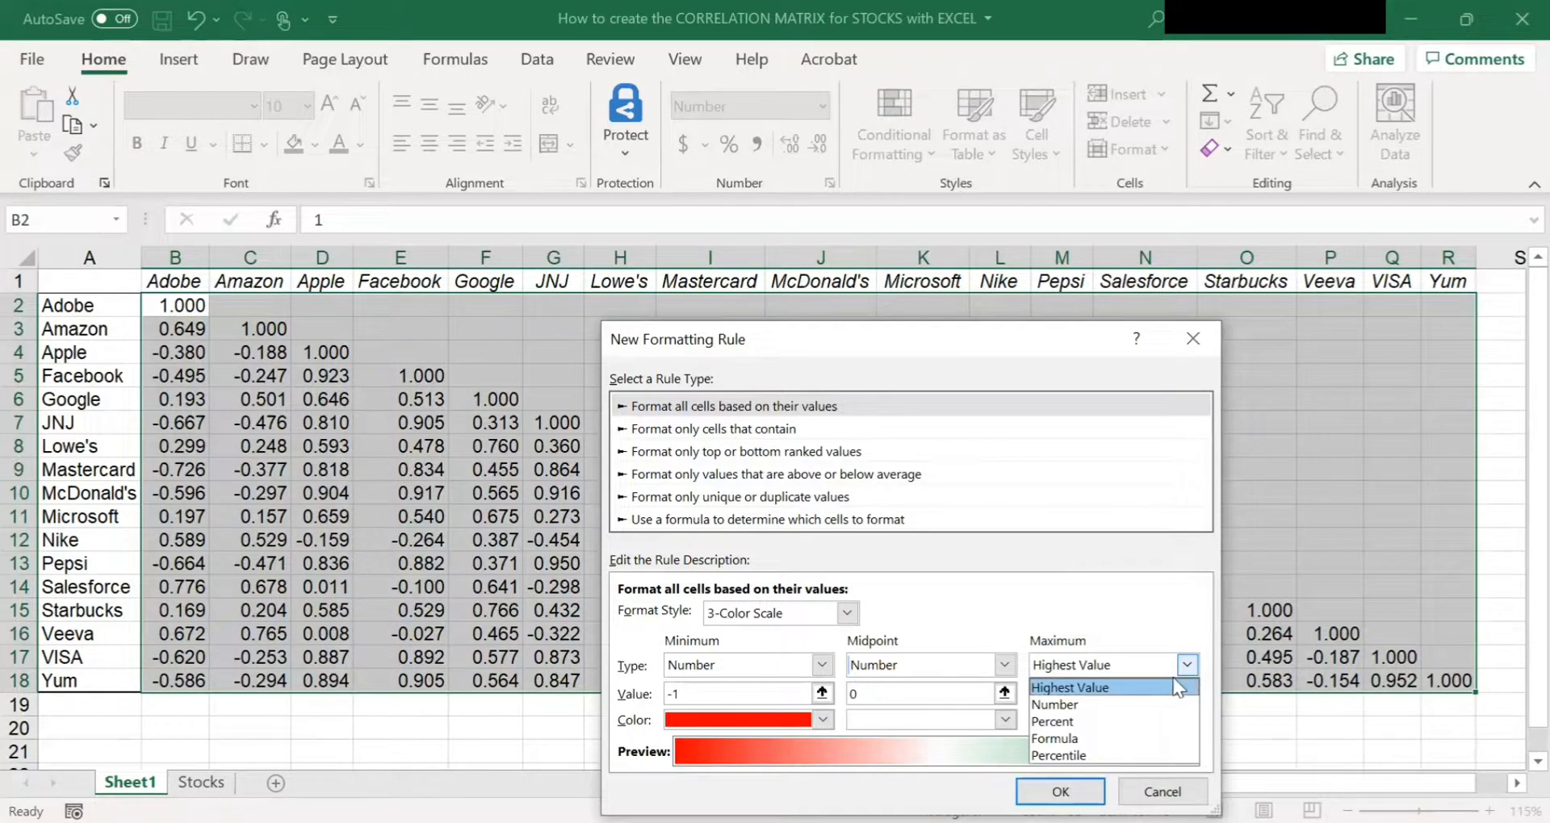
pyautogui.click(1055, 704)
pyautogui.write('+1')
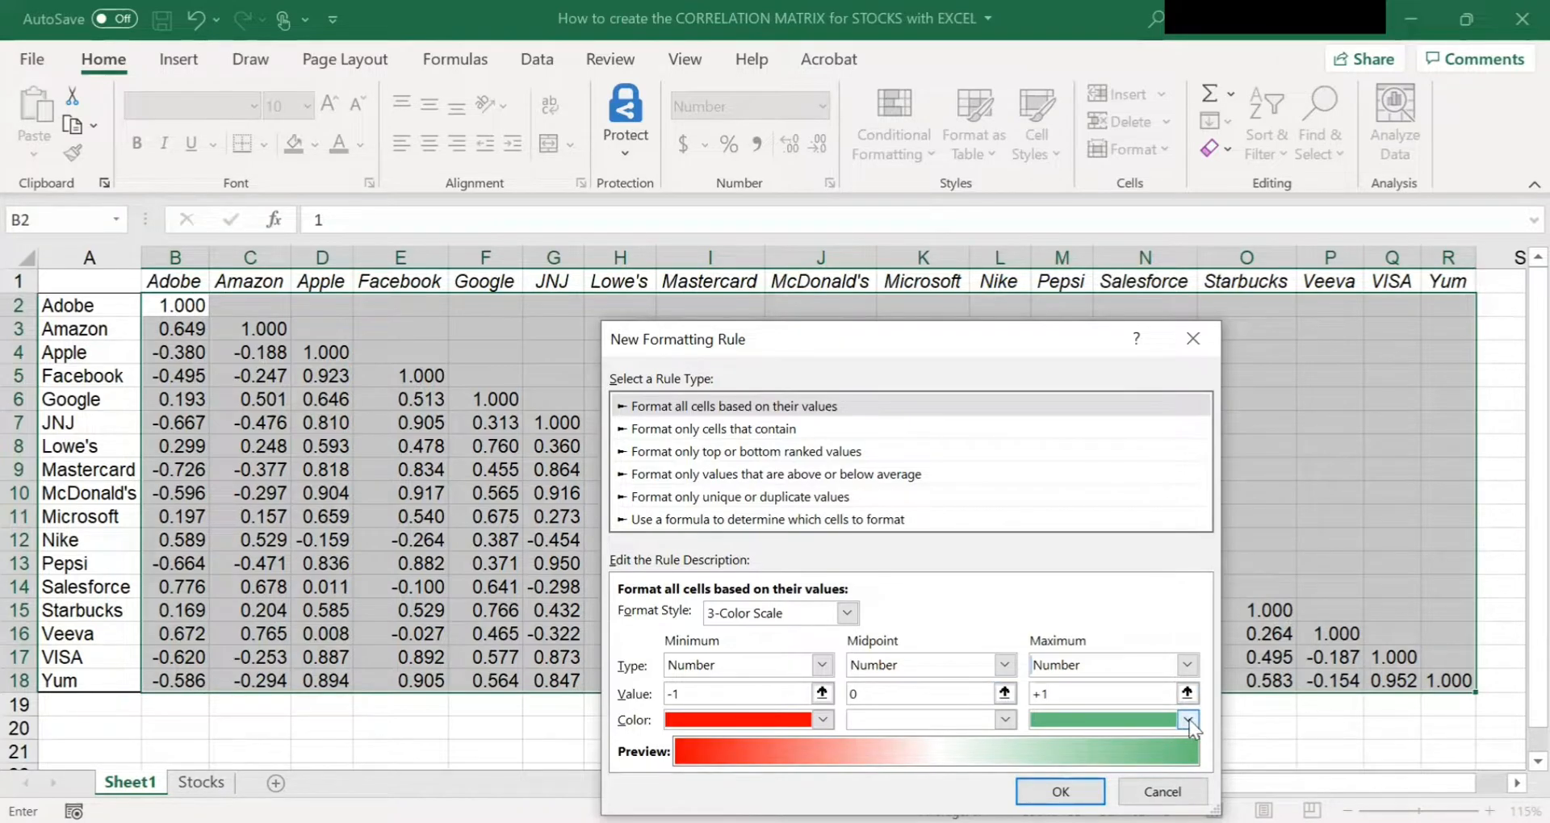
pyautogui.click(1187, 719)
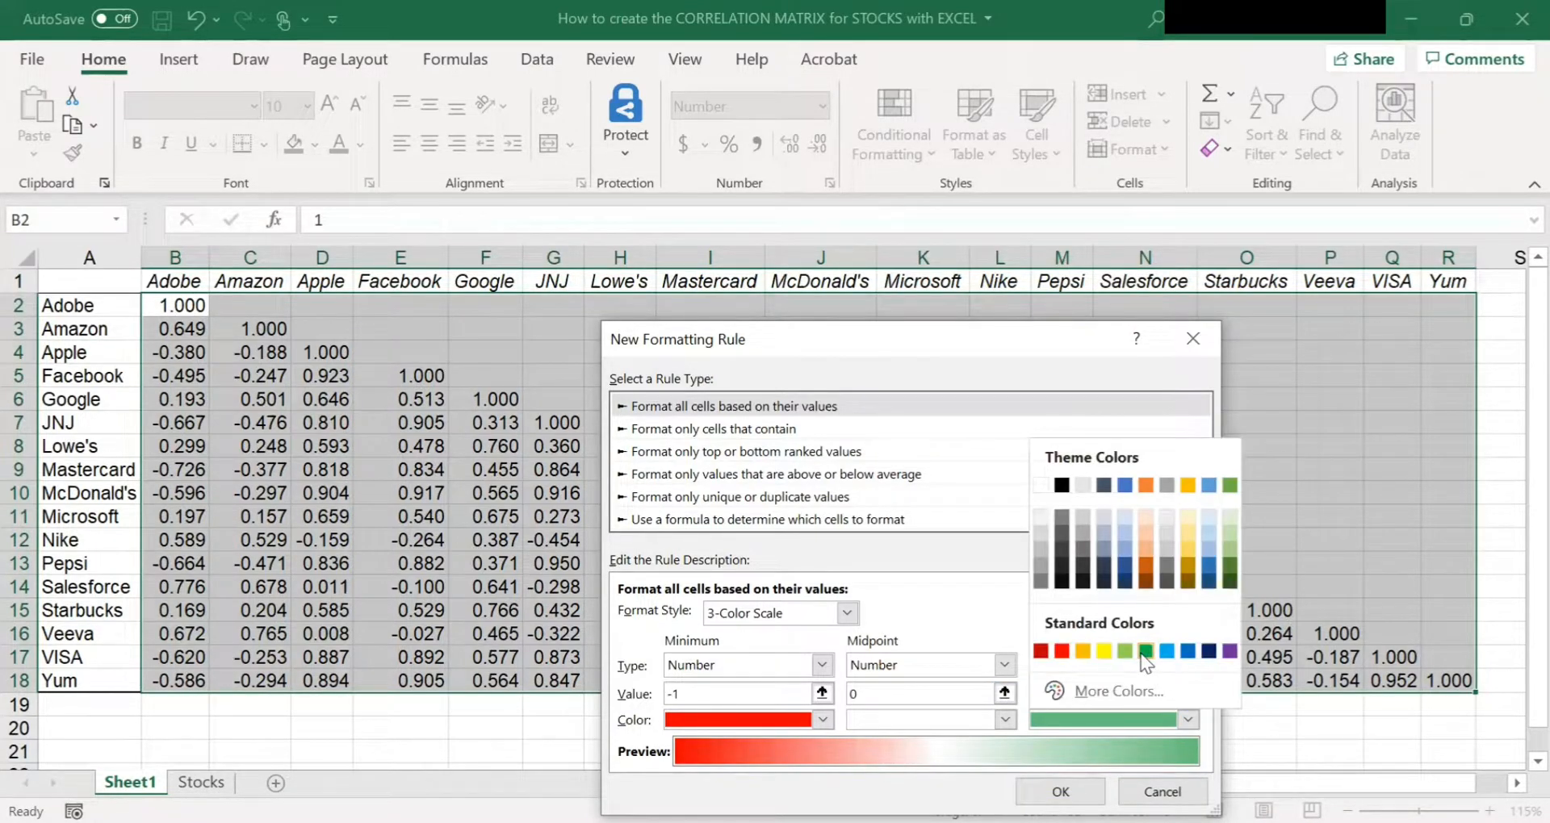
pyautogui.click(1145, 651)
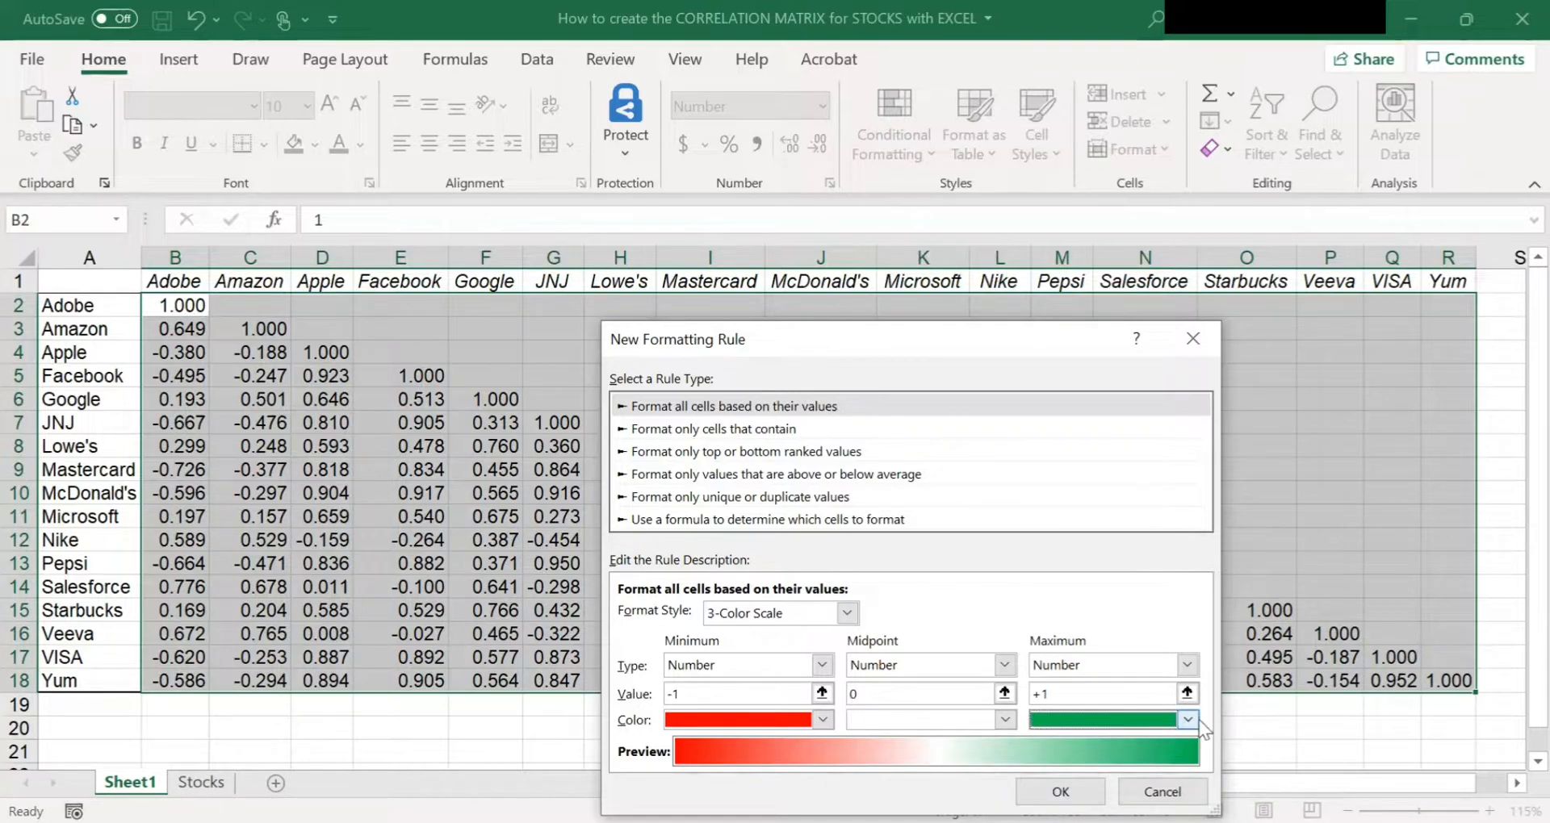
pyautogui.click(1188, 719)
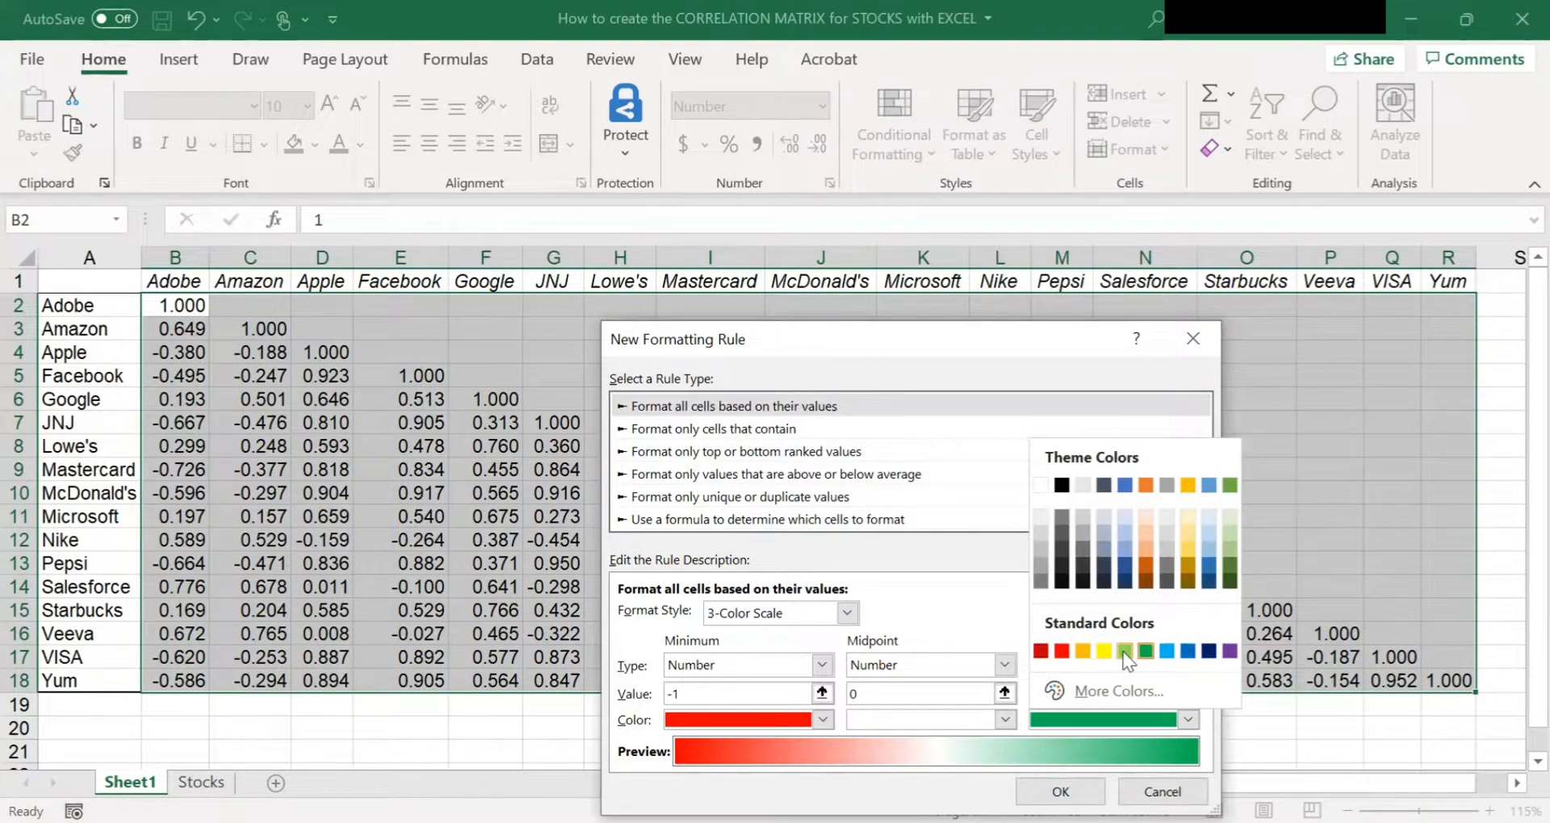
pyautogui.moveTo(1144, 665)
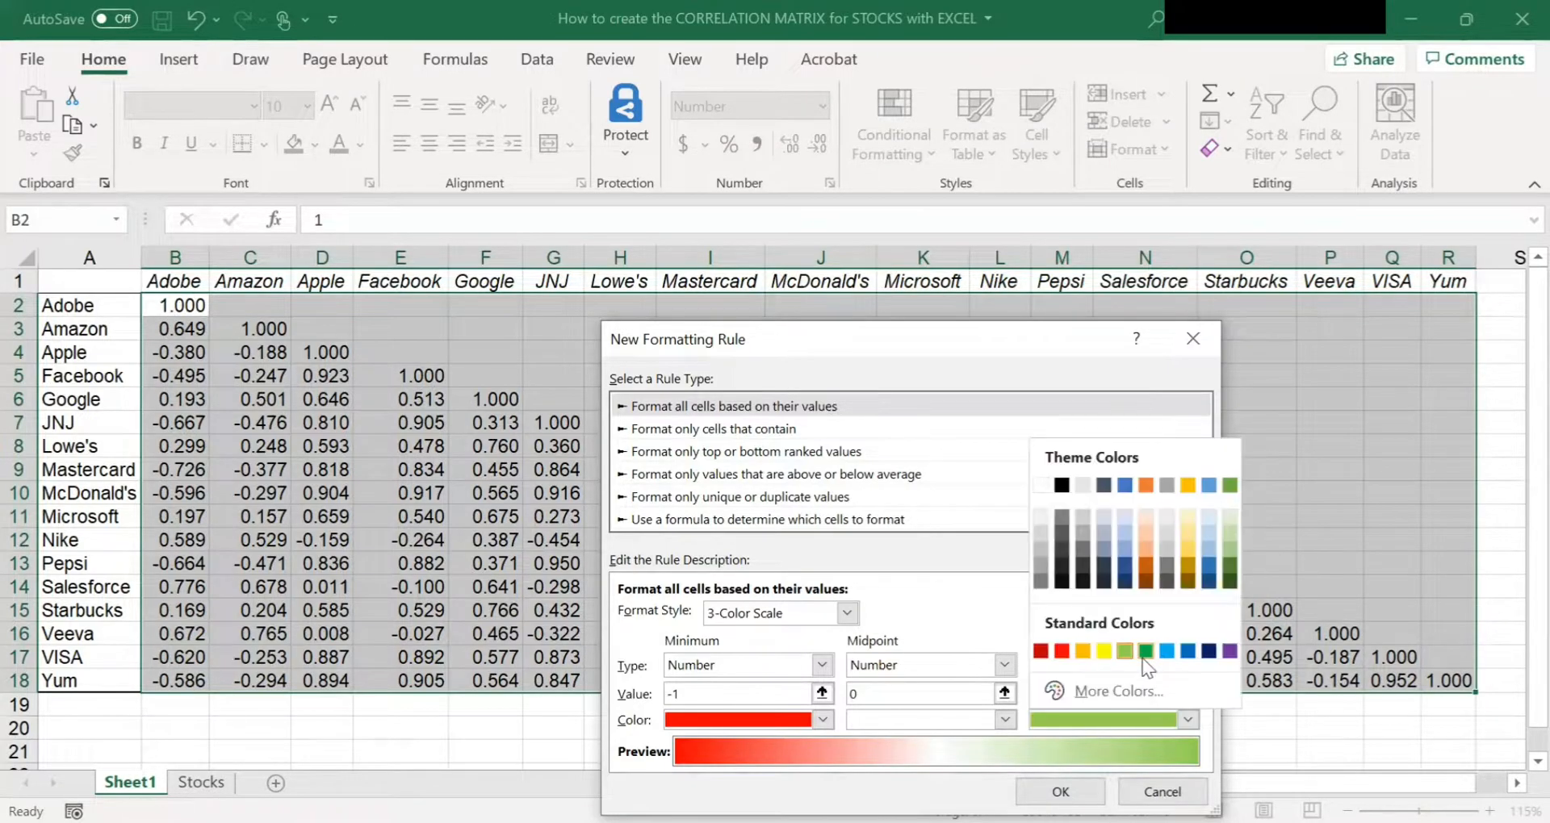
pyautogui.moveTo(1145, 651)
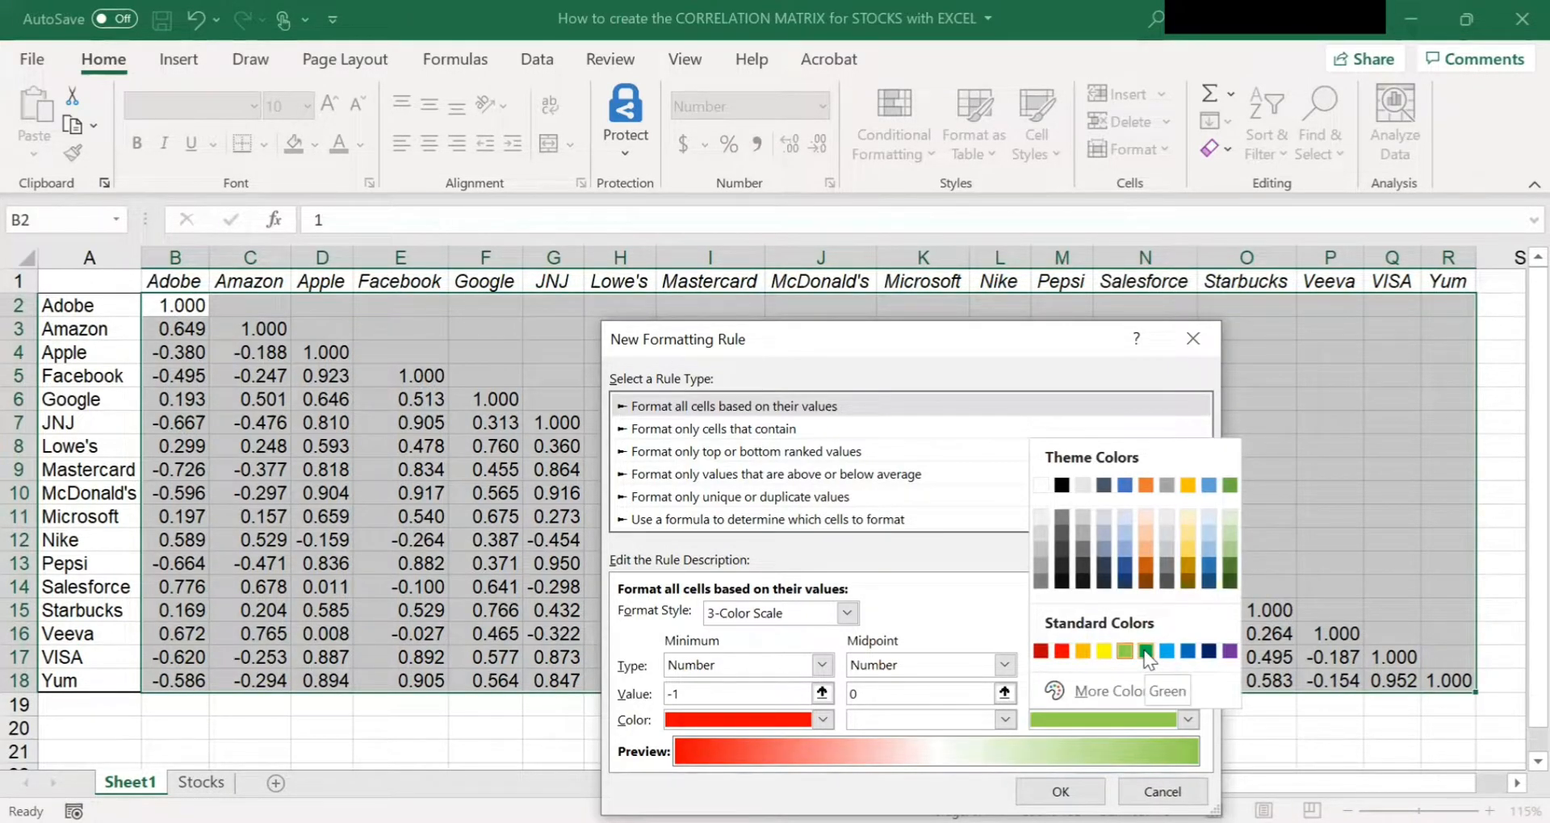
pyautogui.moveTo(1144, 651)
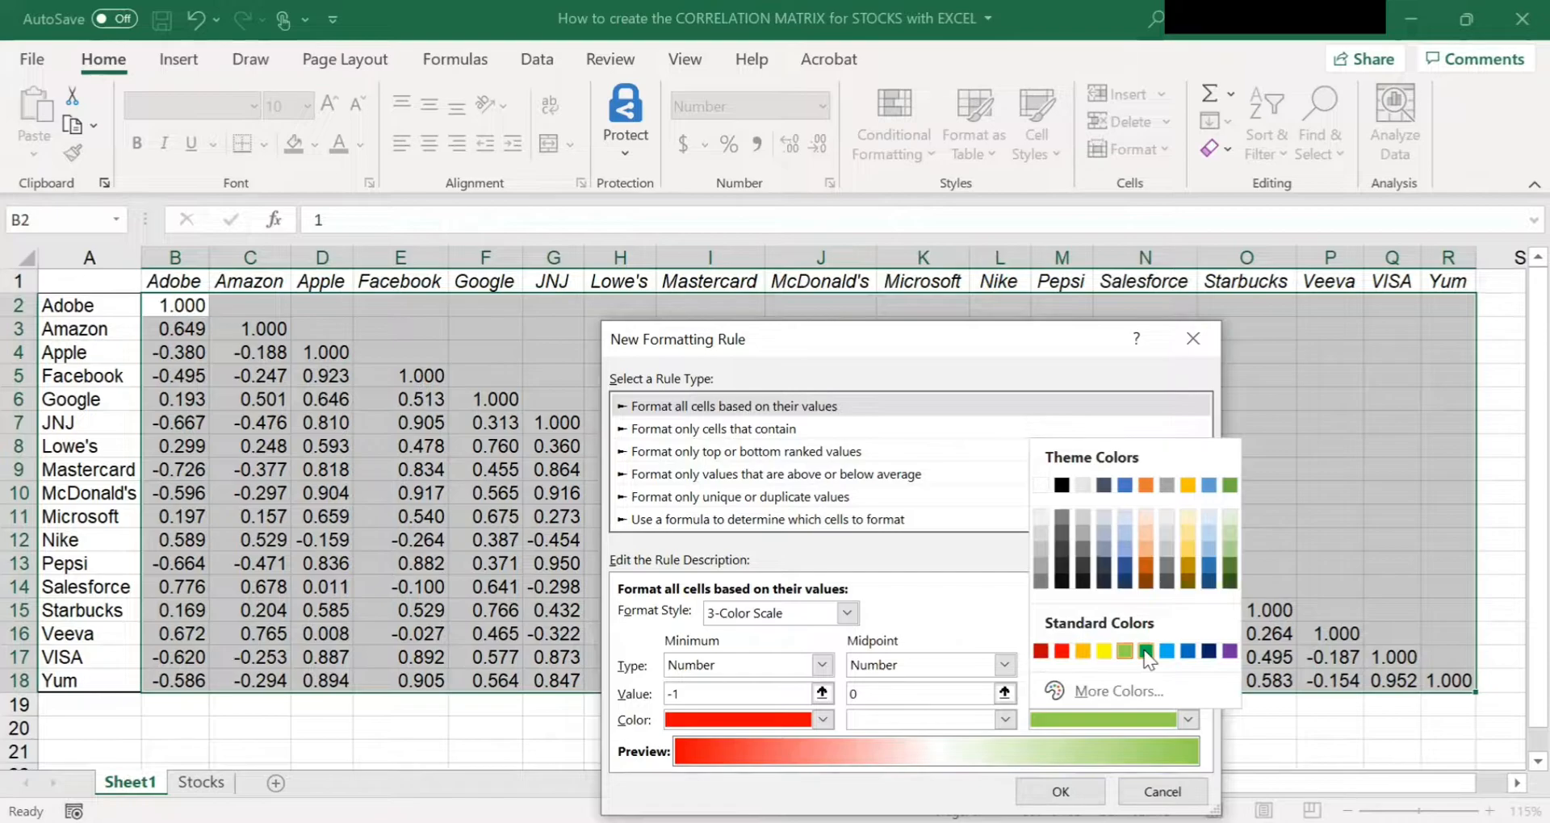
pyautogui.click(1123, 651)
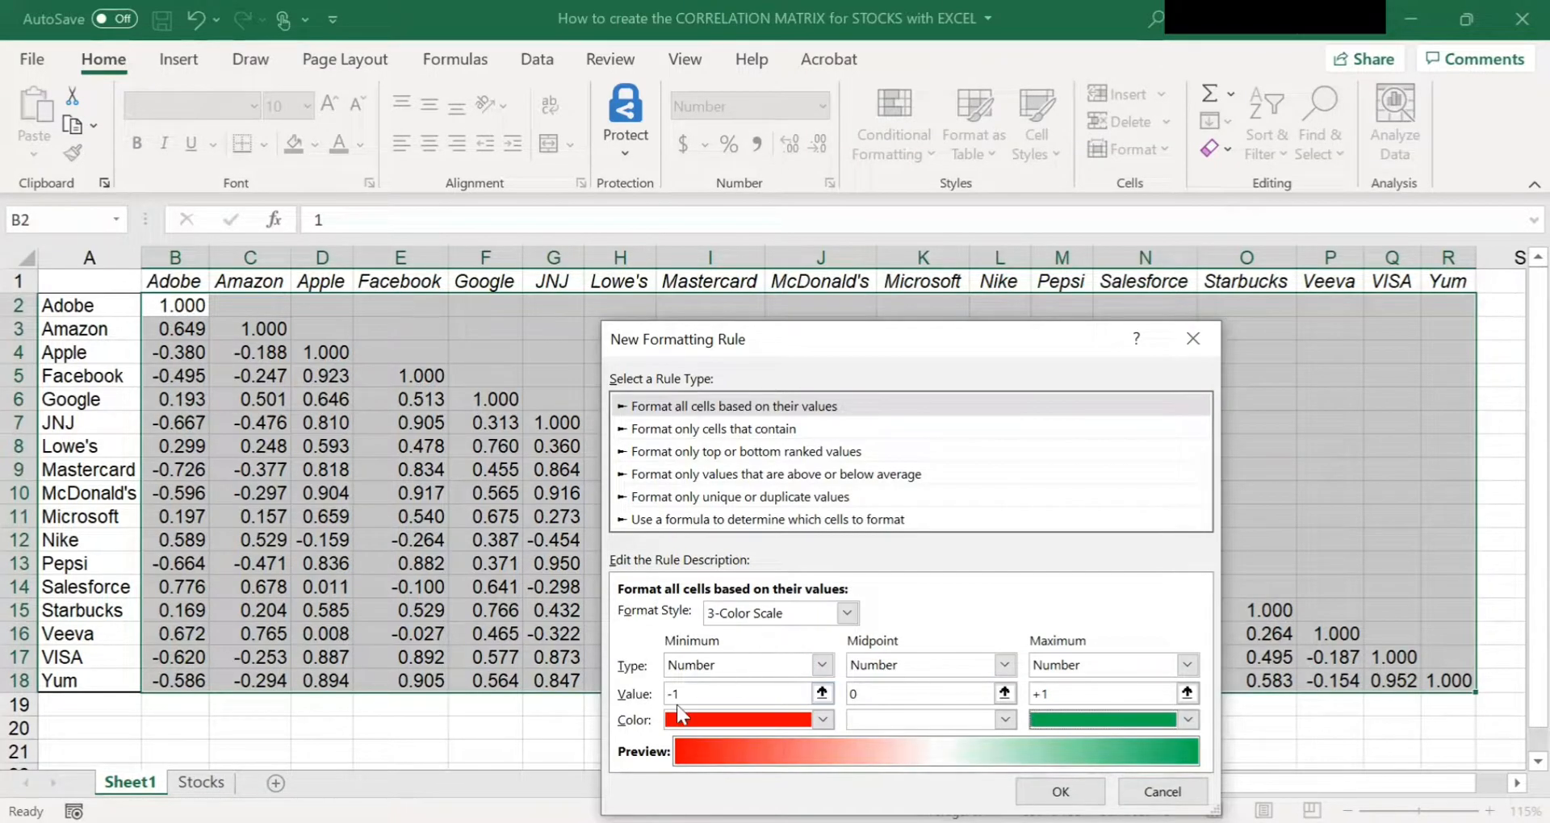
pyautogui.moveTo(739, 727)
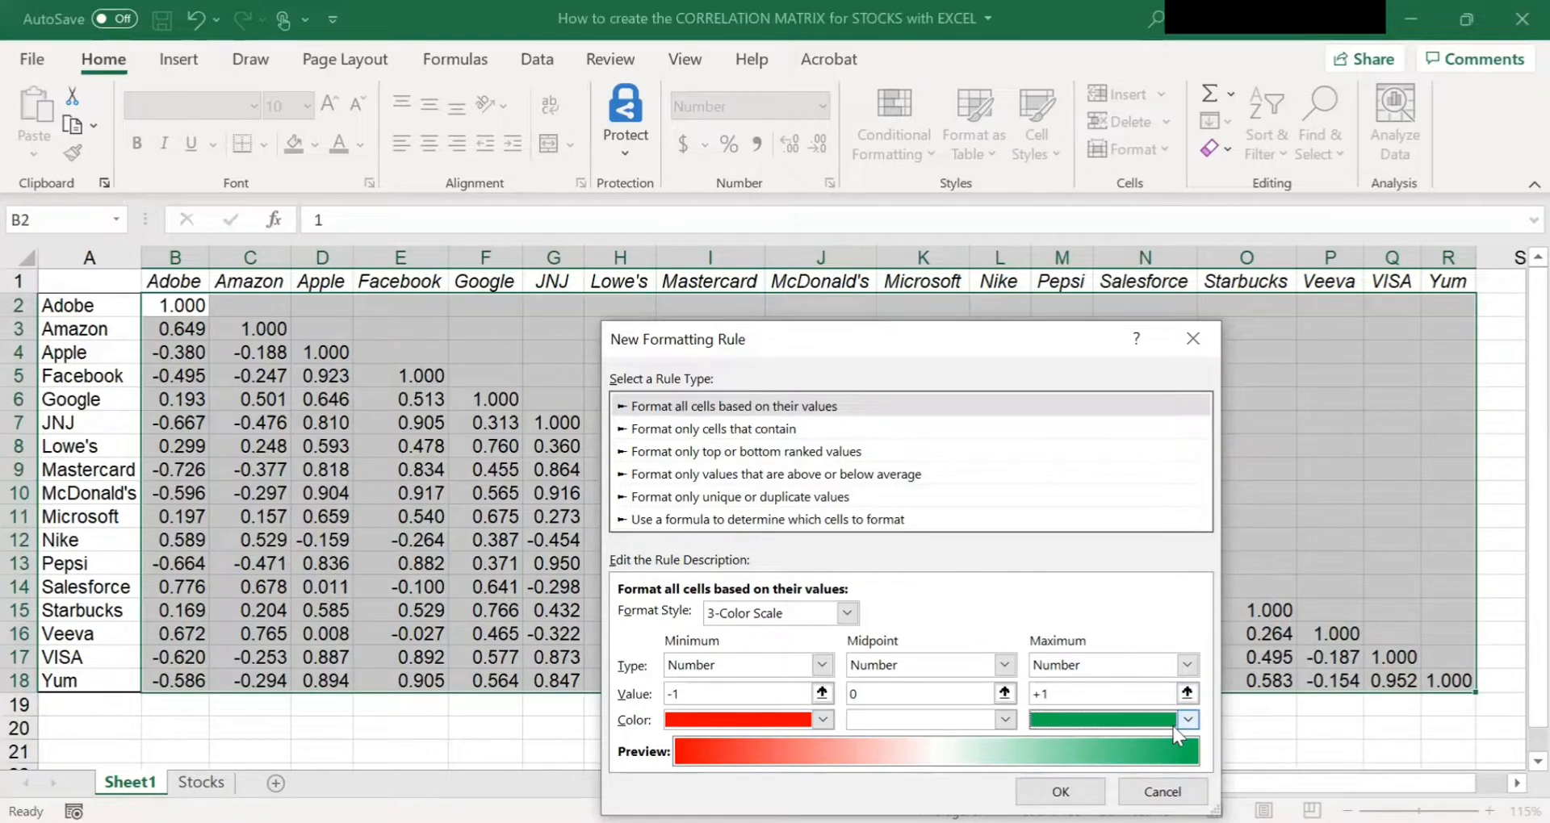
pyautogui.moveTo(1170, 736)
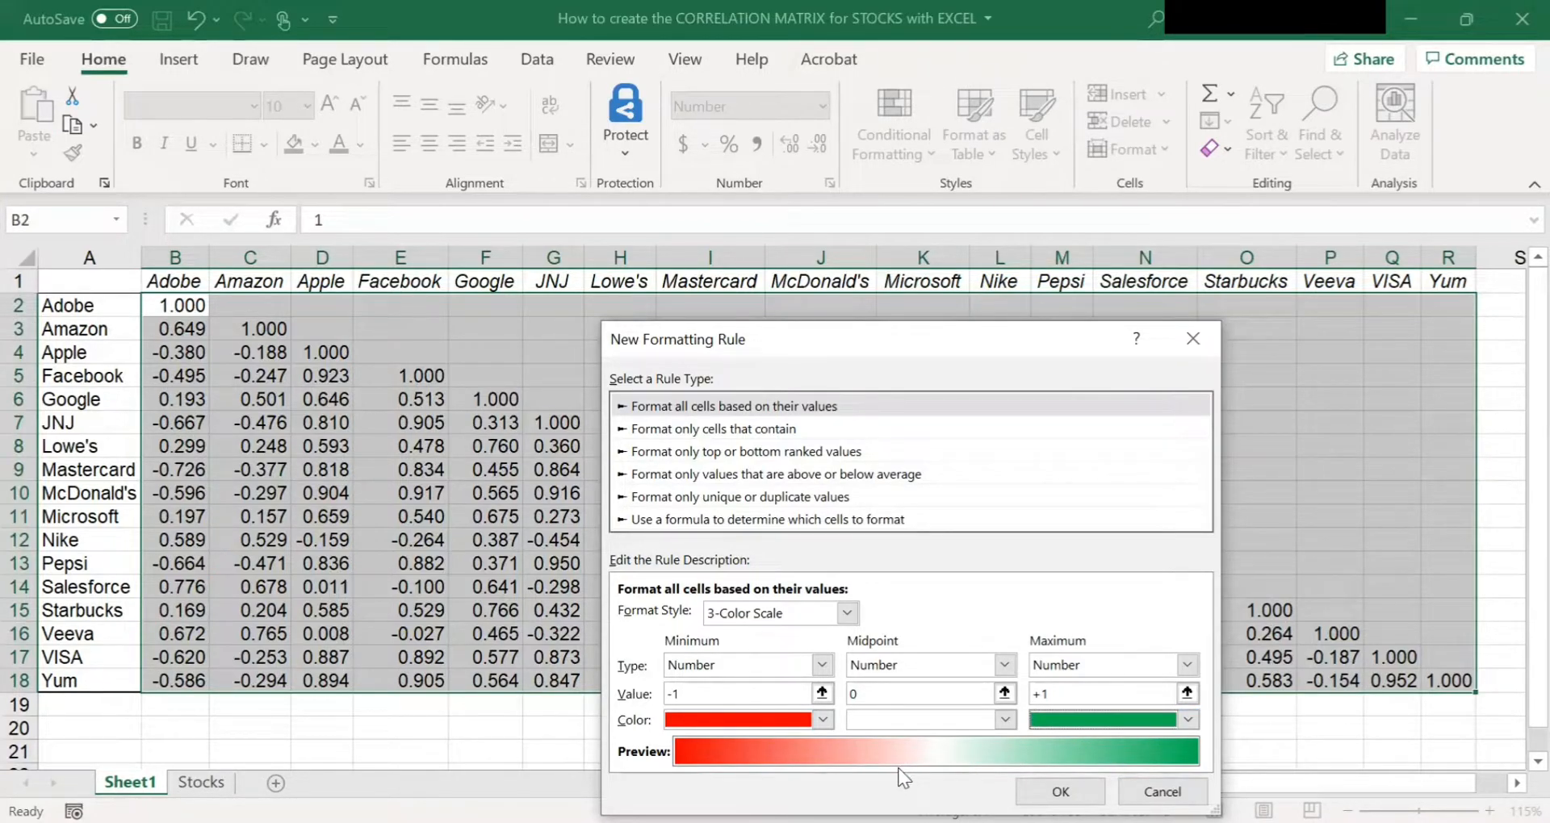
pyautogui.moveTo(914, 780)
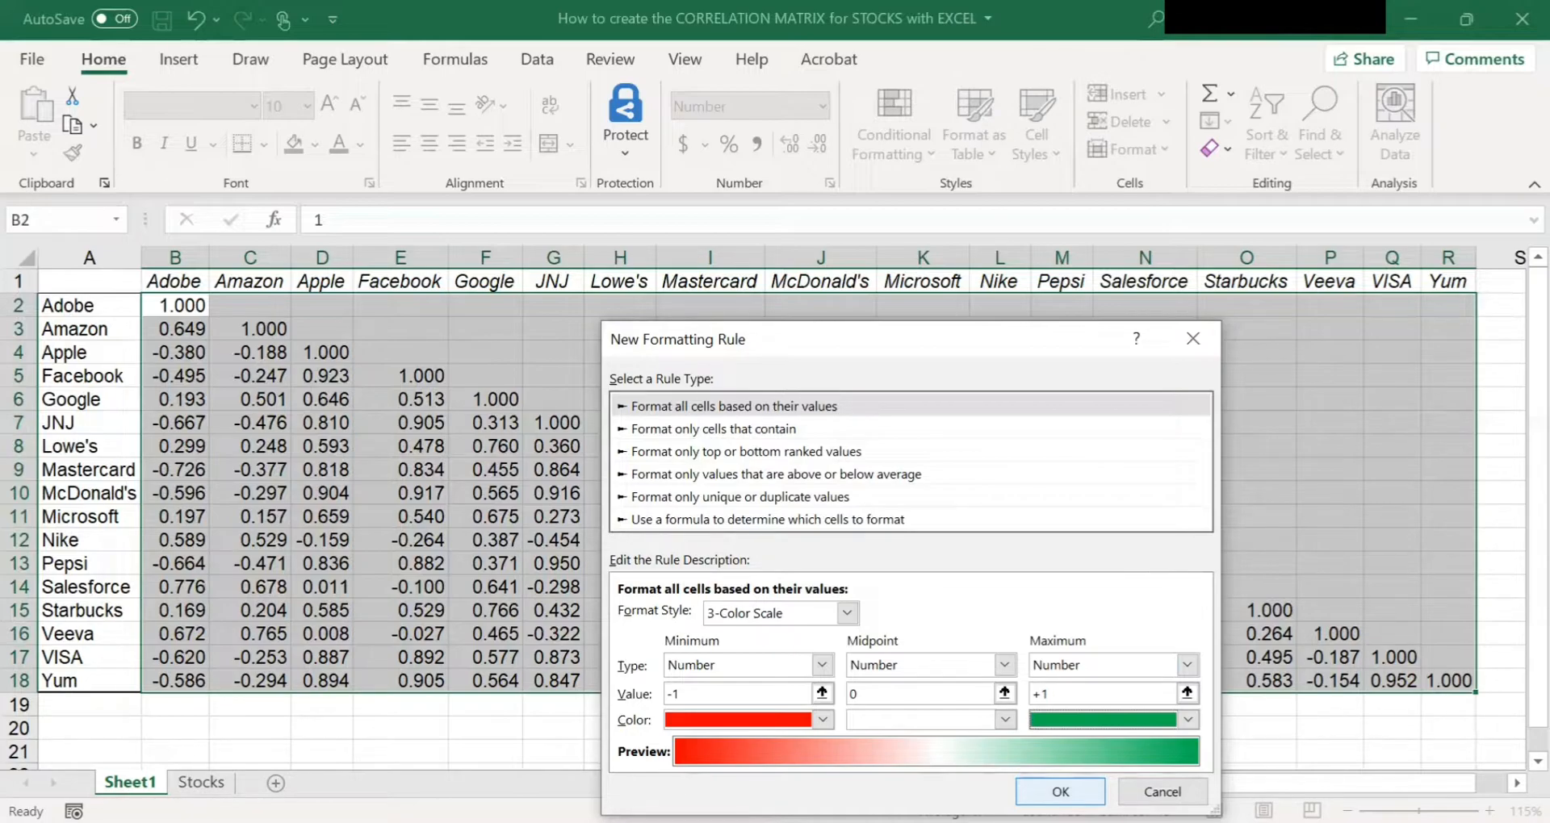
pyautogui.click(1057, 791)
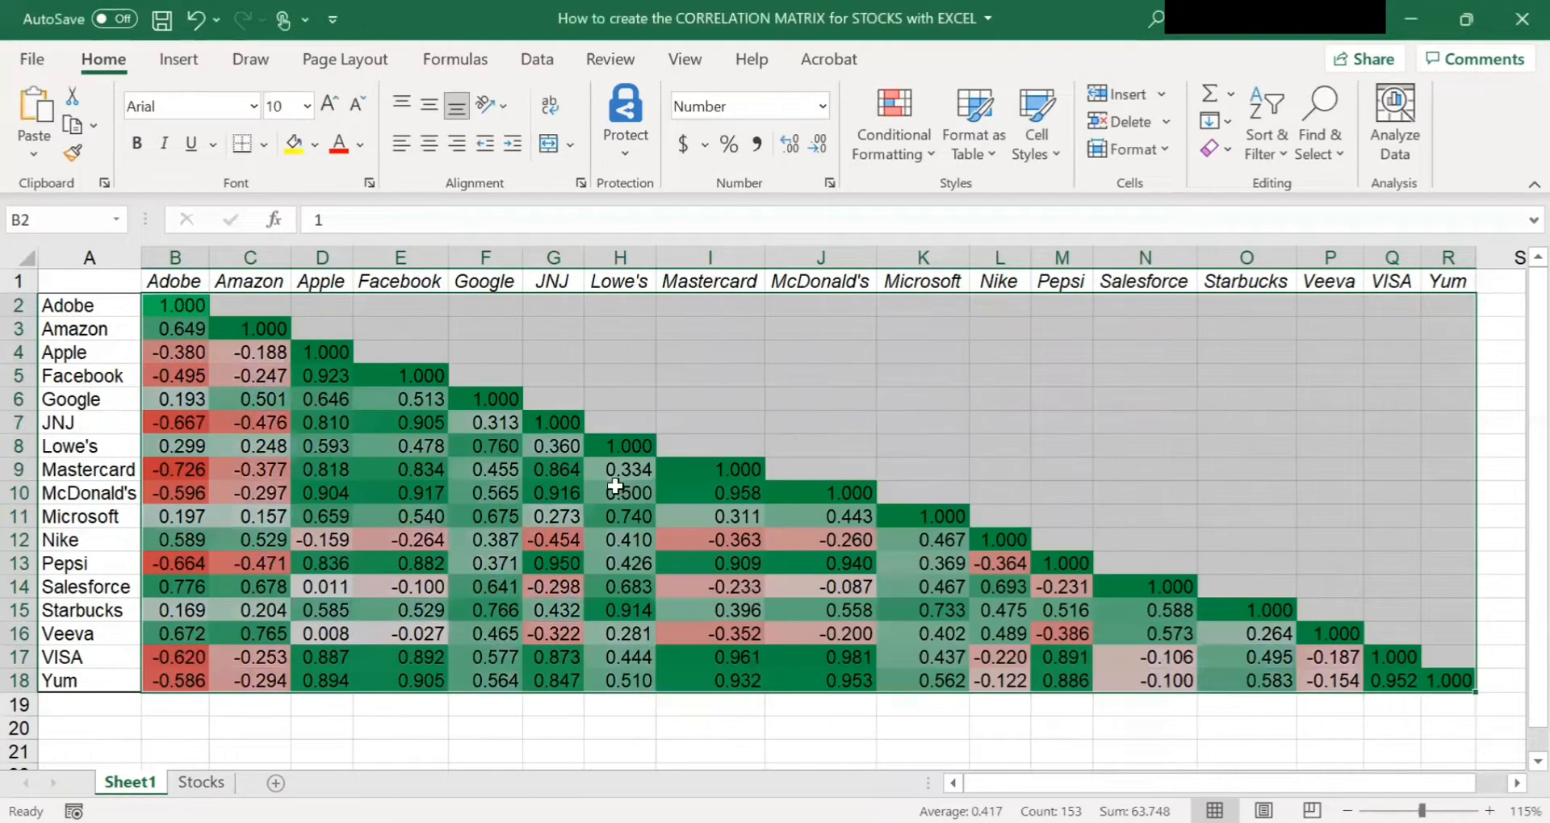
pyautogui.moveTo(504, 455)
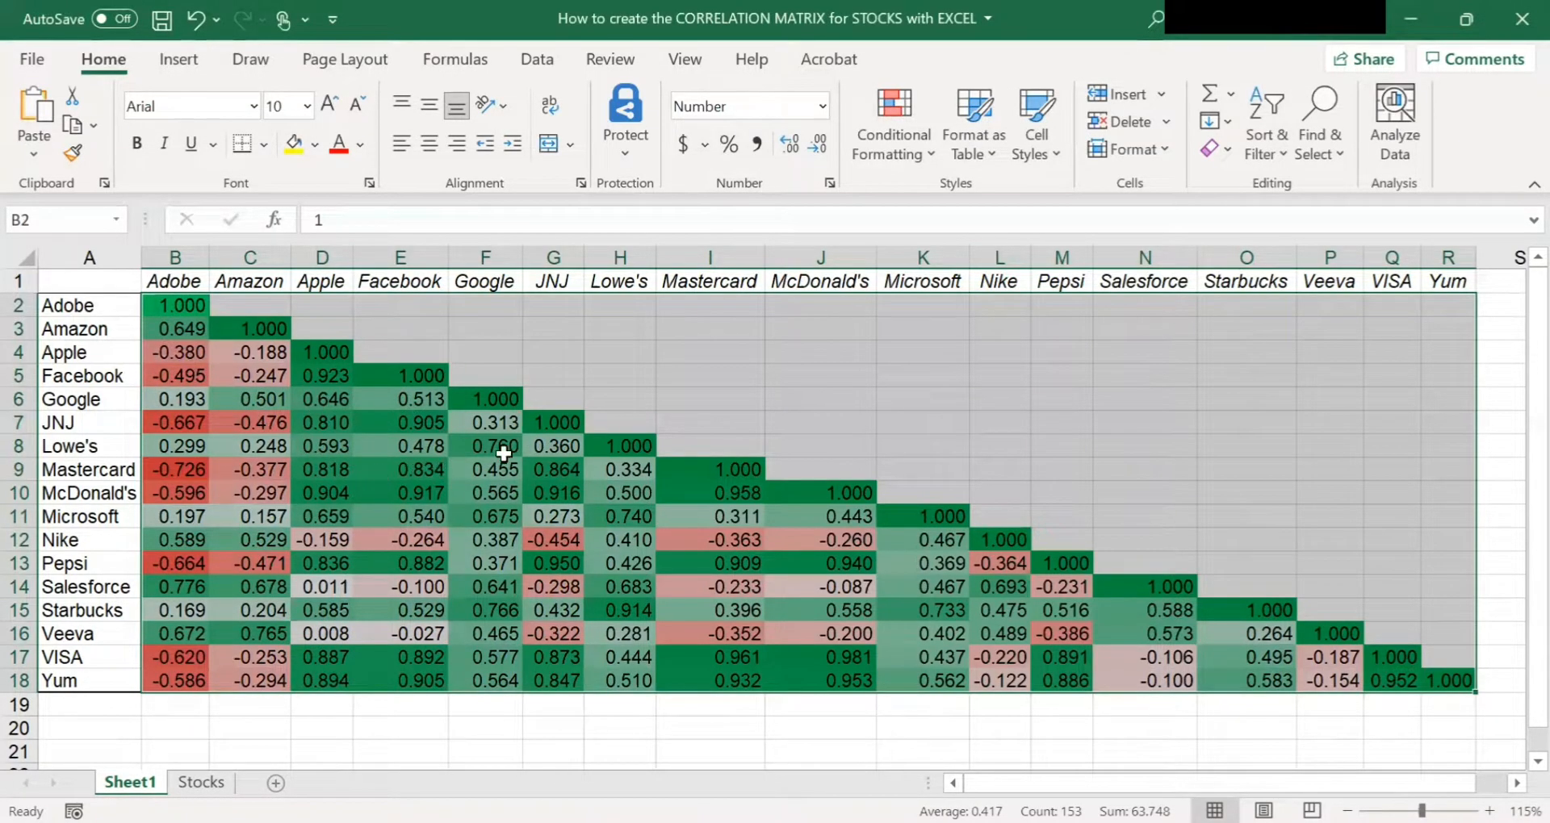
pyautogui.moveTo(767, 436)
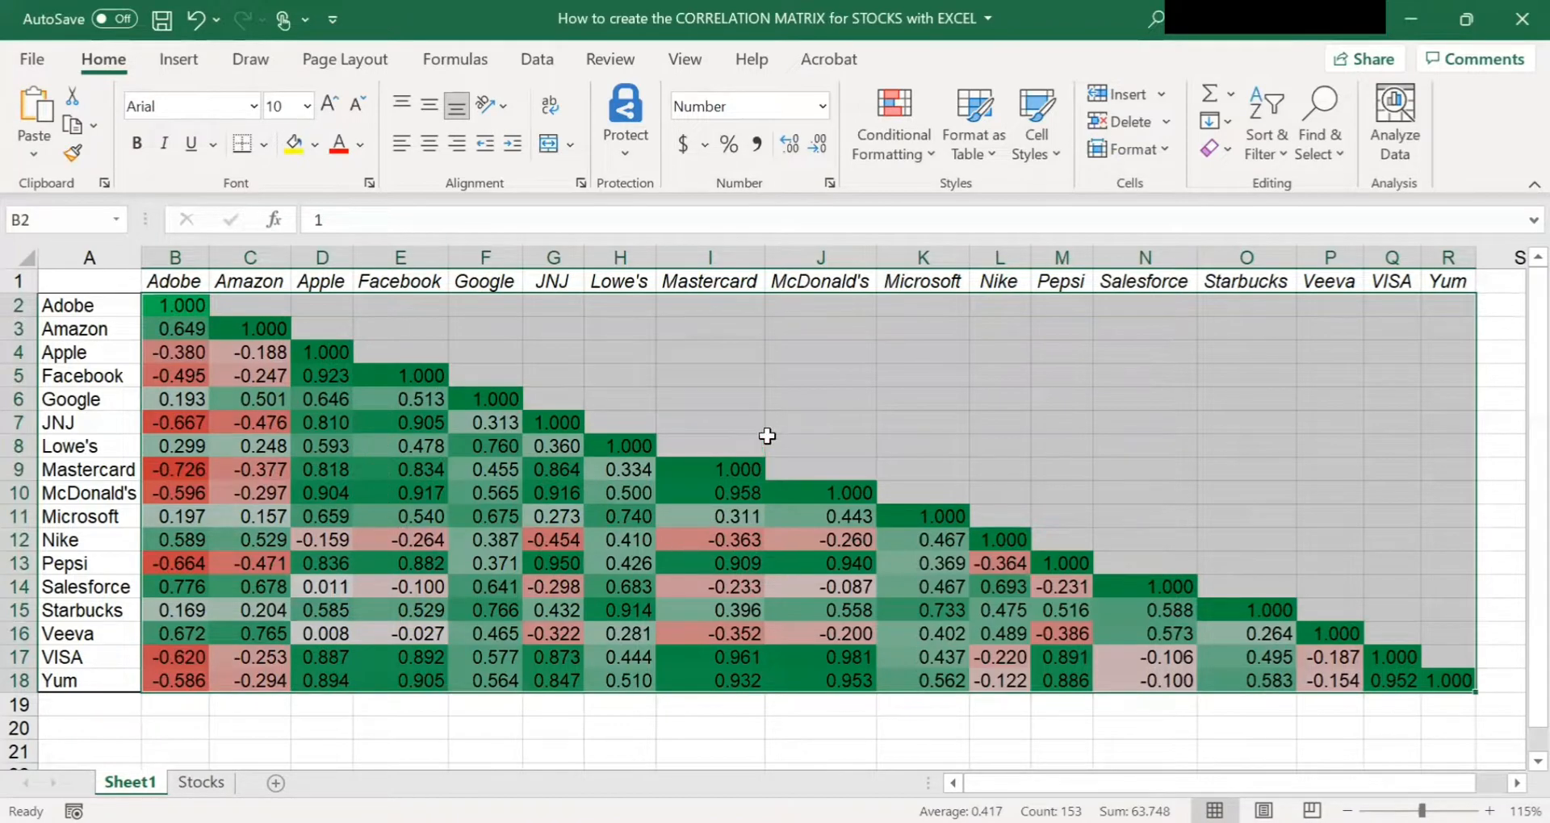
pyautogui.moveTo(904, 426)
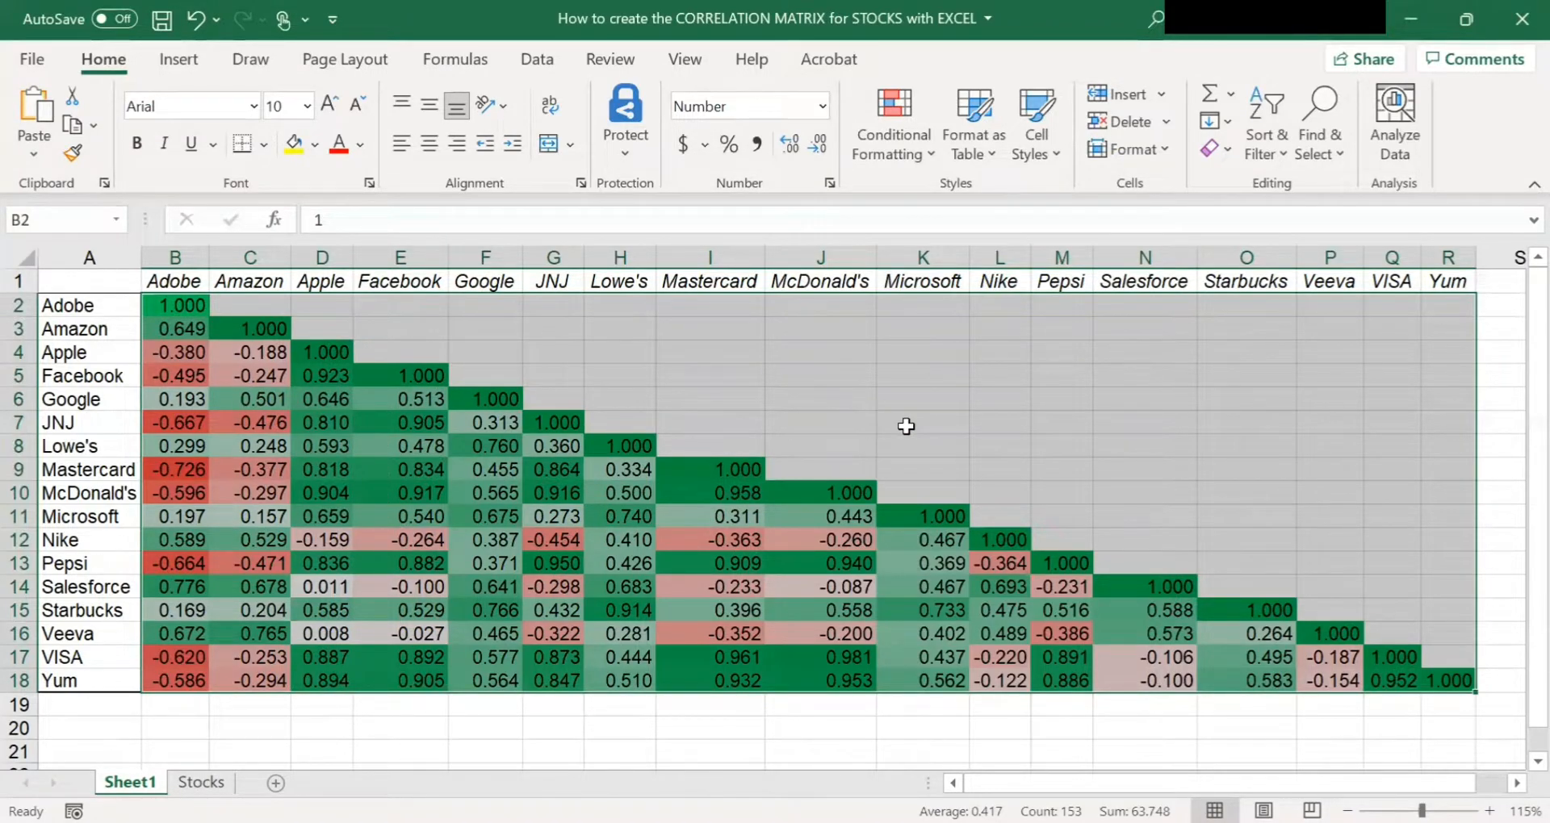
pyautogui.click(922, 422)
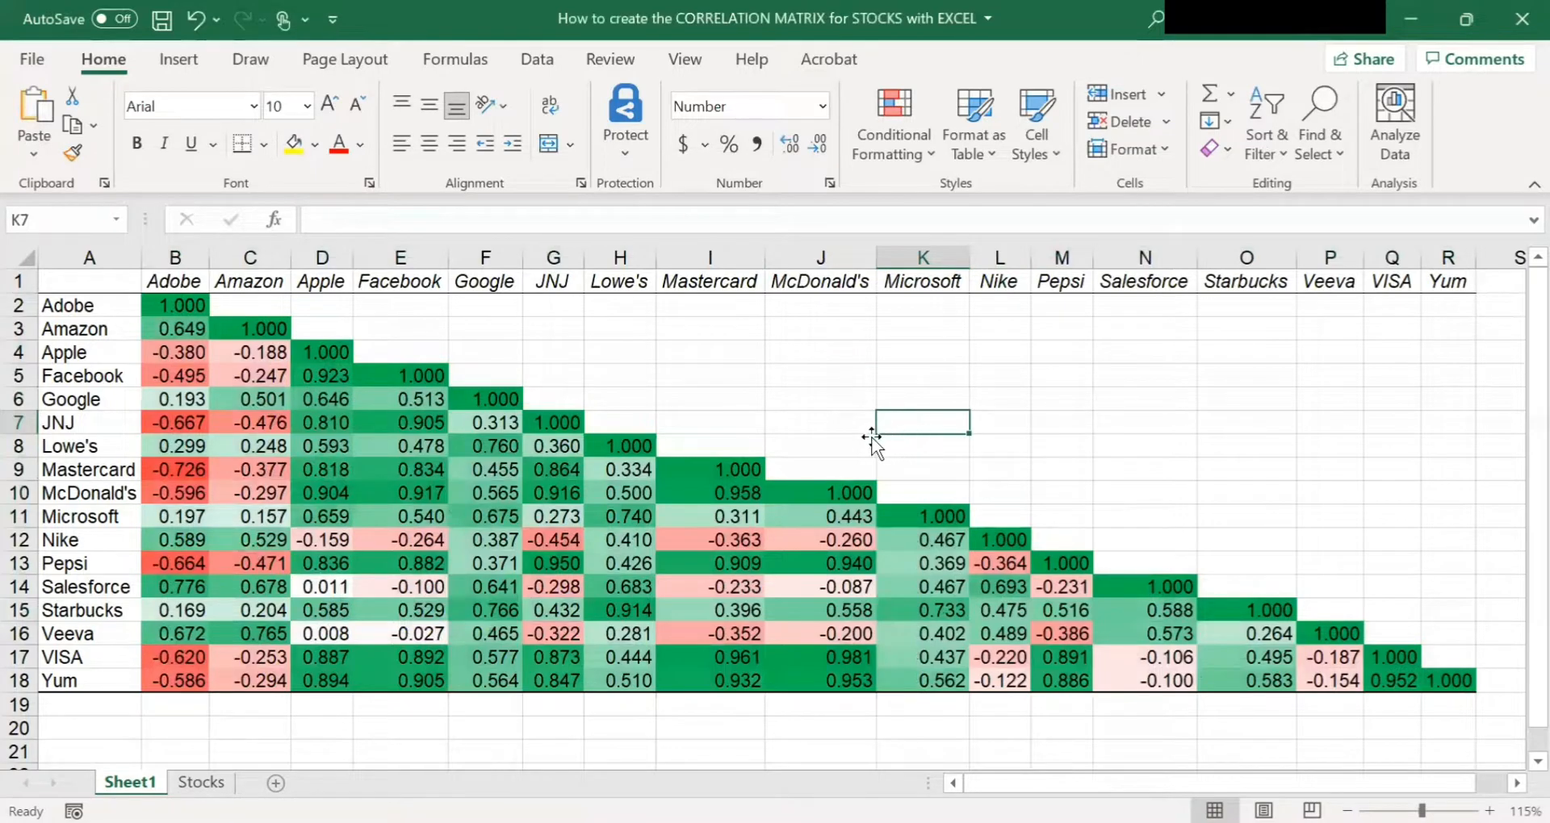
pyautogui.click(710, 492)
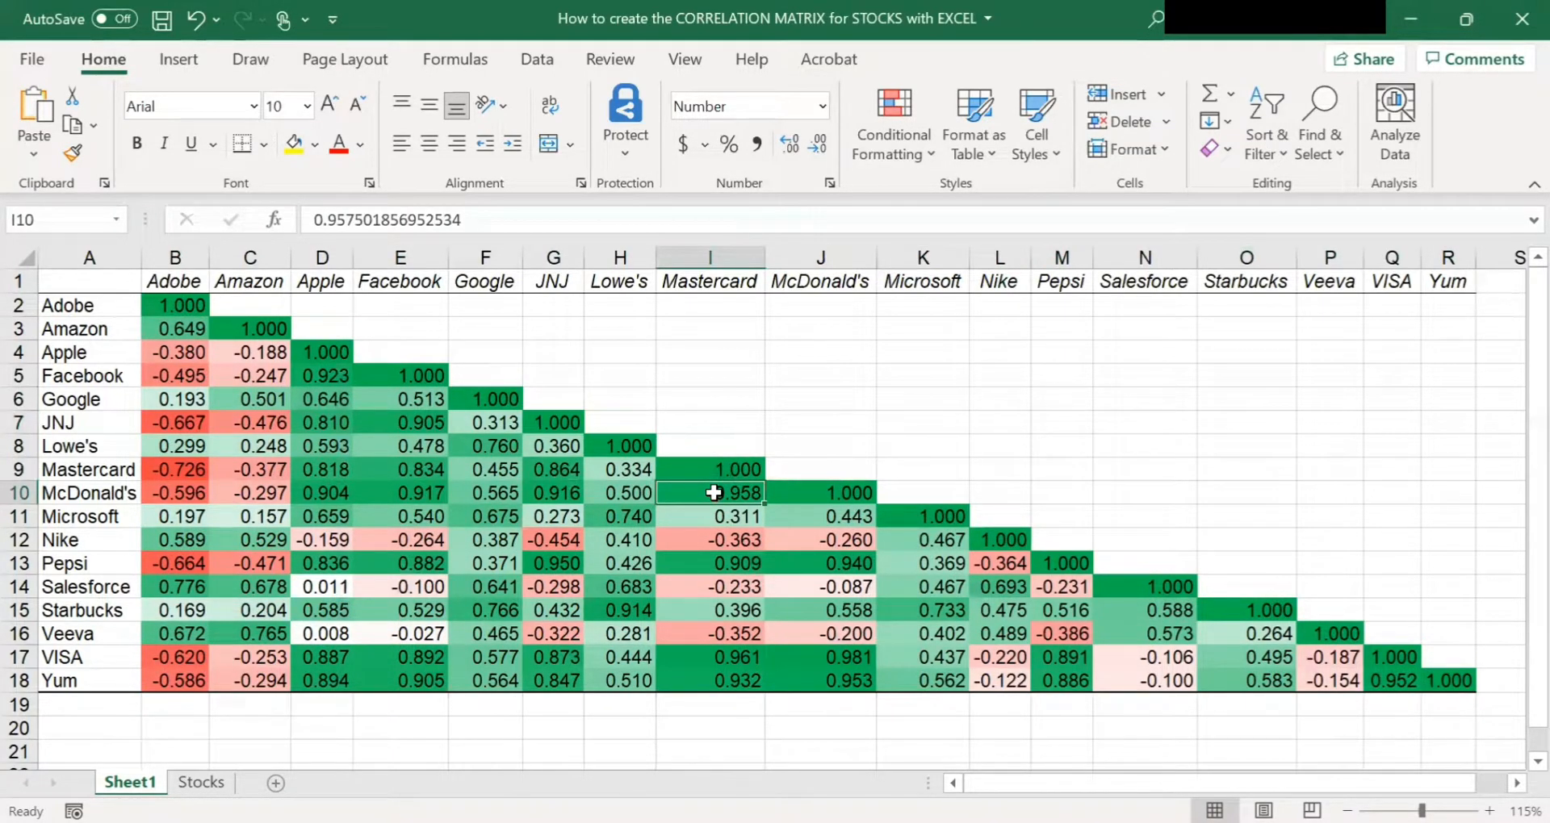
pyautogui.moveTo(762, 514)
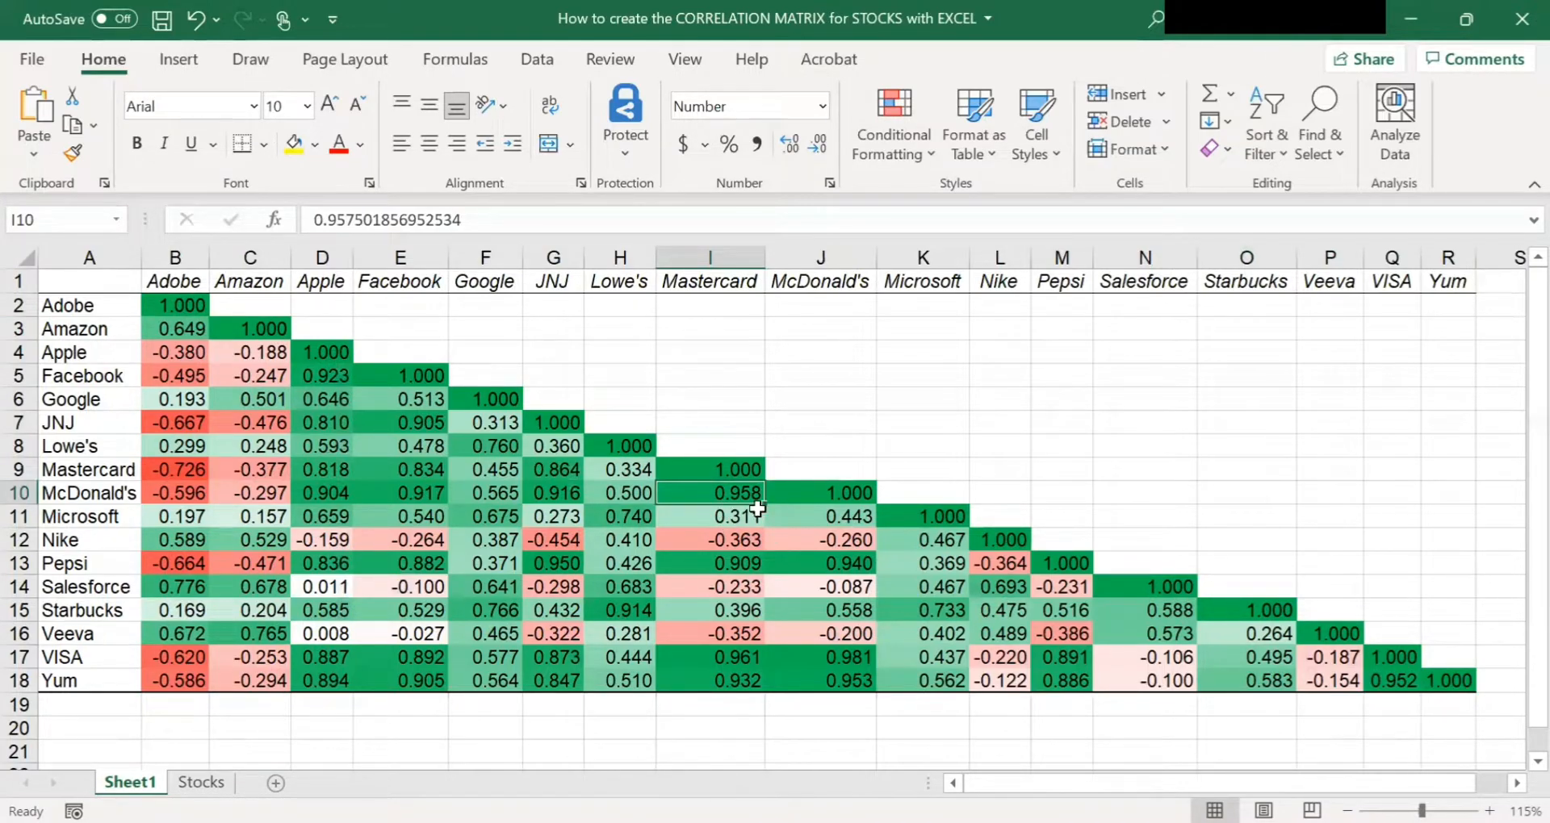
pyautogui.moveTo(761, 512)
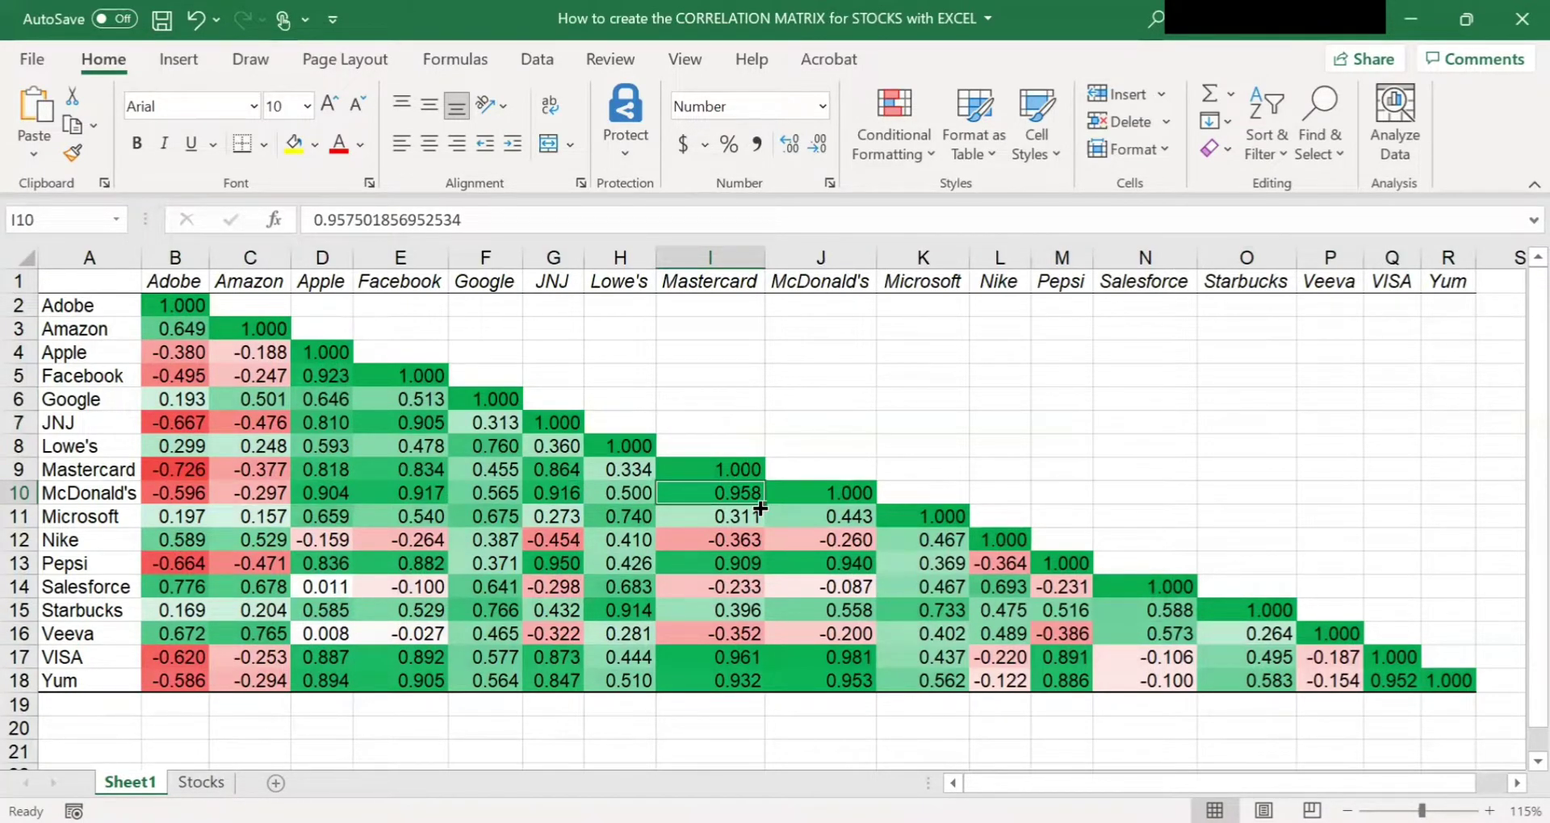
pyautogui.moveTo(756, 517)
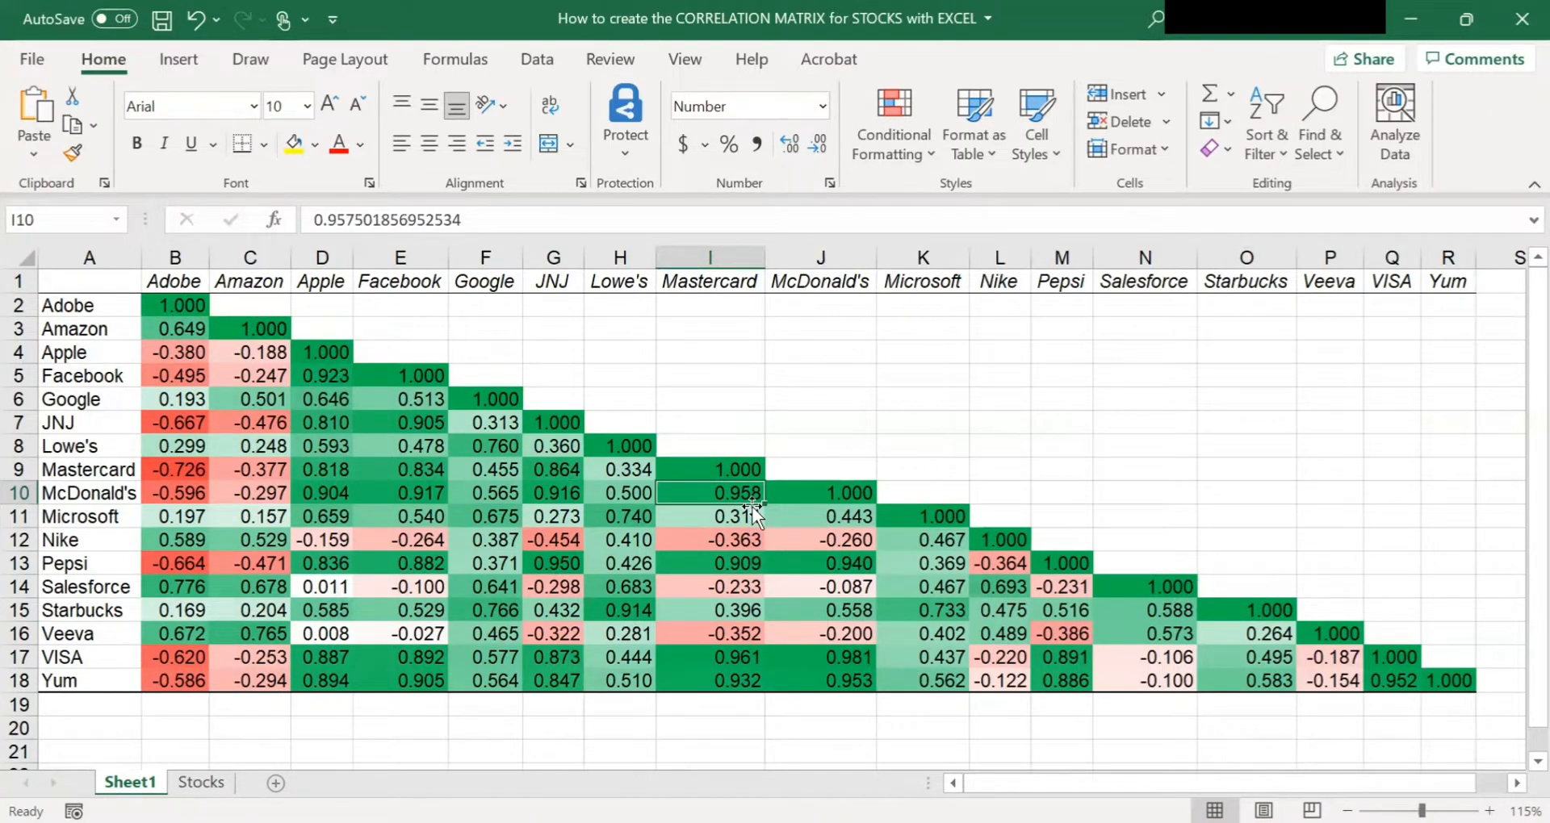
pyautogui.moveTo(699, 448)
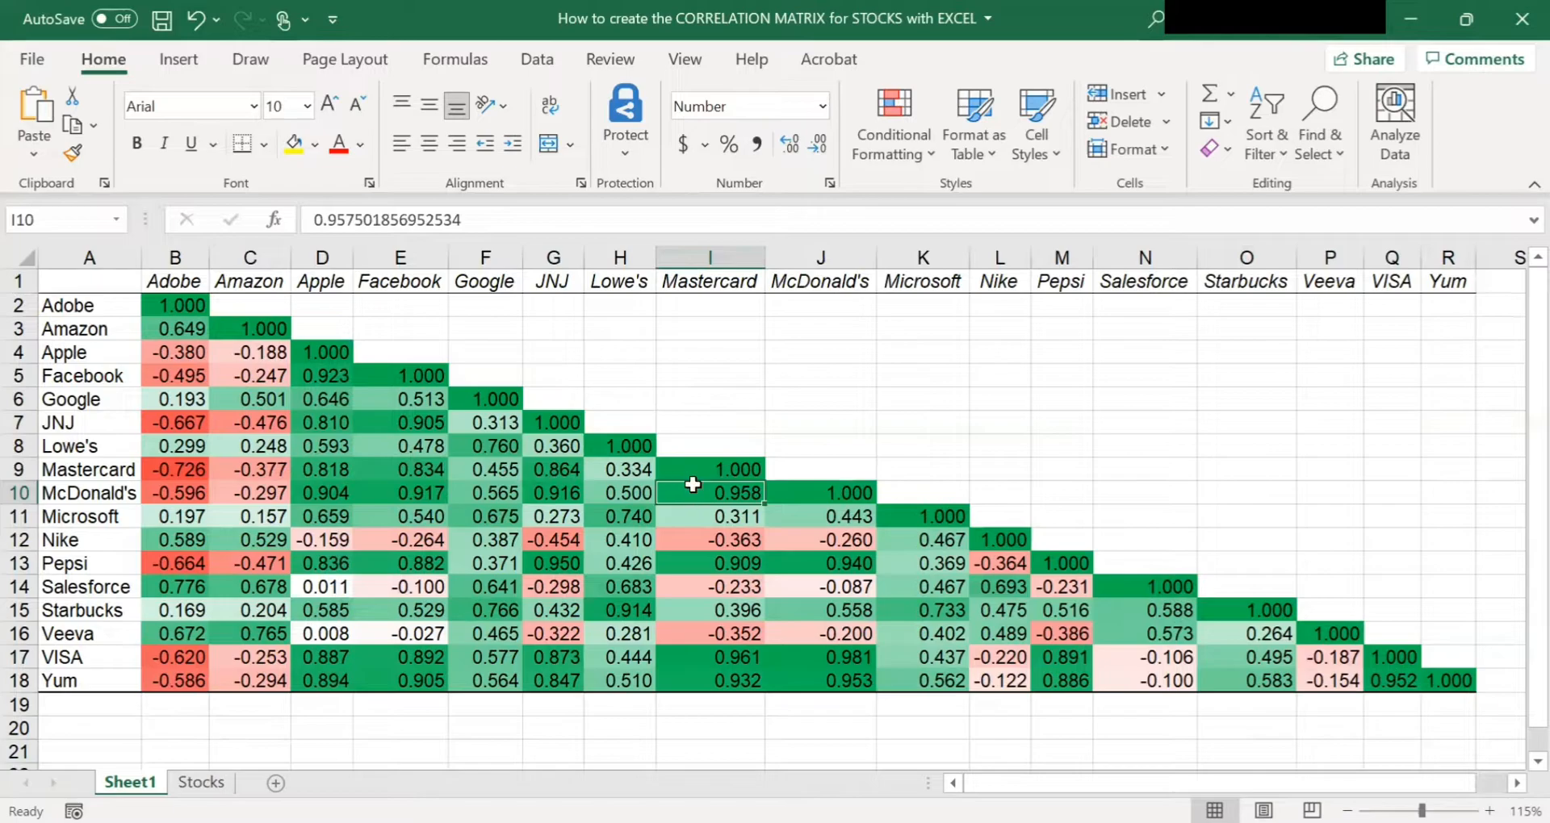
pyautogui.click(552, 492)
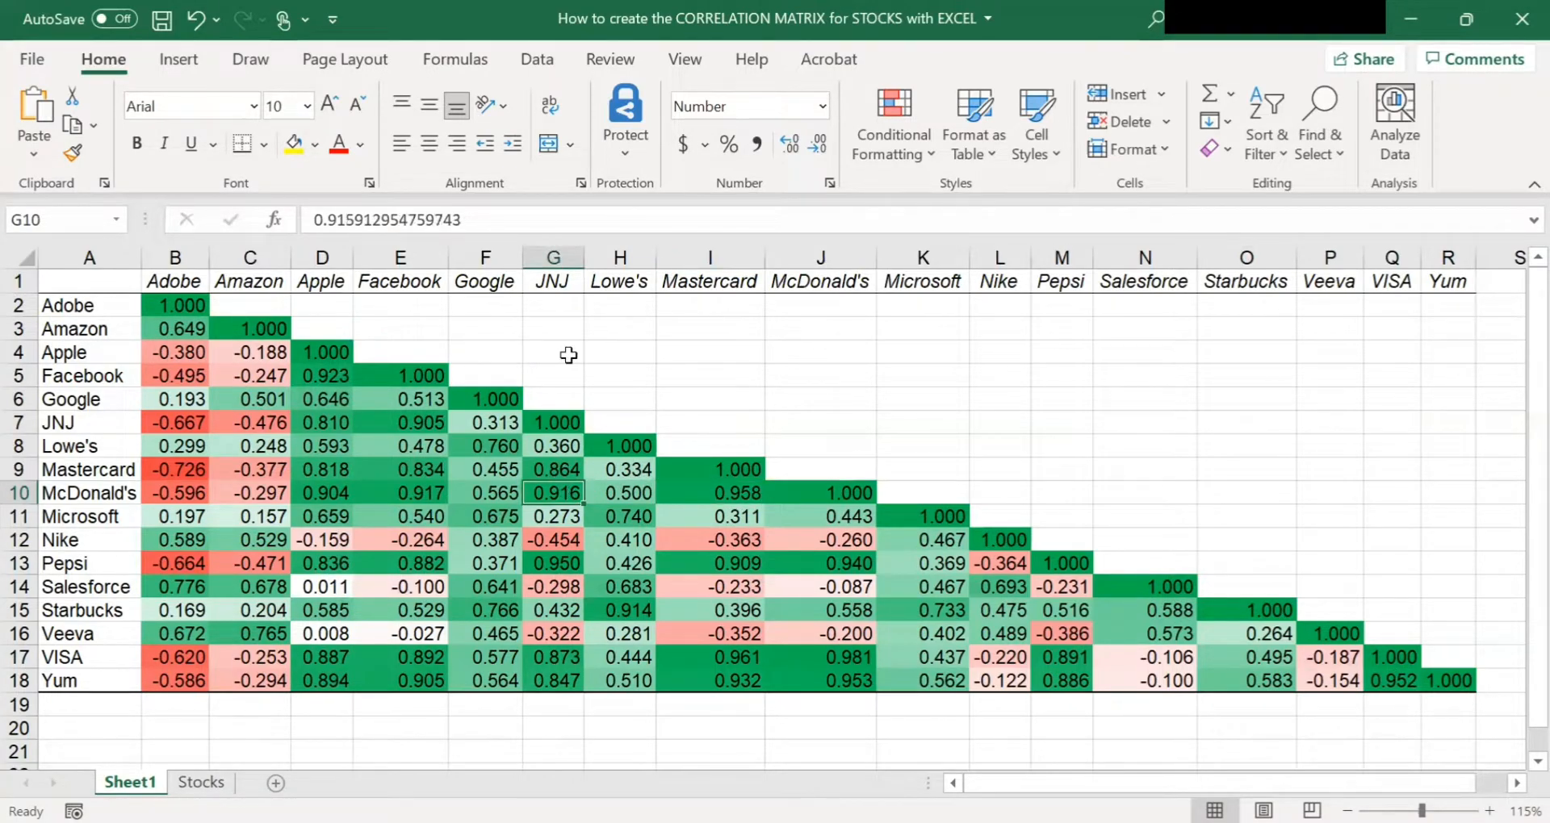
pyautogui.moveTo(603, 446)
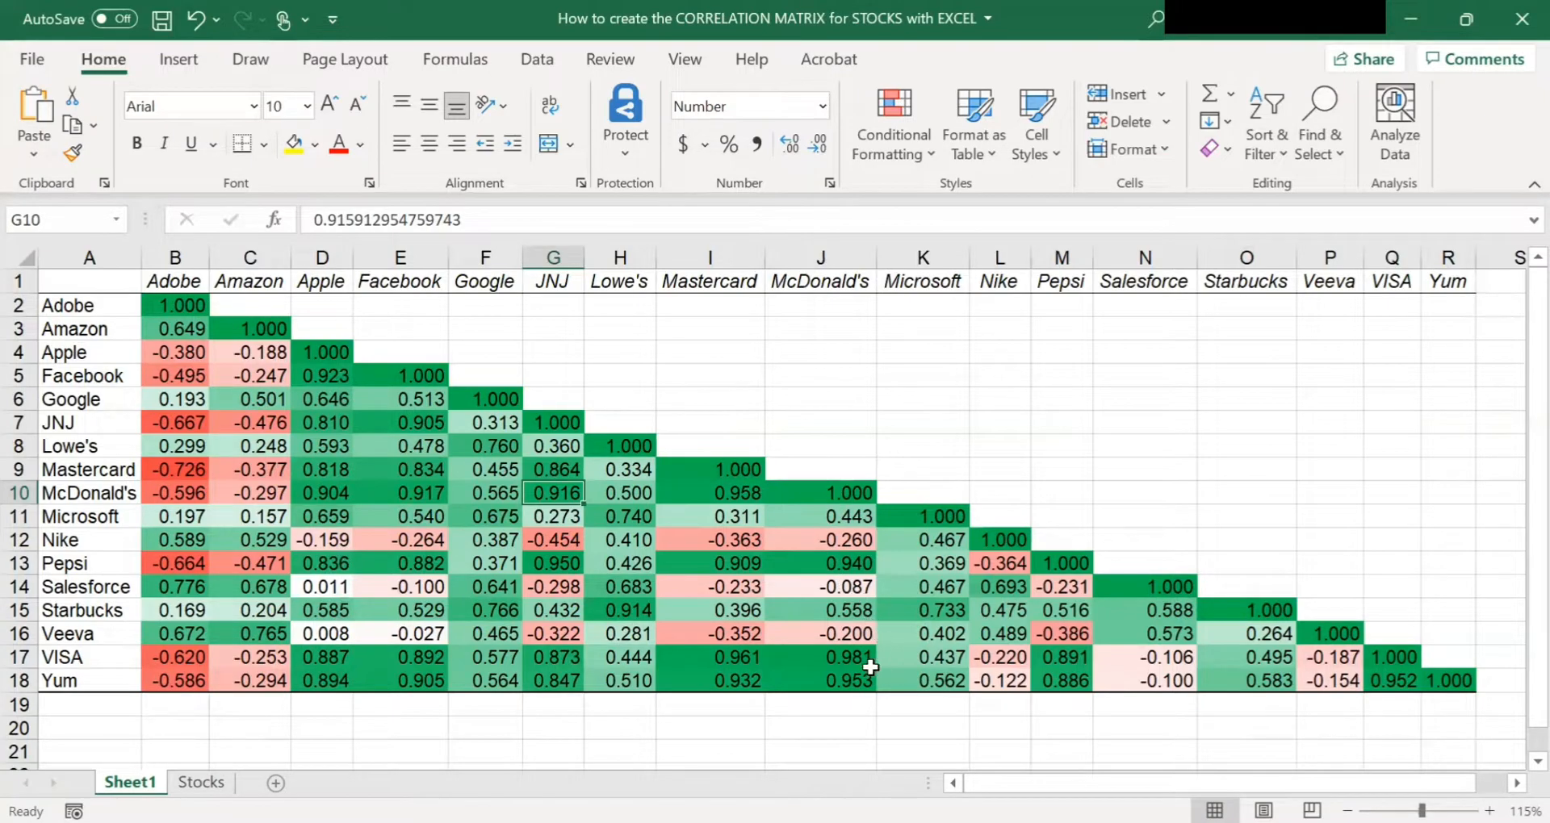
pyautogui.click(821, 657)
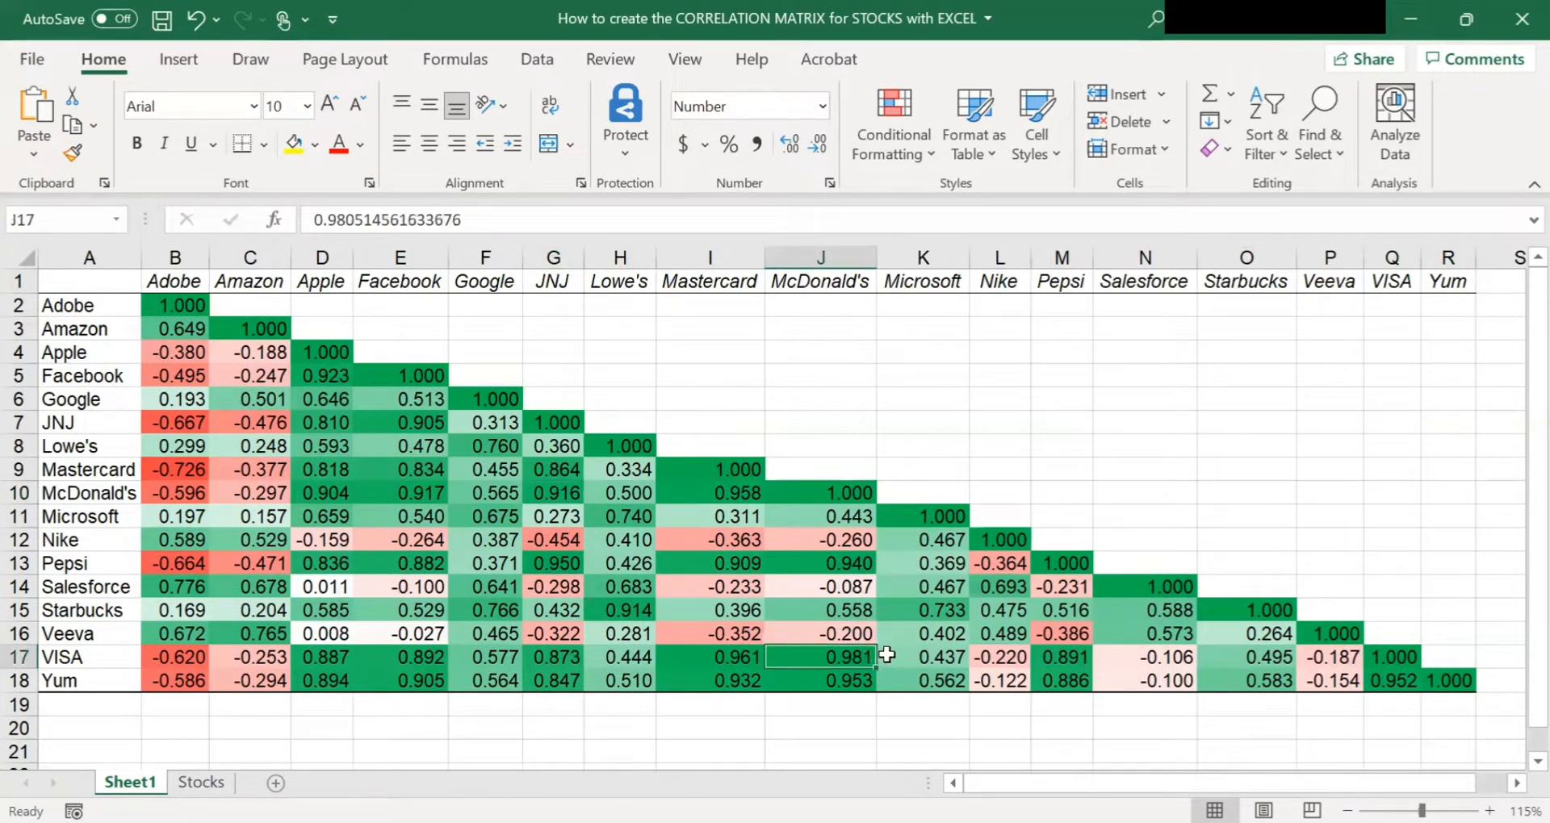
pyautogui.moveTo(1111, 705)
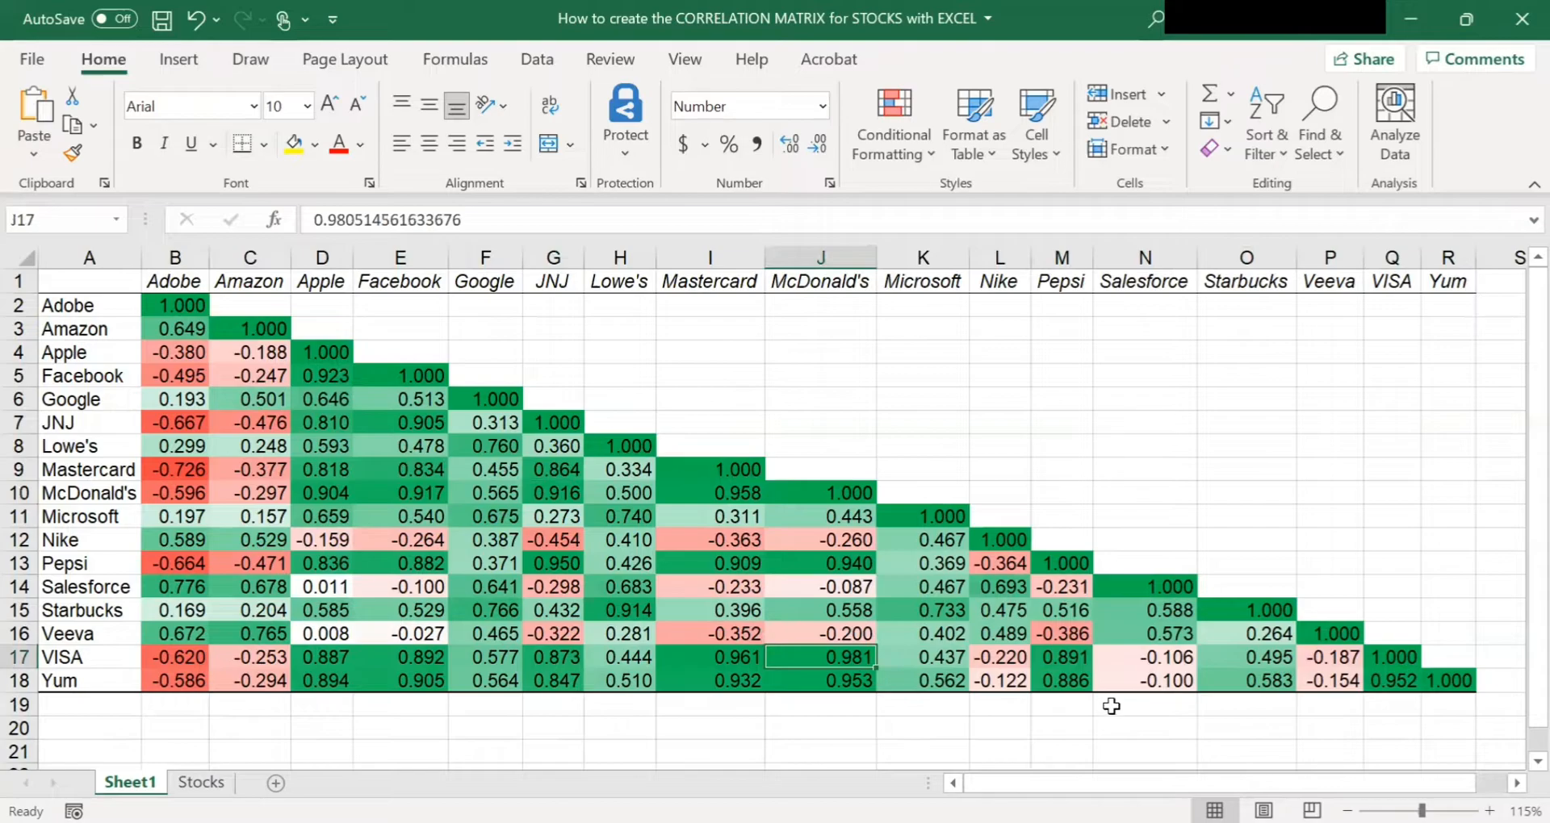
pyautogui.click(820, 563)
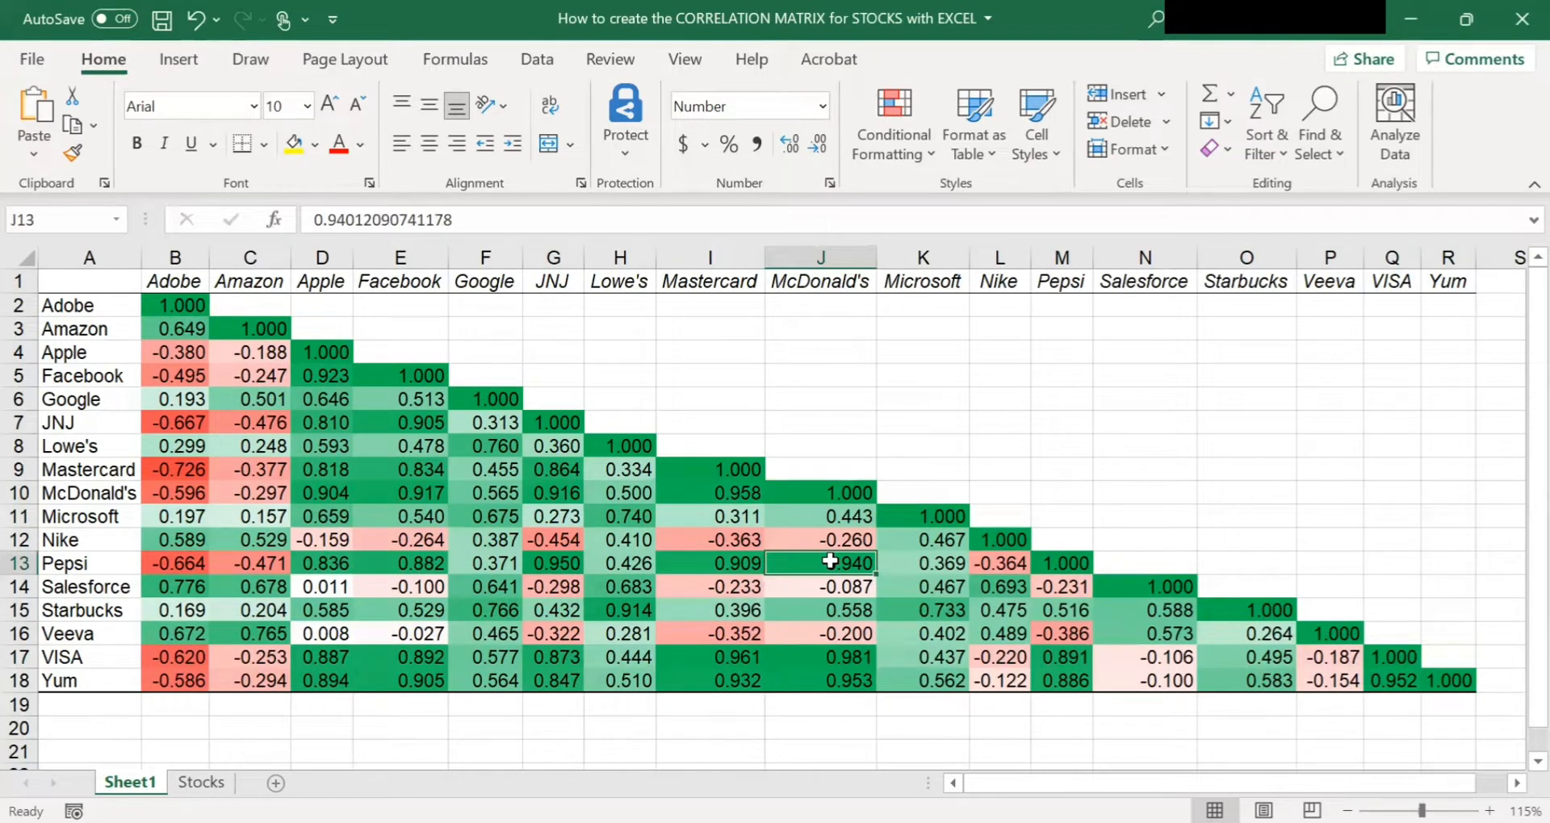
pyautogui.moveTo(221, 454)
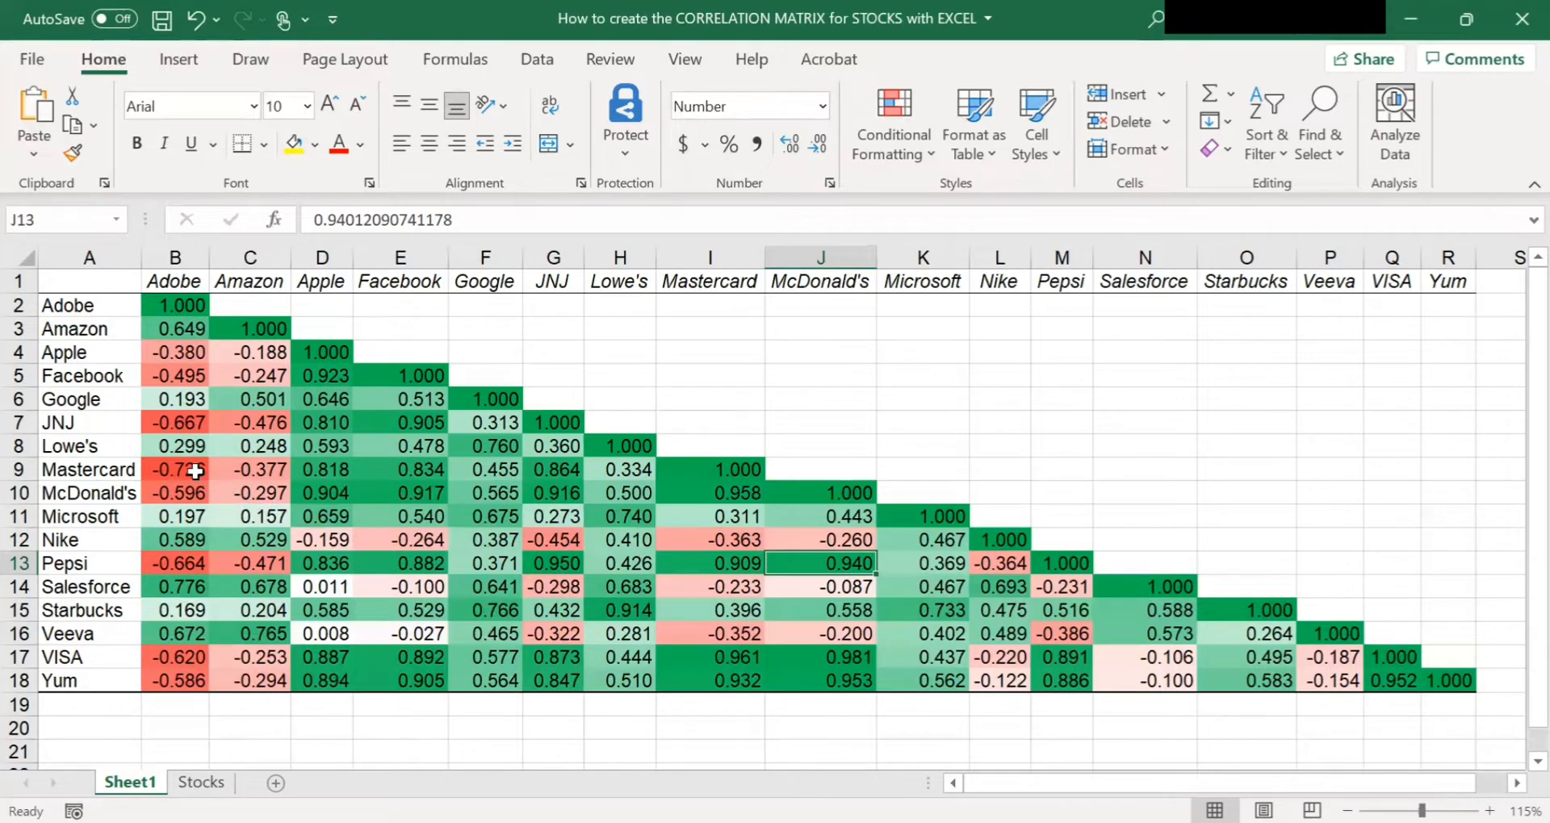
pyautogui.click(176, 470)
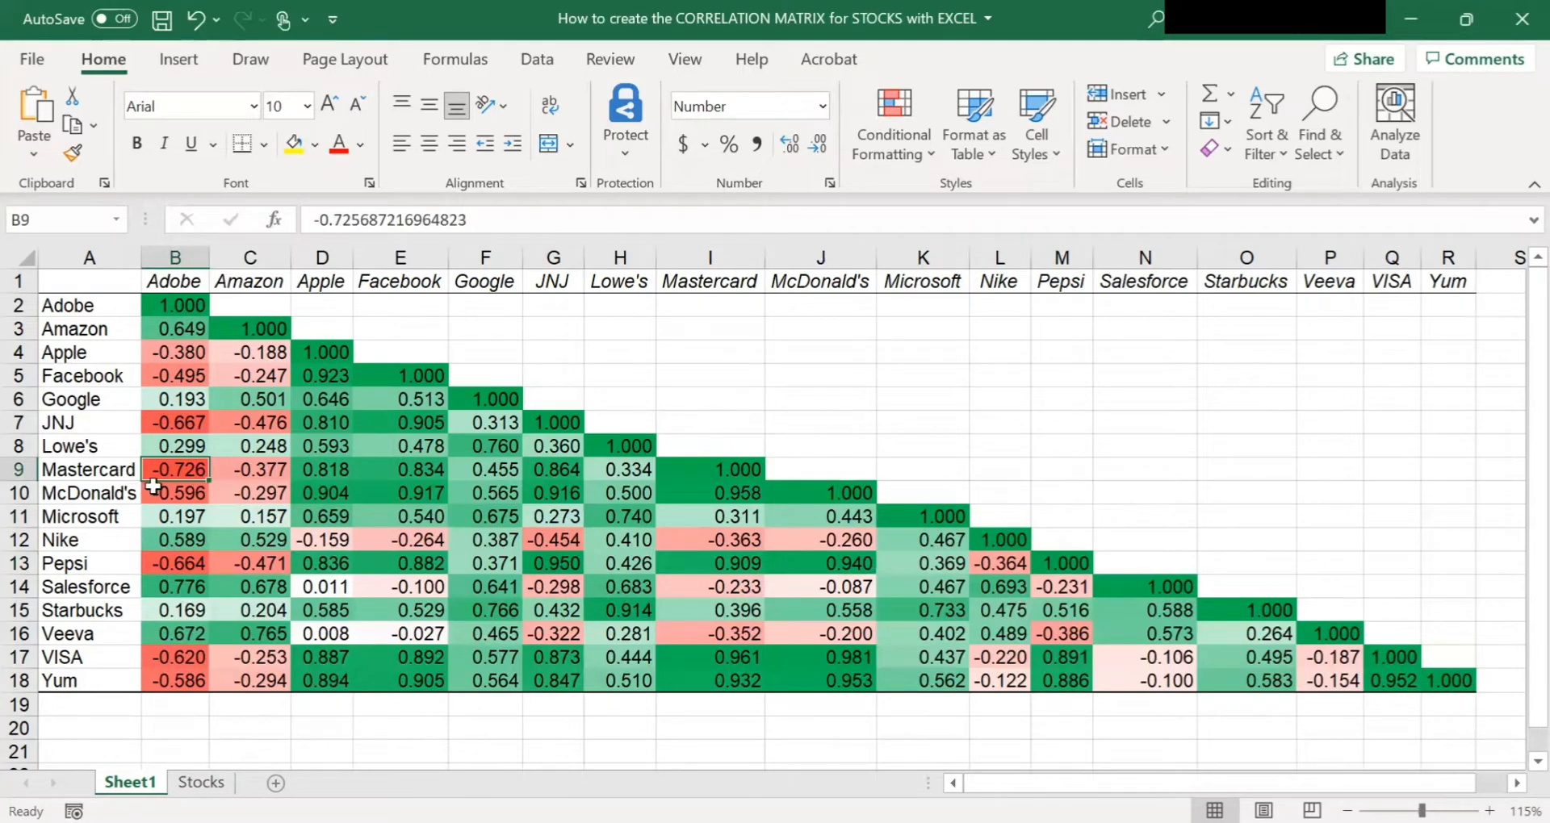
pyautogui.moveTo(207, 414)
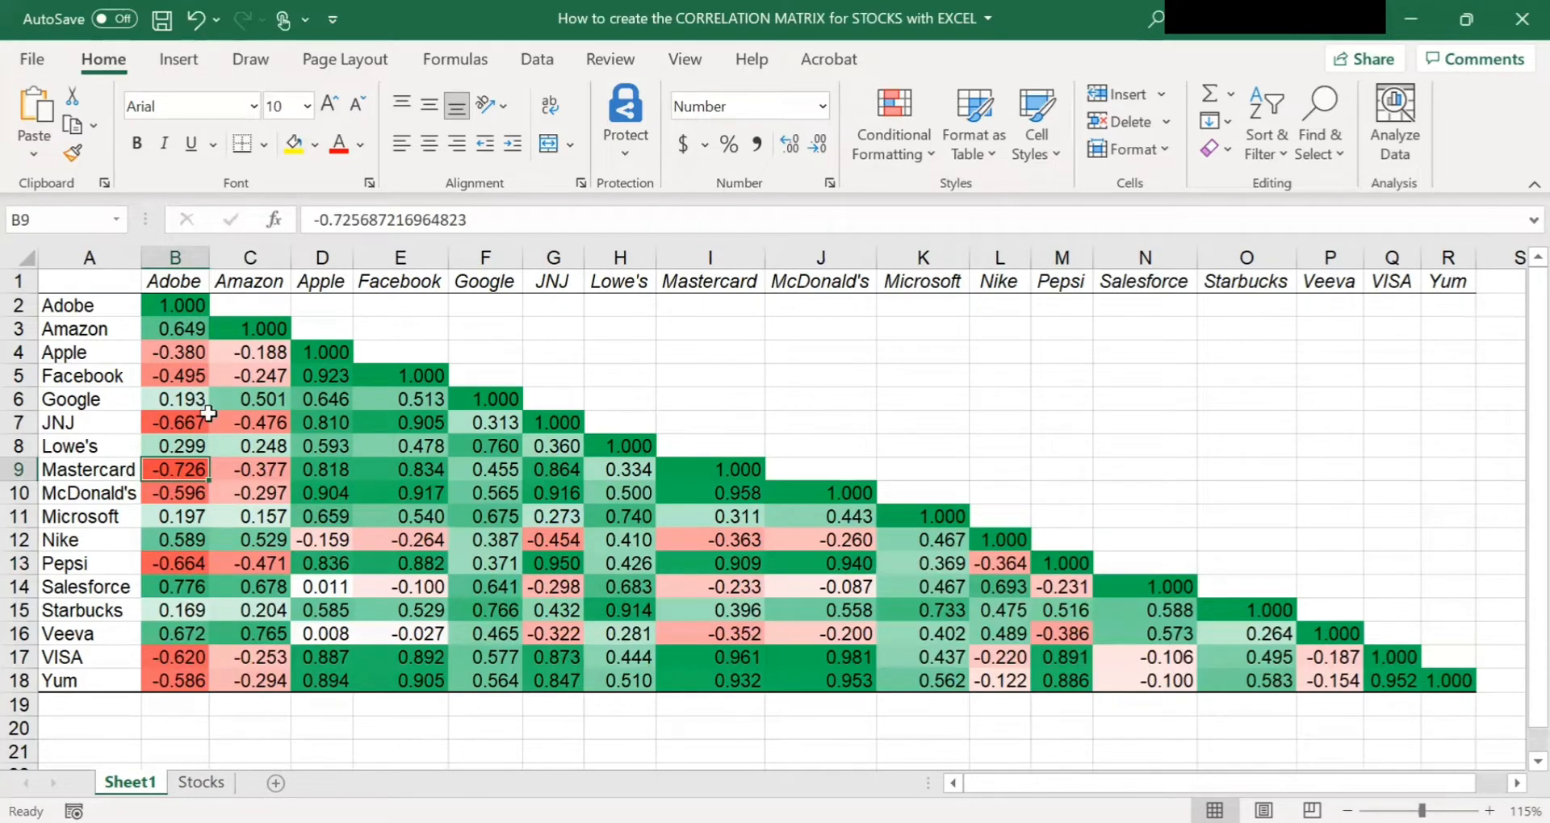
pyautogui.click(175, 492)
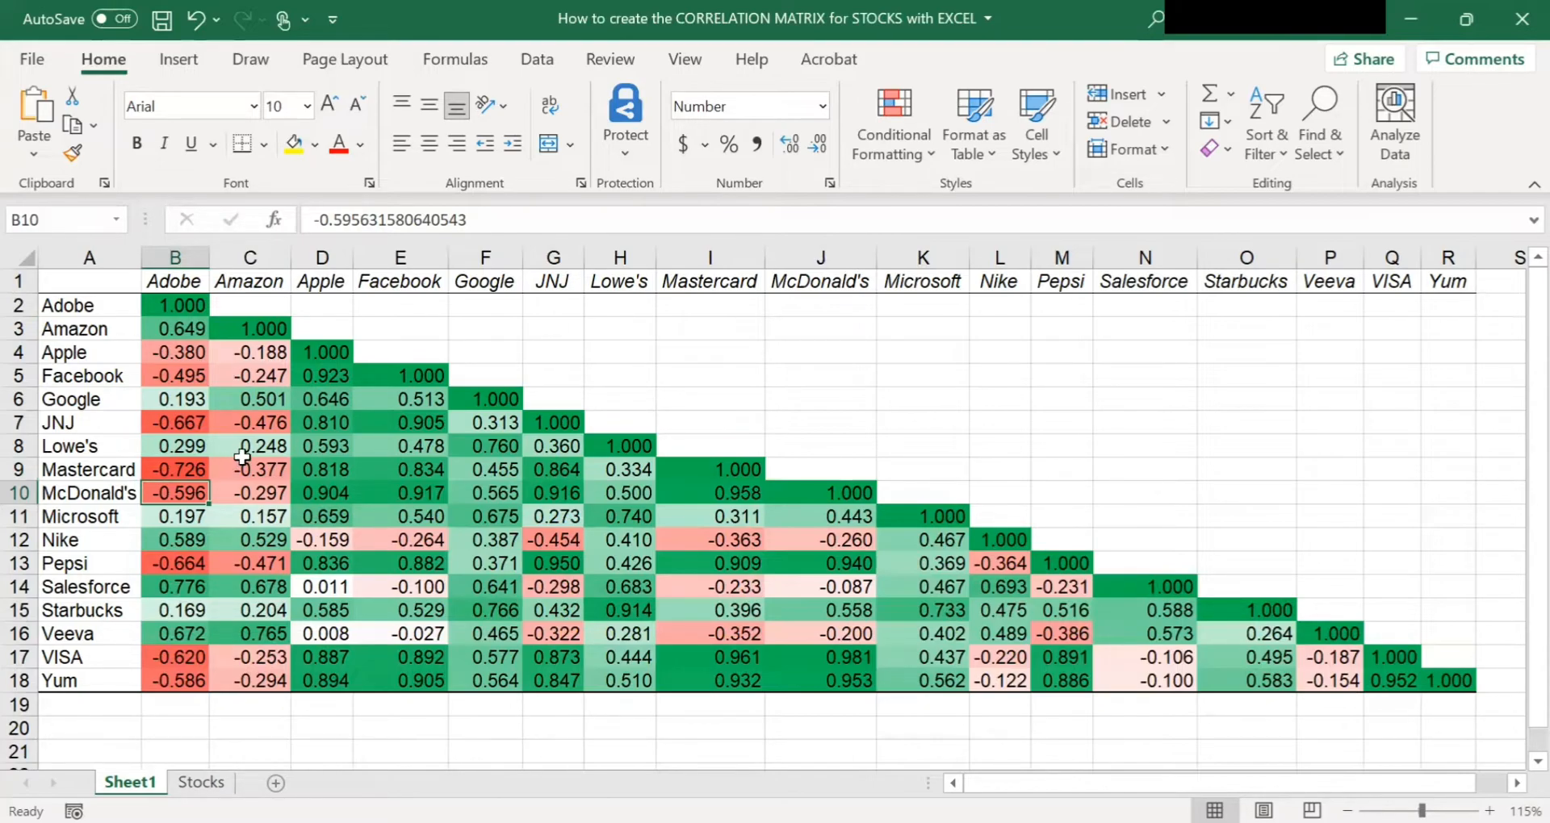
pyautogui.moveTo(430, 486)
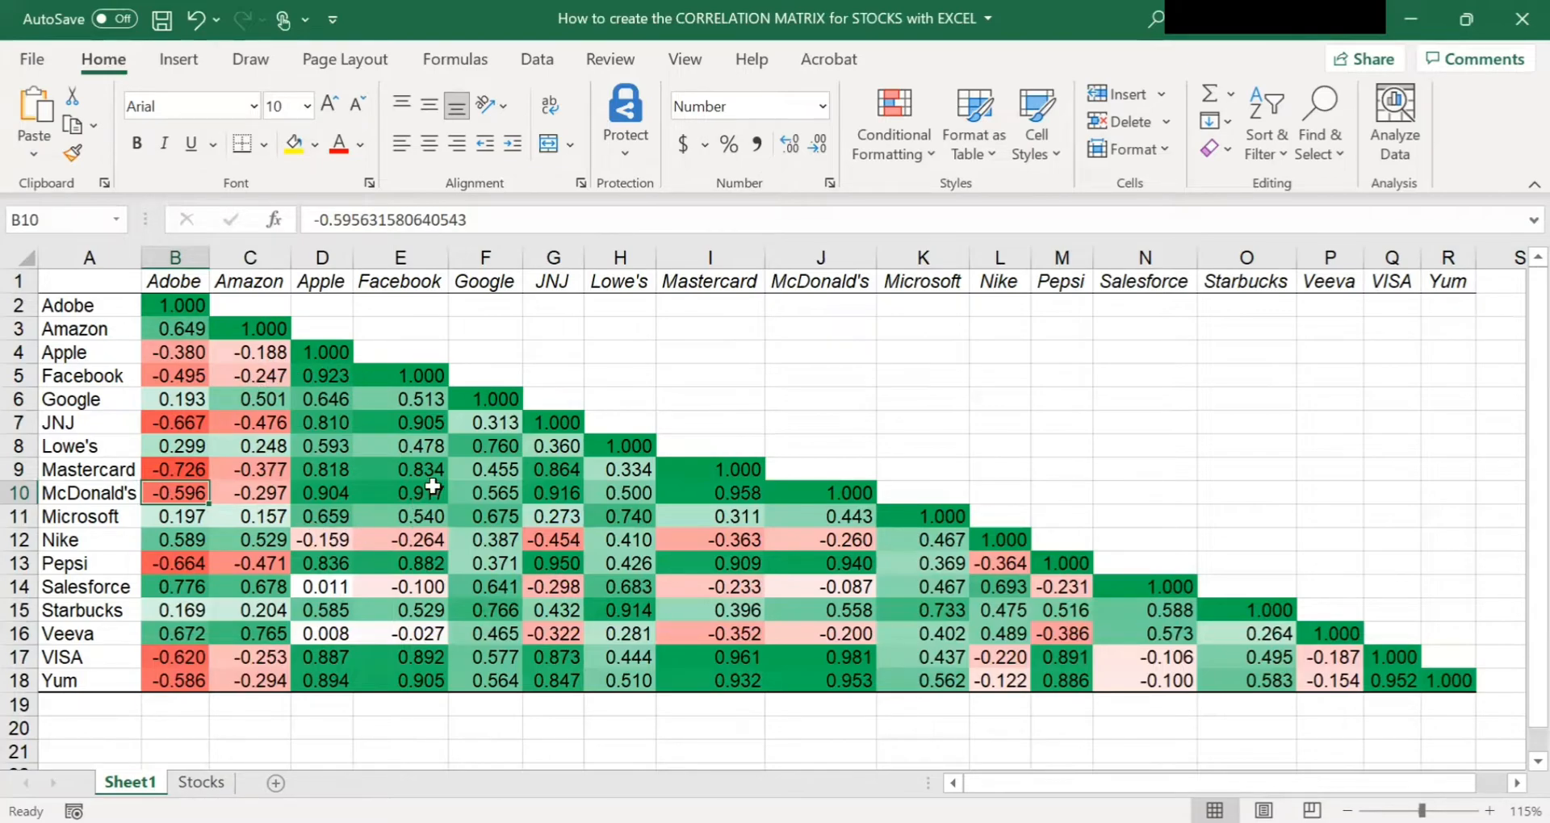
pyautogui.moveTo(213, 676)
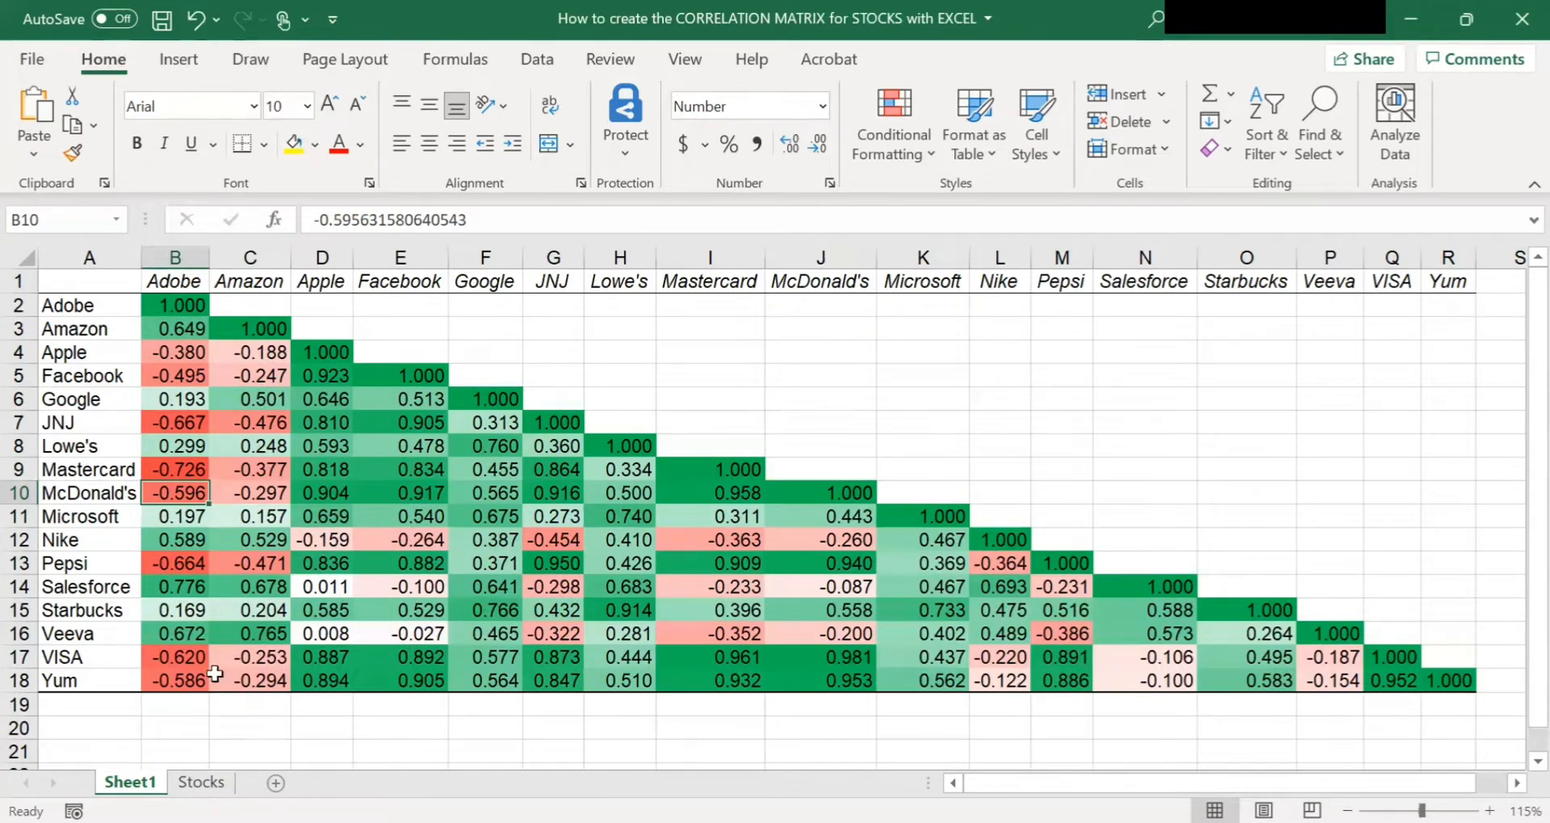
# - Go to the Stocks sheet and select the dates in A3:A24
pyautogui.click(201, 782)
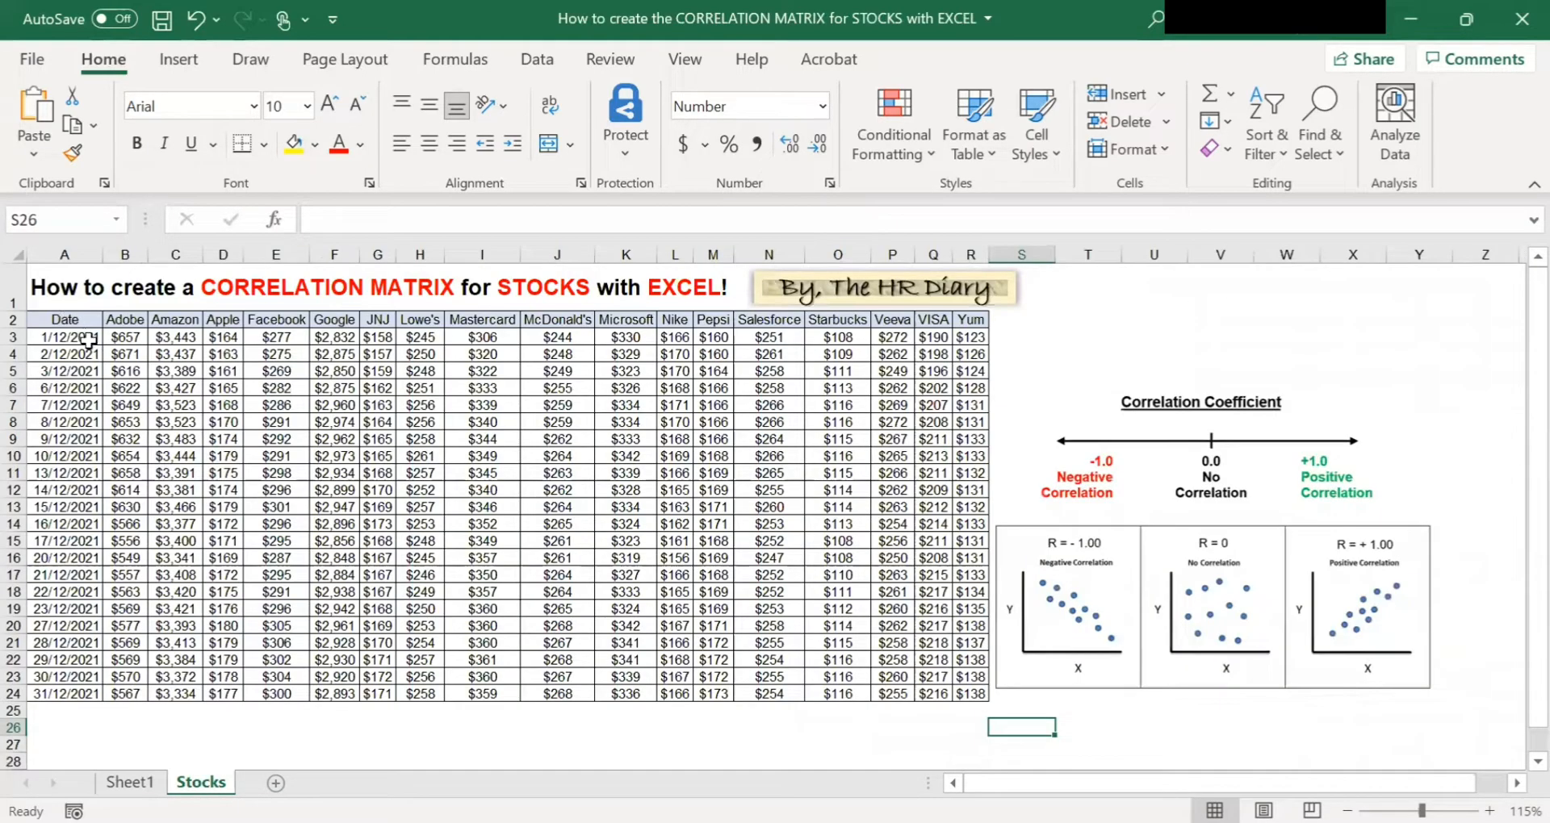
pyautogui.click(65, 337)
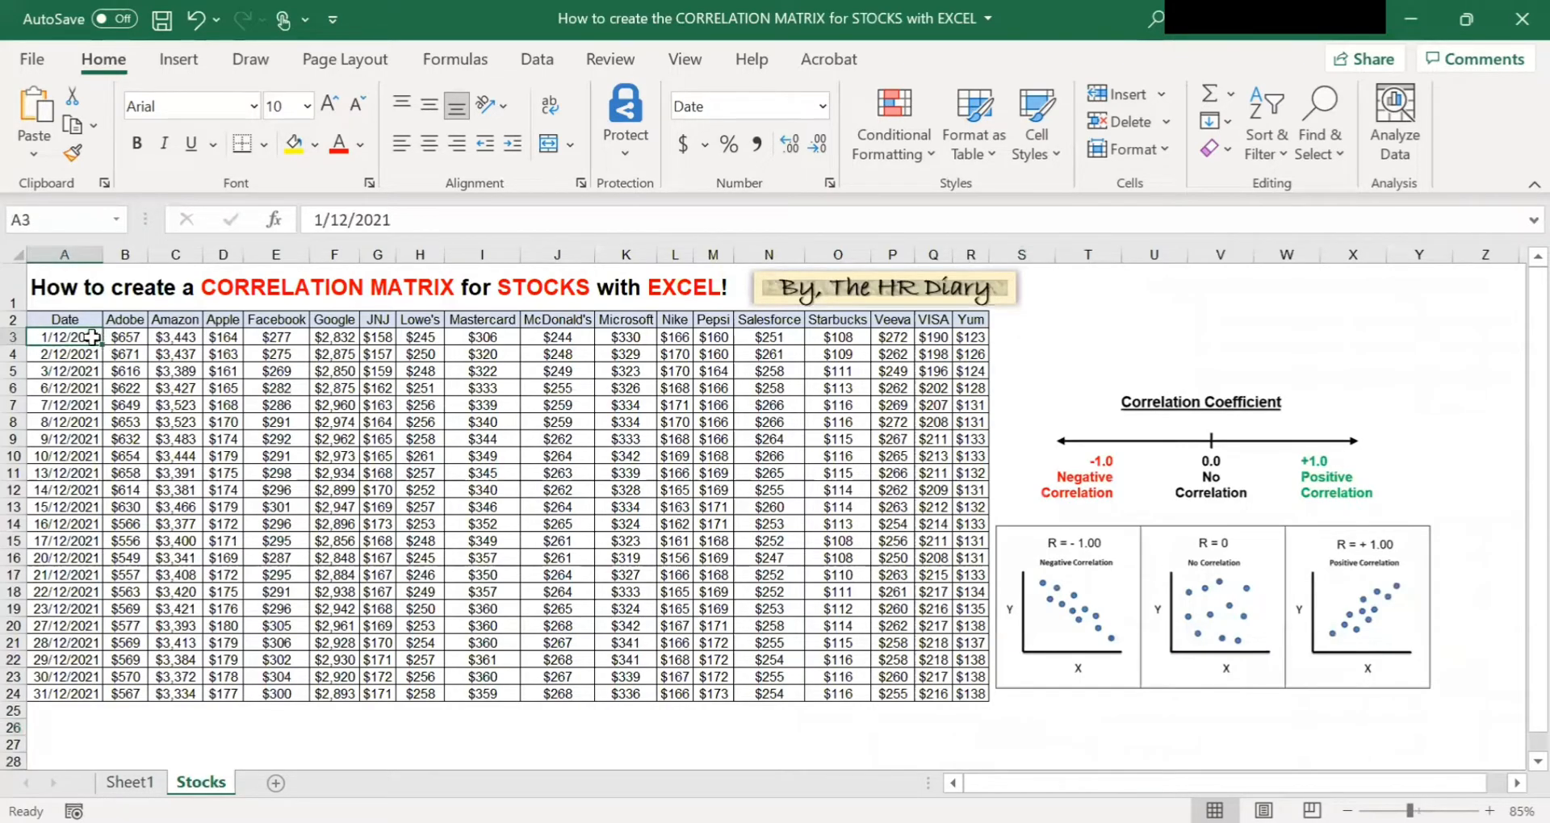
pyautogui.moveTo(65, 337); pyautogui.dragTo(64, 692)
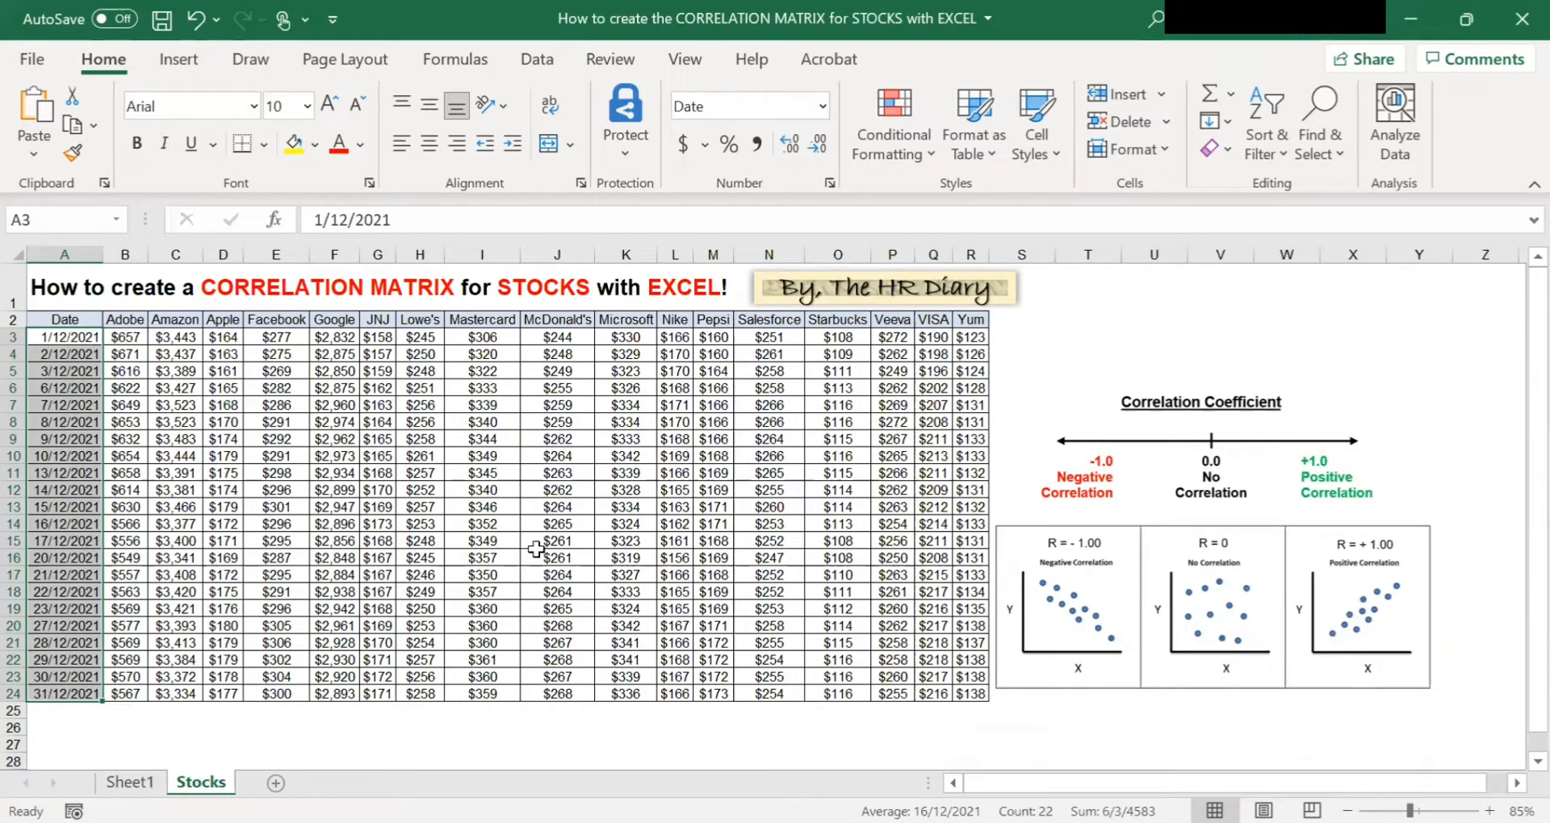
pyautogui.moveTo(521, 542)
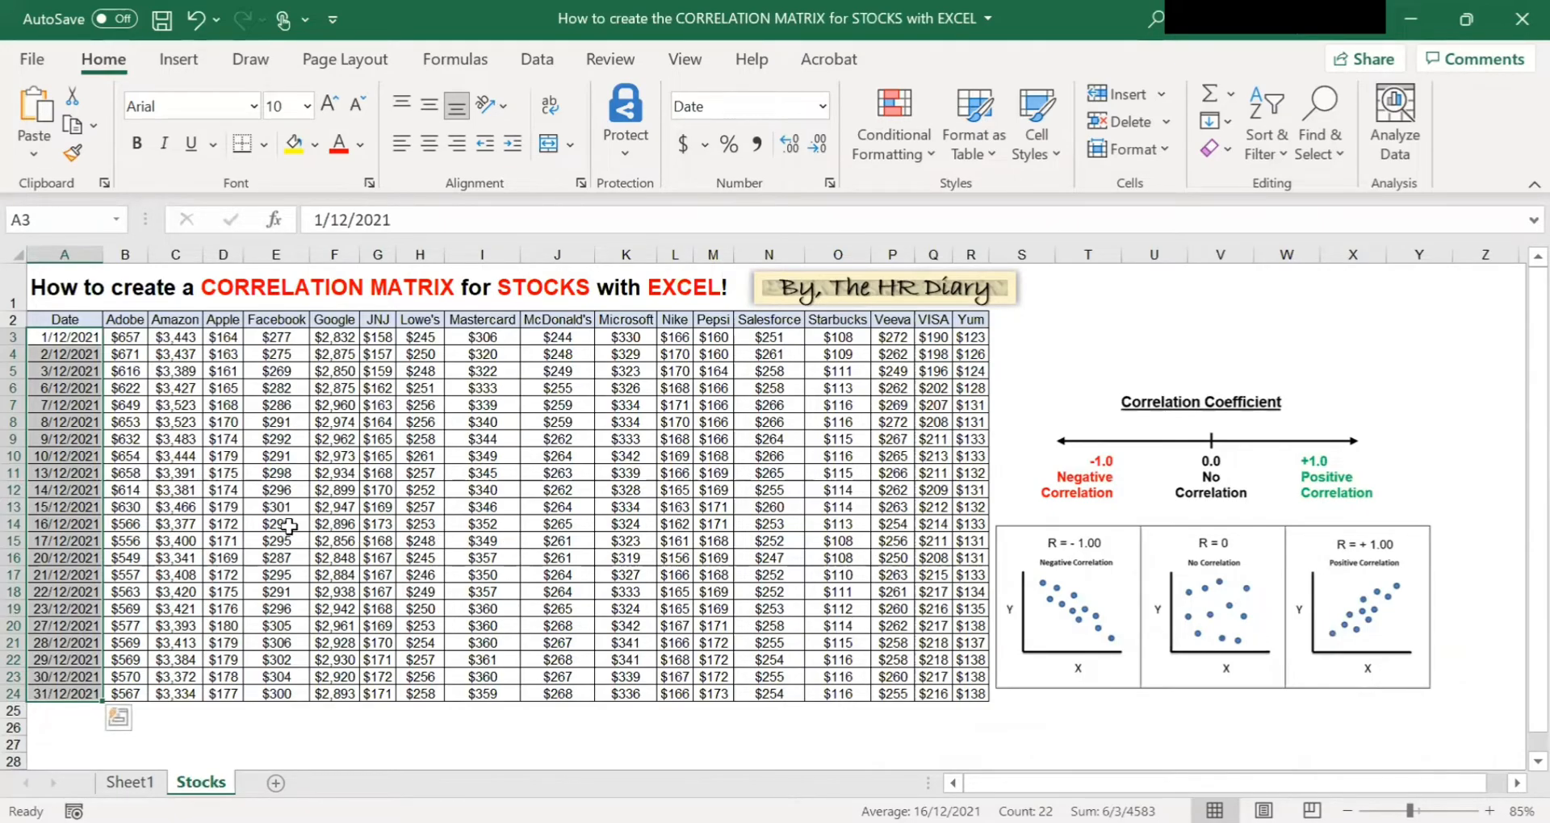
pyautogui.moveTo(371, 726)
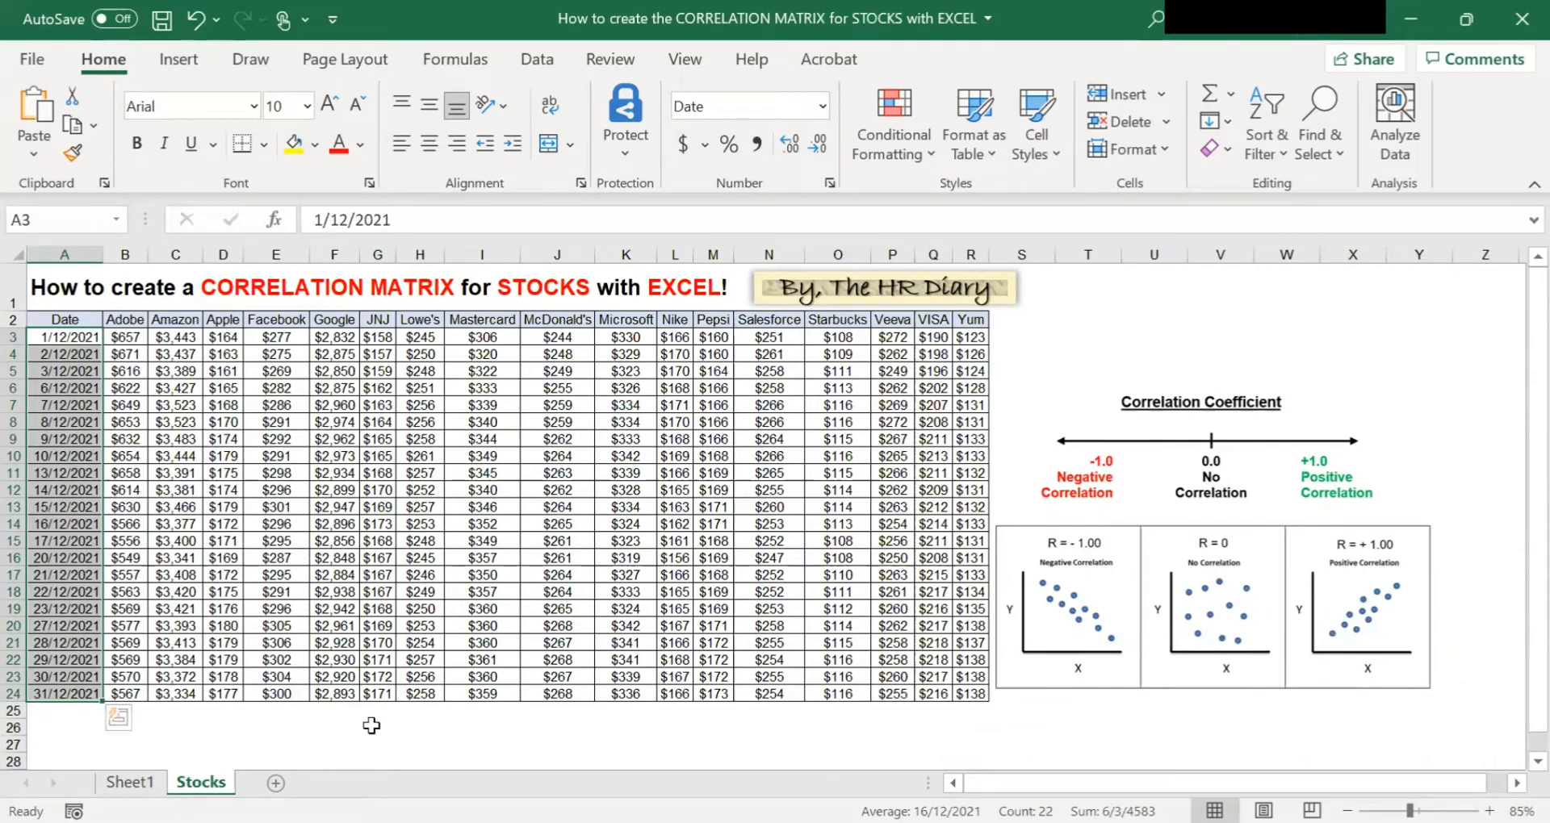
pyautogui.moveTo(312, 629)
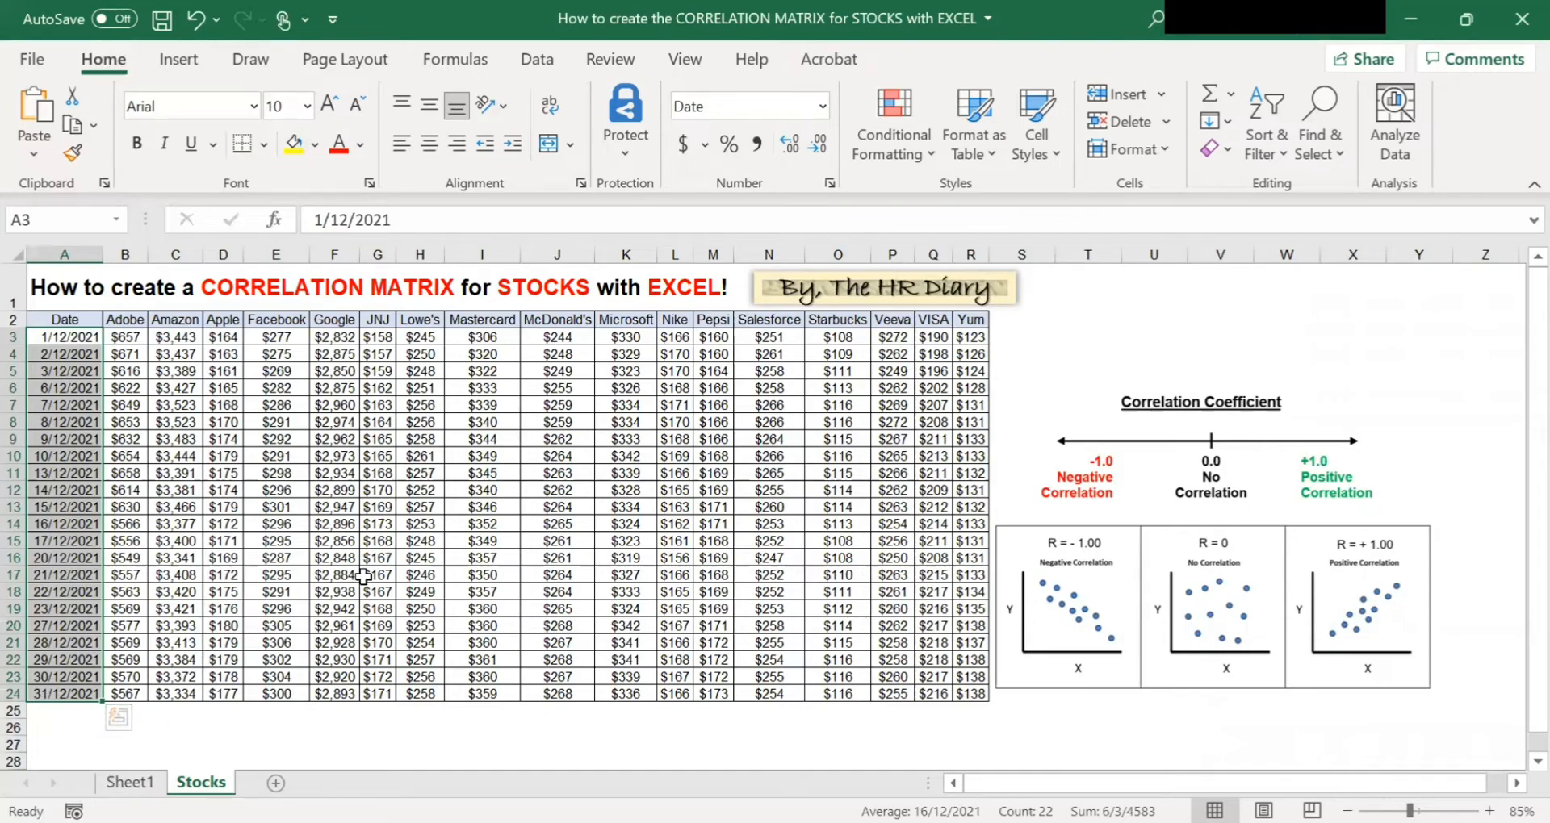
pyautogui.moveTo(209, 718)
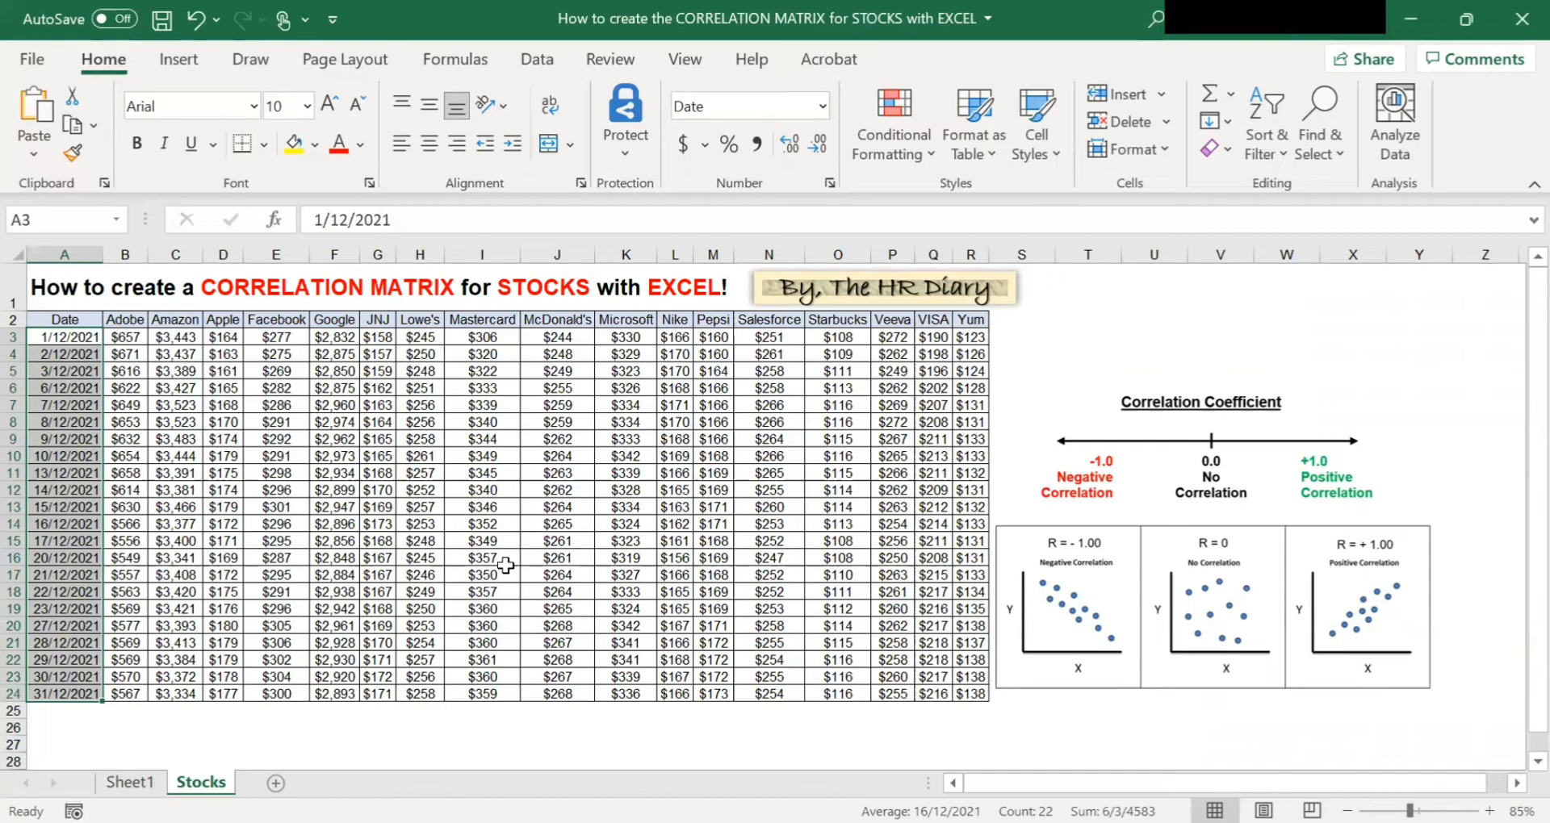
pyautogui.moveTo(477, 599)
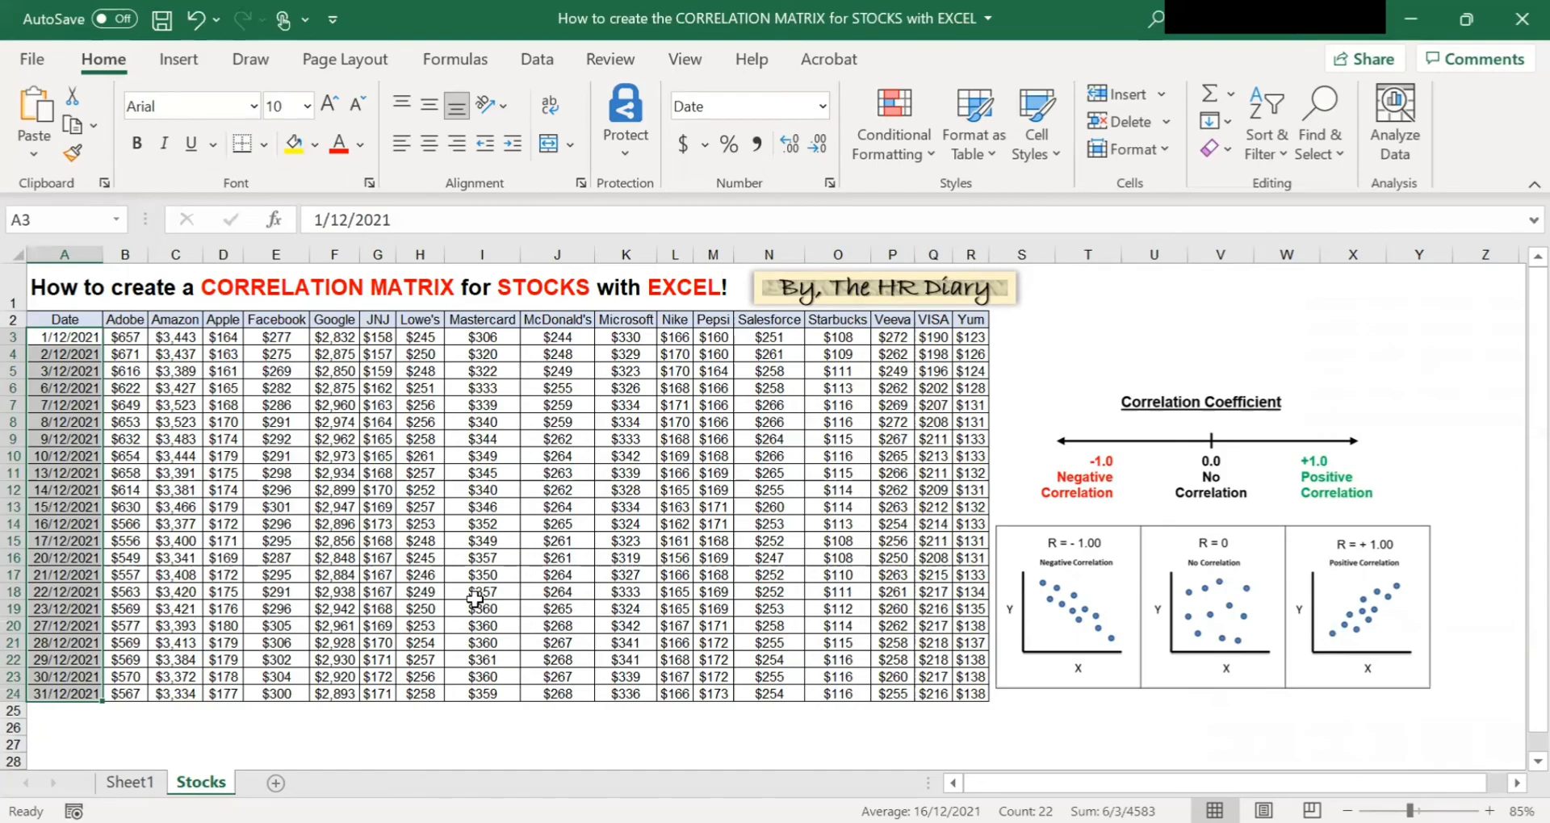
pyautogui.moveTo(1024, 354)
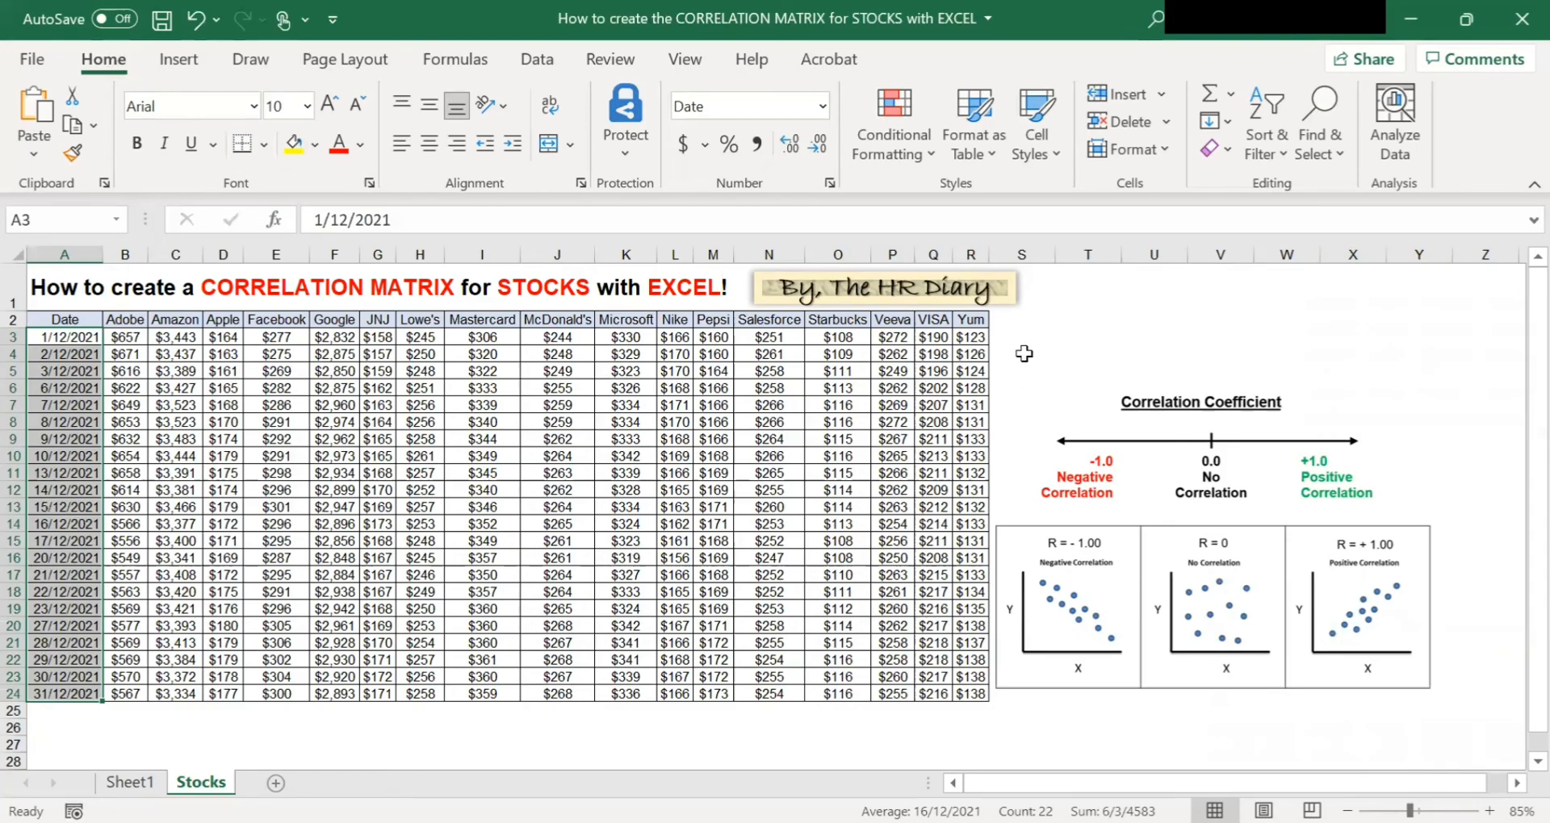